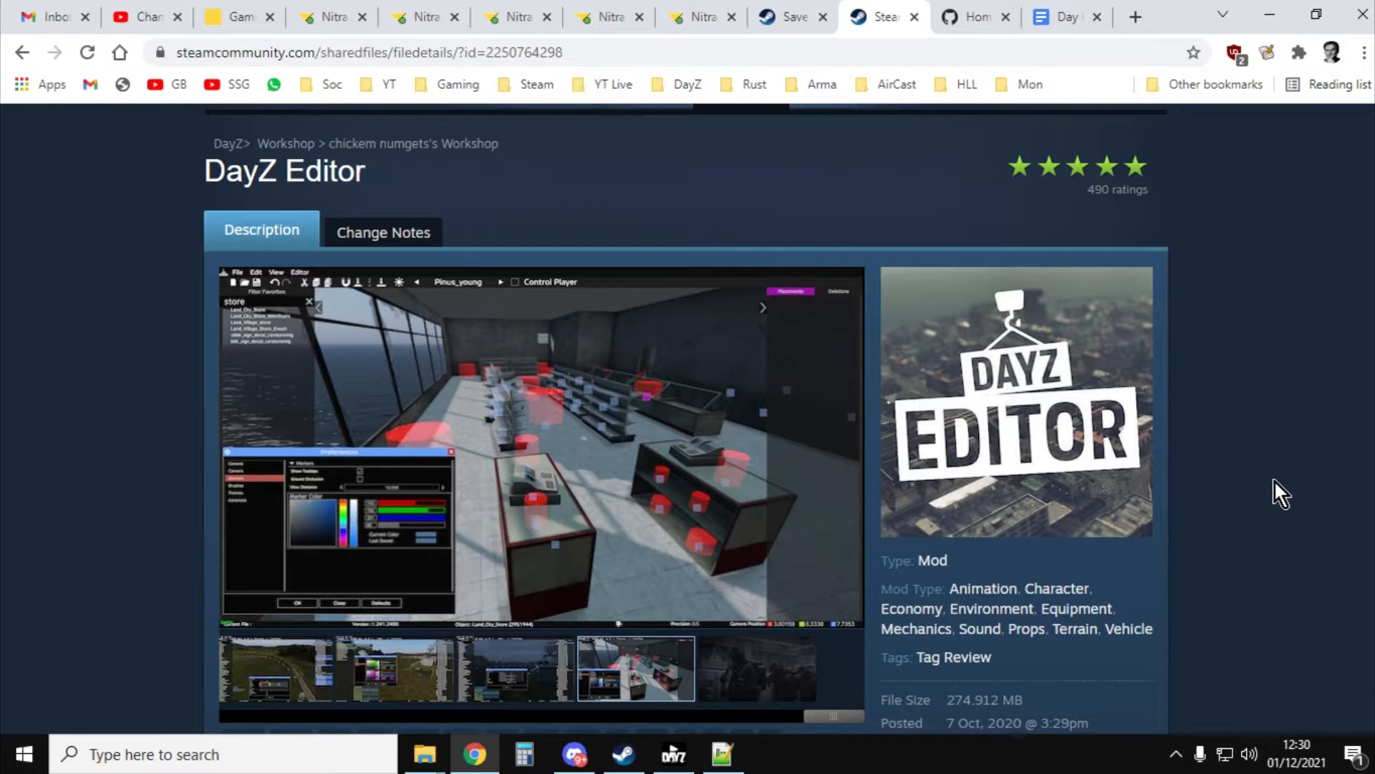
# Step: Browse the DayZ Editor workshop page's screenshot gallery
pyautogui.click(754, 669)
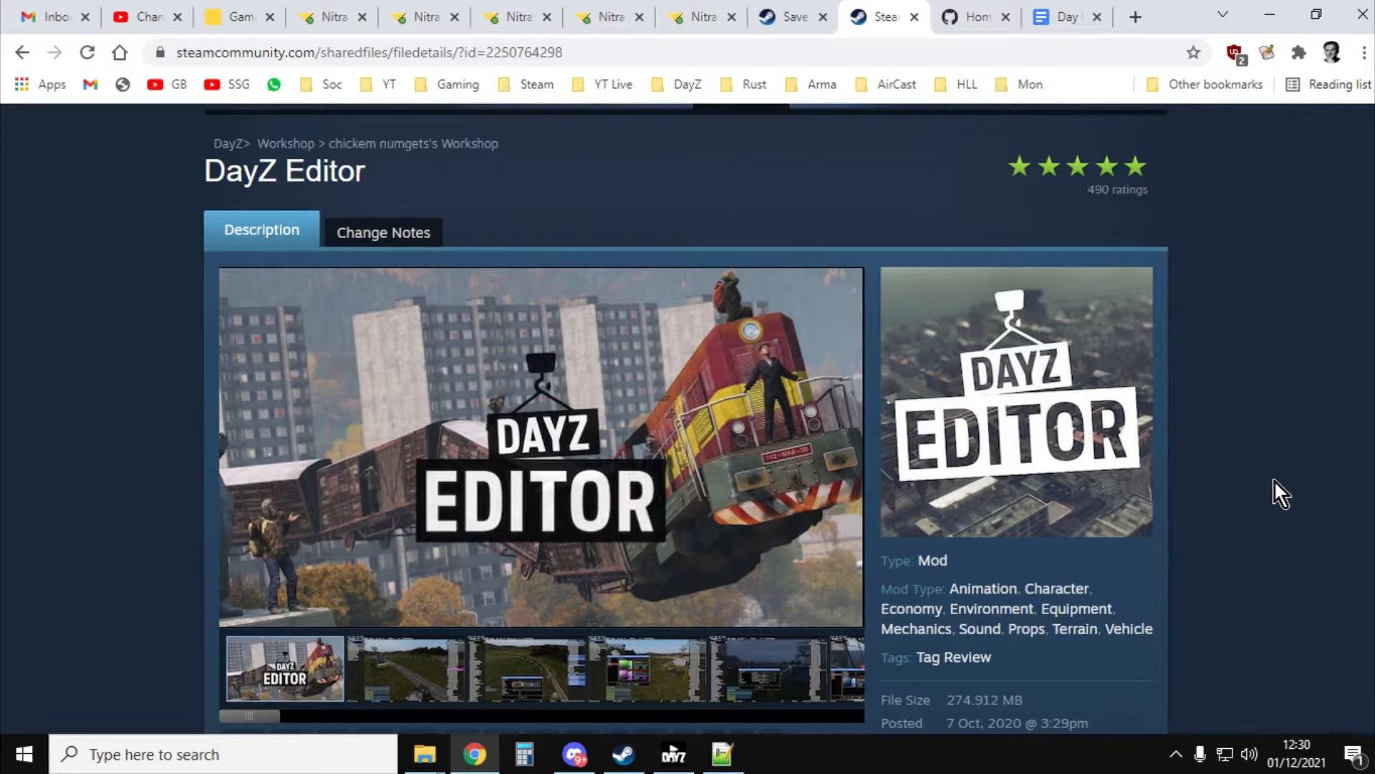
pyautogui.click(403, 669)
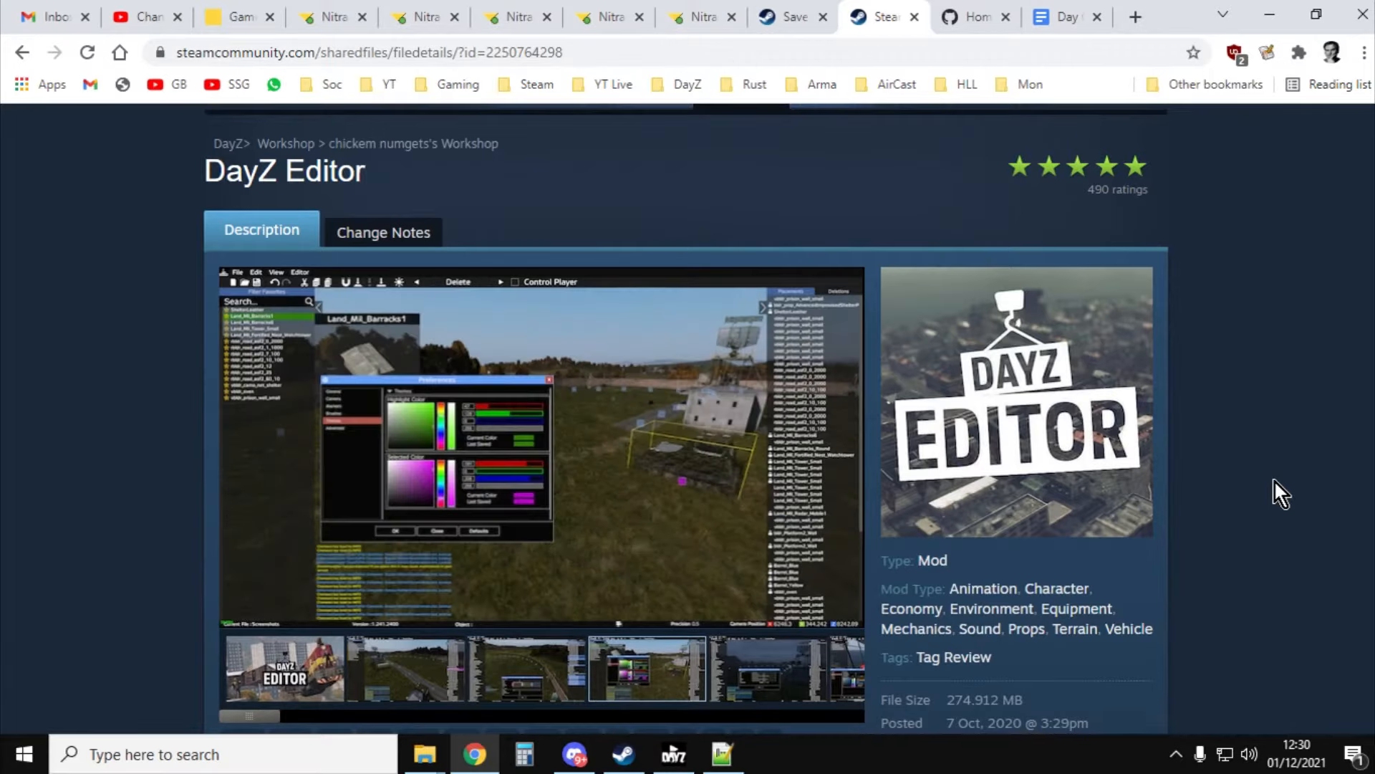
pyautogui.moveTo(808, 85)
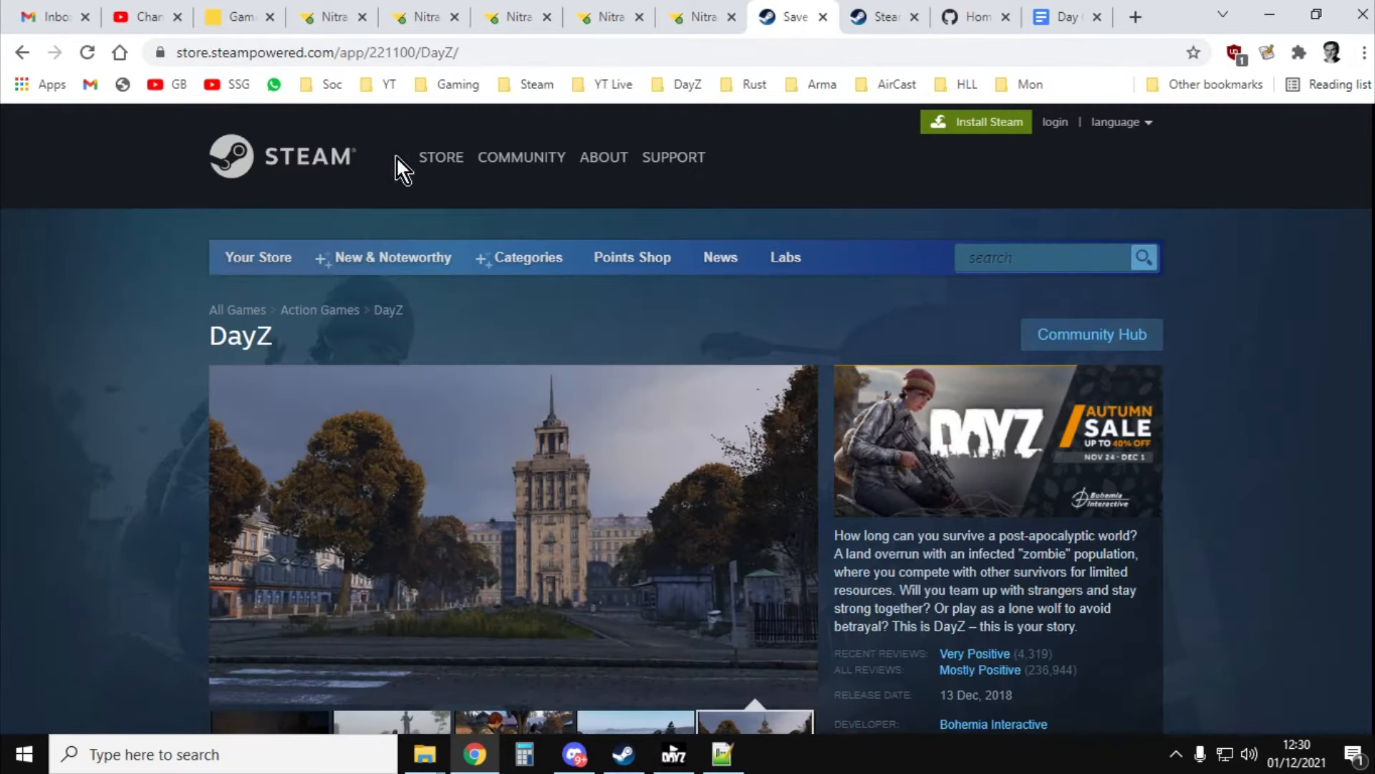
pyautogui.moveTo(71, 464)
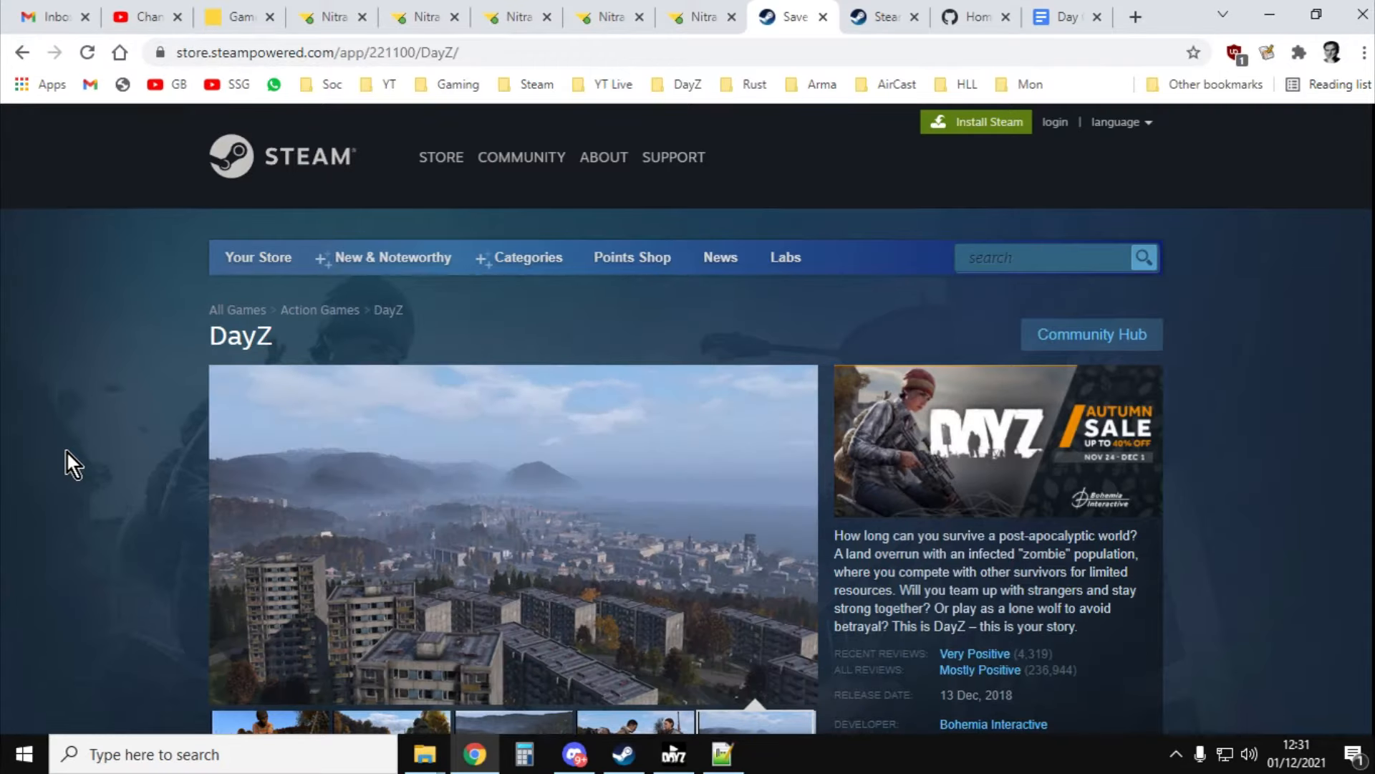
pyautogui.scroll(-3)
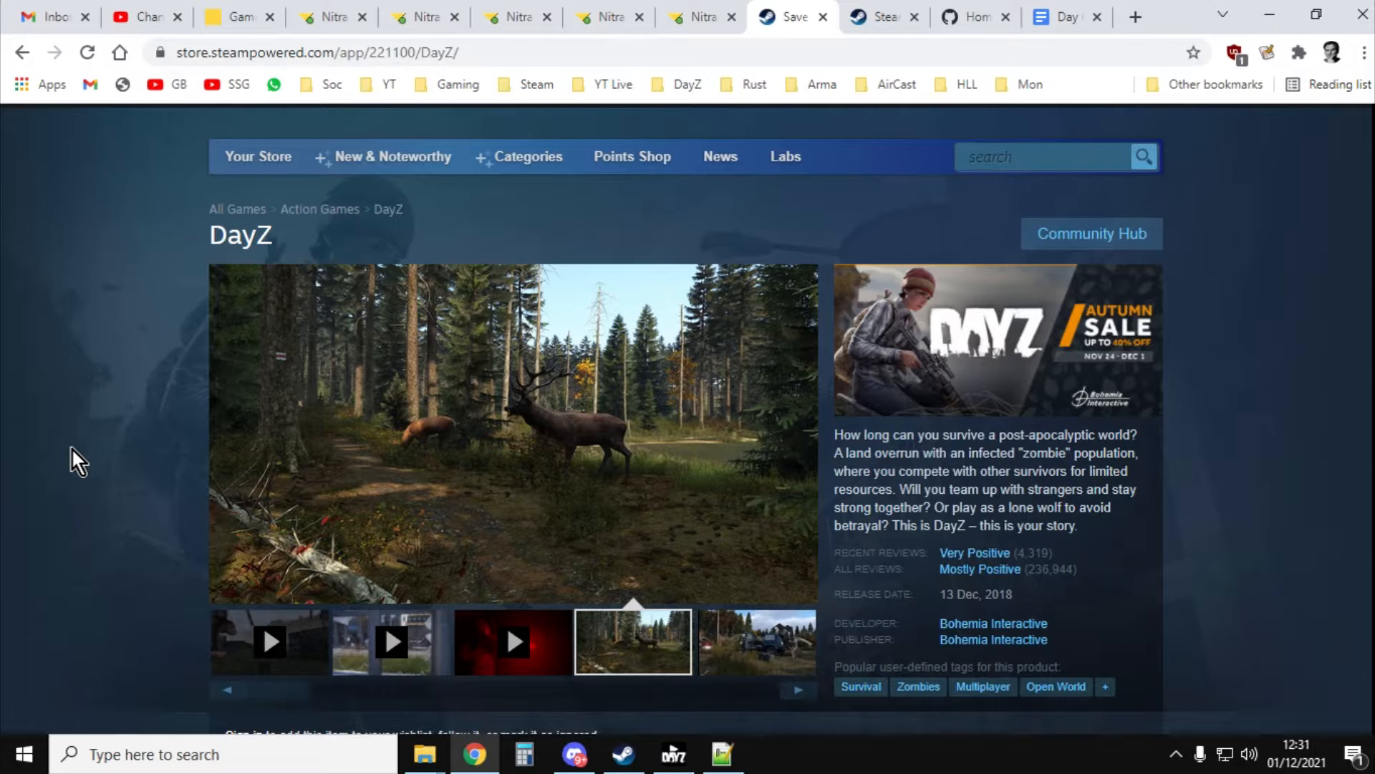
pyautogui.click(754, 641)
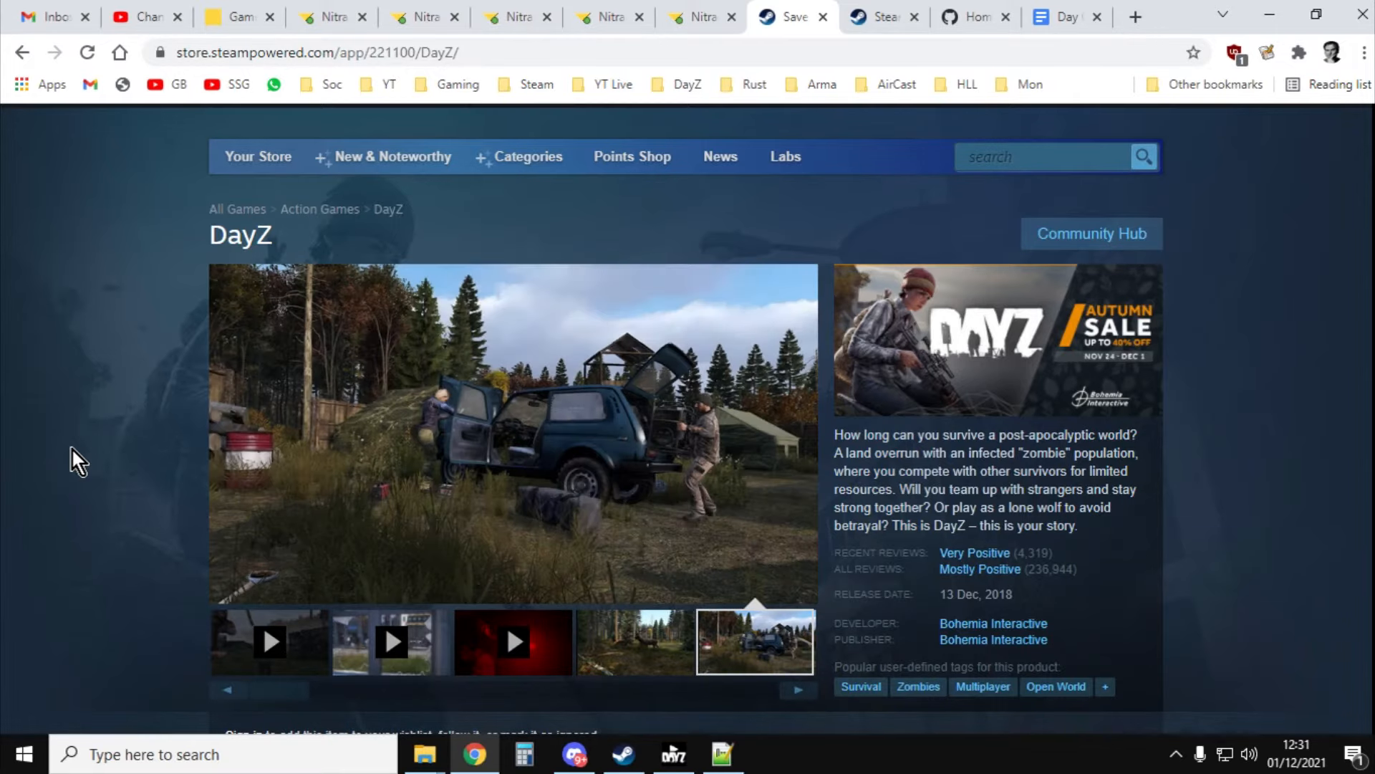
pyautogui.moveTo(430, 263)
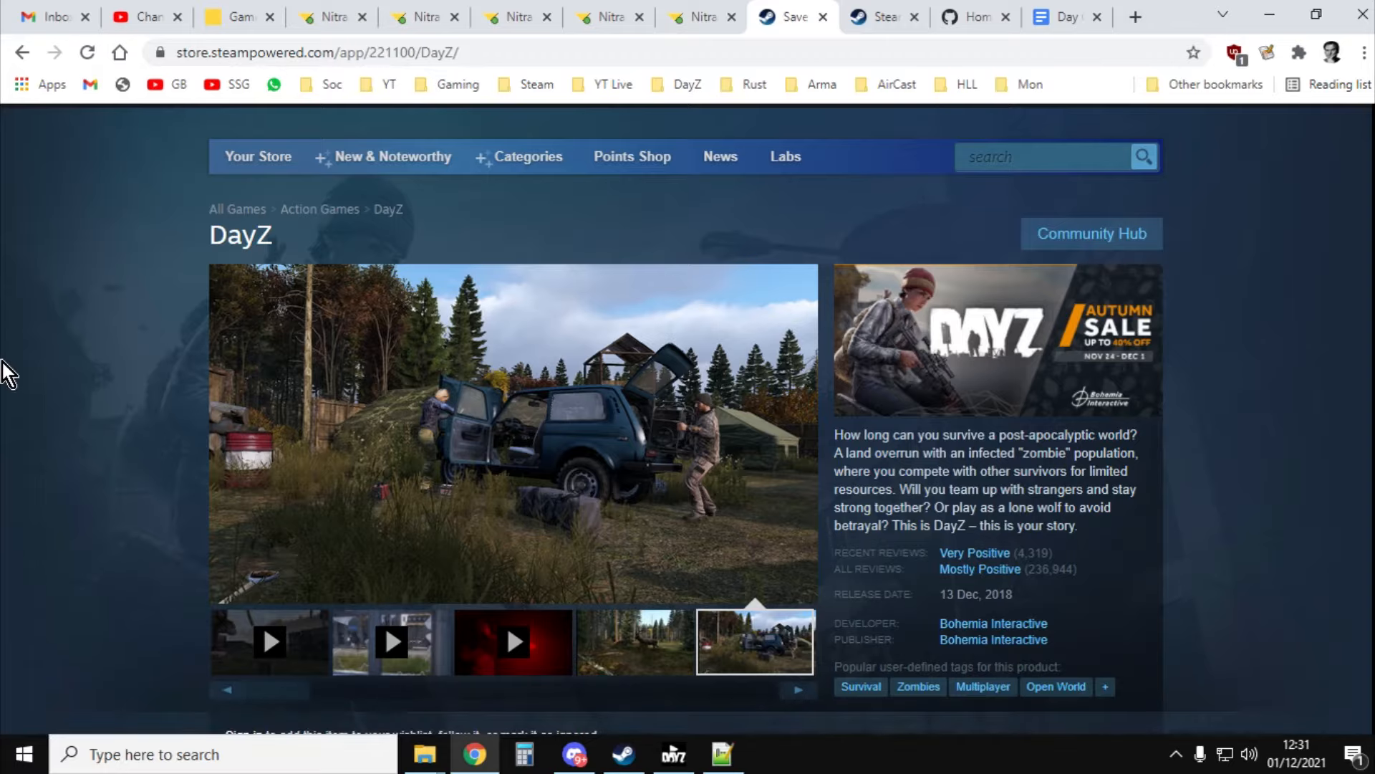
pyautogui.moveTo(423, 298)
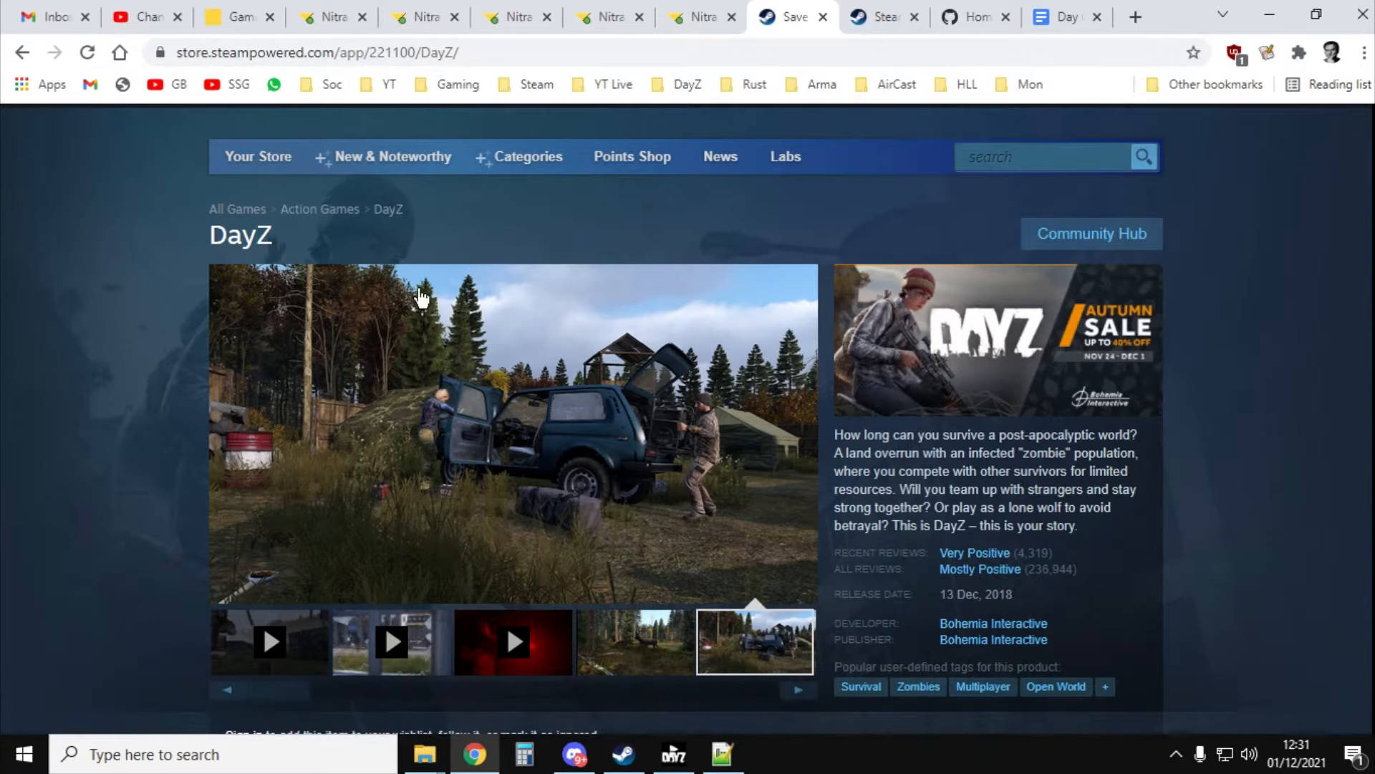
pyautogui.click(877, 17)
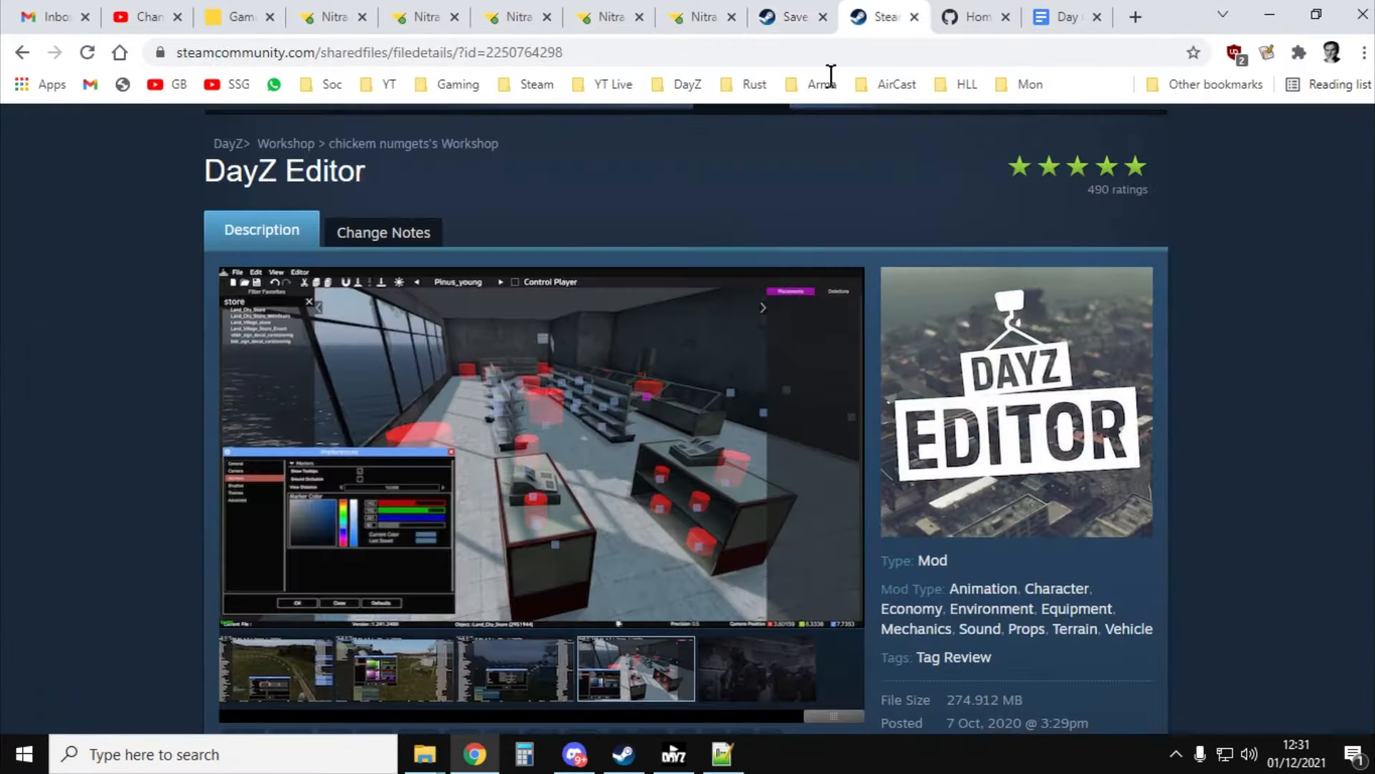
pyautogui.moveTo(106, 387)
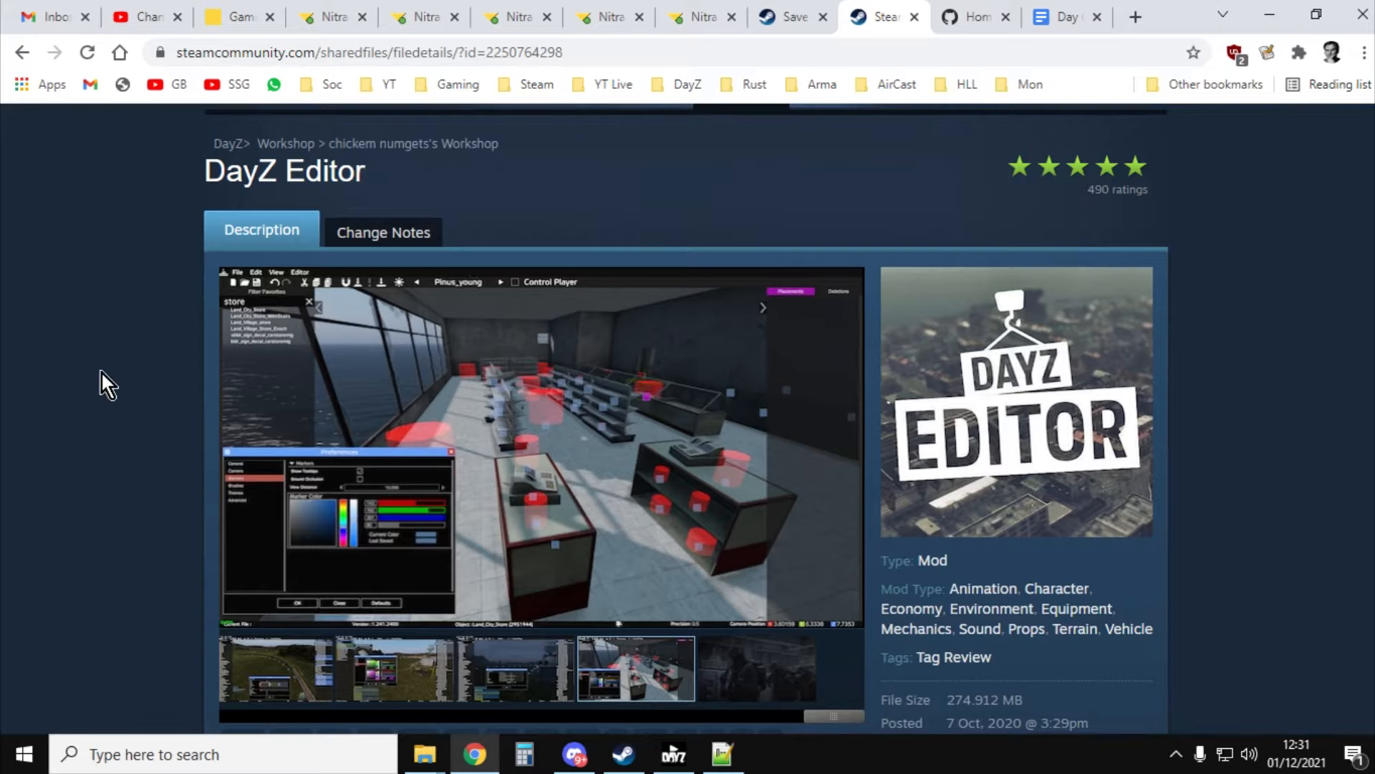
pyautogui.click(755, 668)
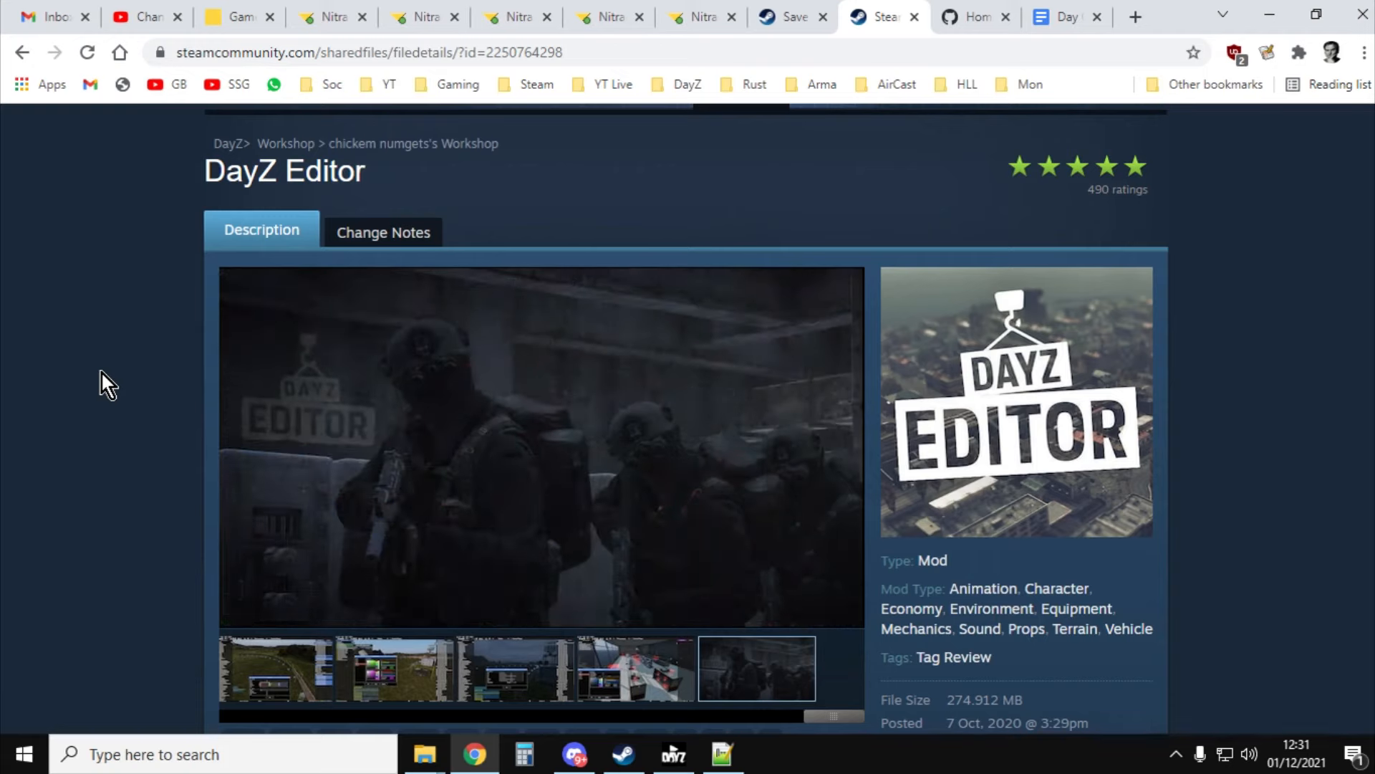
pyautogui.moveTo(611, 289)
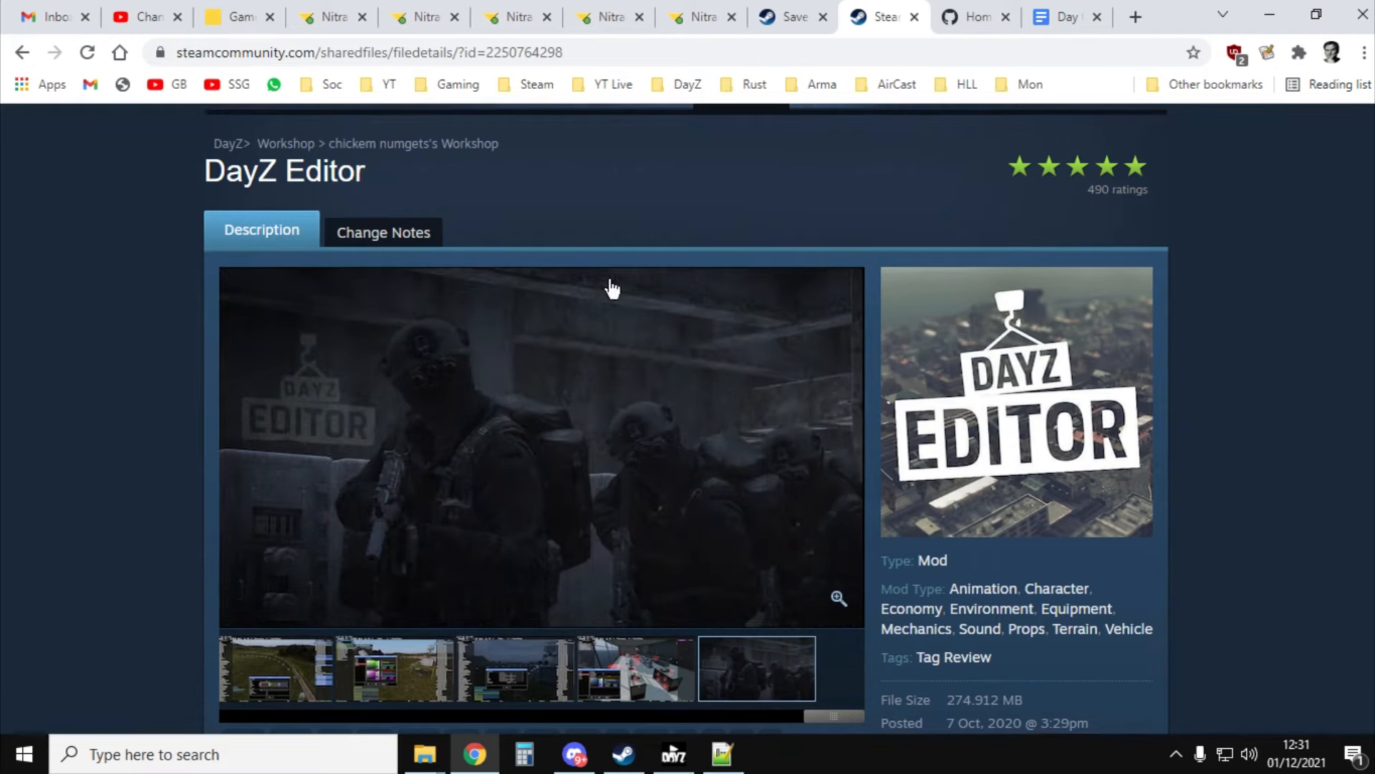
pyautogui.click(788, 17)
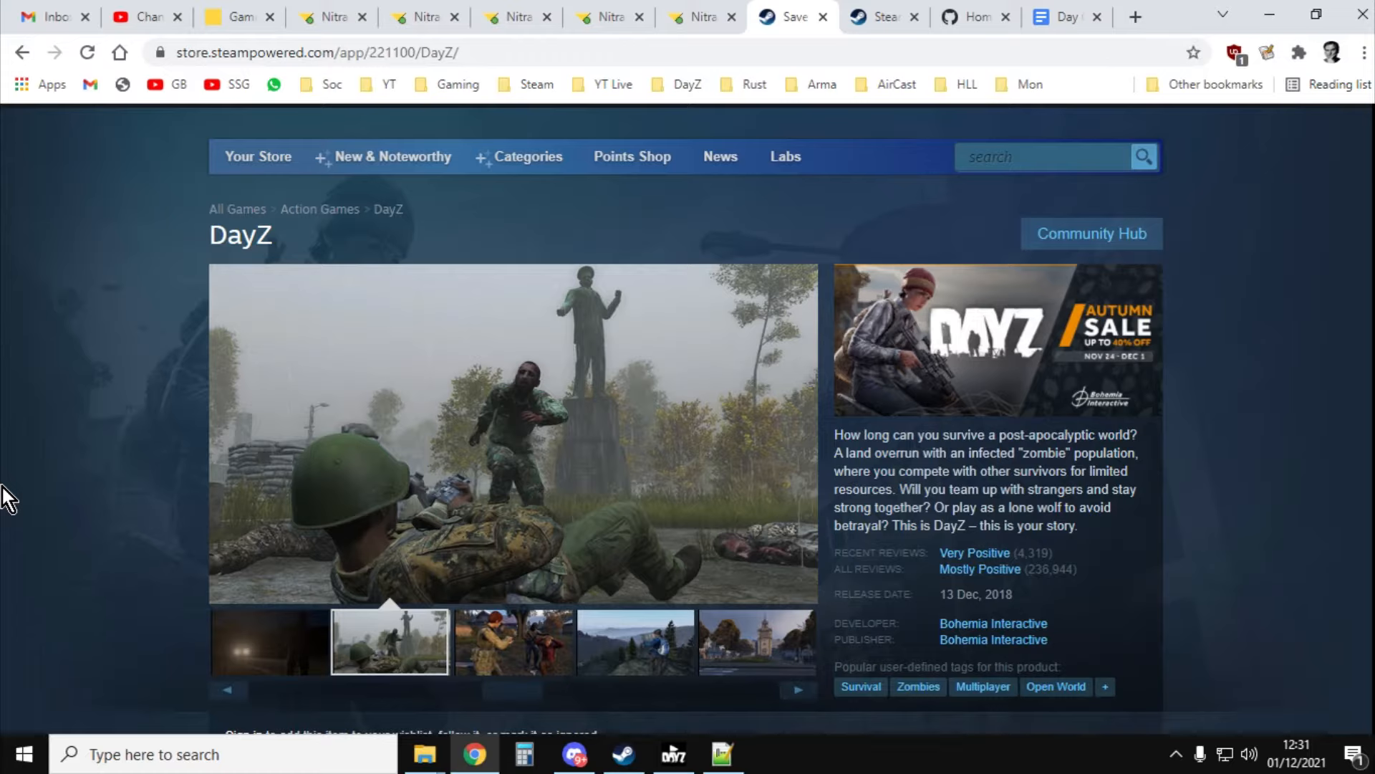
pyautogui.click(512, 640)
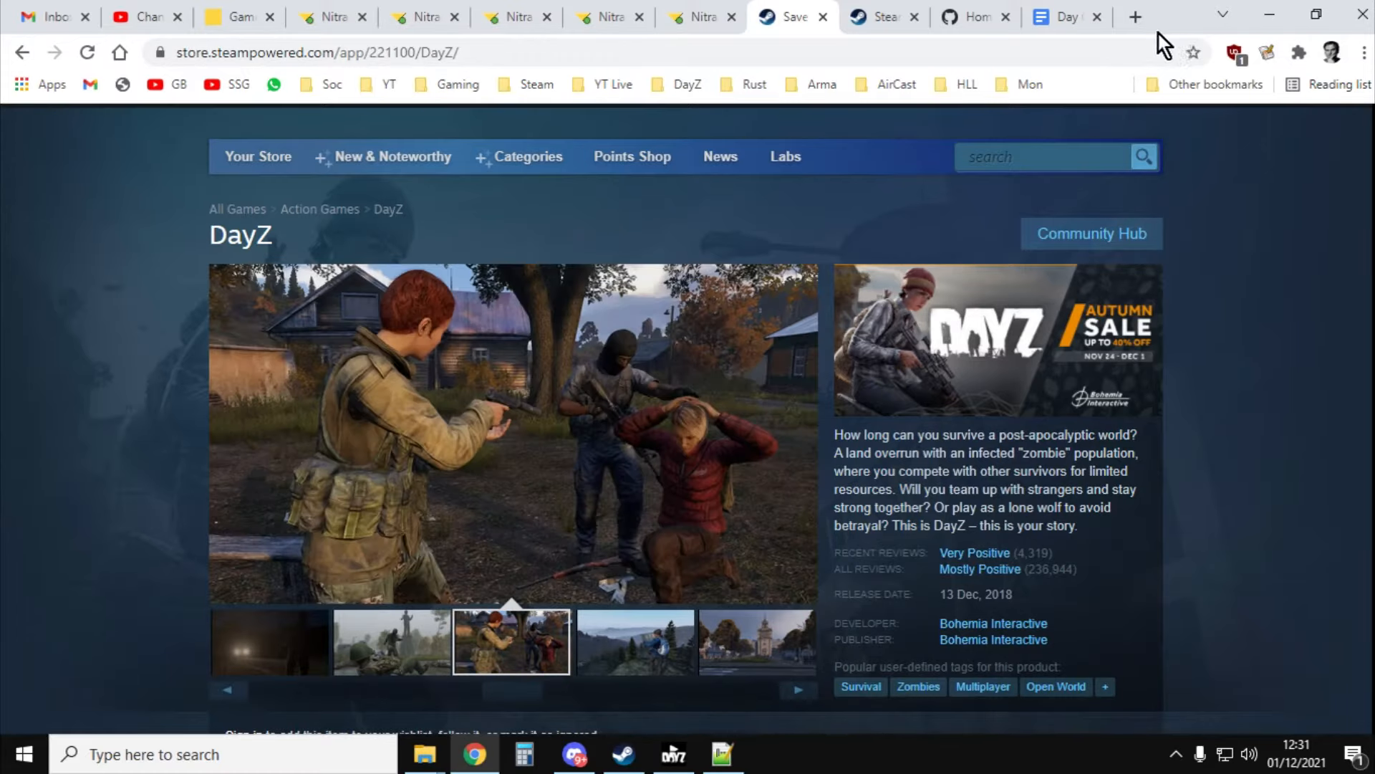
# Step: Search Google for 'steam' in a new browser tab
pyautogui.click(1135, 16)
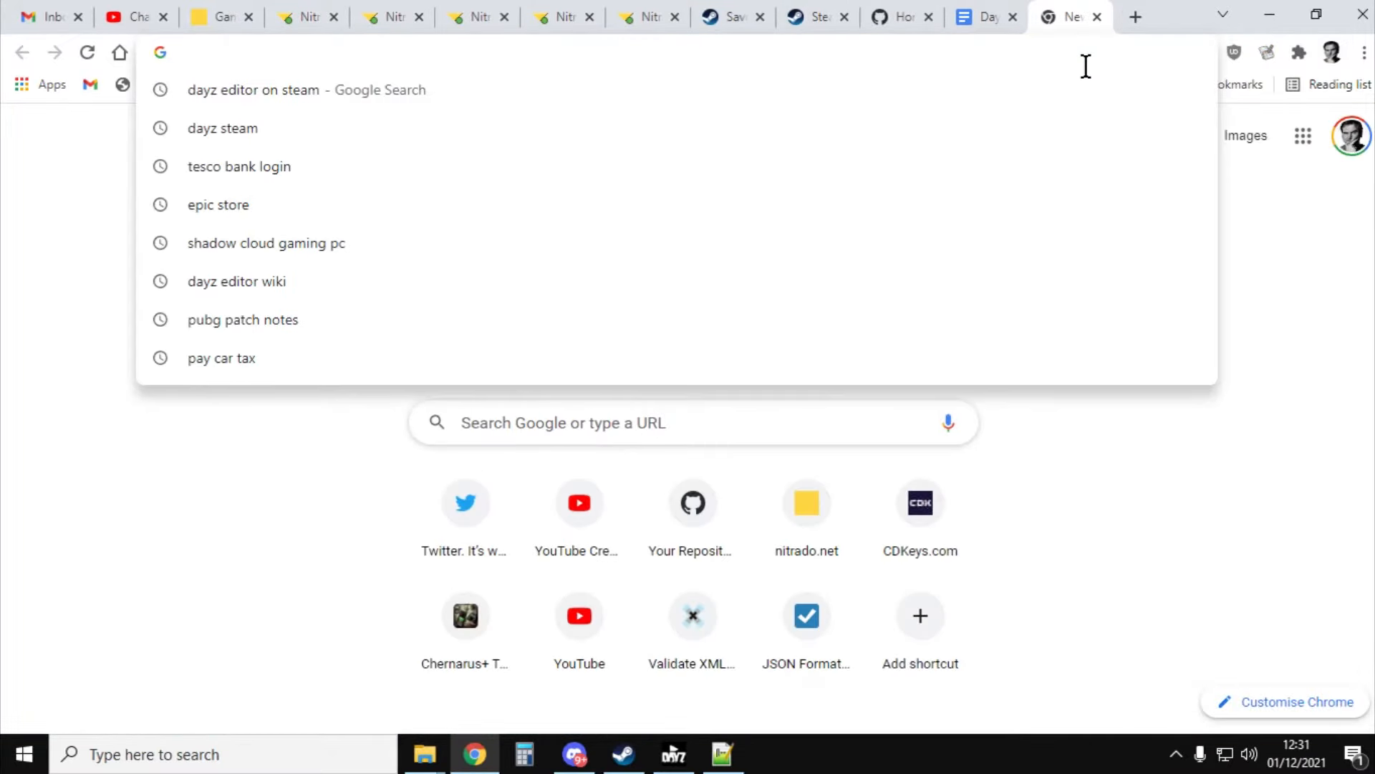
pyautogui.write('steam')
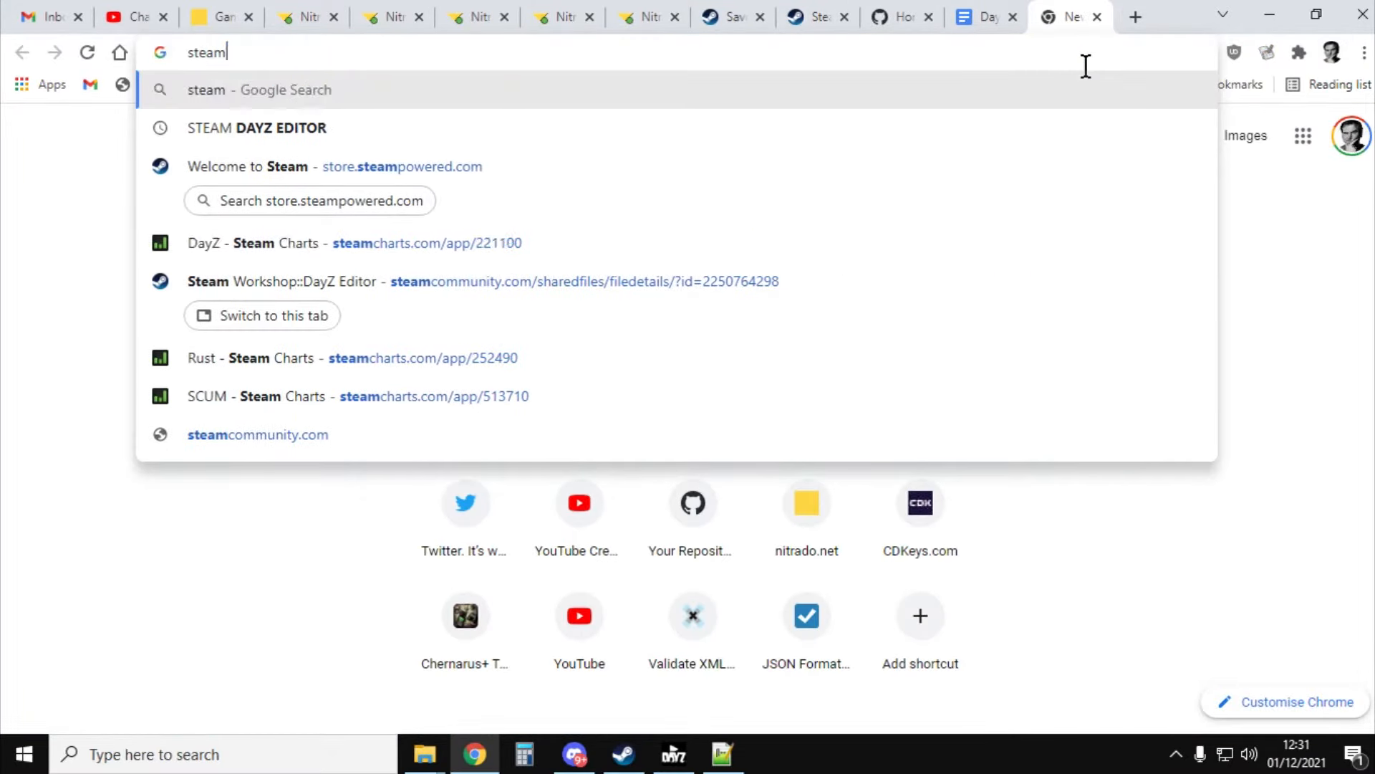
pyautogui.press('Return')
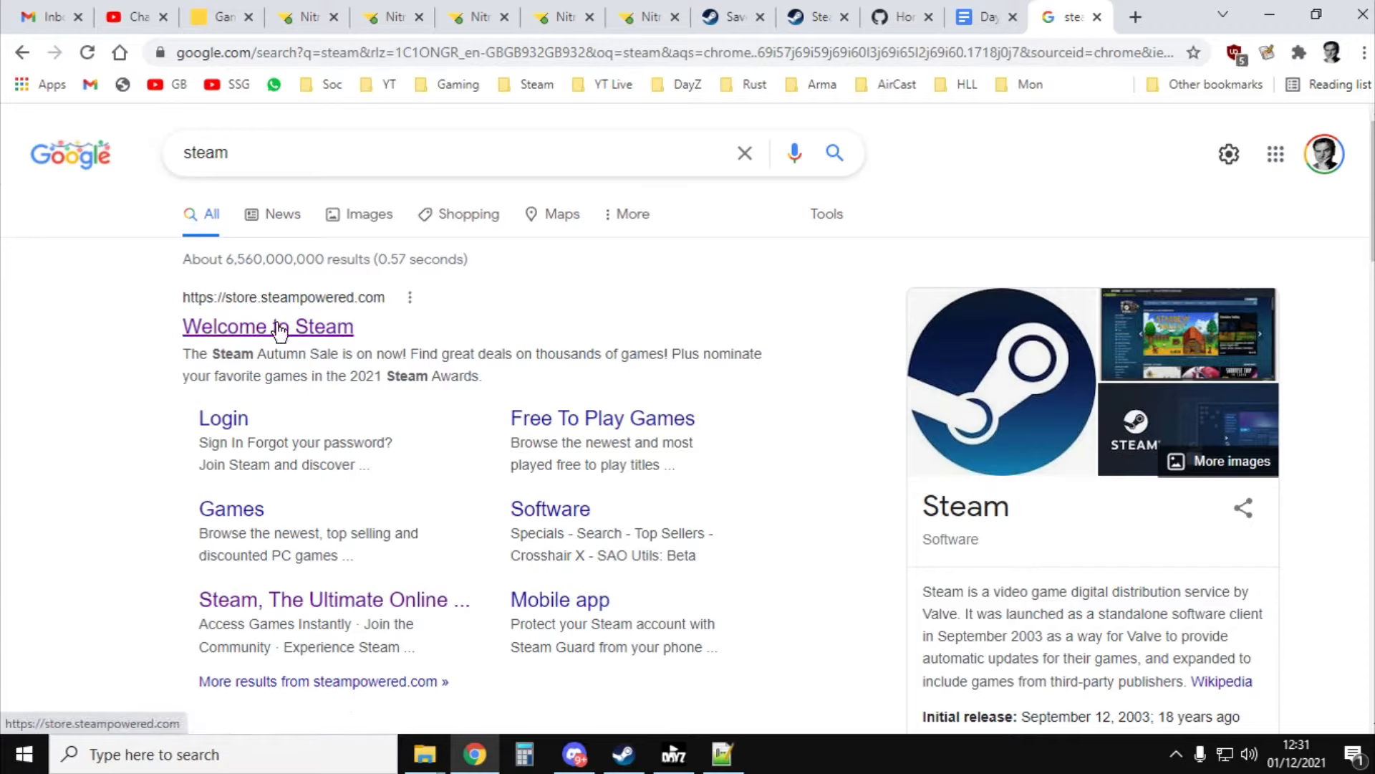
pyautogui.moveTo(761, 16)
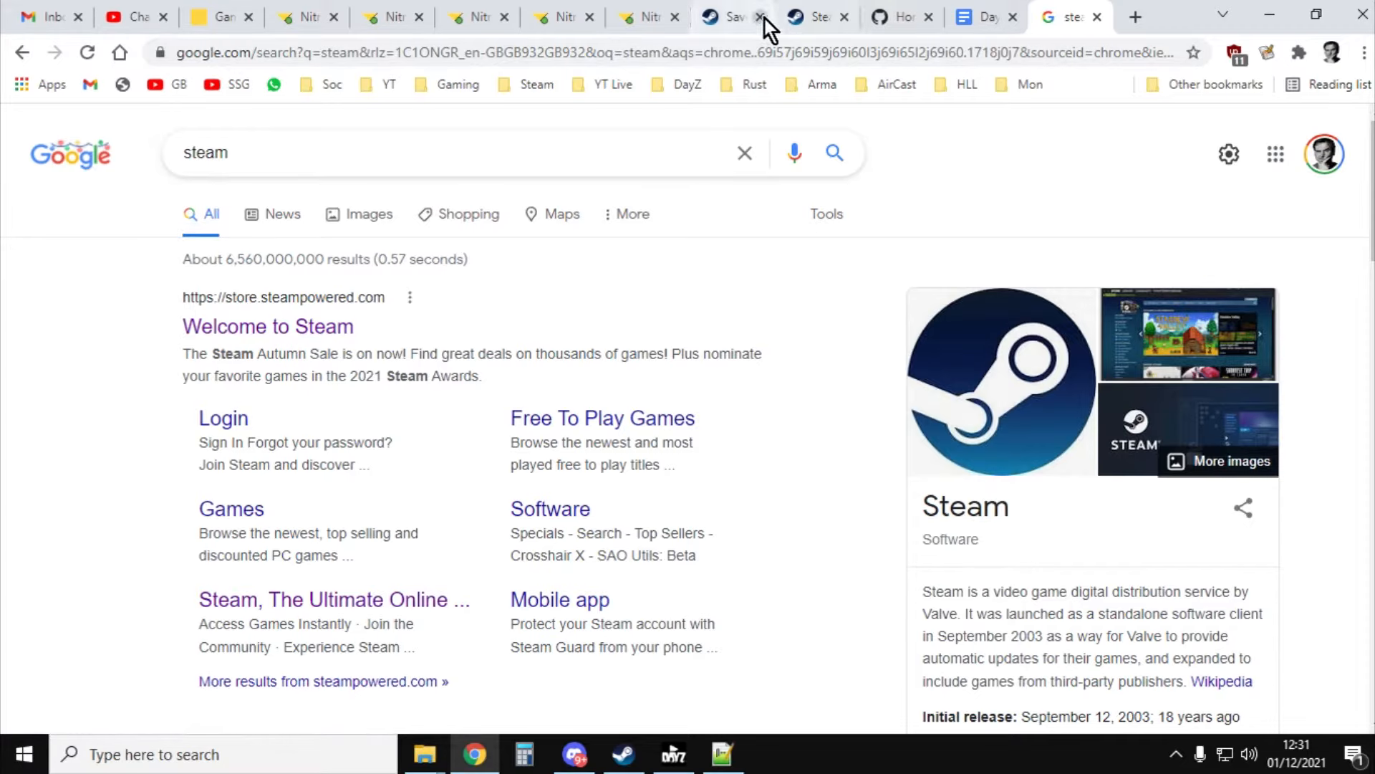
# Step: Search the Steam store for 'dayz', open DayZ and pass the age check
pyautogui.click(623, 754)
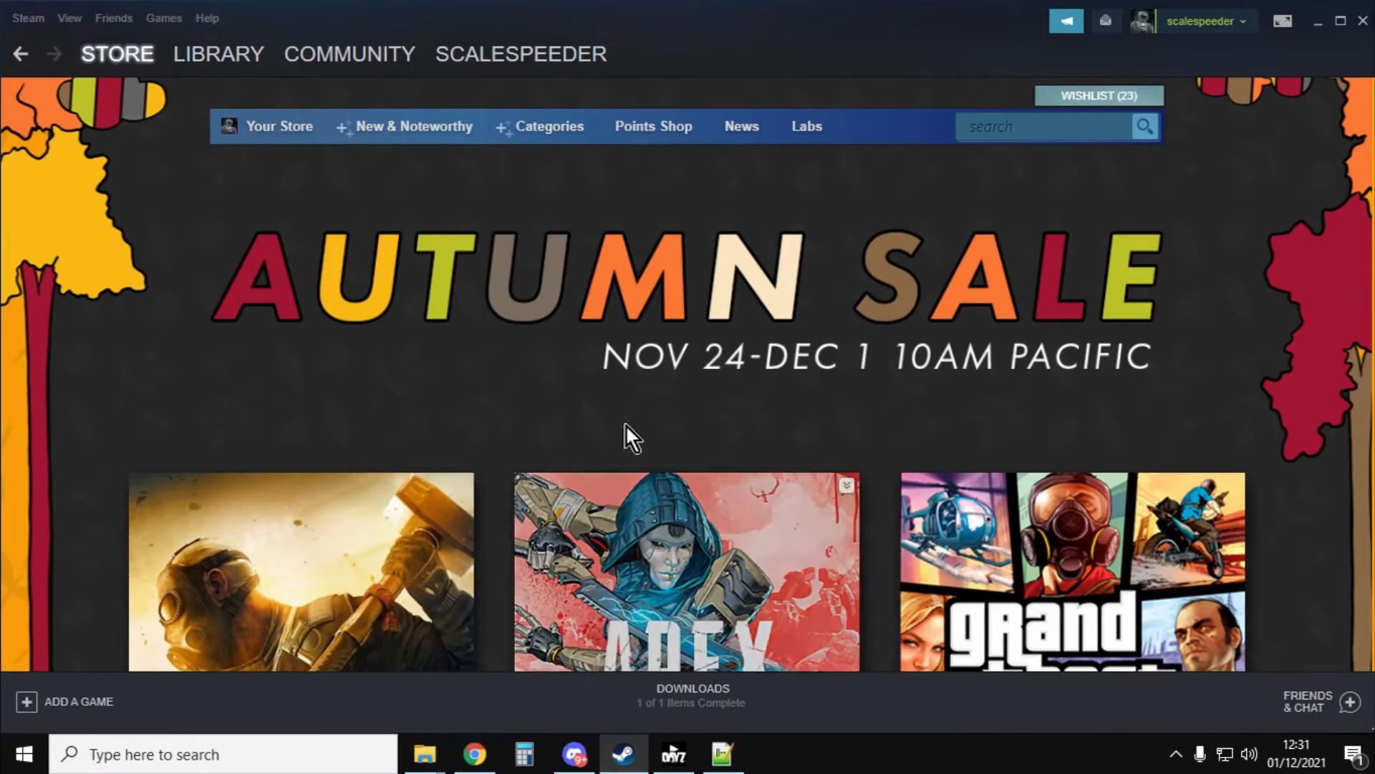
pyautogui.moveTo(140, 255)
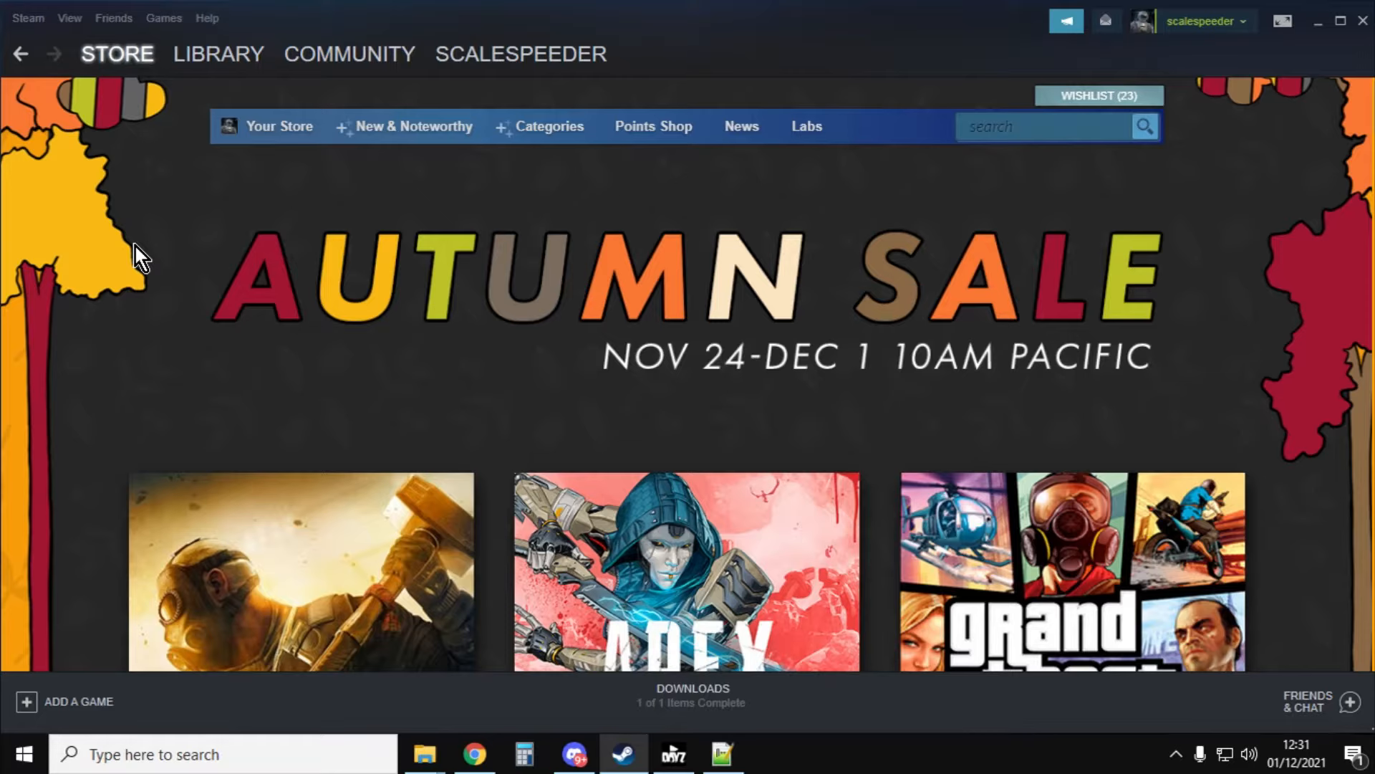
pyautogui.click(1043, 126)
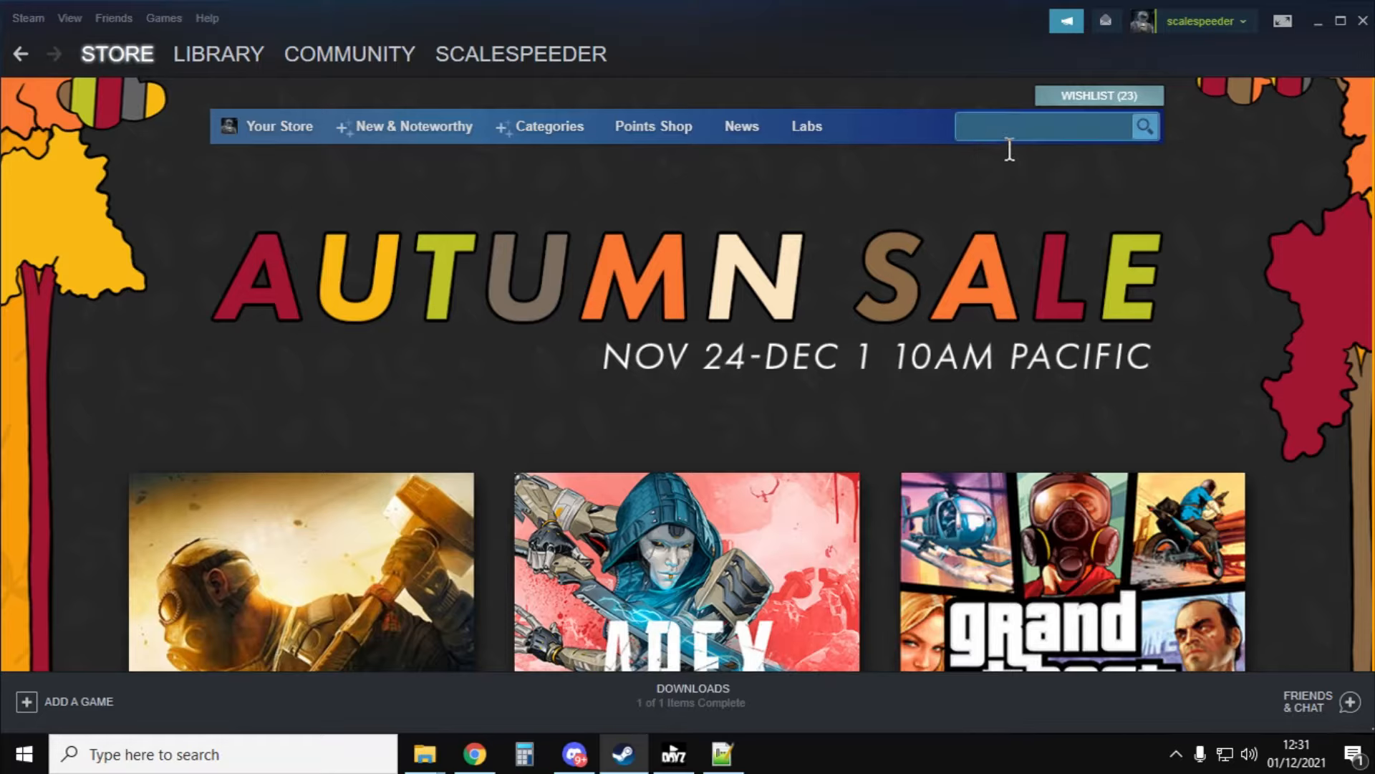
pyautogui.write('dayz')
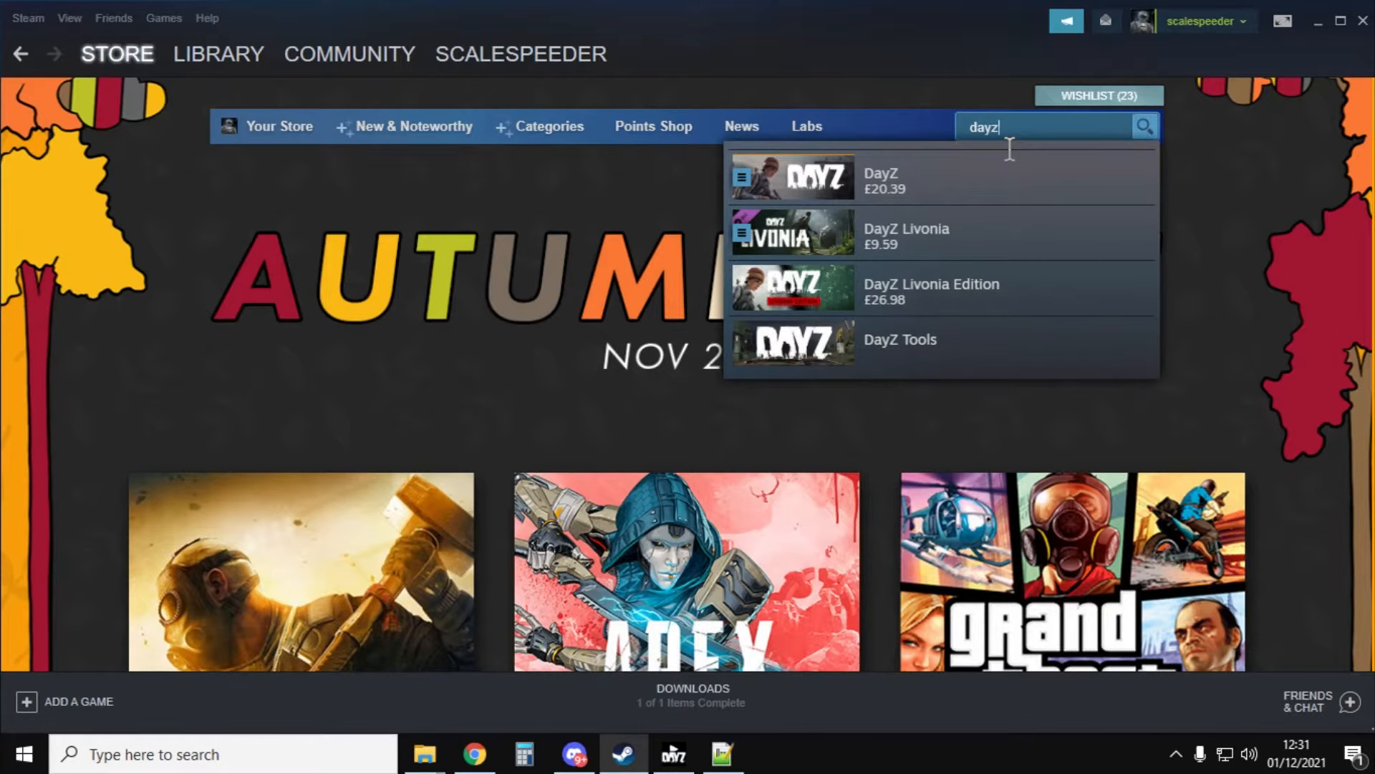
pyautogui.click(877, 177)
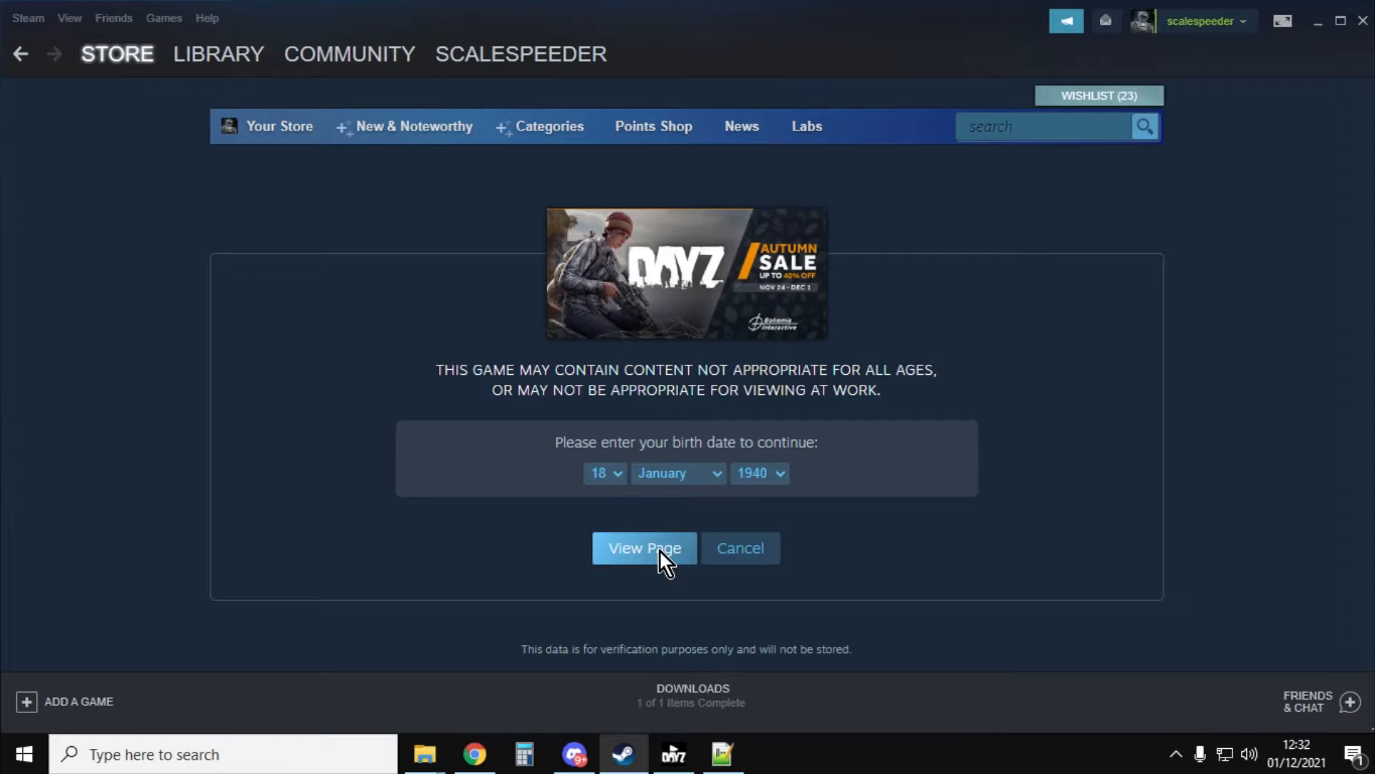
pyautogui.click(644, 547)
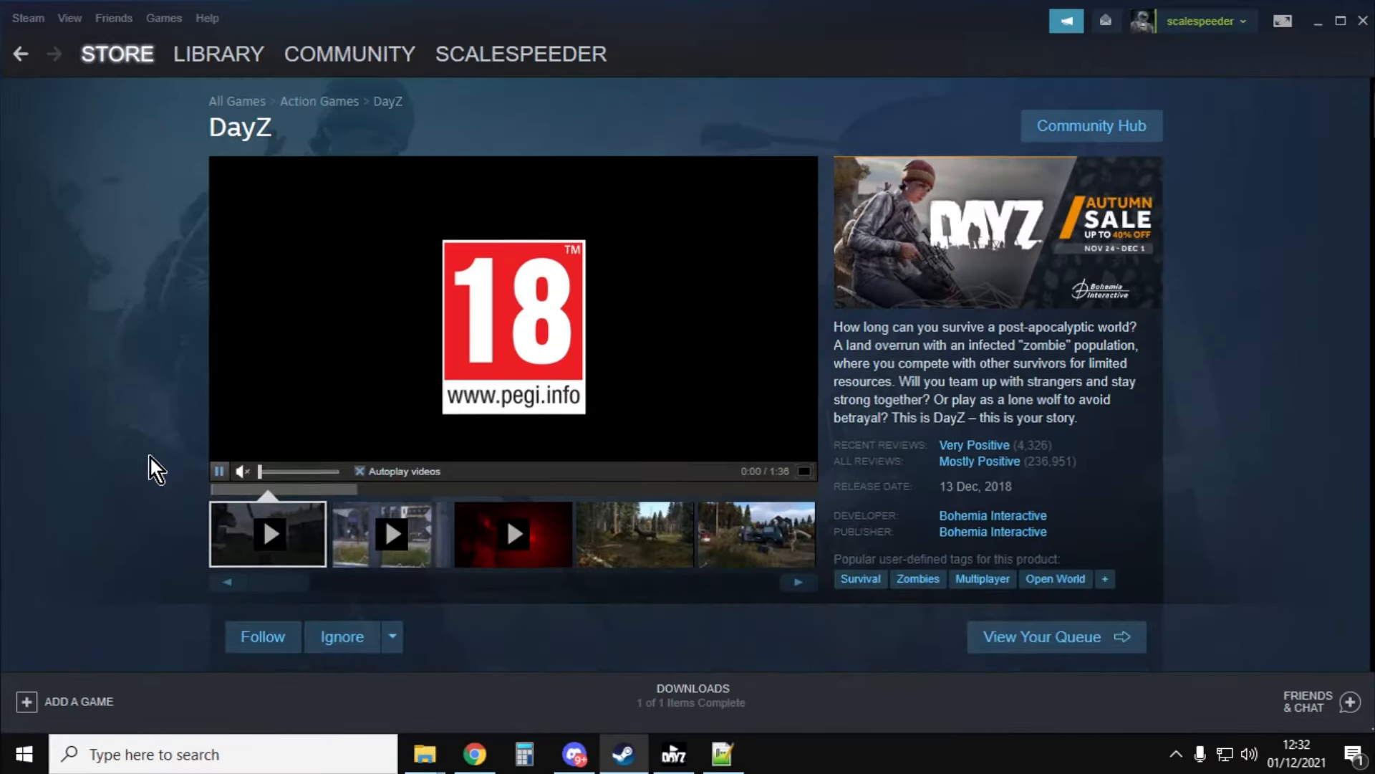
pyautogui.scroll(-3)
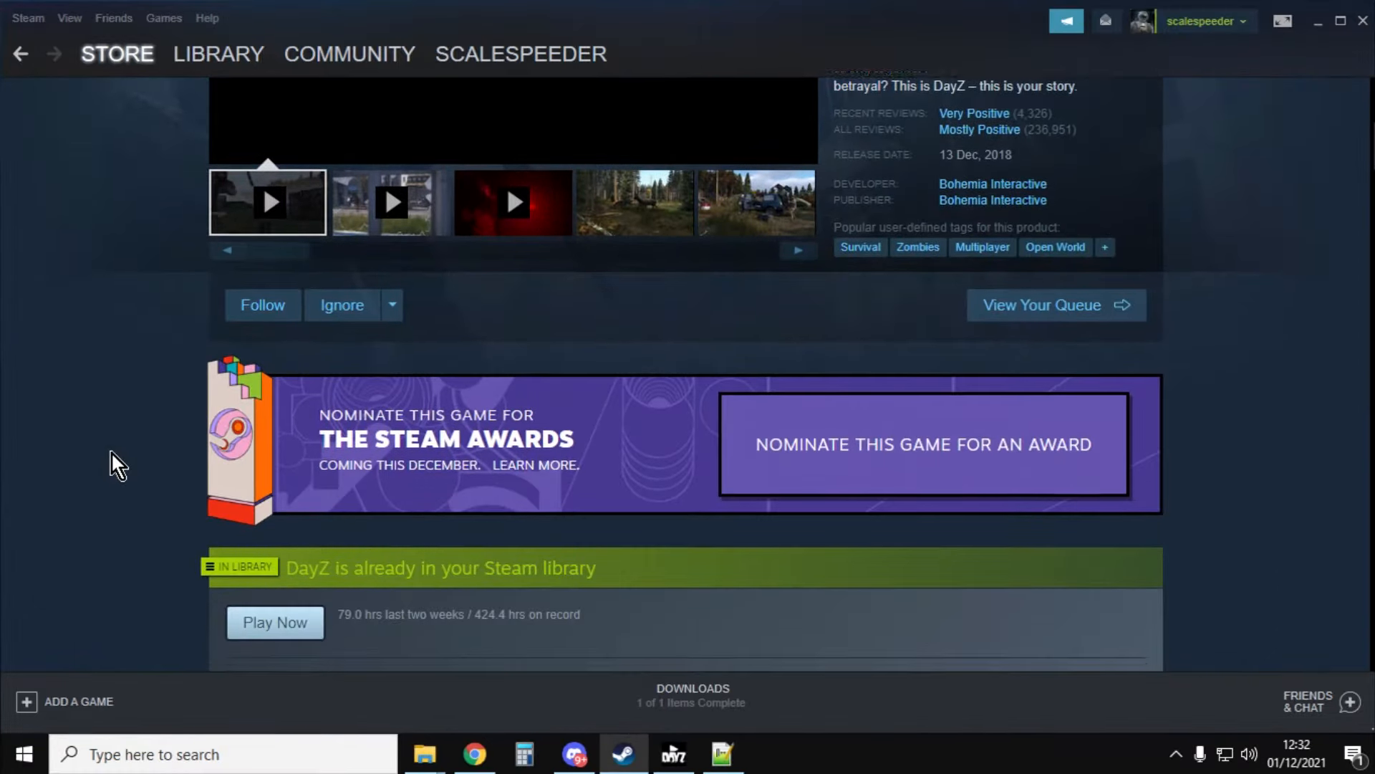
pyautogui.scroll(3)
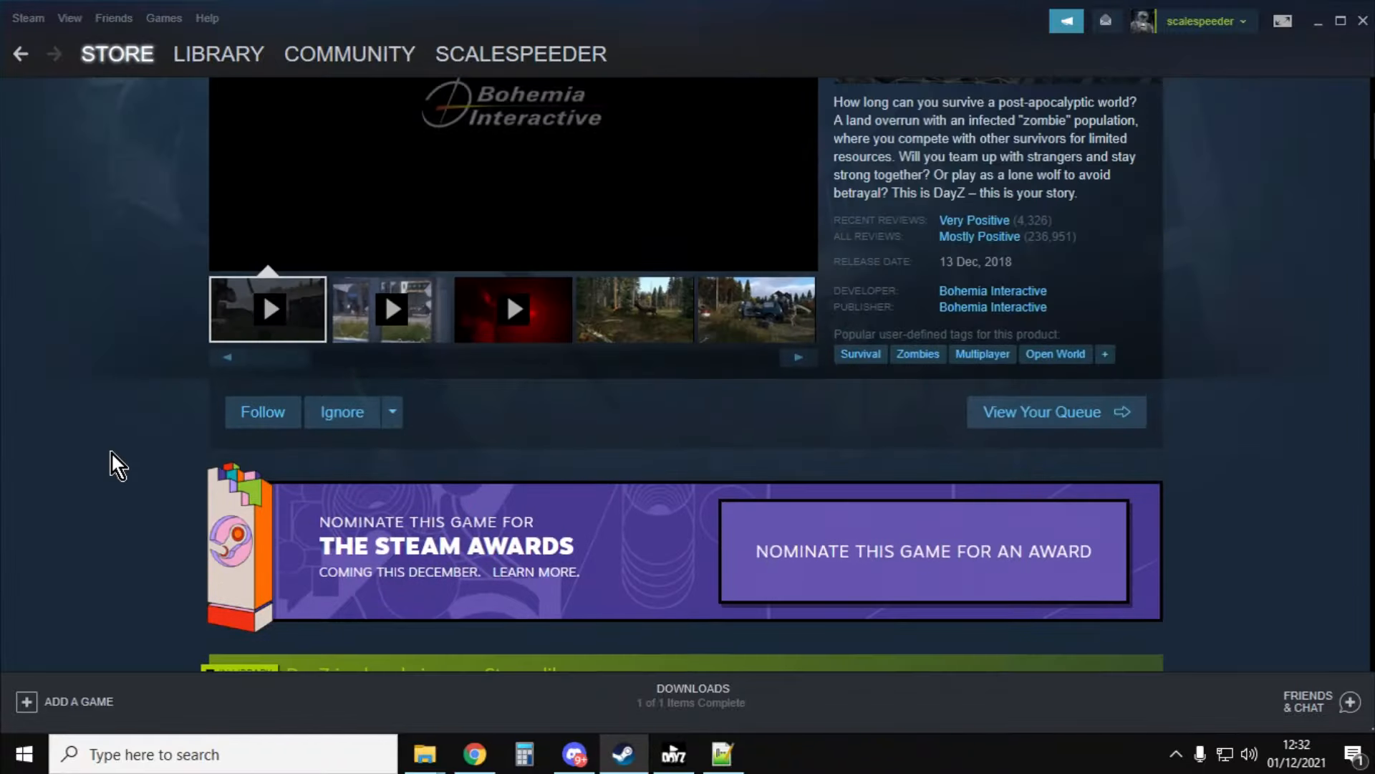
pyautogui.scroll(3)
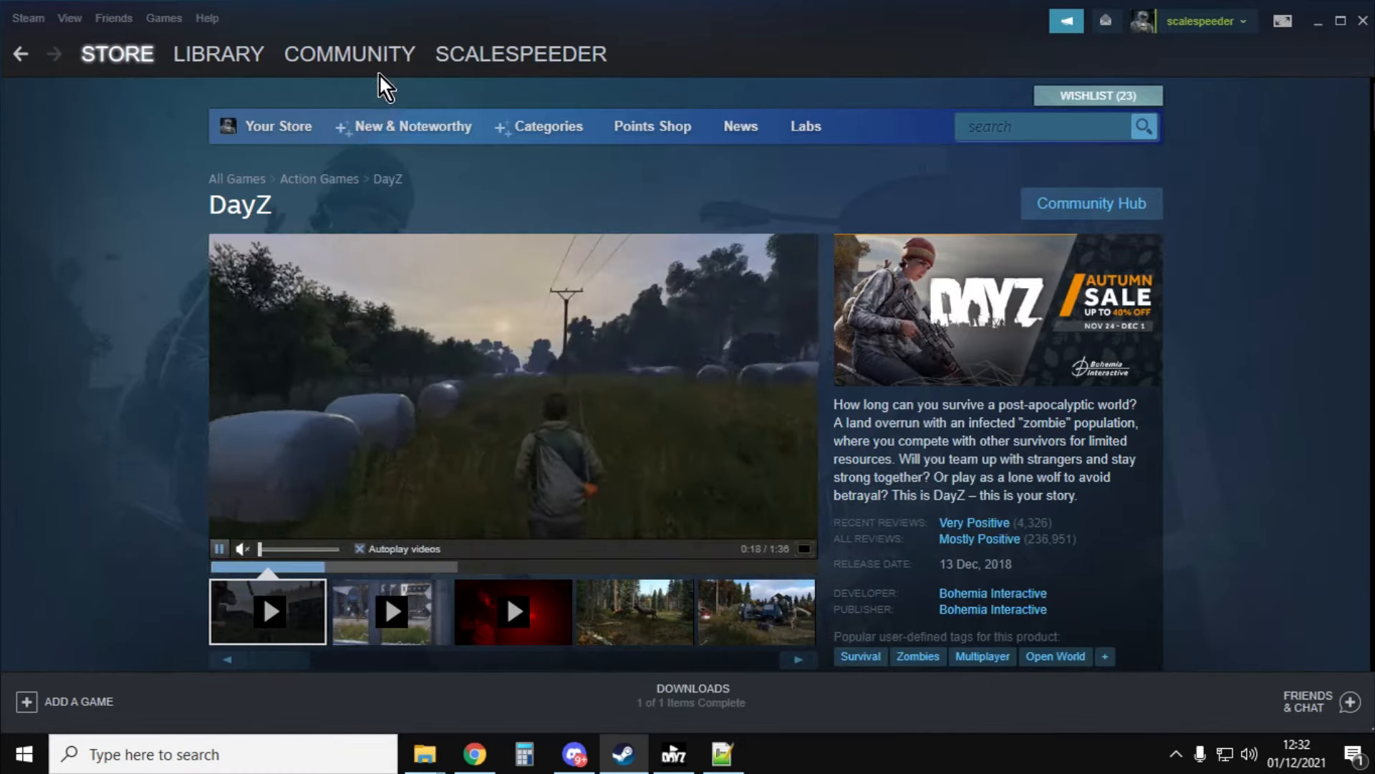
# Step: Reach the DayZ Workshop through a 'dayz' search, then search it for 'editor'
pyautogui.click(348, 53)
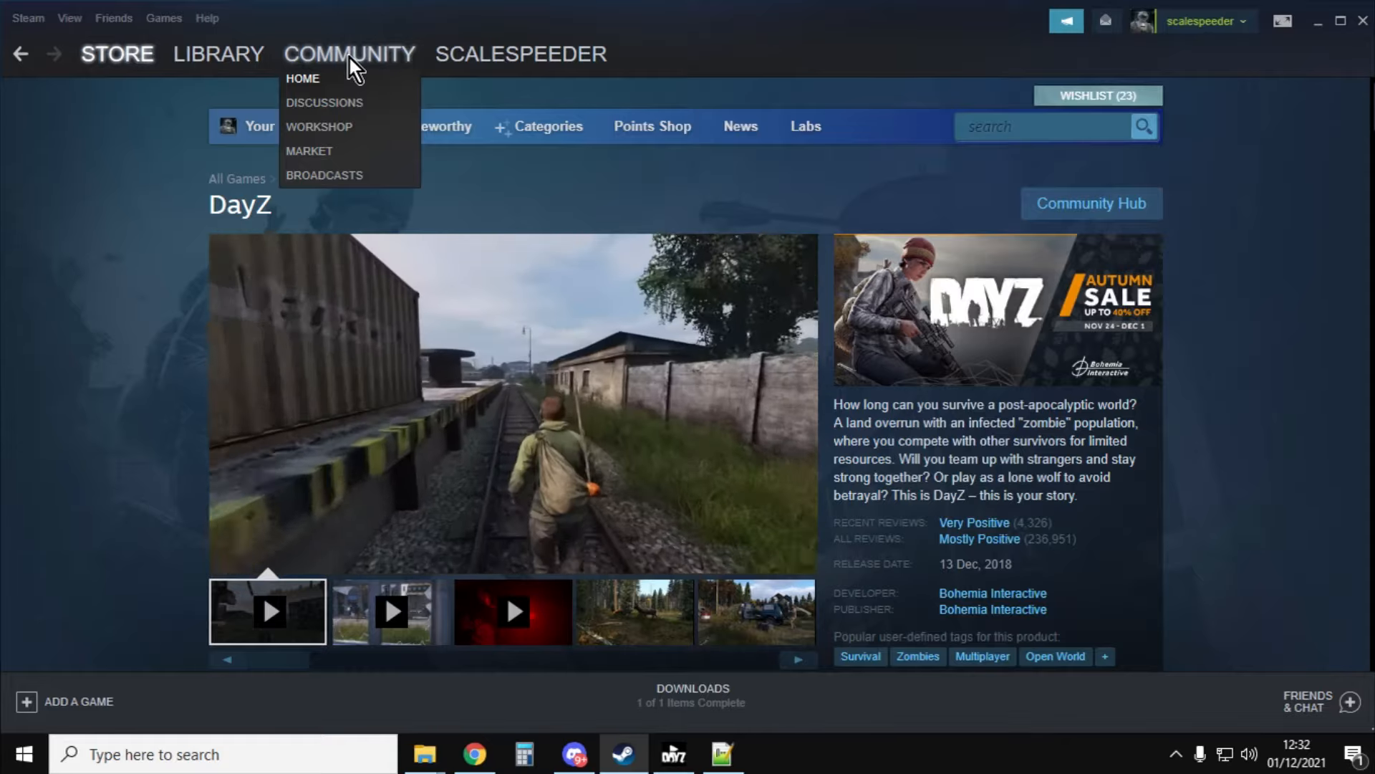
pyautogui.moveTo(332, 136)
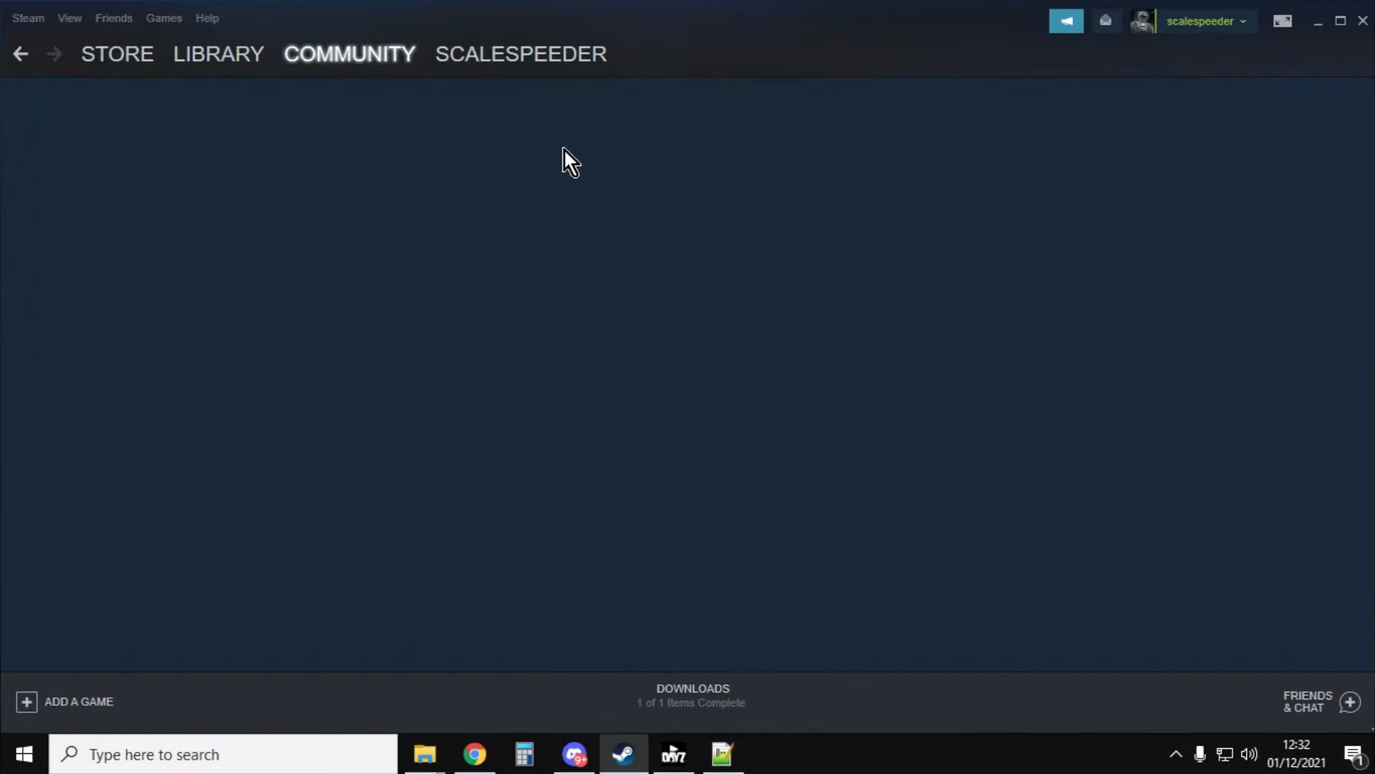
pyautogui.click(349, 54)
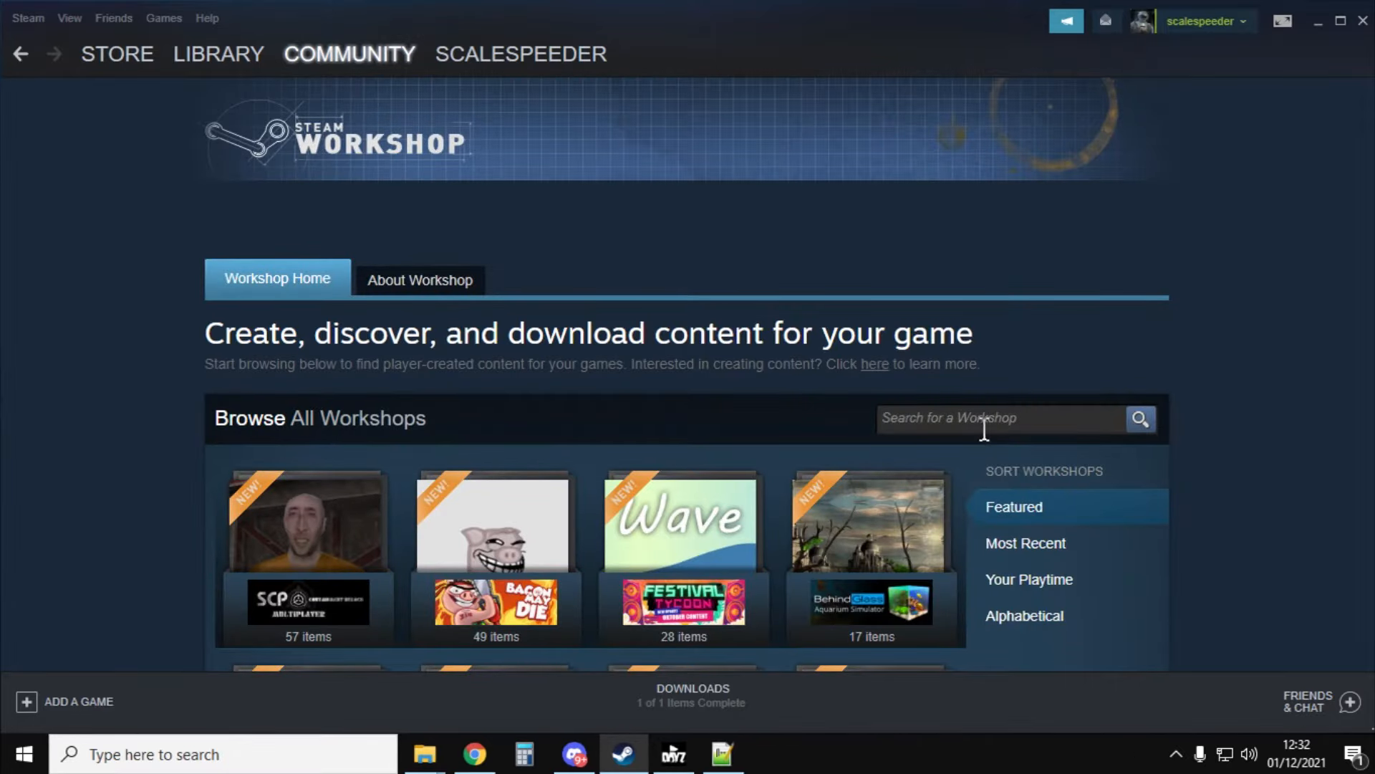
pyautogui.write('day')
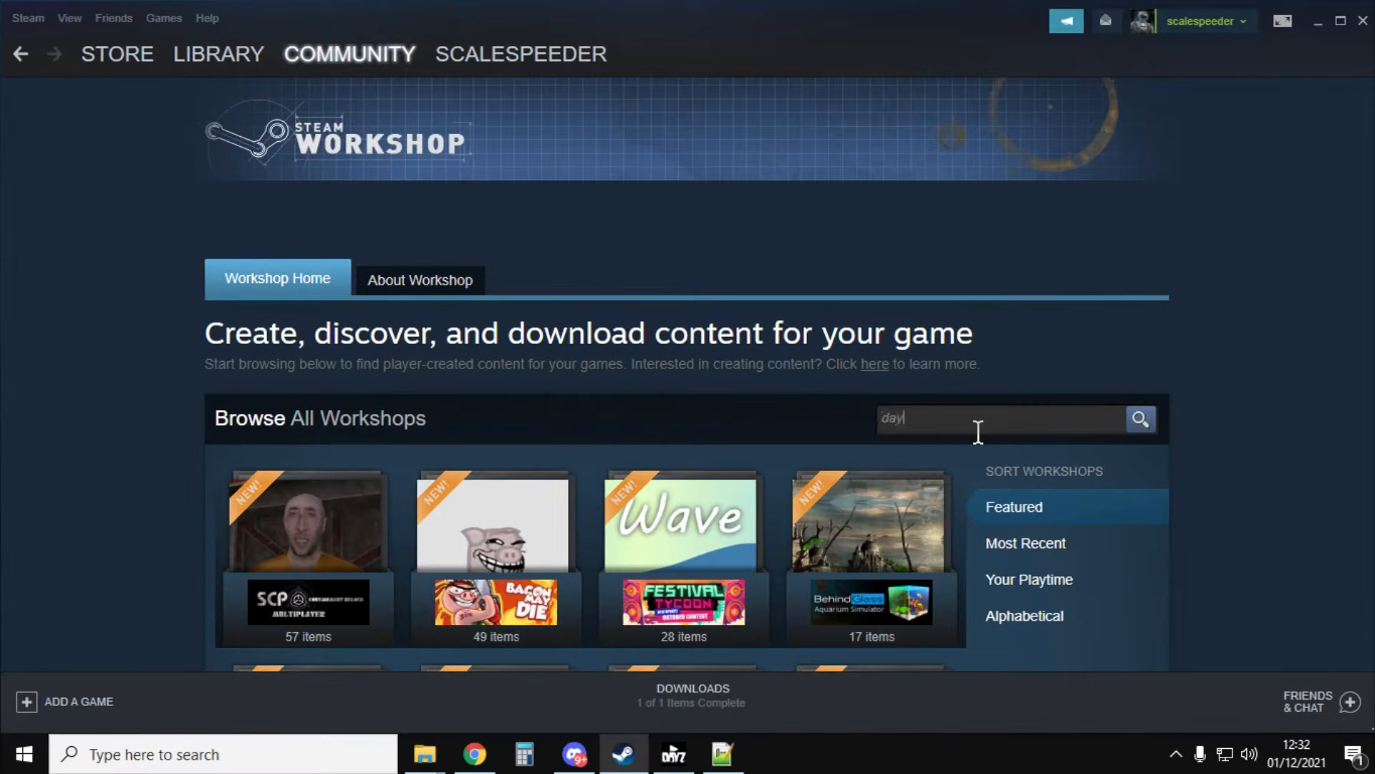
pyautogui.write('z')
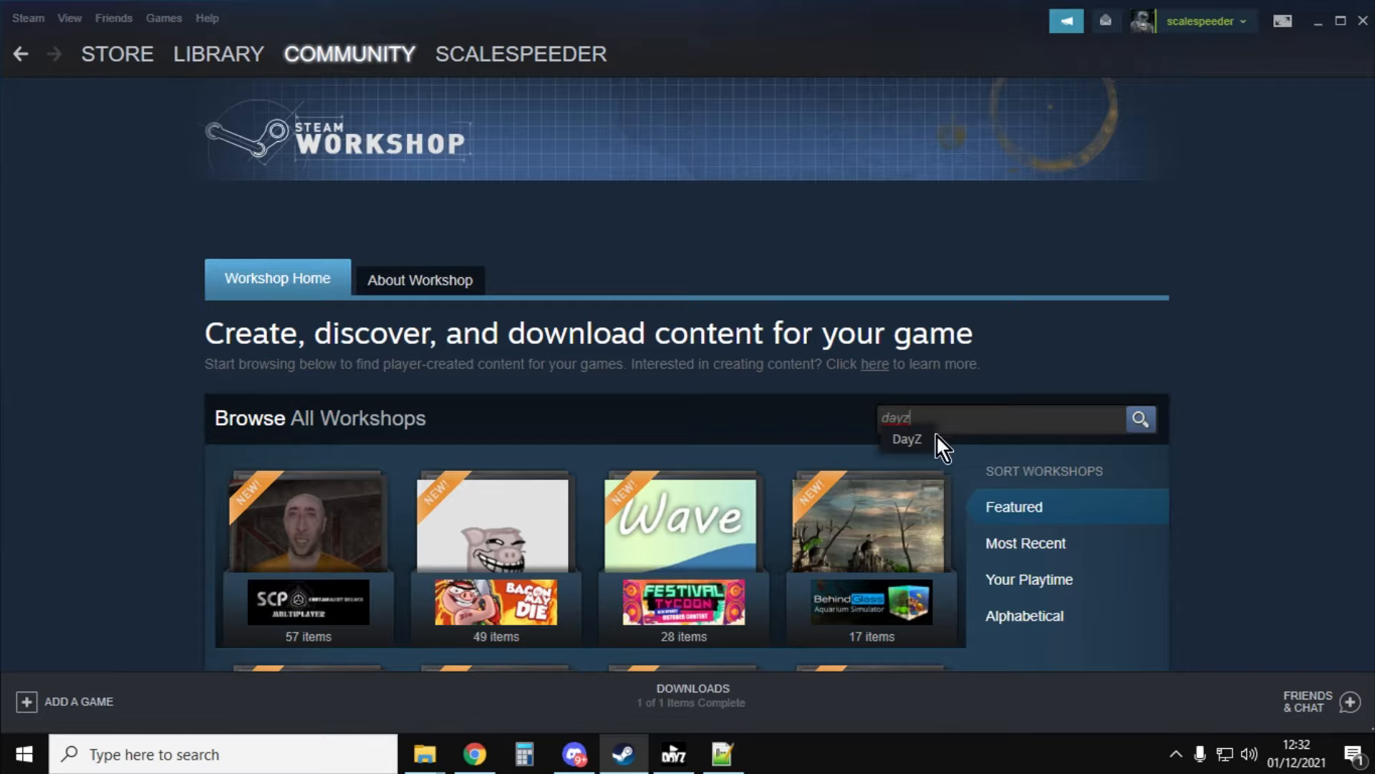
pyautogui.click(906, 438)
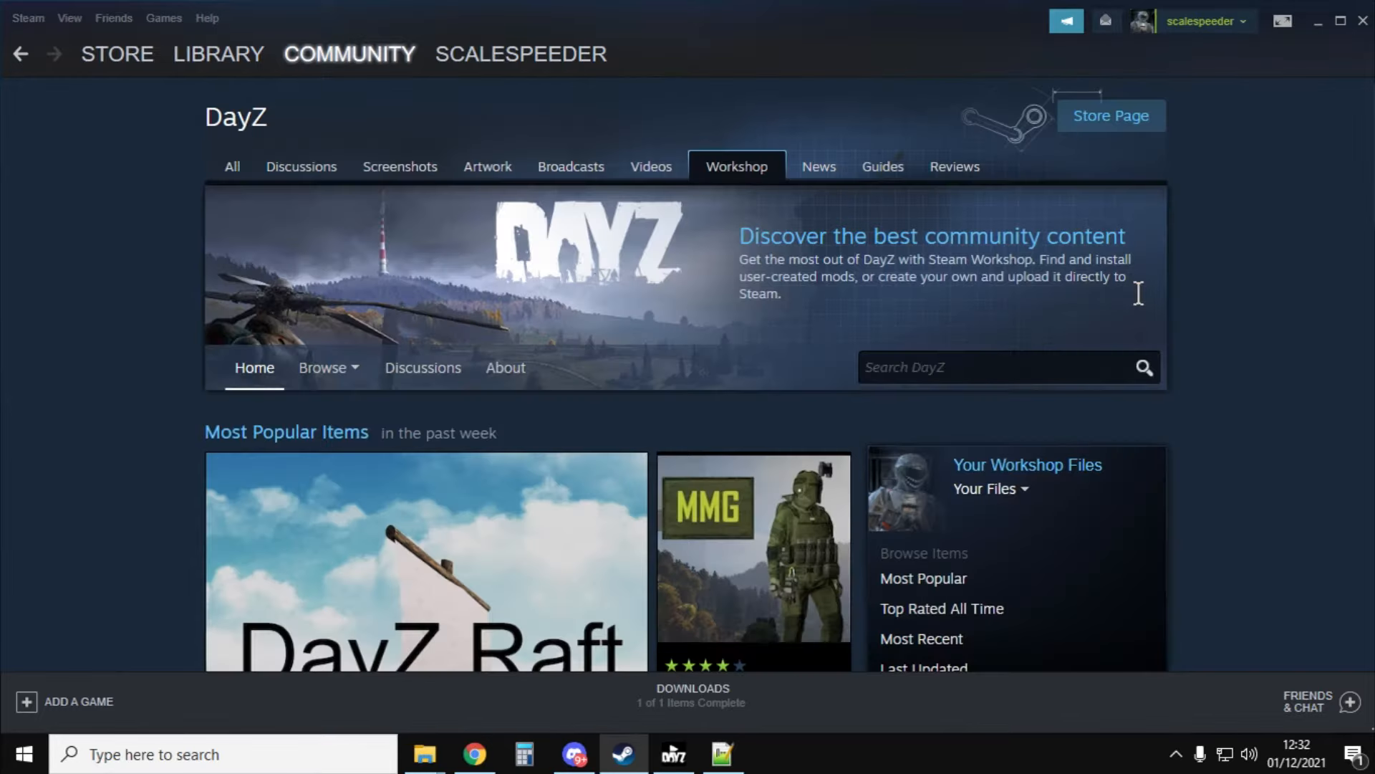
pyautogui.scroll(-3)
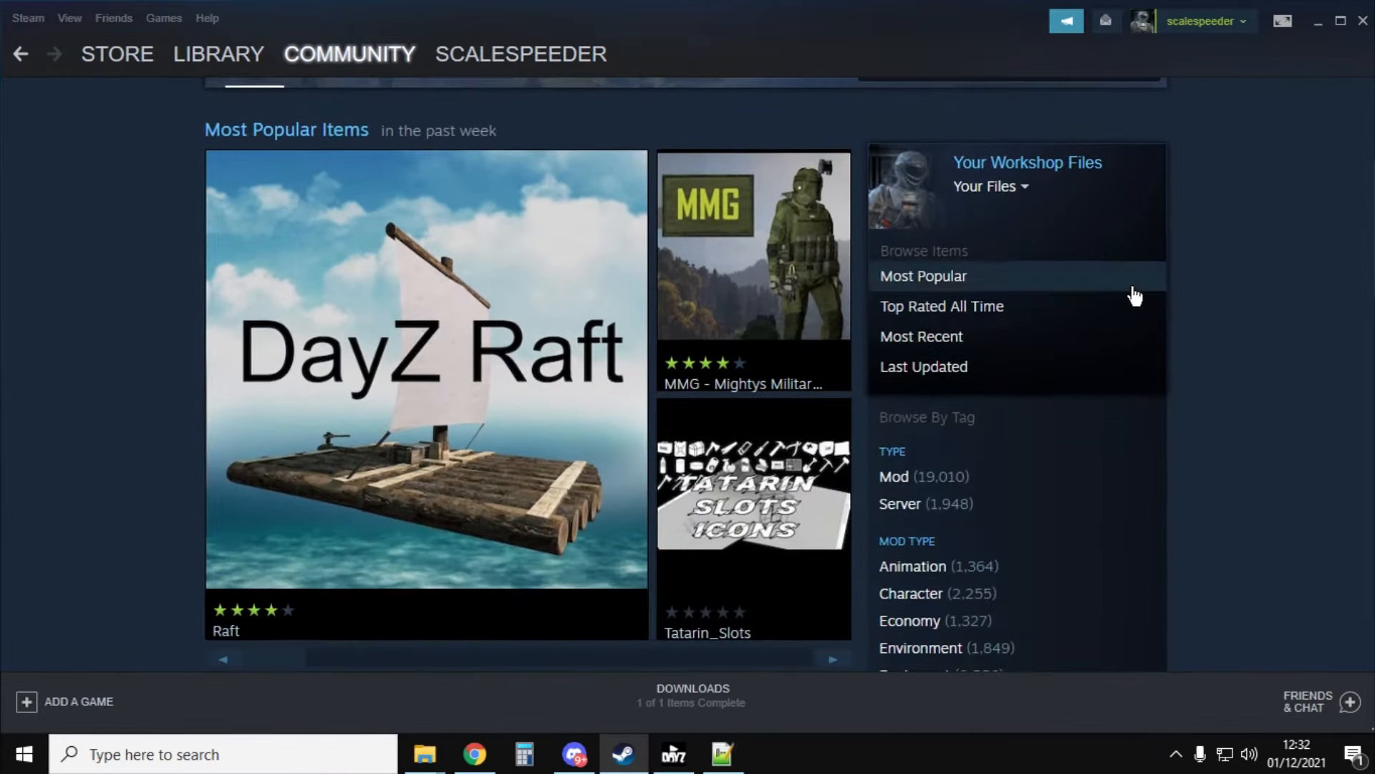
pyautogui.scroll(-3)
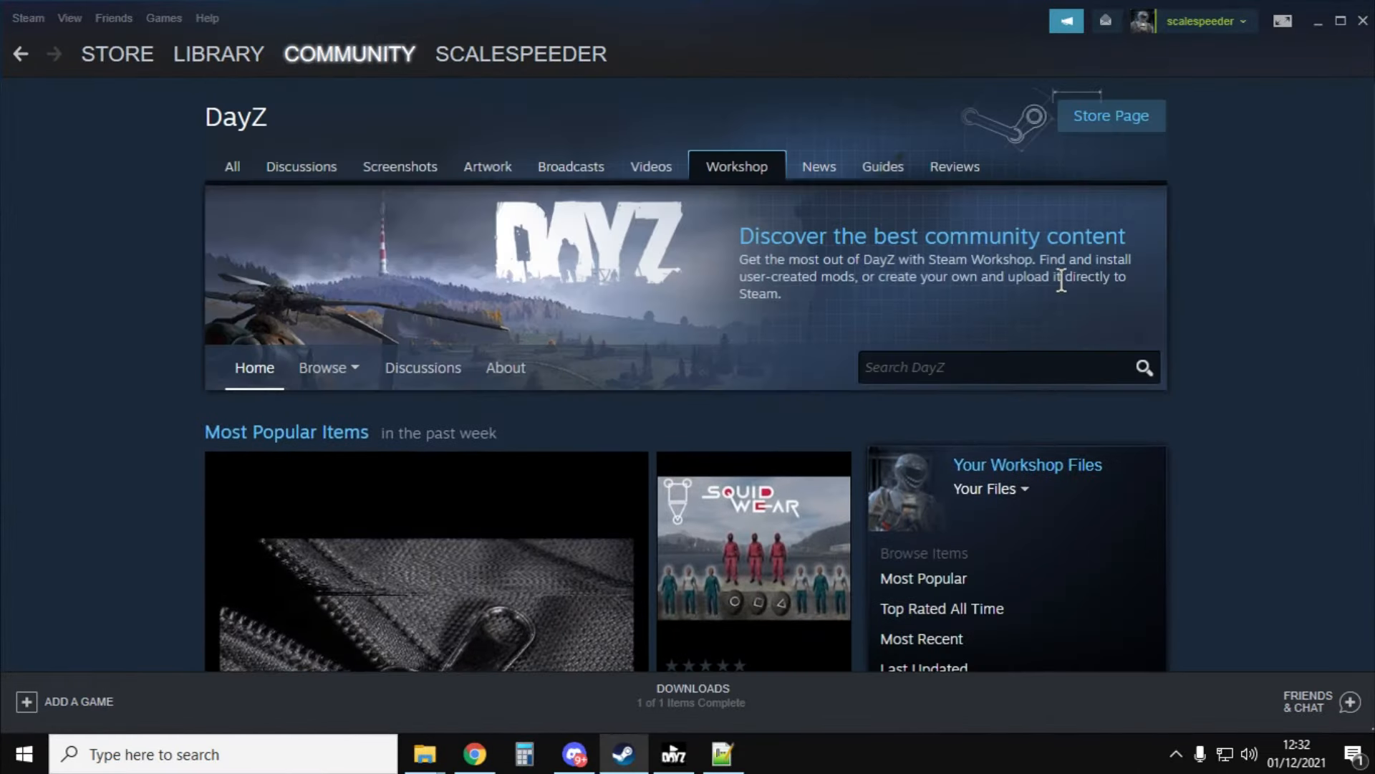
pyautogui.write('ed')
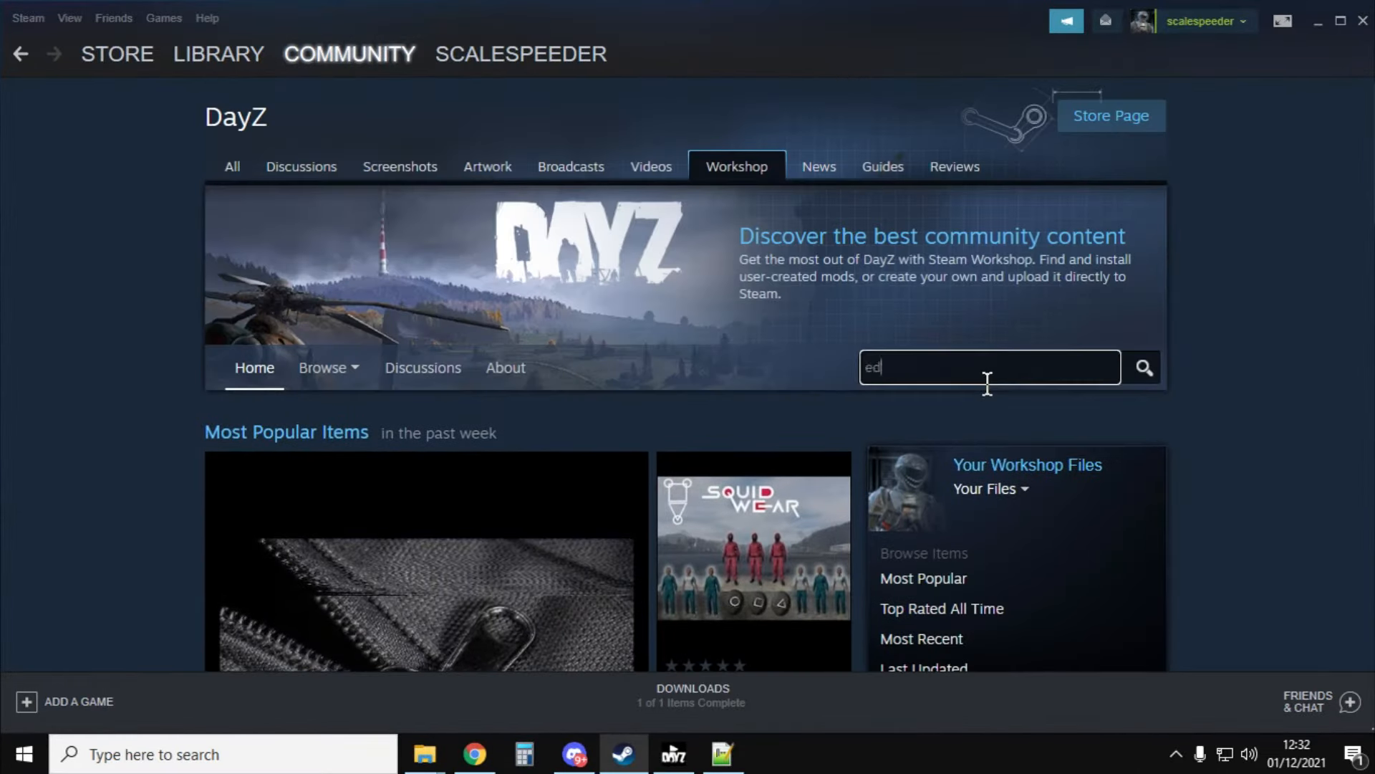
pyautogui.write('itor')
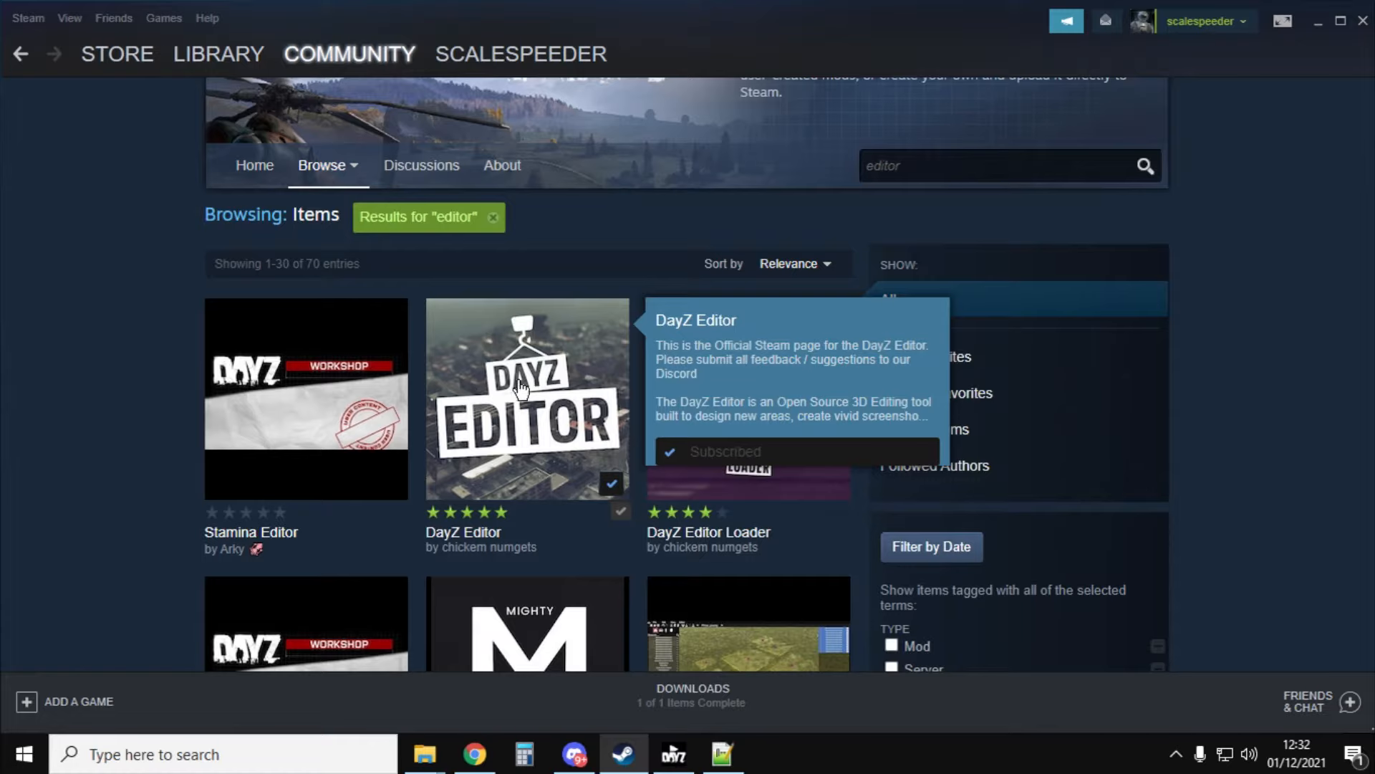
pyautogui.moveTo(525, 406)
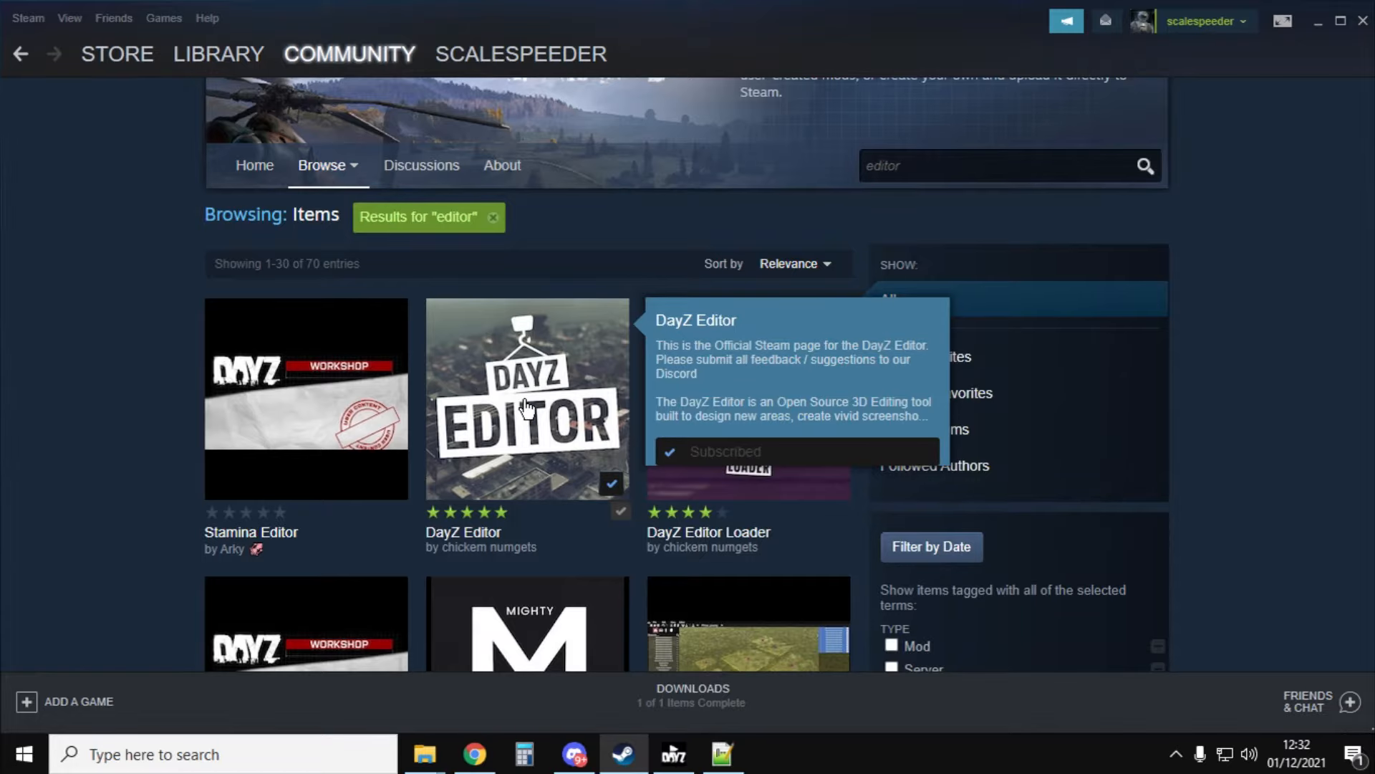
# Step: Open the DayZ Editor mod page and view its required items: CF, BuilderItems, Dabs Framework
pyautogui.click(527, 399)
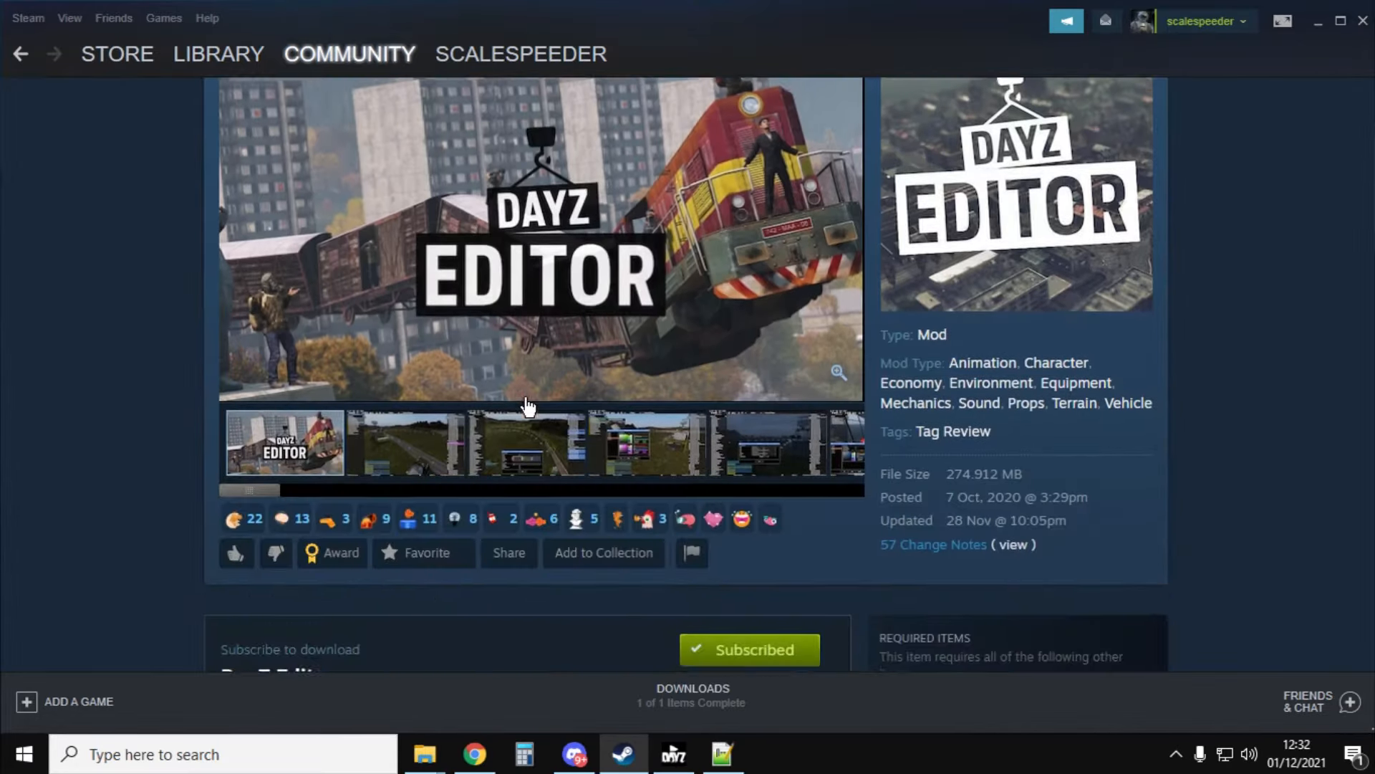
pyautogui.scroll(3)
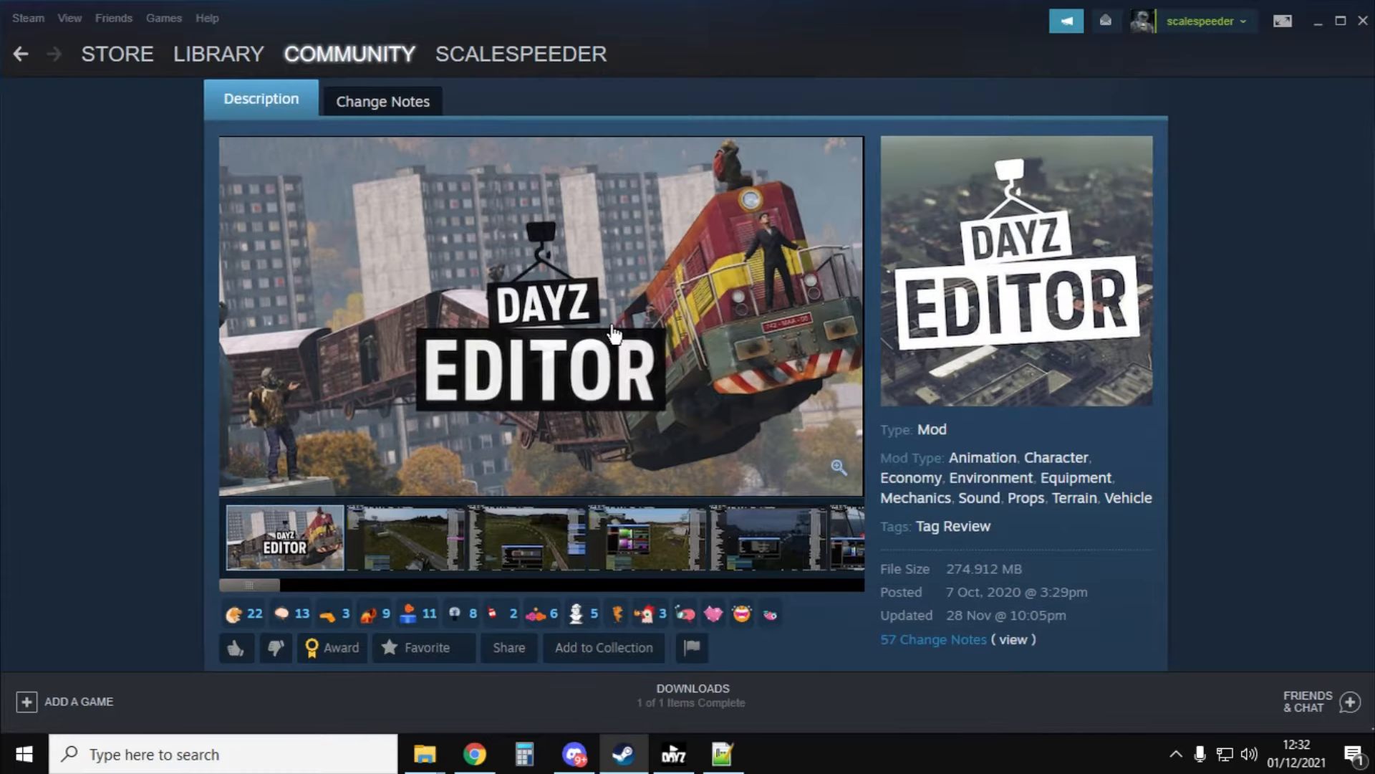
pyautogui.scroll(-3)
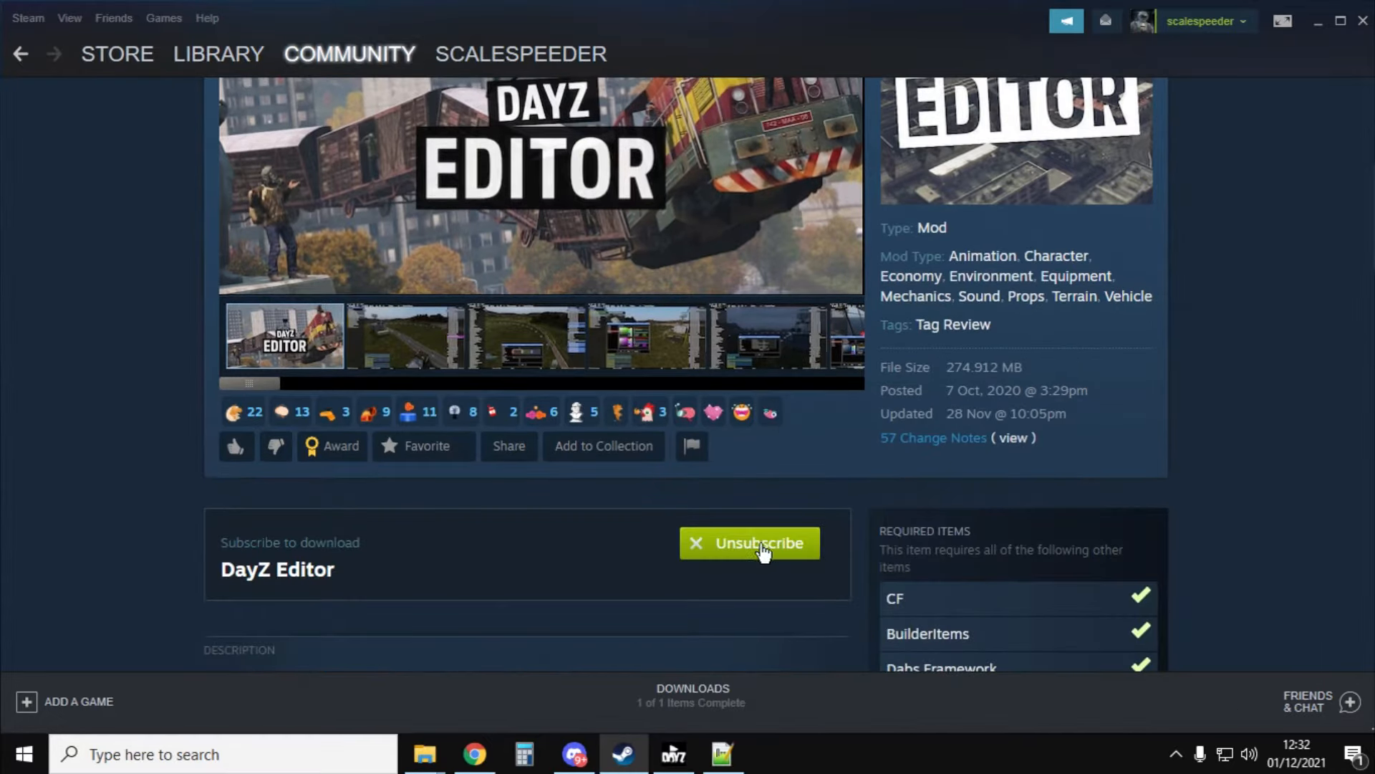
pyautogui.scroll(3)
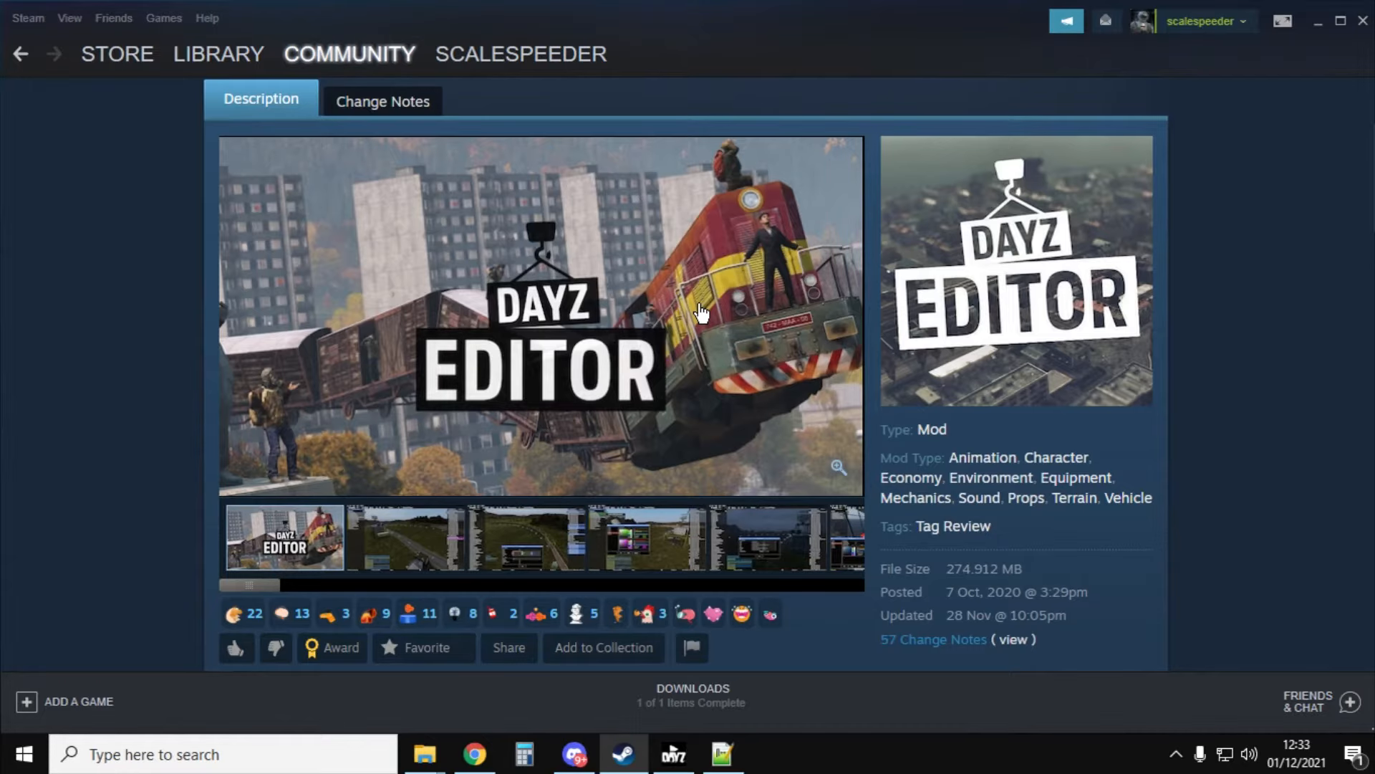
pyautogui.scroll(-3)
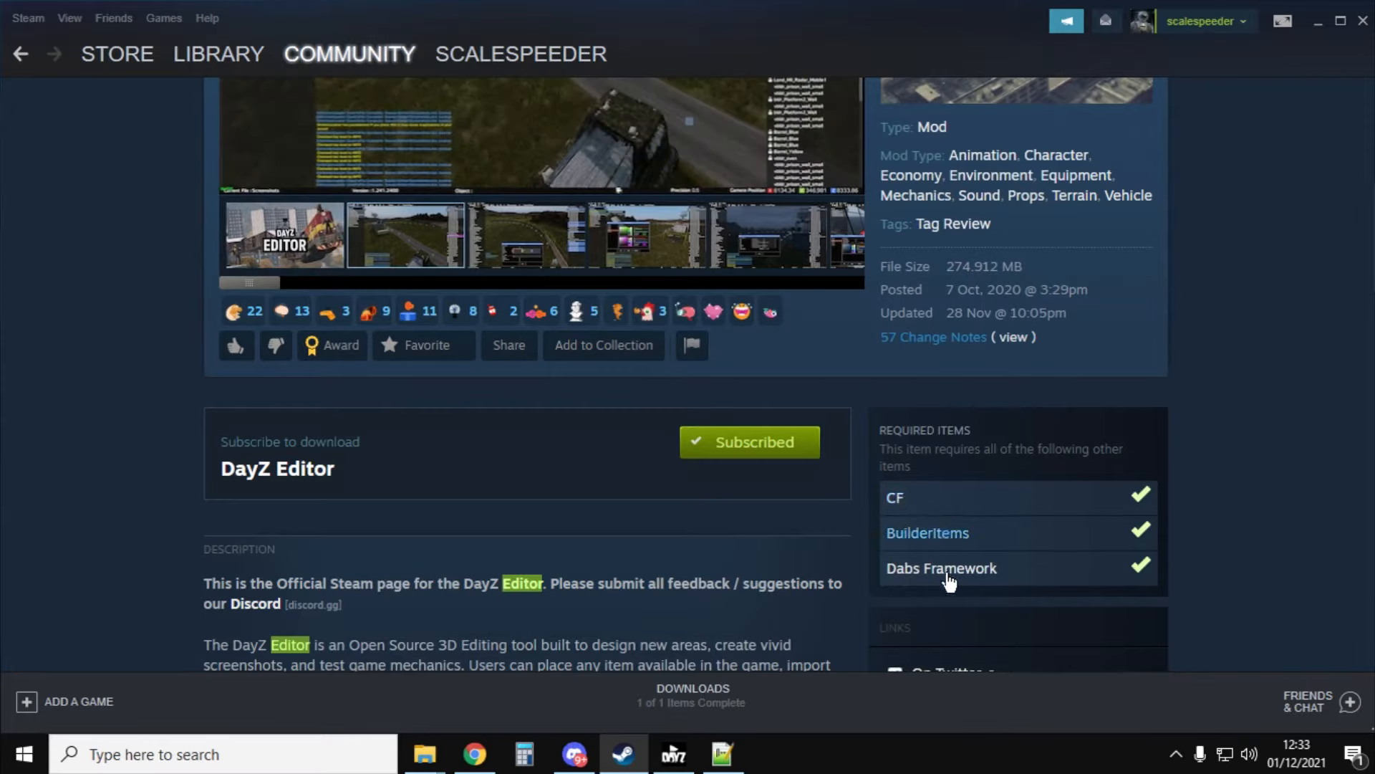
pyautogui.click(941, 567)
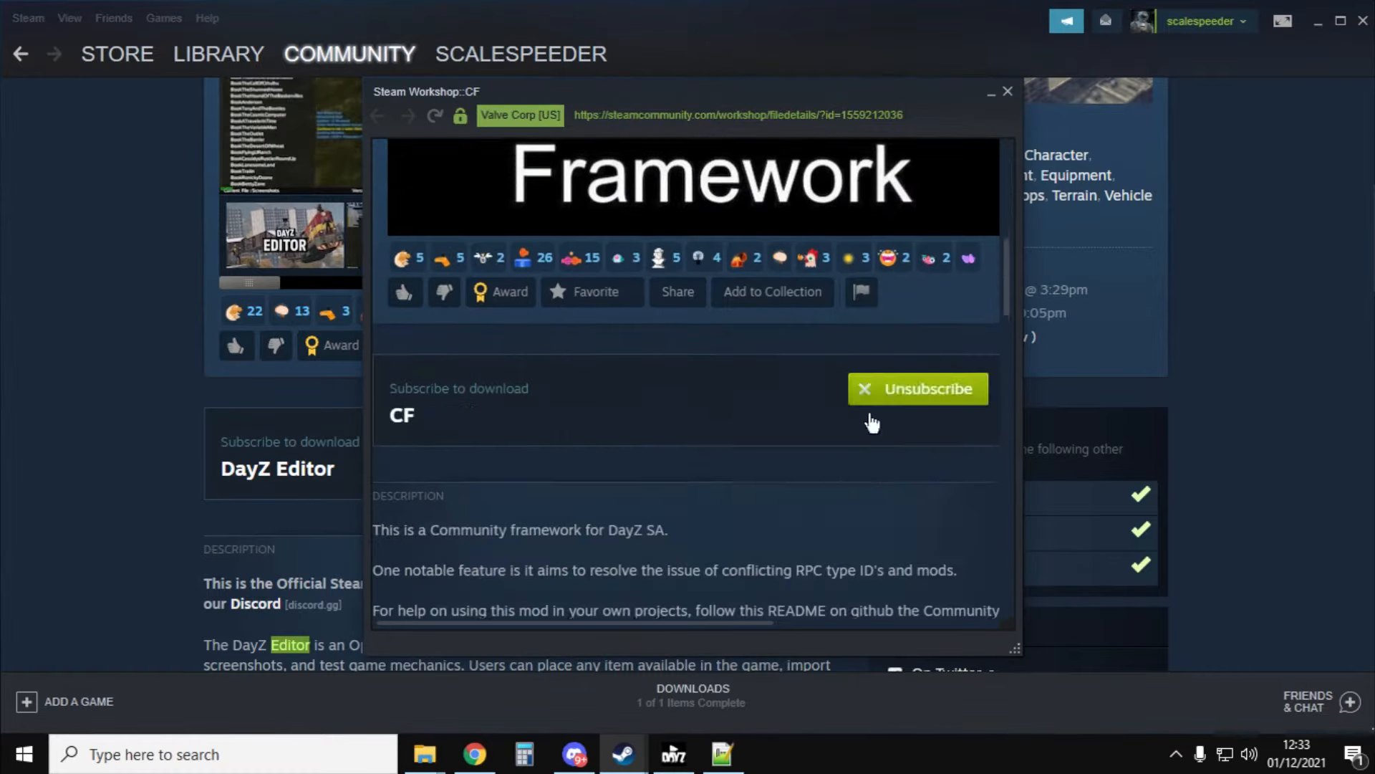
pyautogui.click(917, 388)
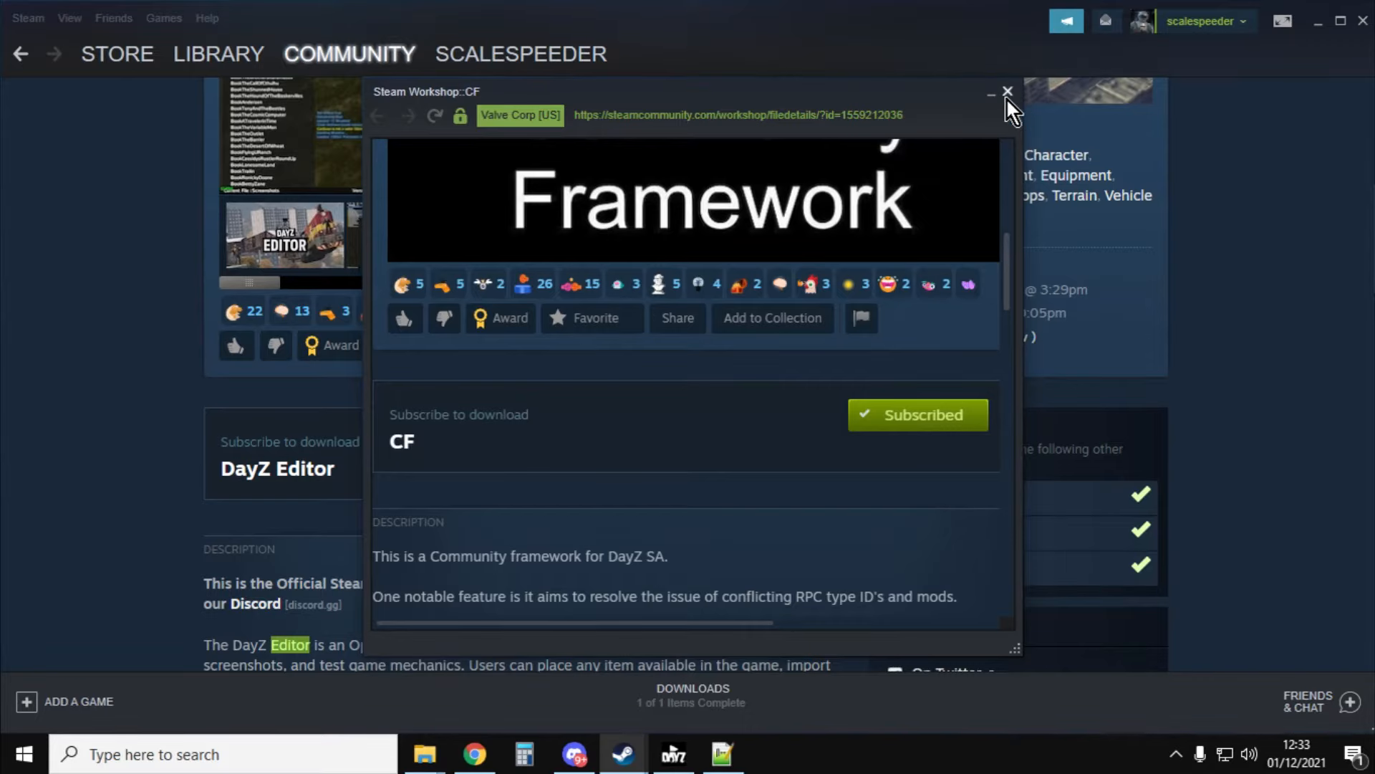
pyautogui.click(1008, 91)
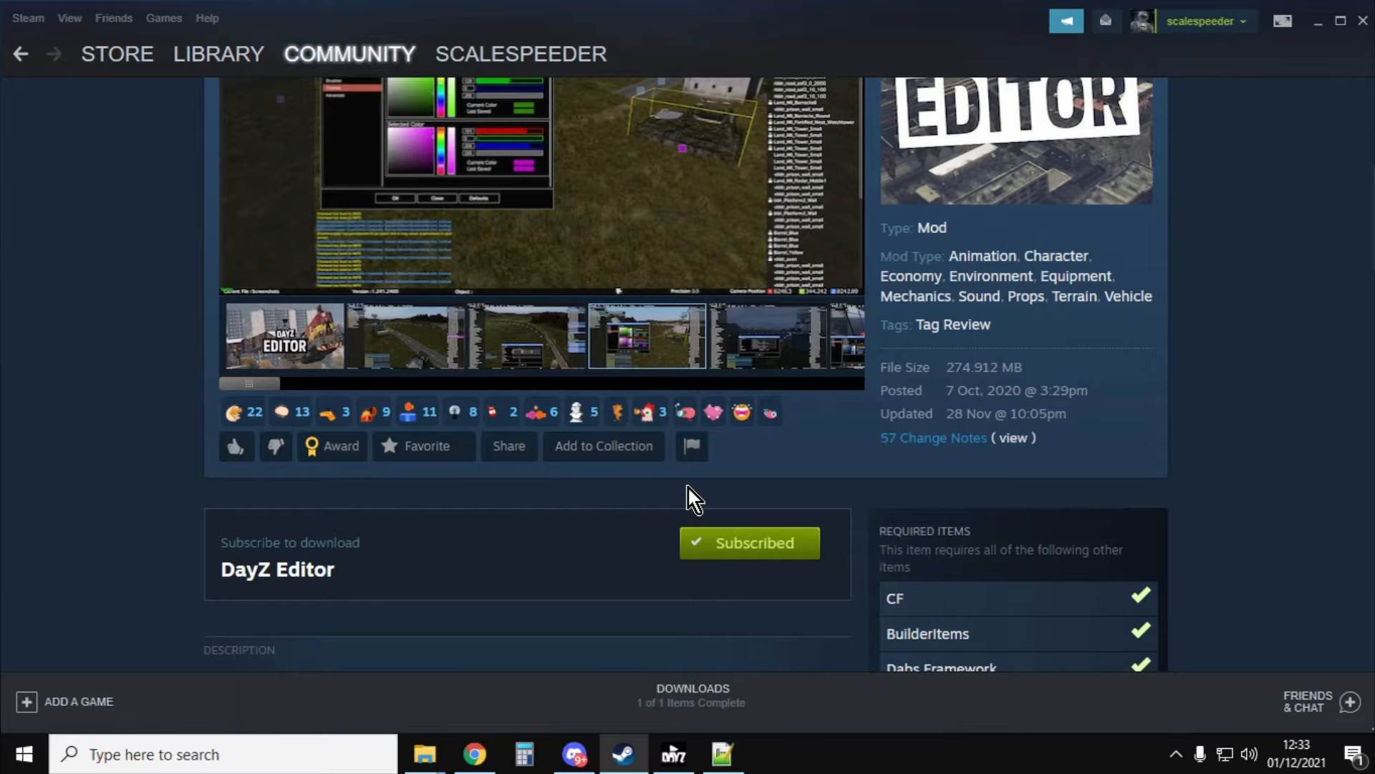
pyautogui.scroll(3)
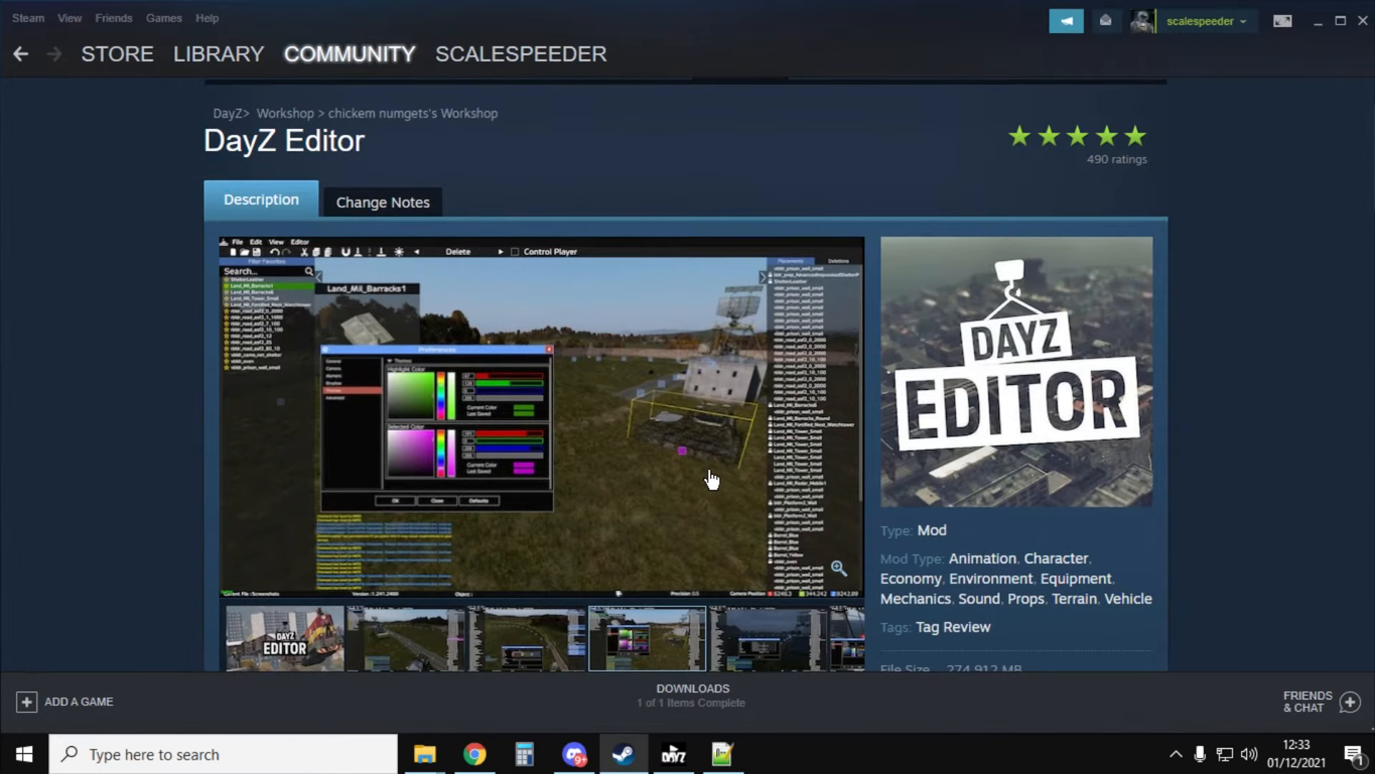
pyautogui.moveTo(614, 732)
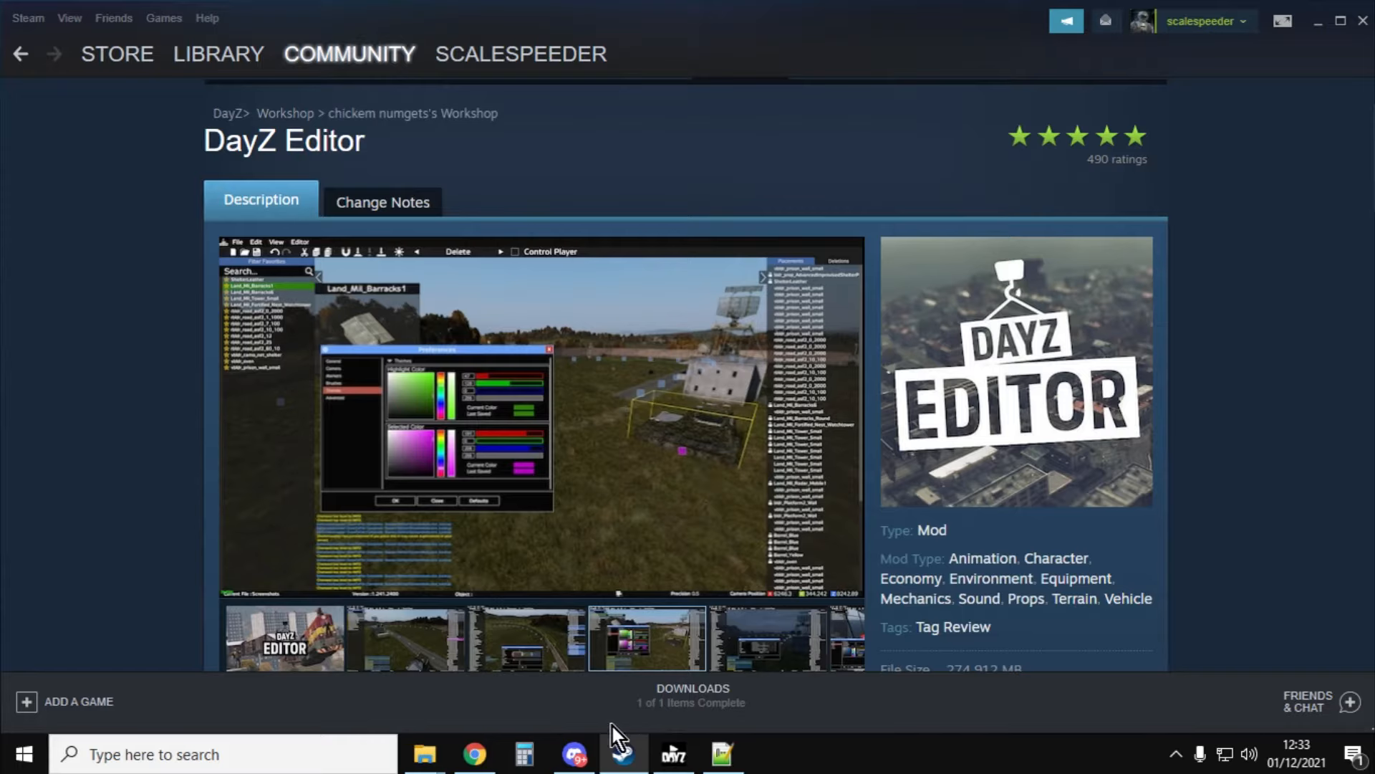
pyautogui.moveTo(699, 745)
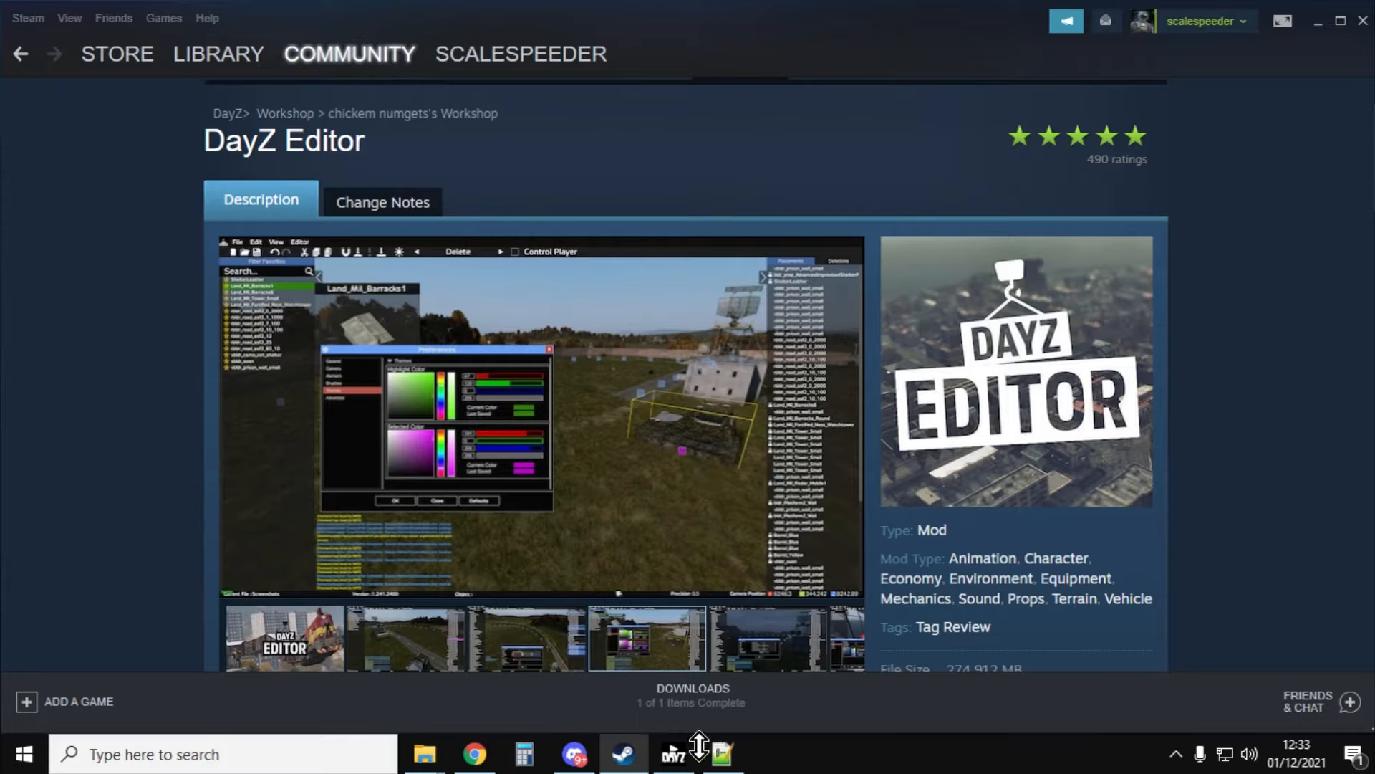
pyautogui.moveTo(672, 513)
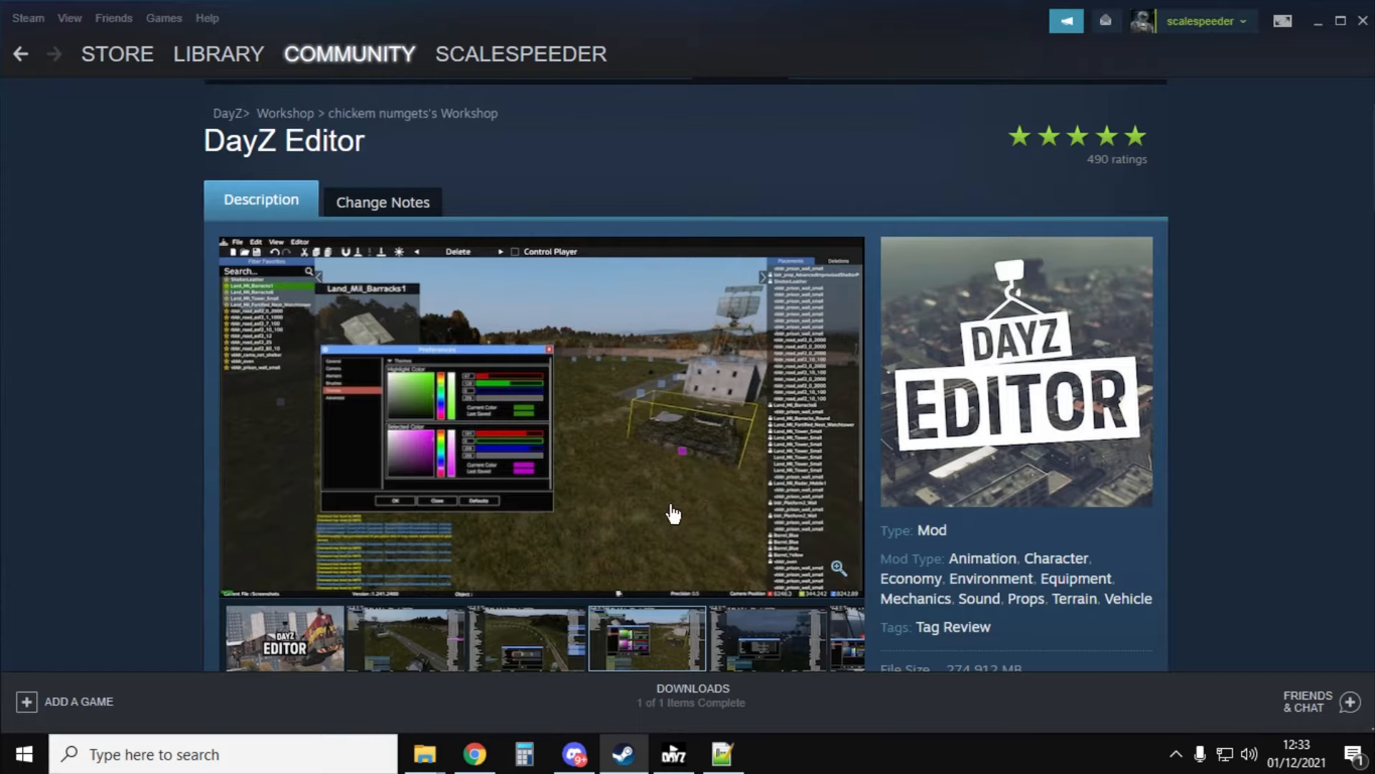
# Step: Check Steam downloads, then open DayZ from the library home list
pyautogui.click(218, 54)
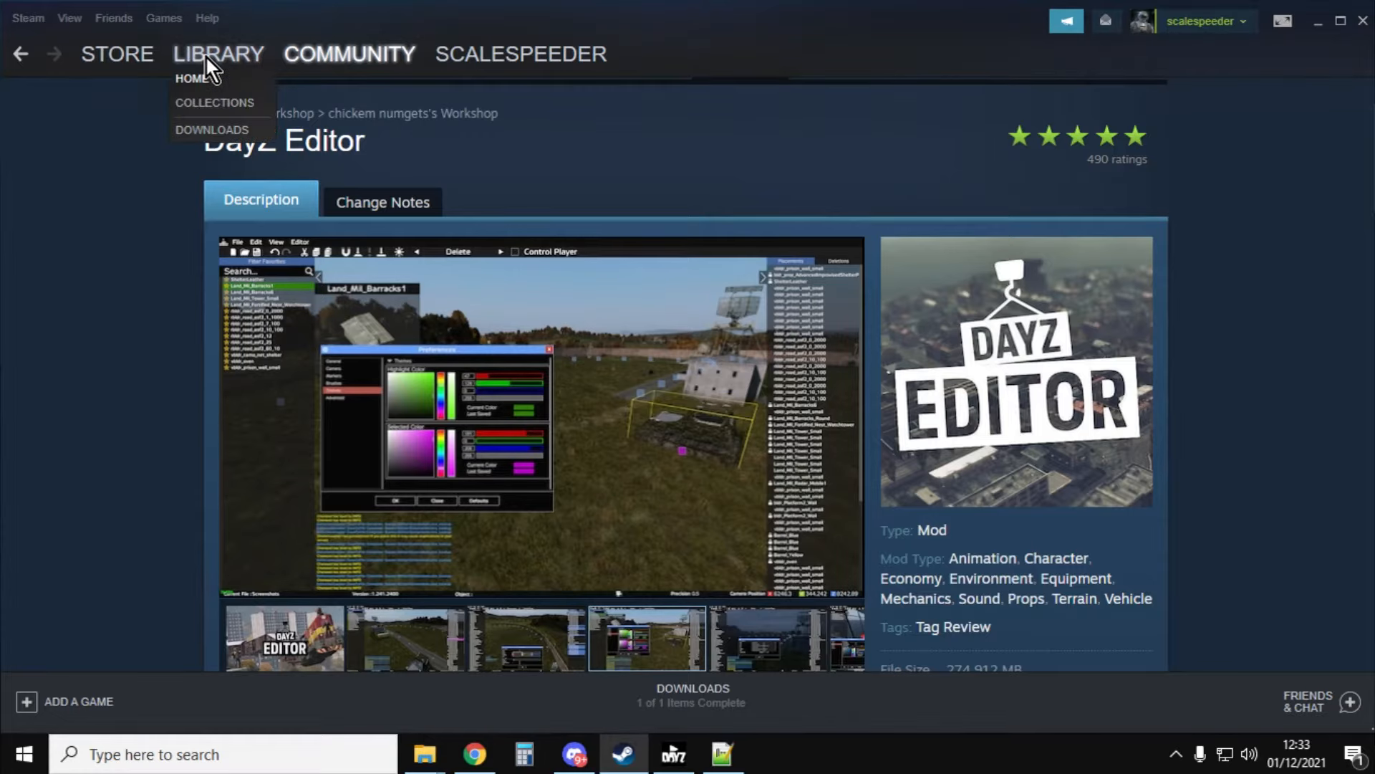
pyautogui.click(212, 130)
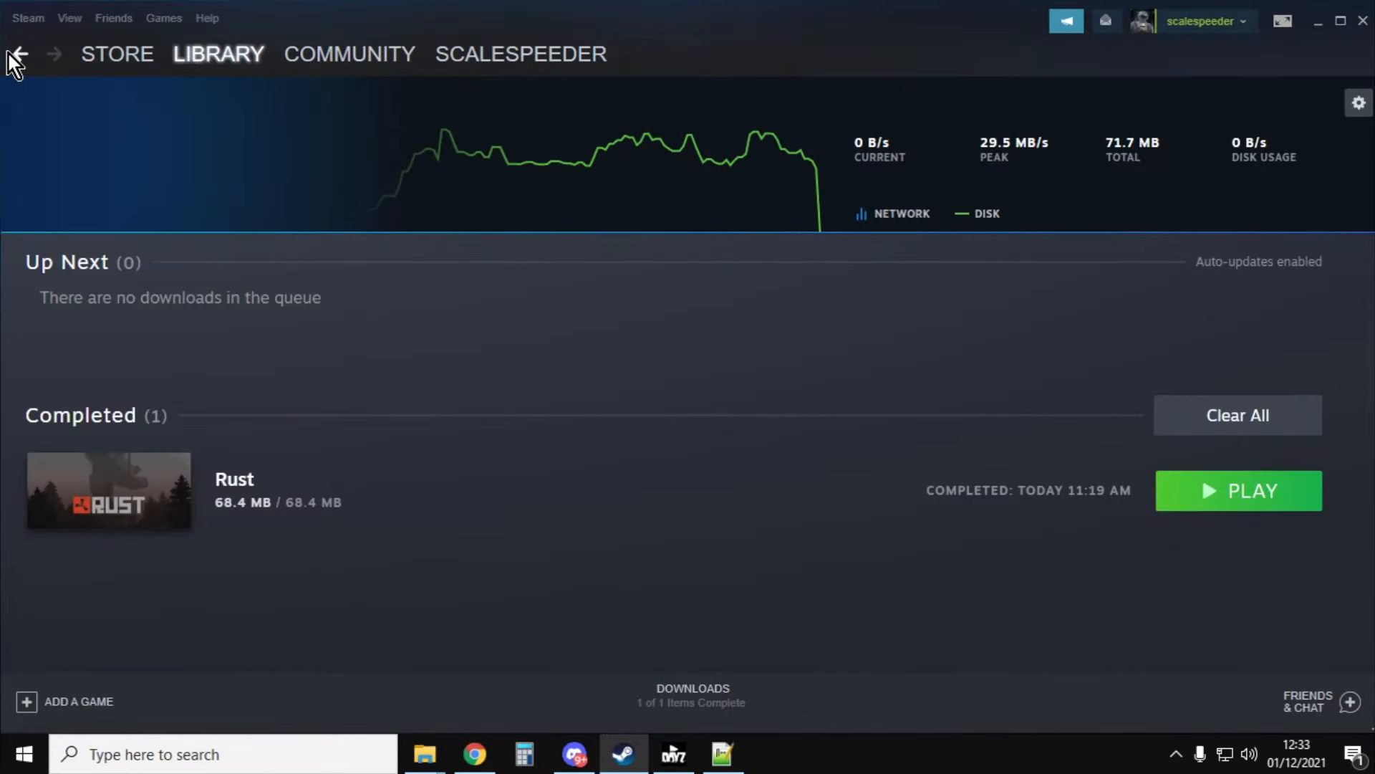
pyautogui.moveTo(888, 296)
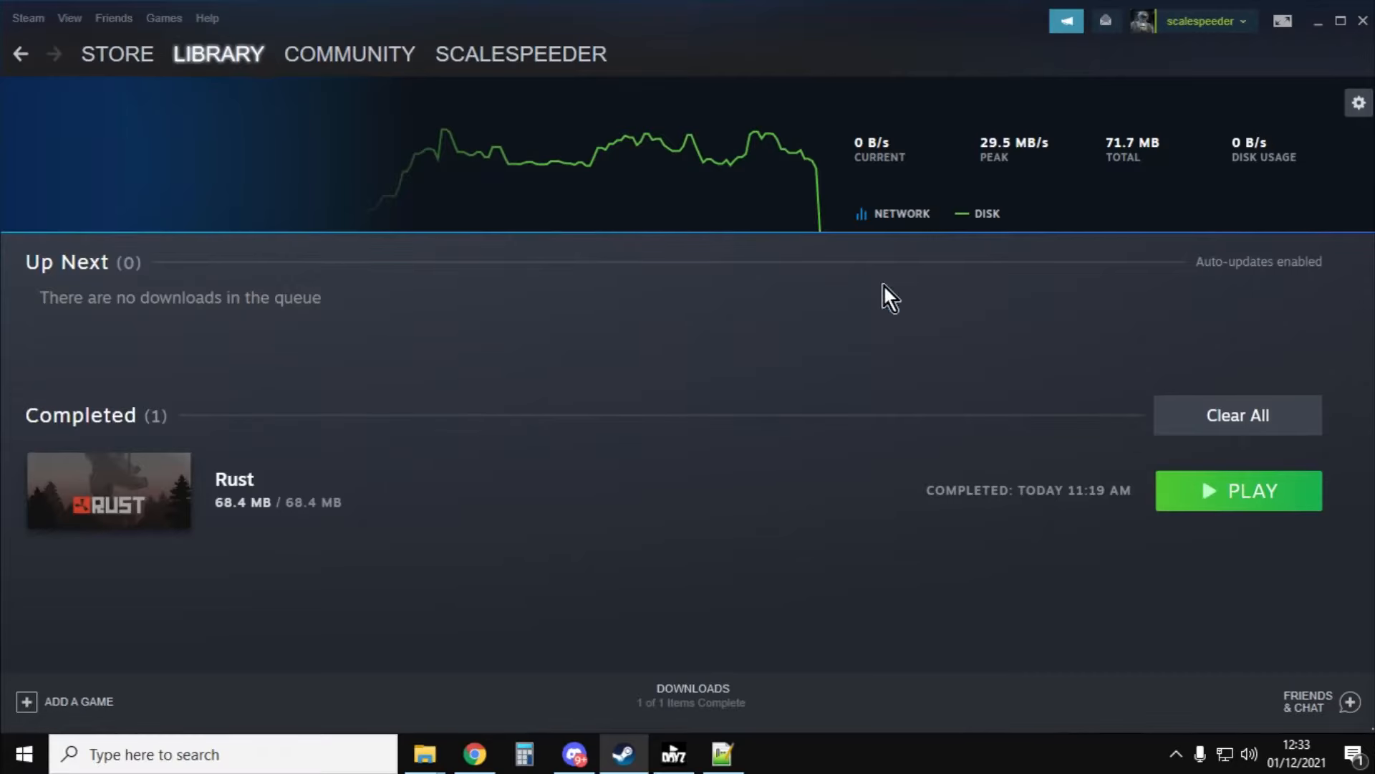
pyautogui.click(349, 54)
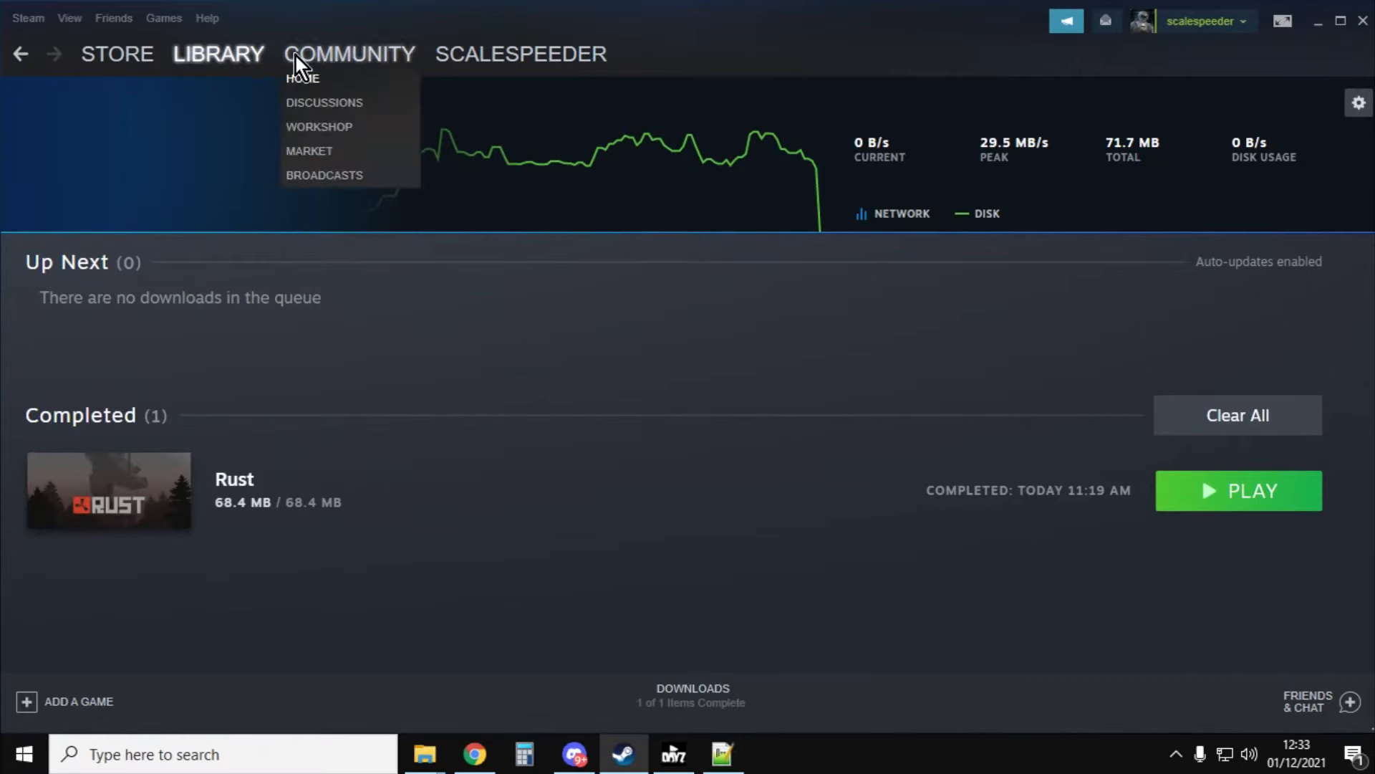
pyautogui.click(218, 53)
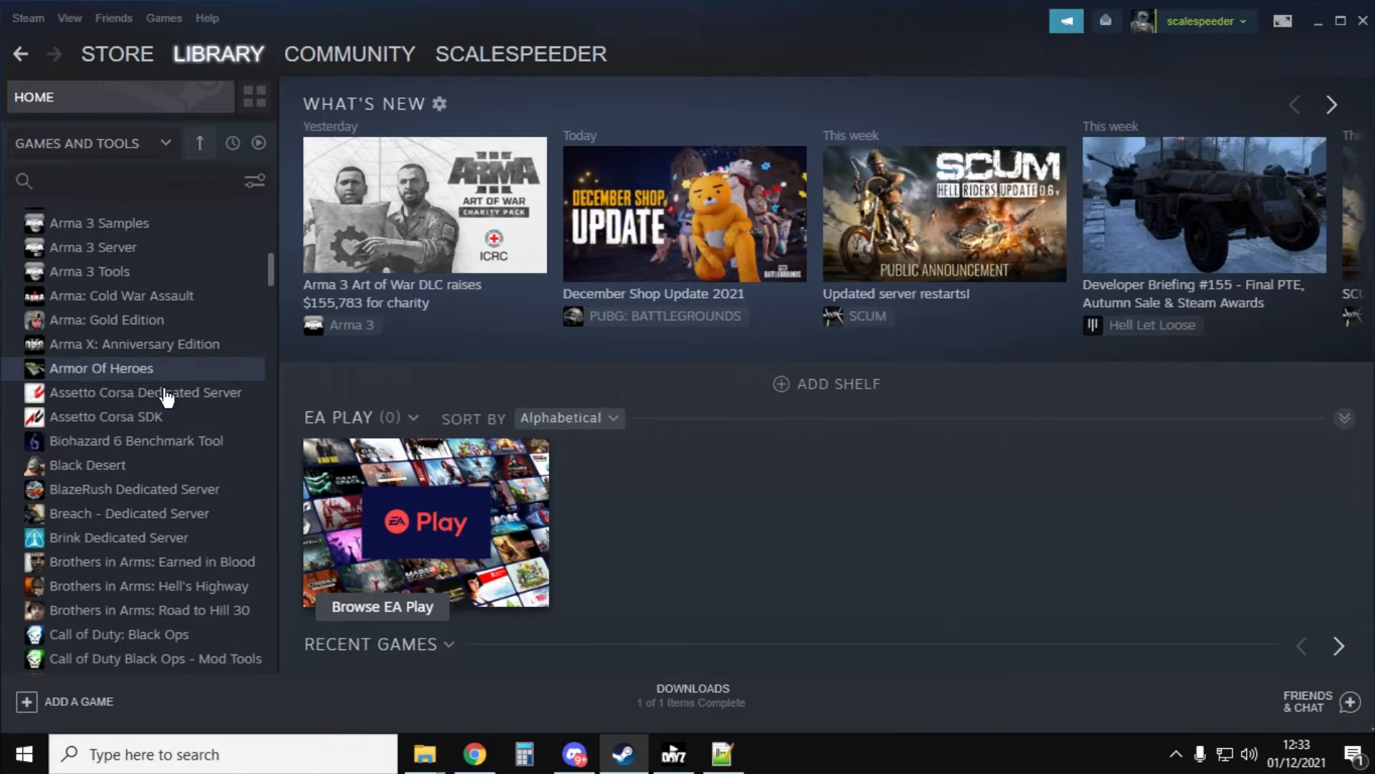
pyautogui.scroll(-3)
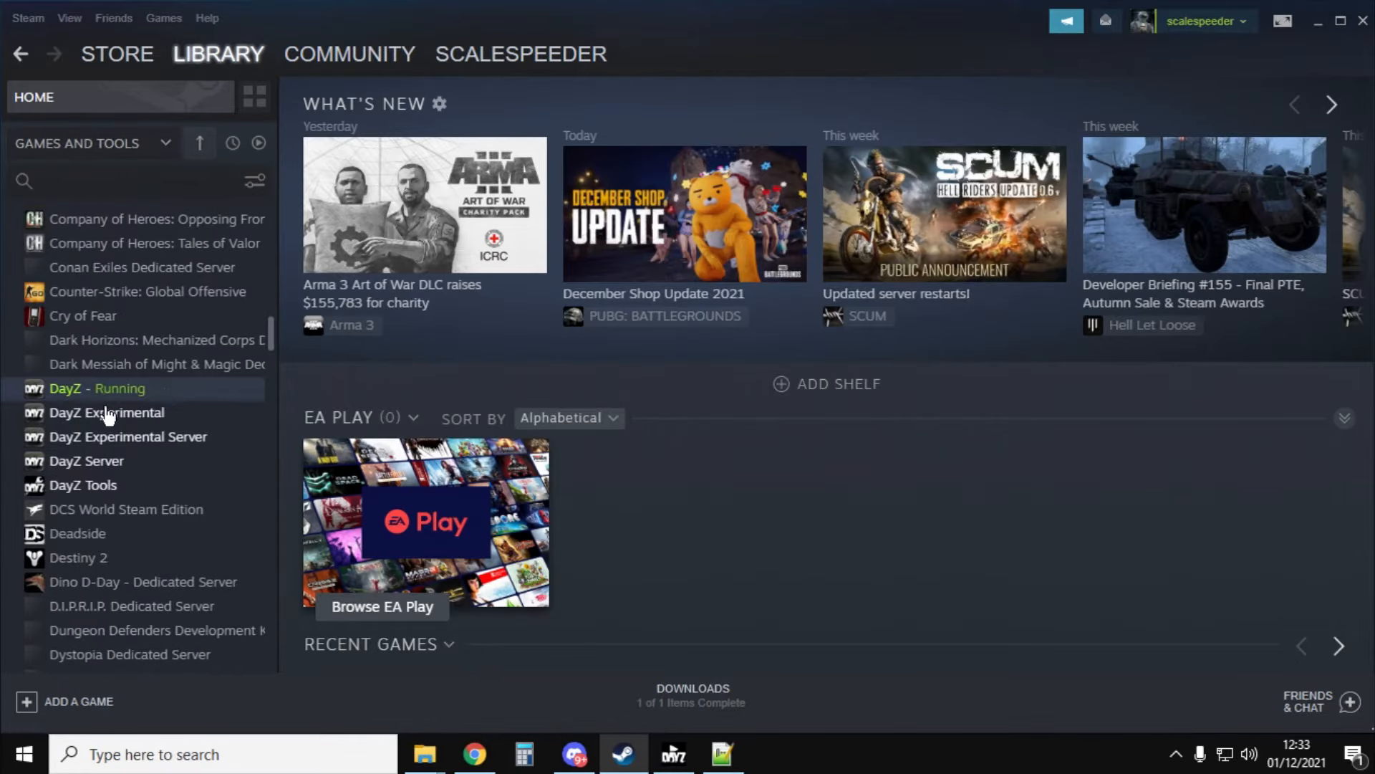
pyautogui.moveTo(130, 405)
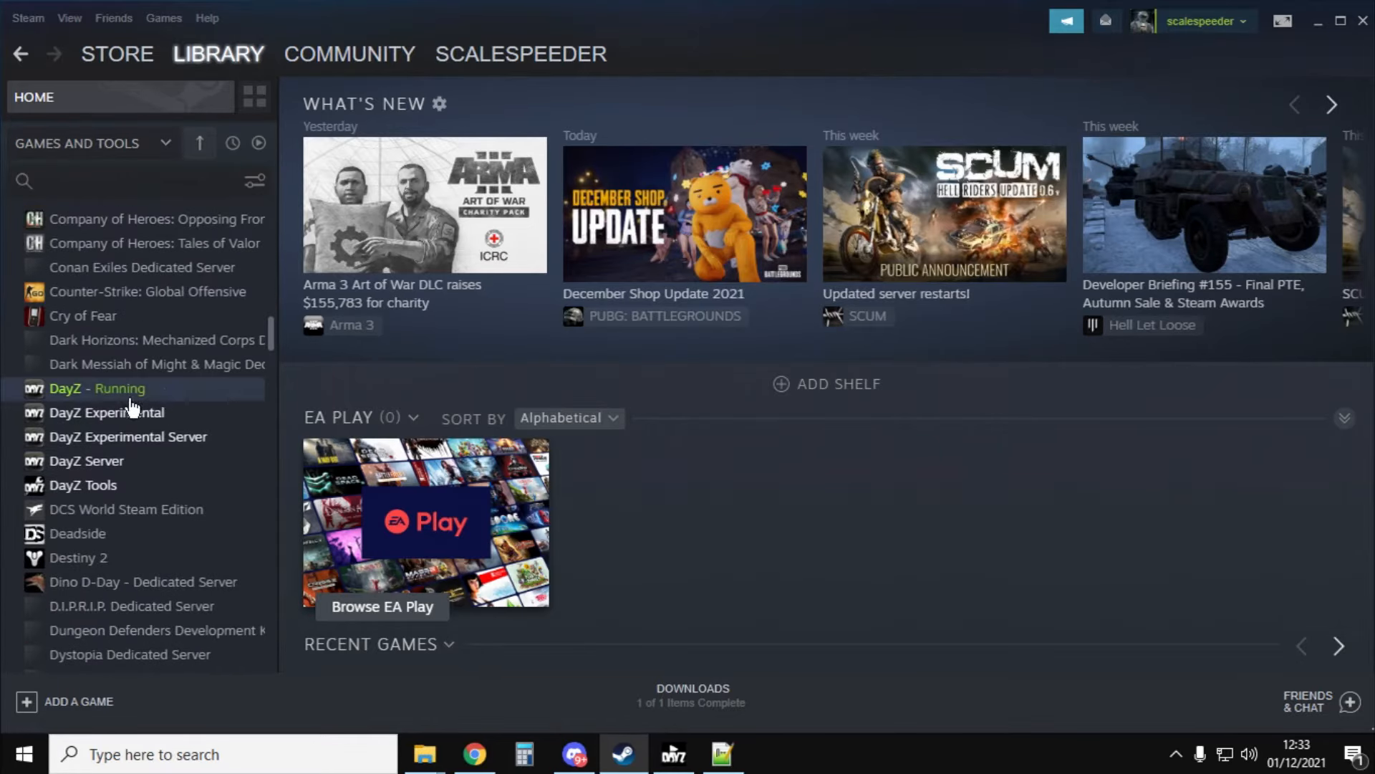
pyautogui.click(98, 387)
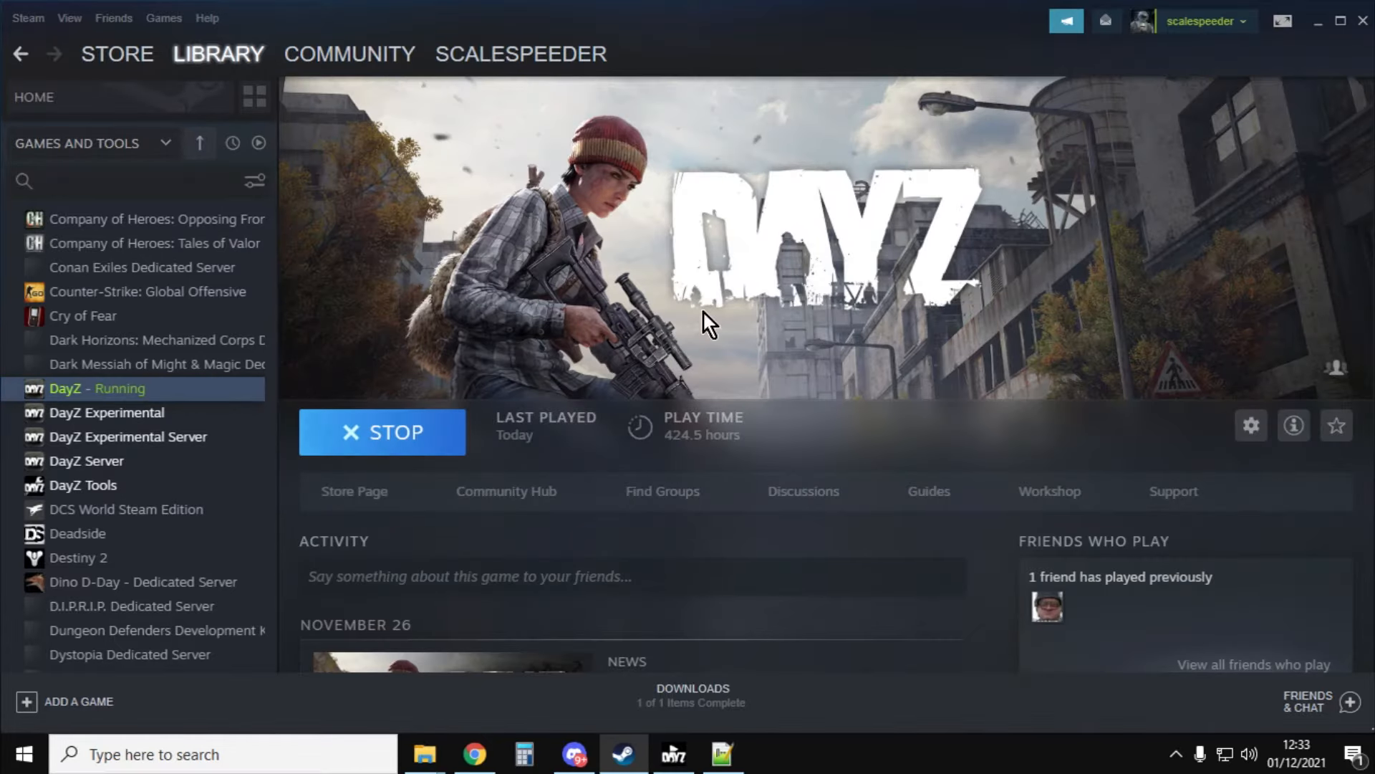
pyautogui.click(473, 753)
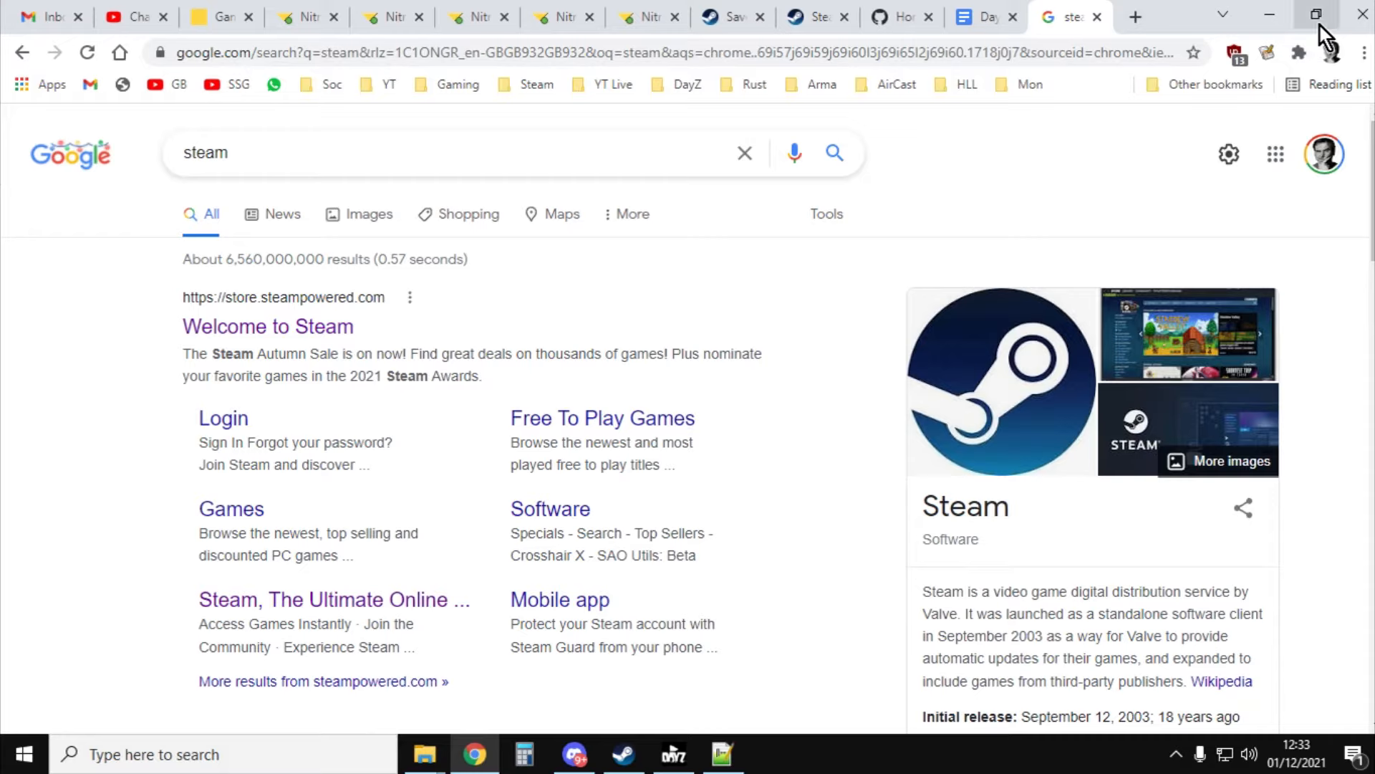
# Step: Switch to the DayZ Launcher and show its official server list
pyautogui.click(673, 754)
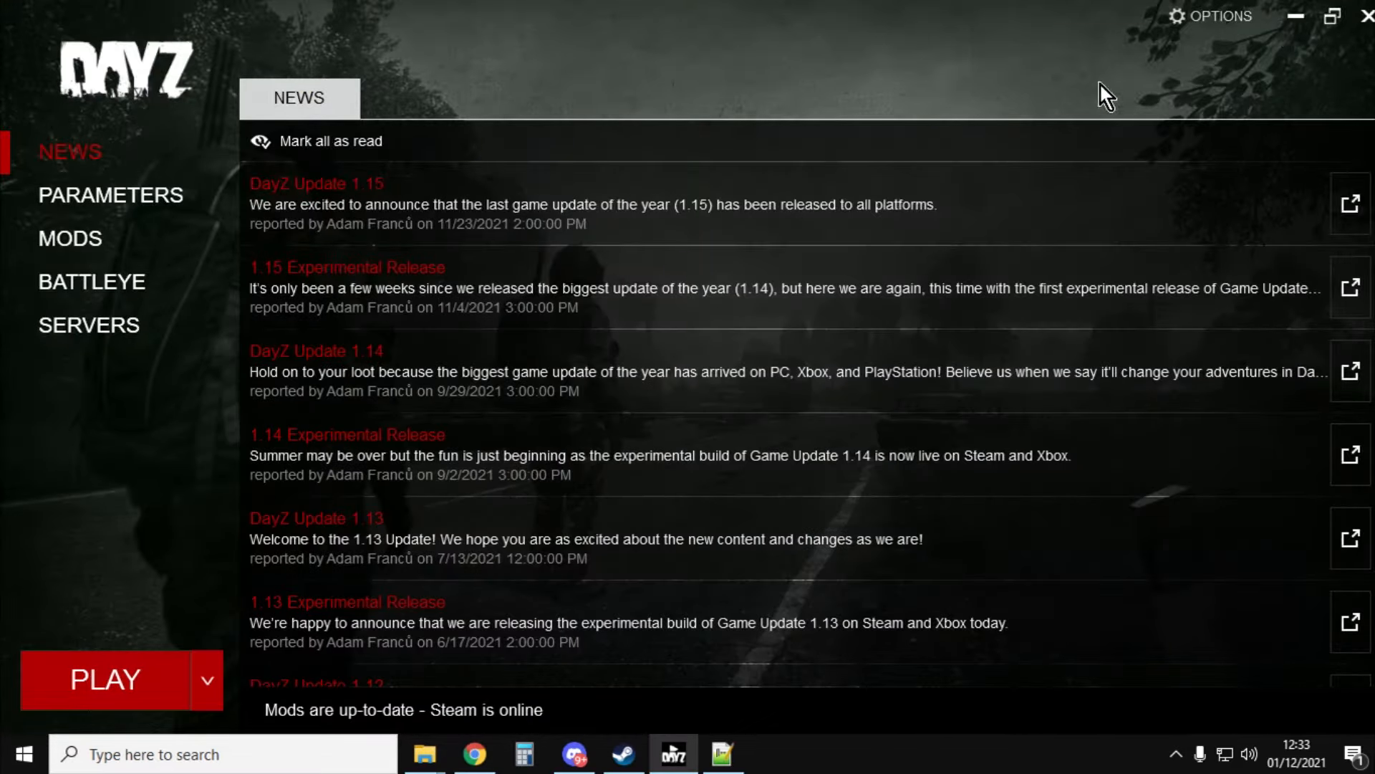
pyautogui.moveTo(9, 587)
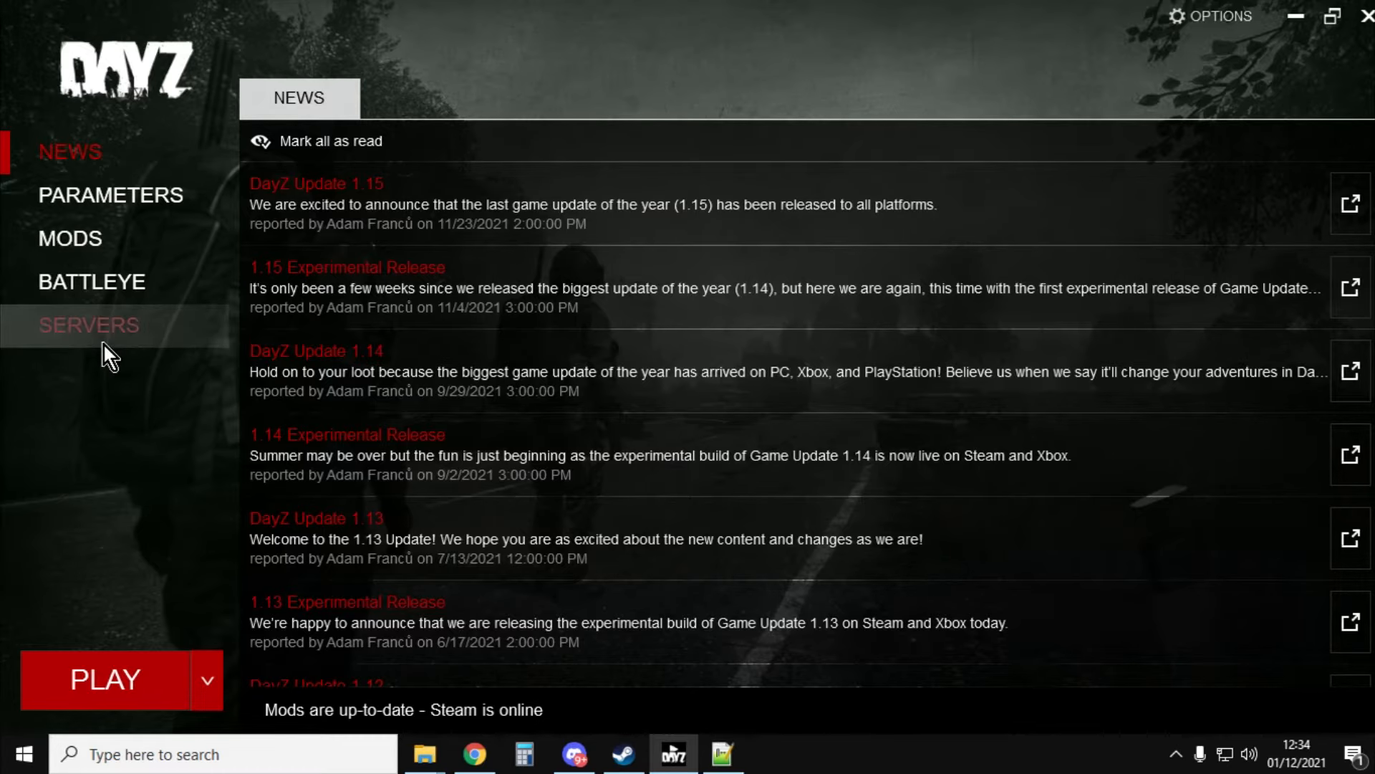
pyautogui.click(89, 324)
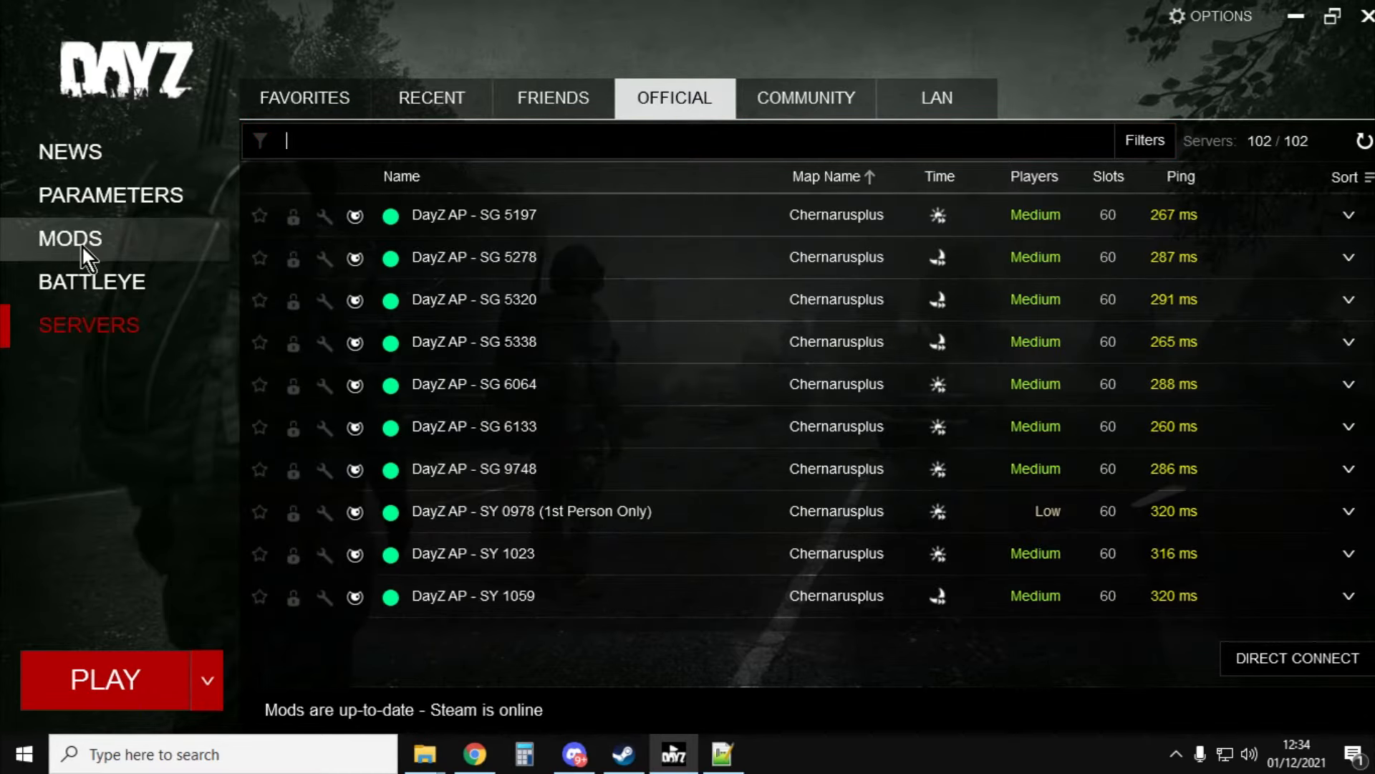
# Step: Unload all loaded mods on the launcher's Mods page
pyautogui.click(69, 238)
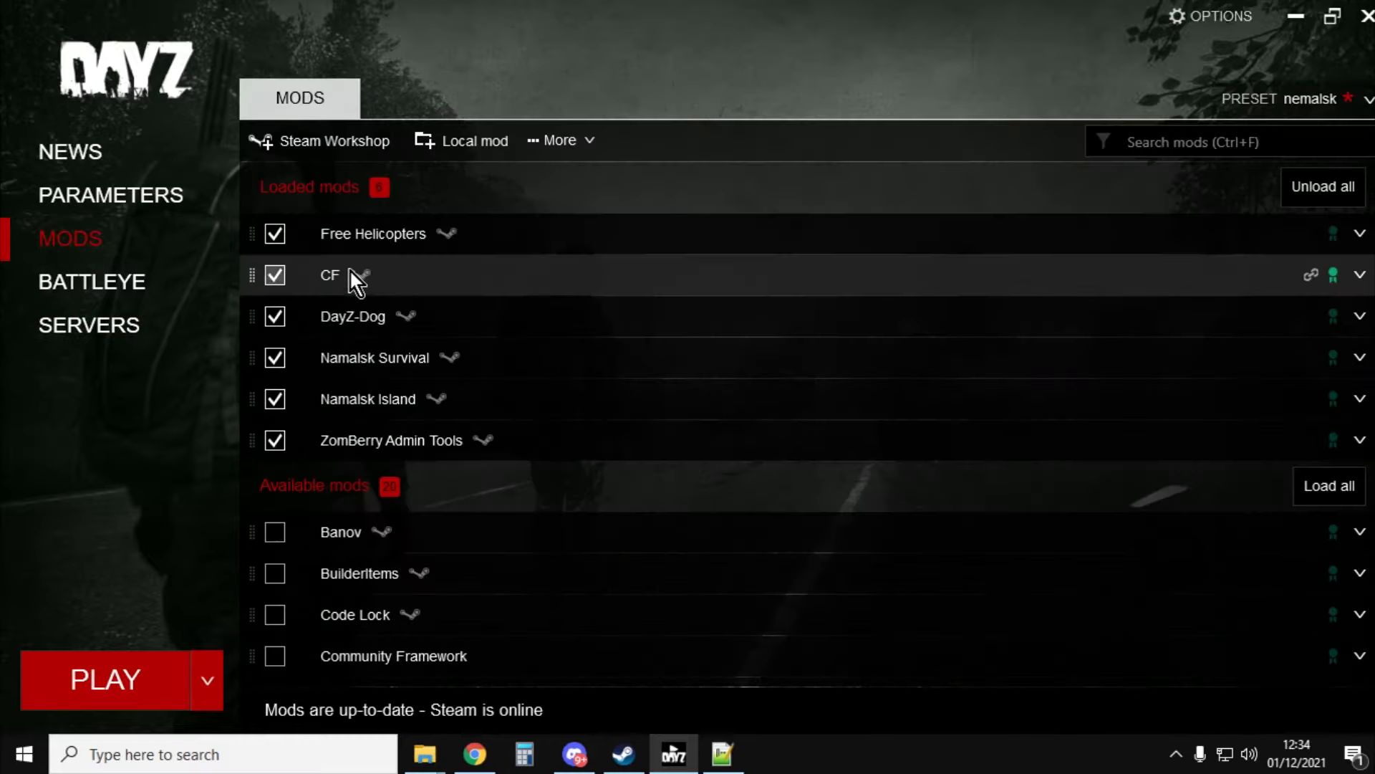
pyautogui.click(1322, 186)
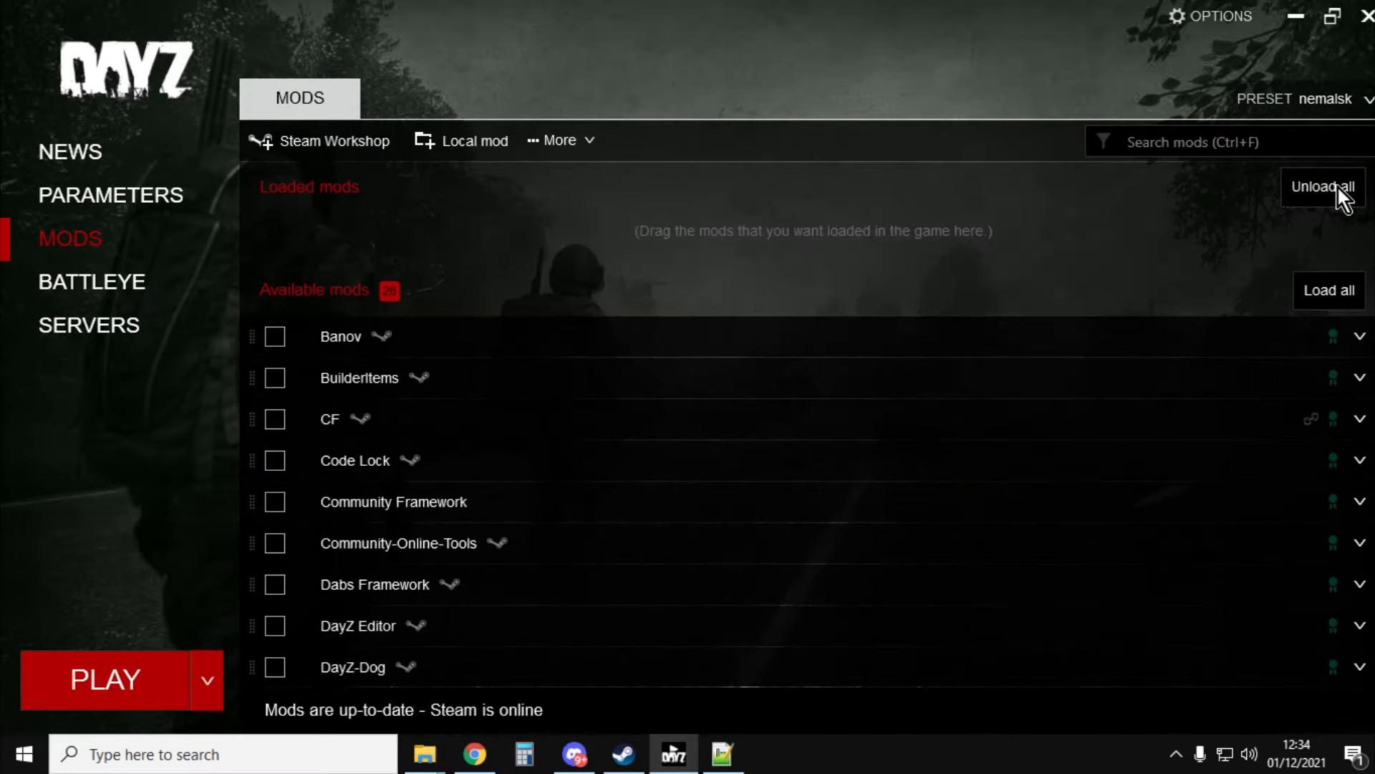
pyautogui.scroll(-3)
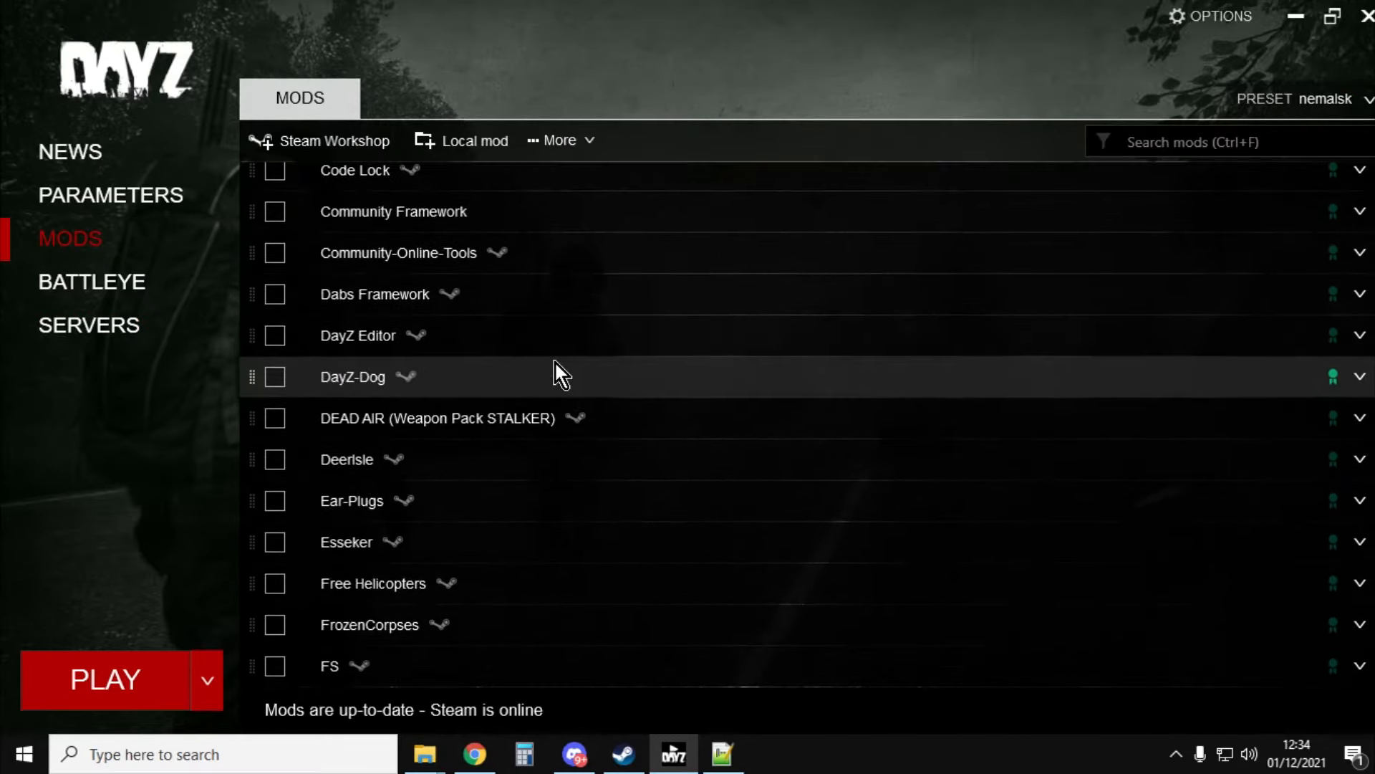
pyautogui.scroll(3)
pyautogui.write('e')
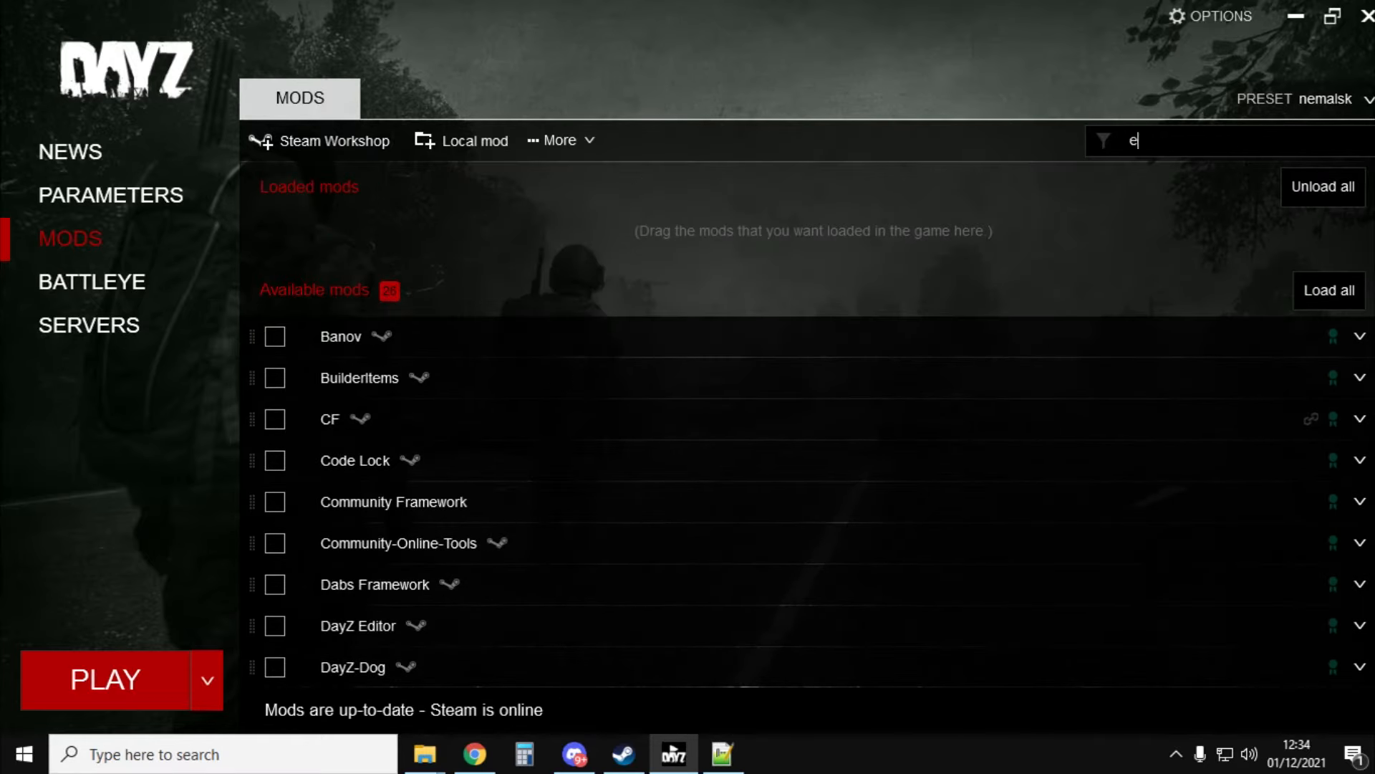
# Step: Search mods for 'editor', load DayZ Editor, and launch the game
pyautogui.write('ditor')
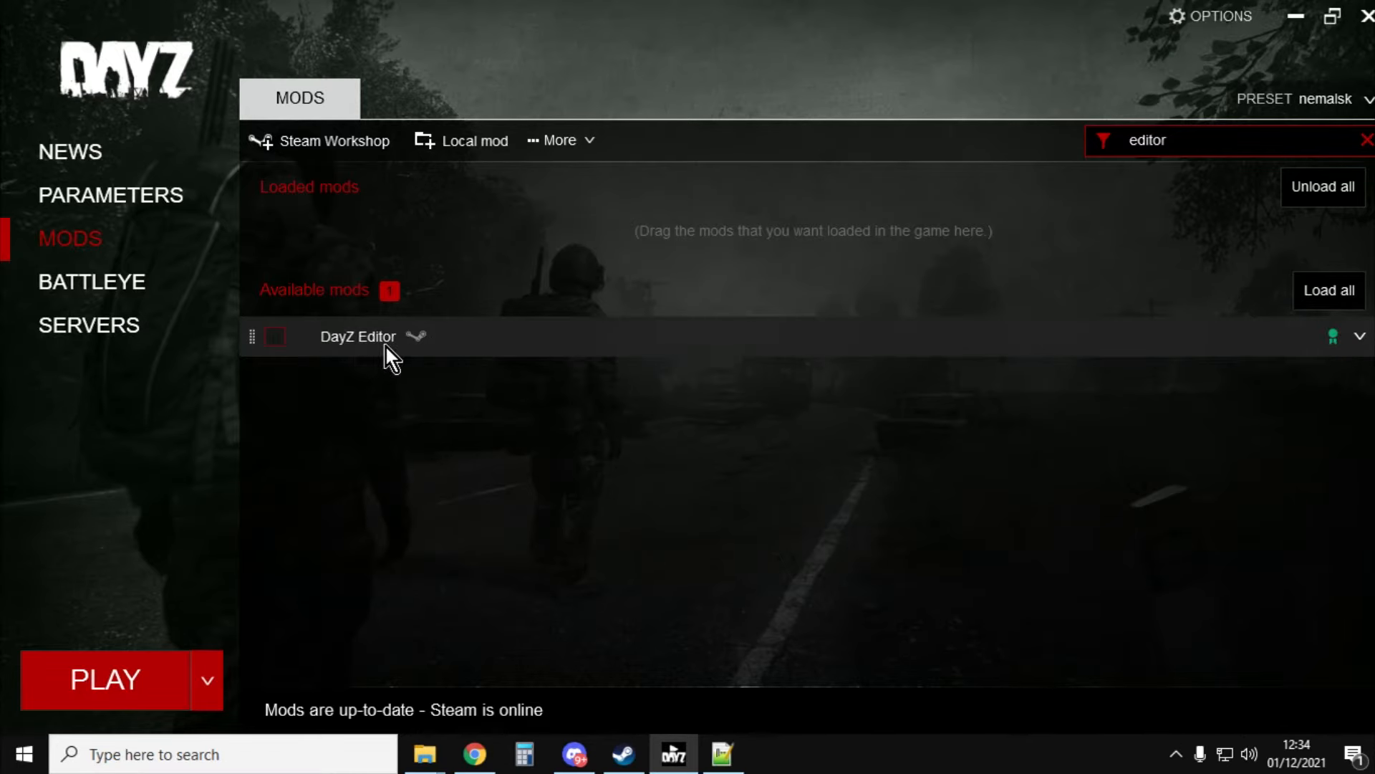
pyautogui.click(274, 336)
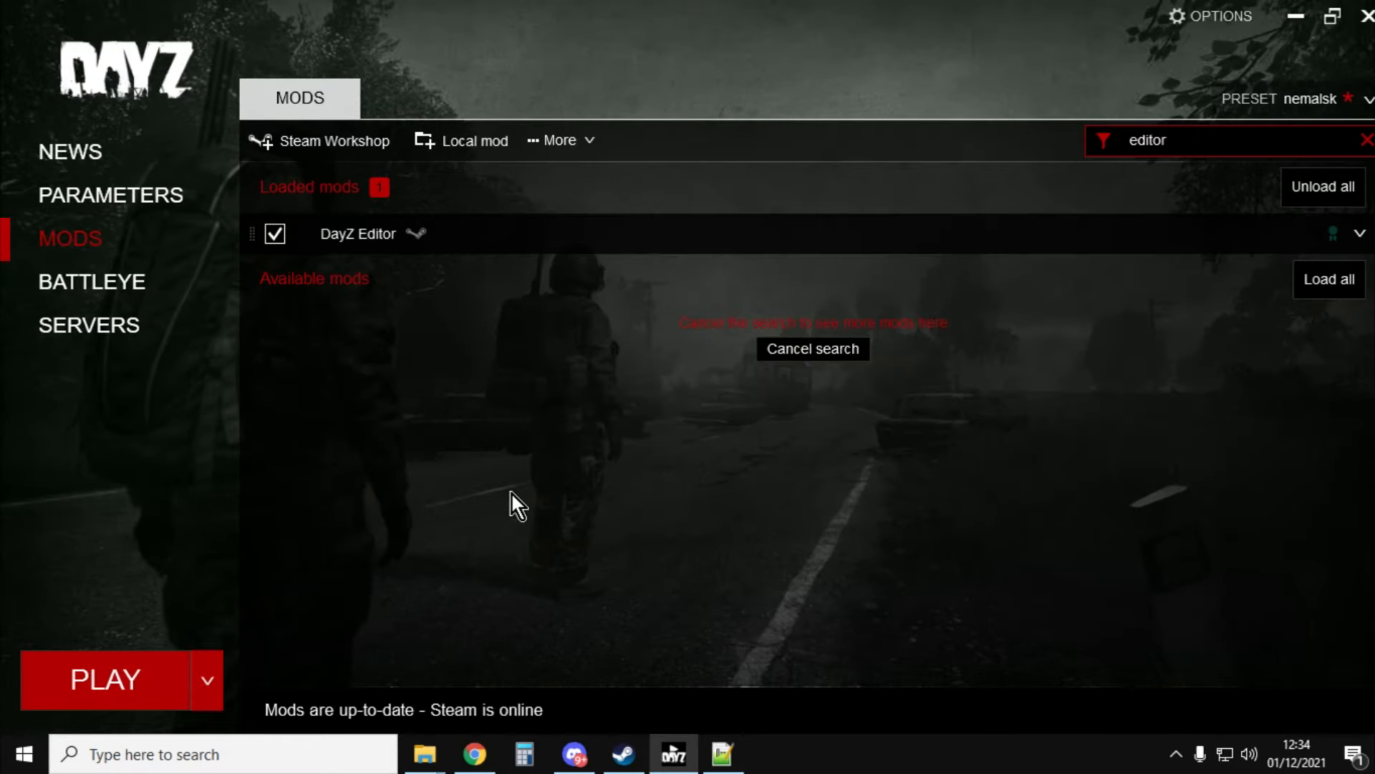
pyautogui.moveTo(99, 399)
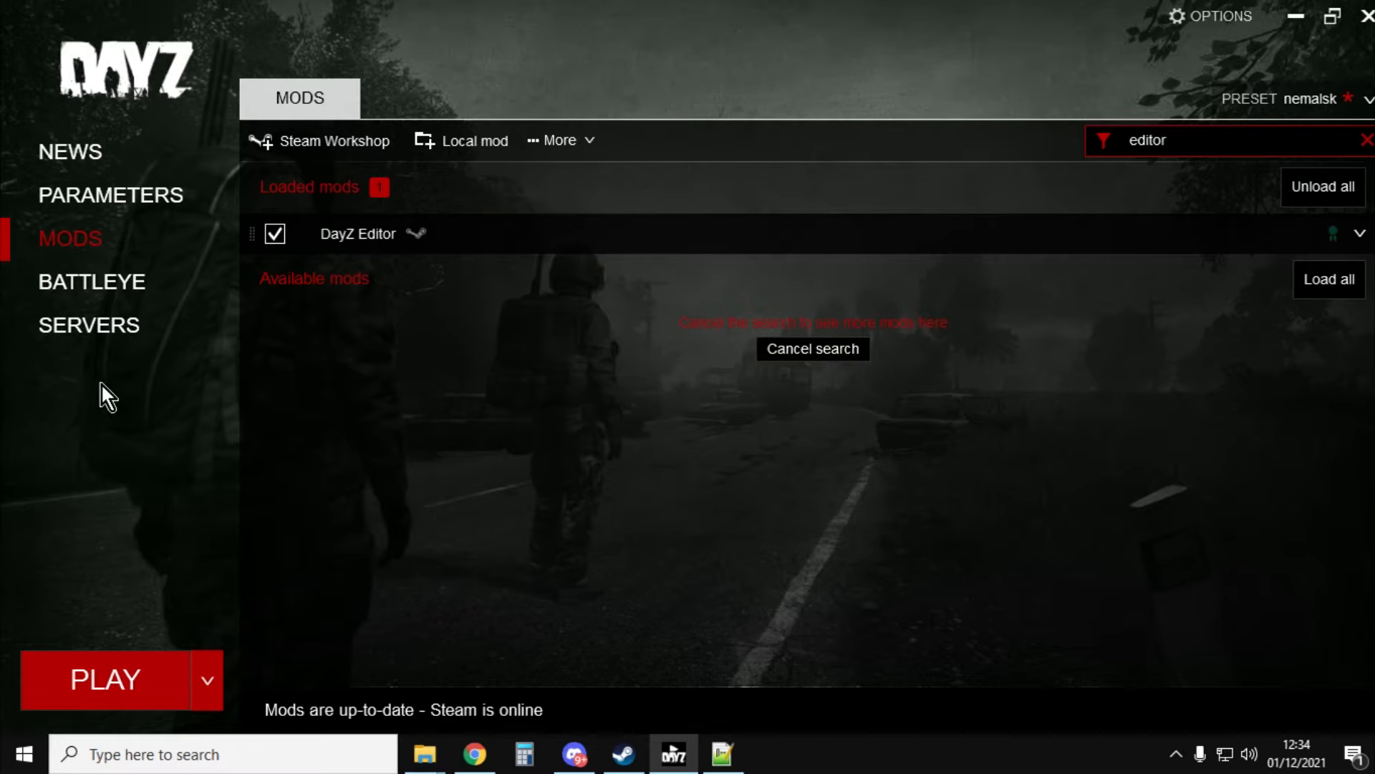
pyautogui.moveTo(57, 579)
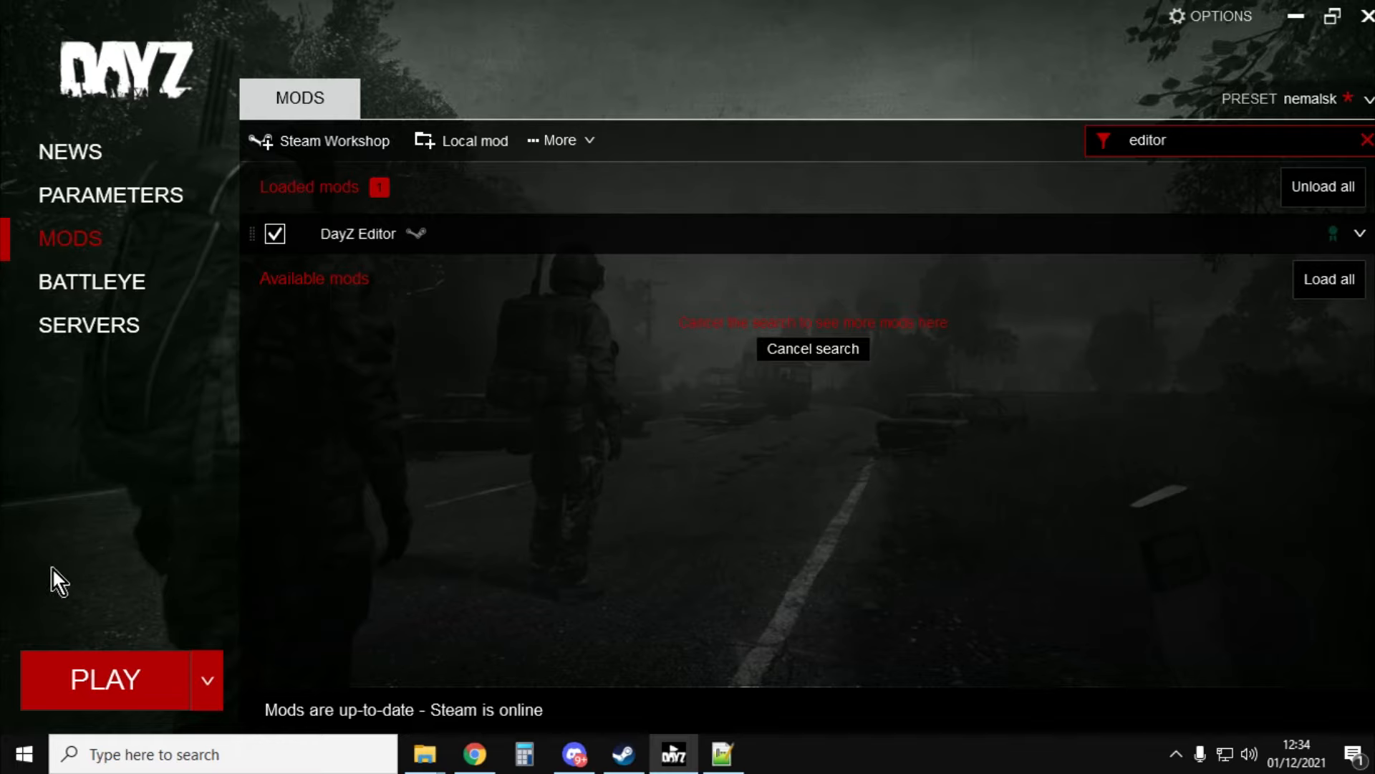
pyautogui.moveTo(97, 692)
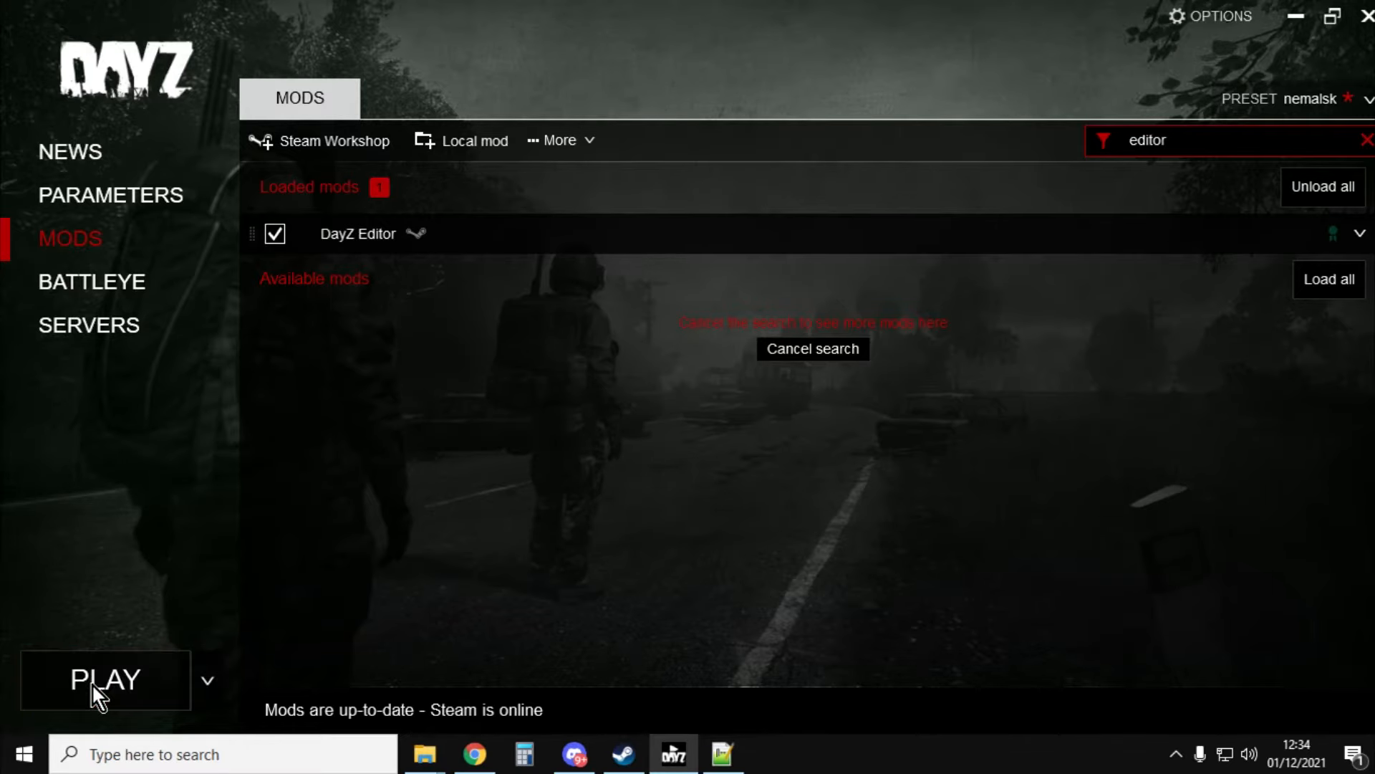
pyautogui.click(105, 679)
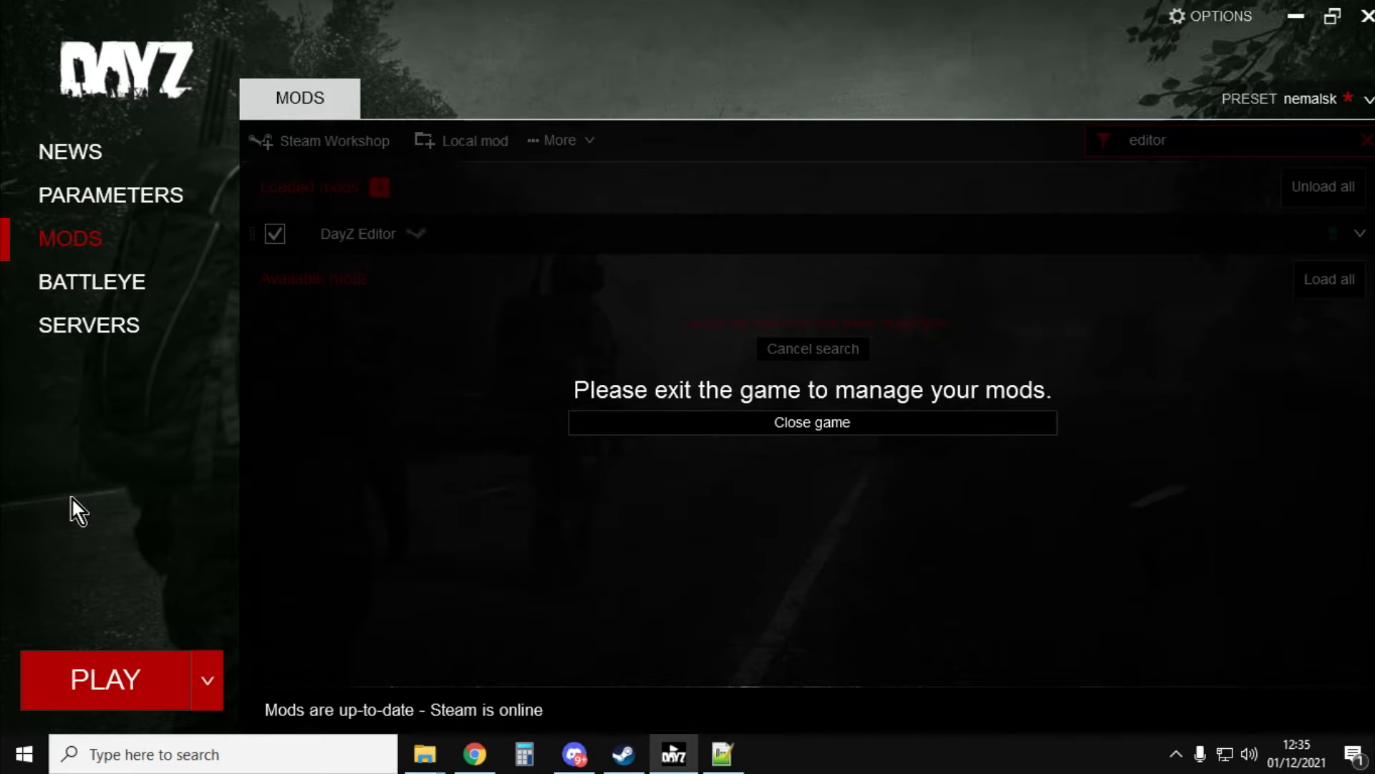
pyautogui.click(103, 679)
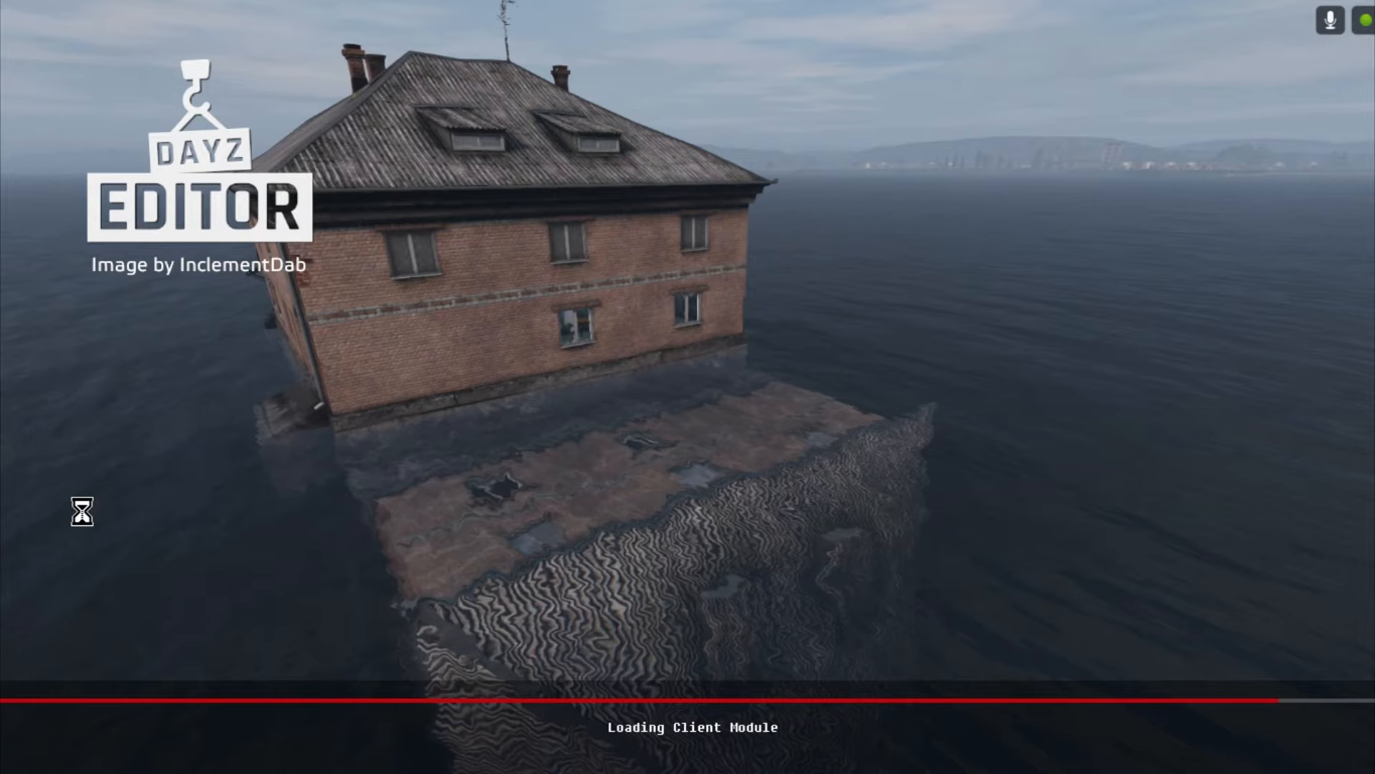
pyautogui.moveTo(705, 402)
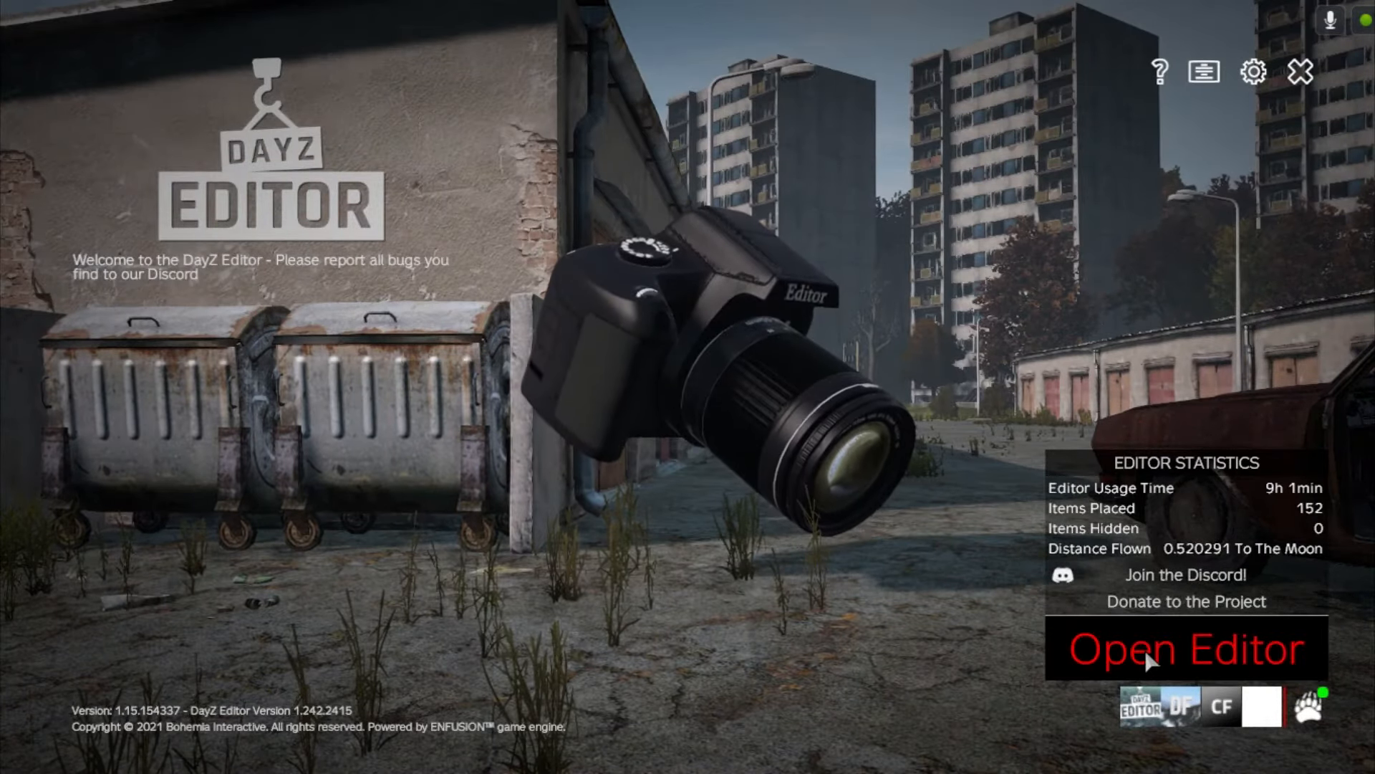
# Step: Start the editor and select the ChernarusPlus map
pyautogui.click(1187, 649)
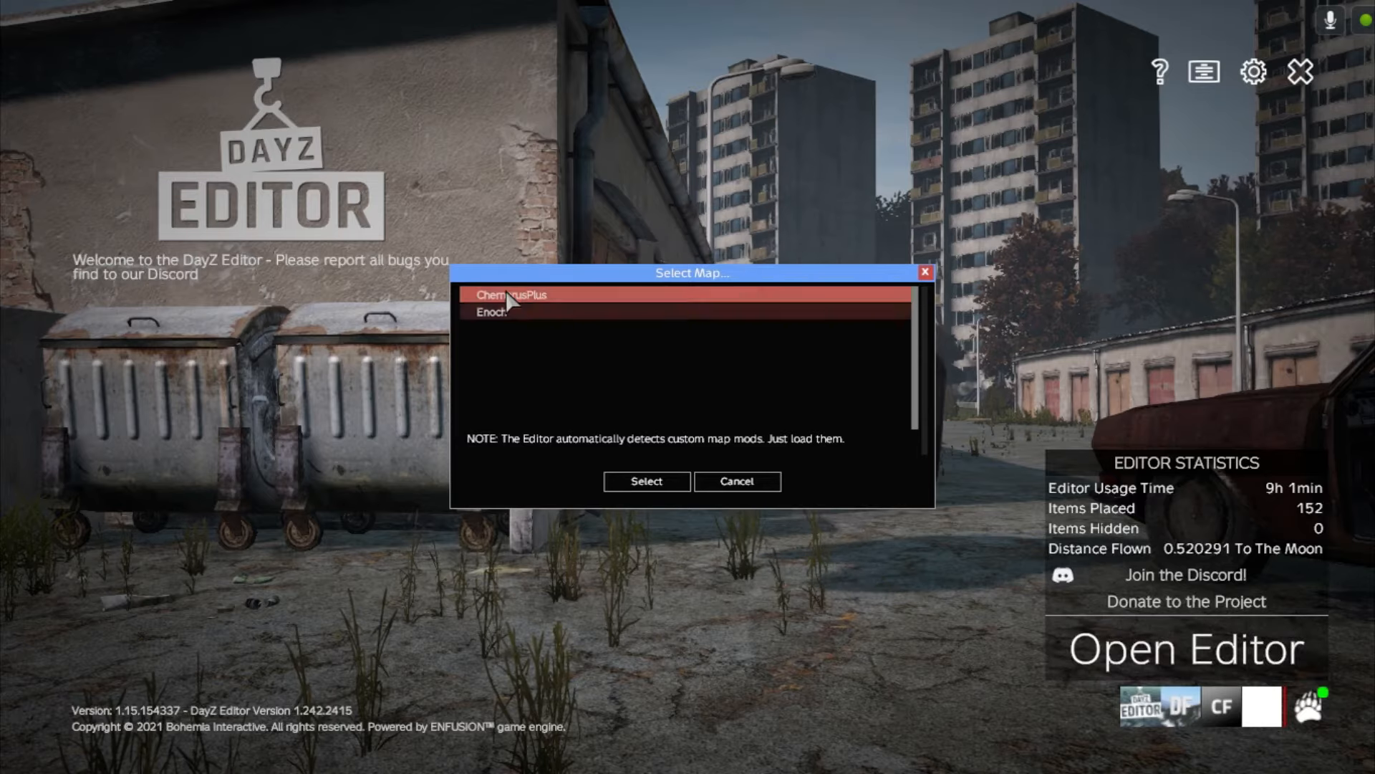
pyautogui.click(512, 313)
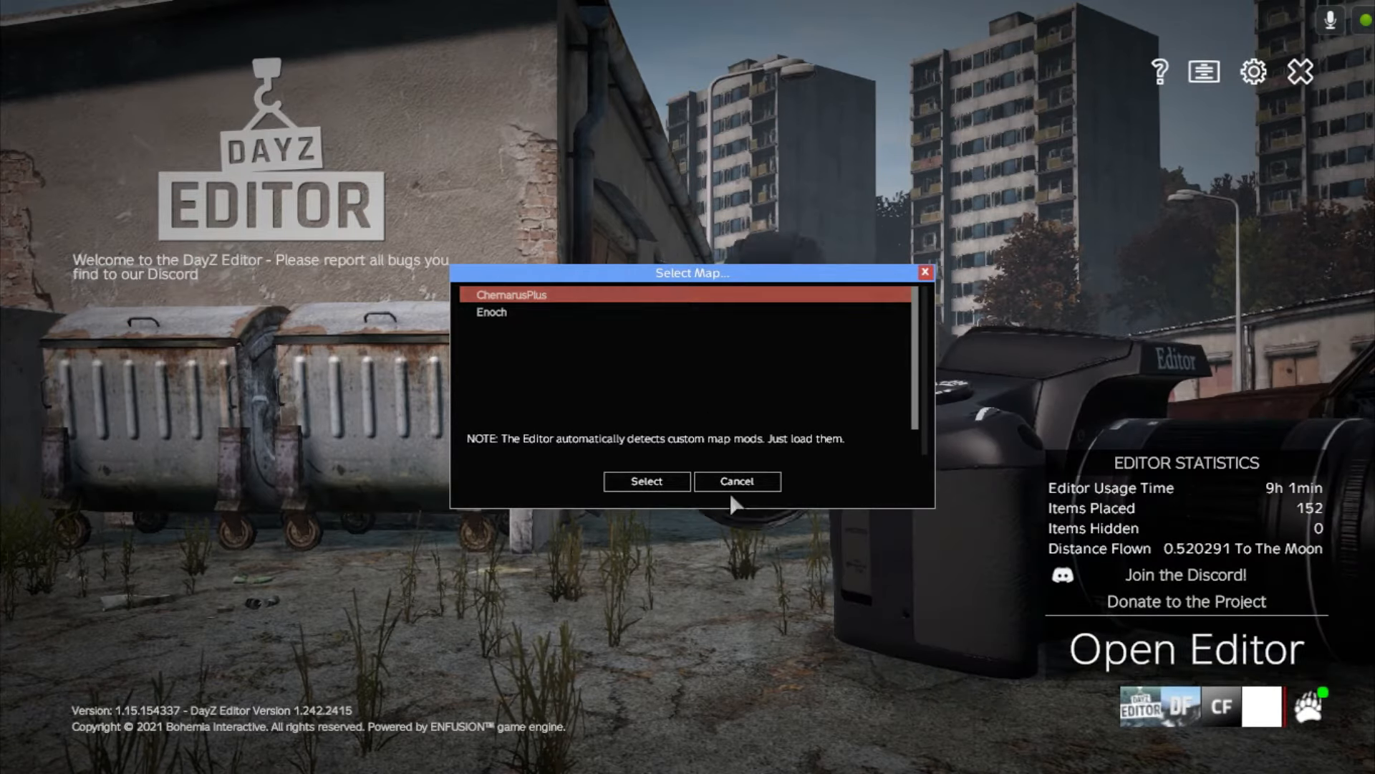
pyautogui.click(645, 481)
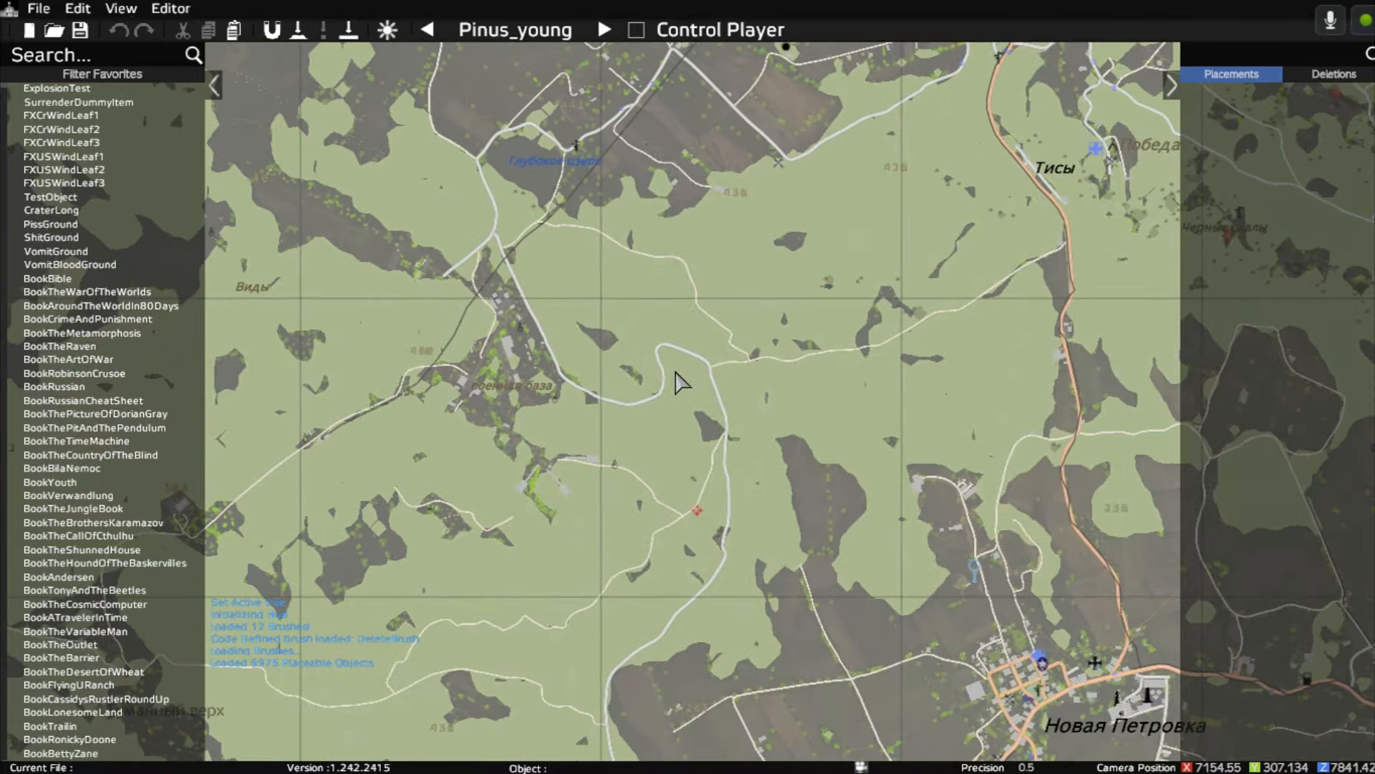
# Step: Zoom out on the Chernarus map to locate the airfield runway
pyautogui.scroll(-3)
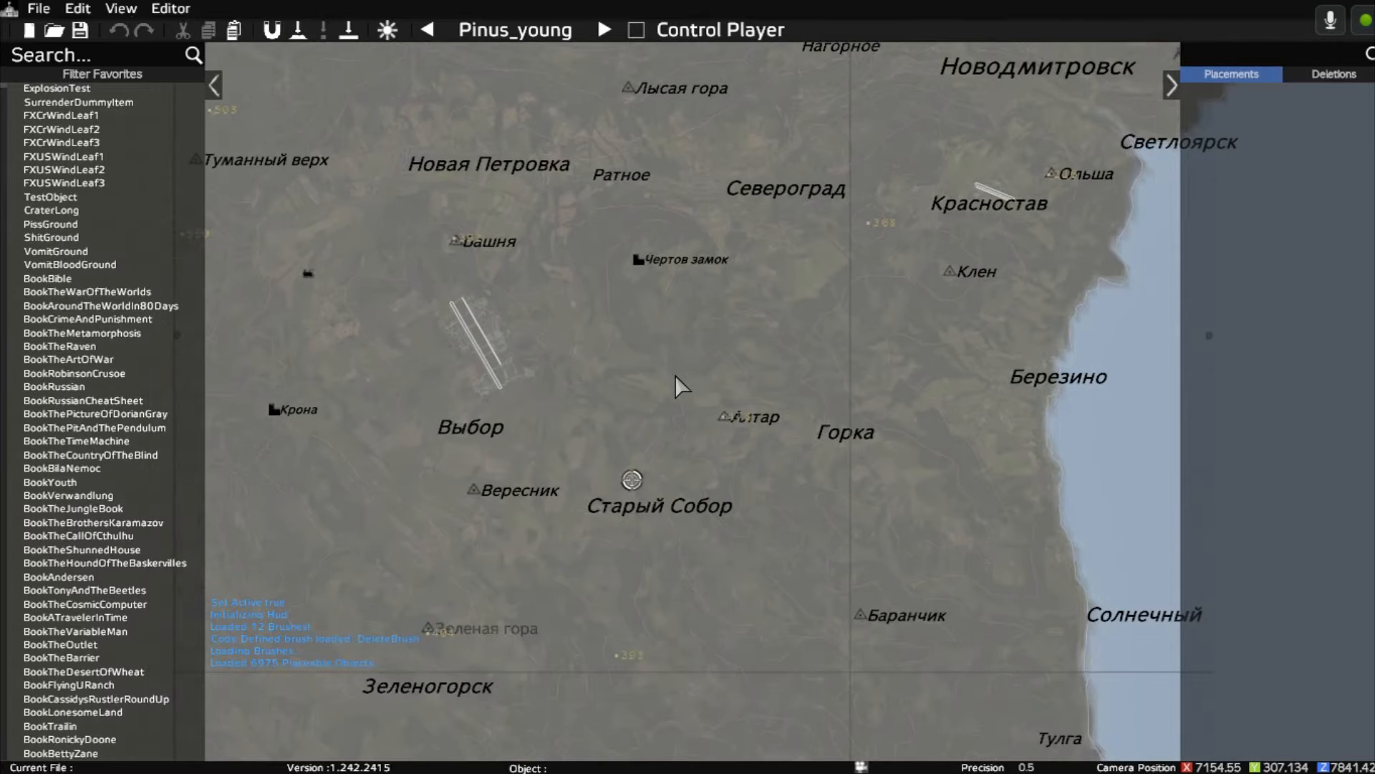
pyautogui.moveTo(507, 195)
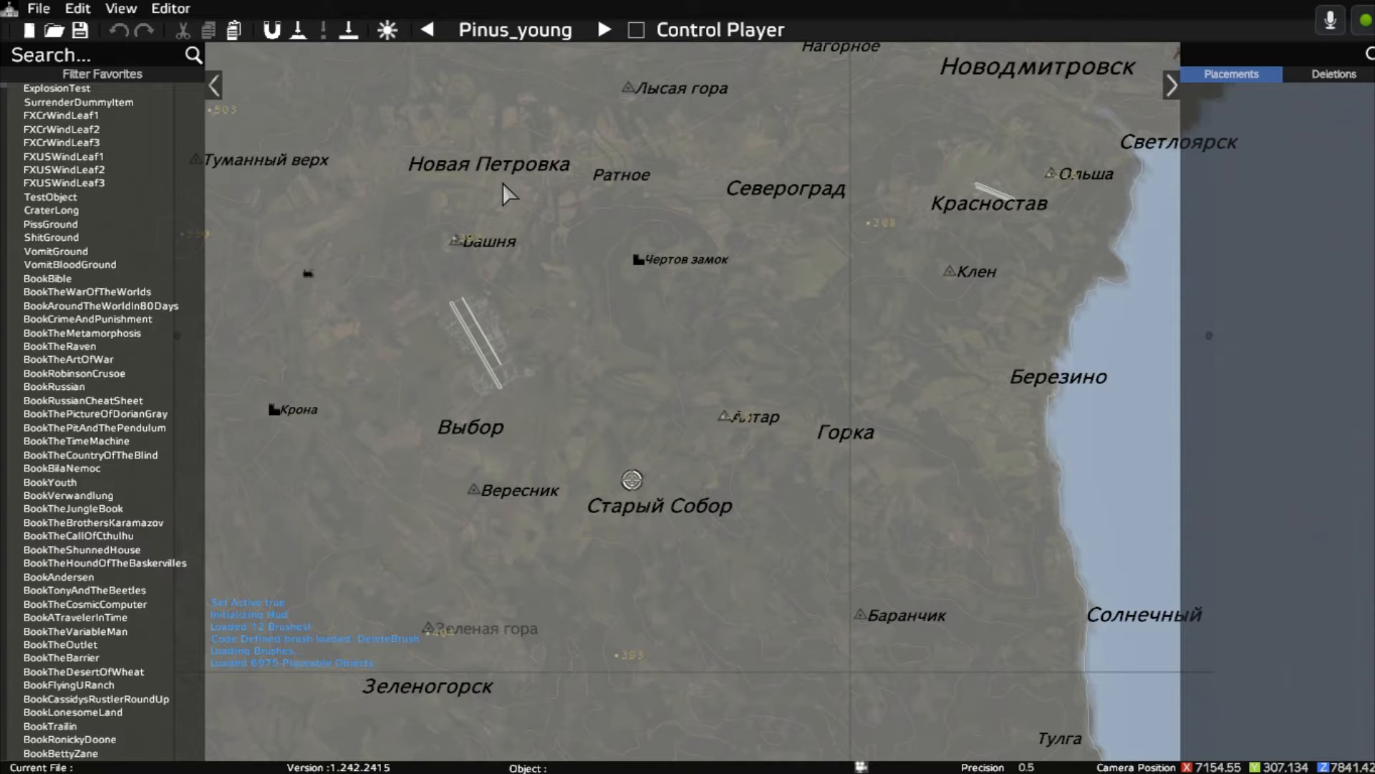
pyautogui.moveTo(603, 429)
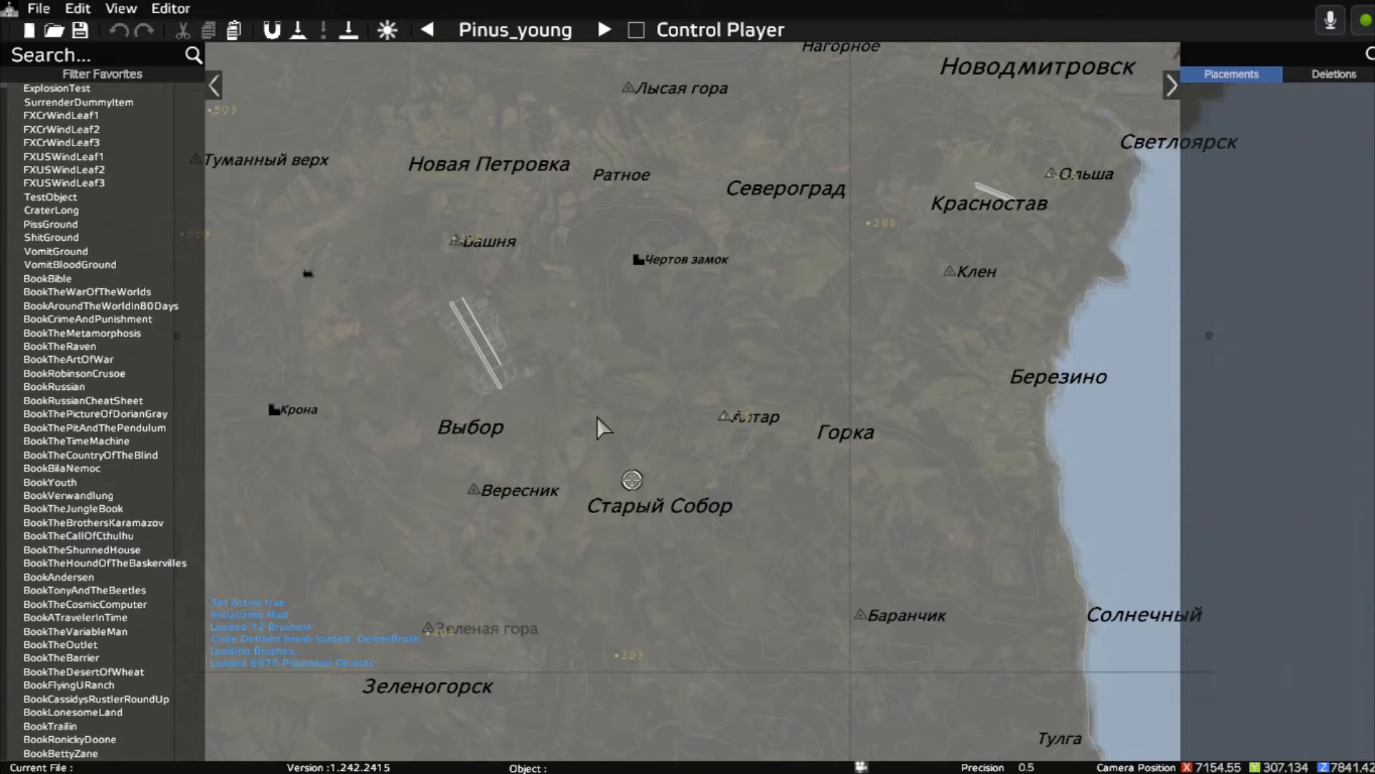
pyautogui.moveTo(1008, 260)
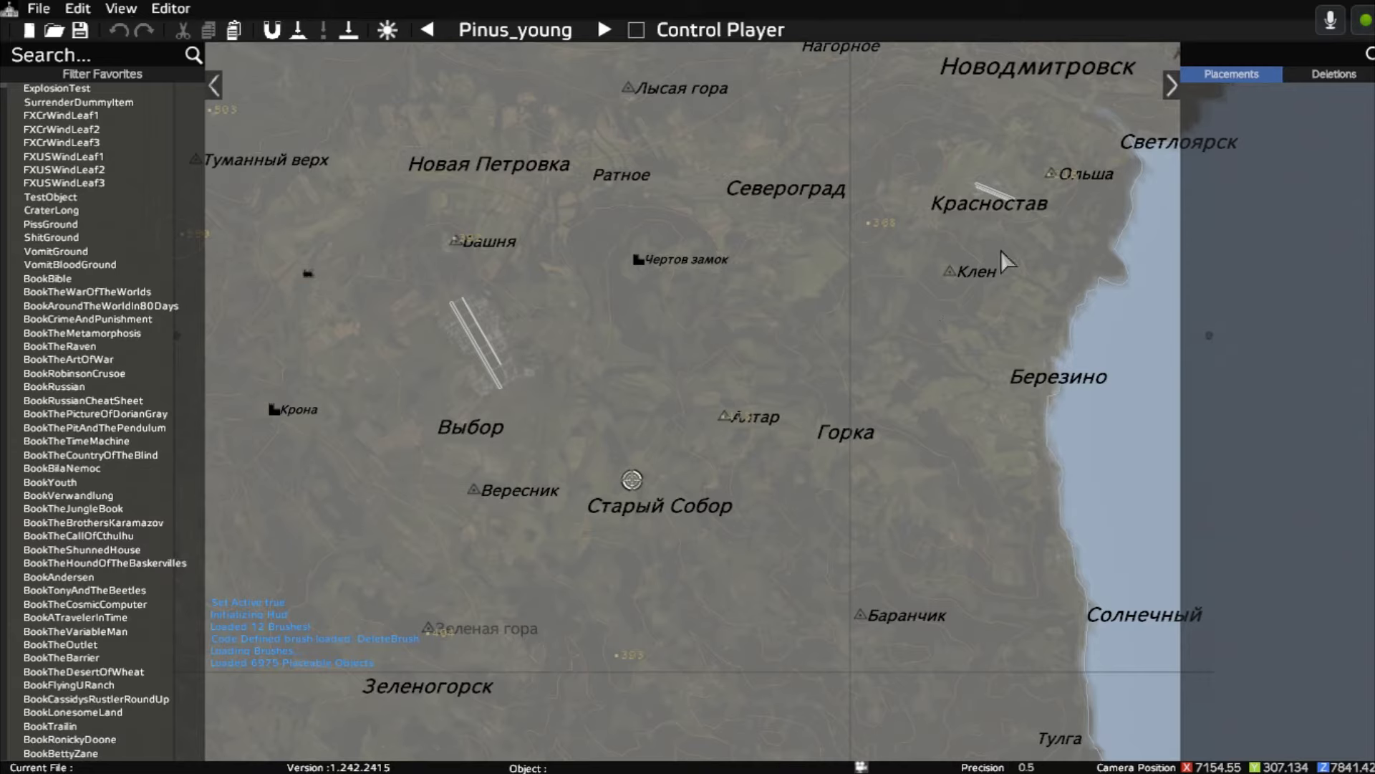
pyautogui.moveTo(629, 489)
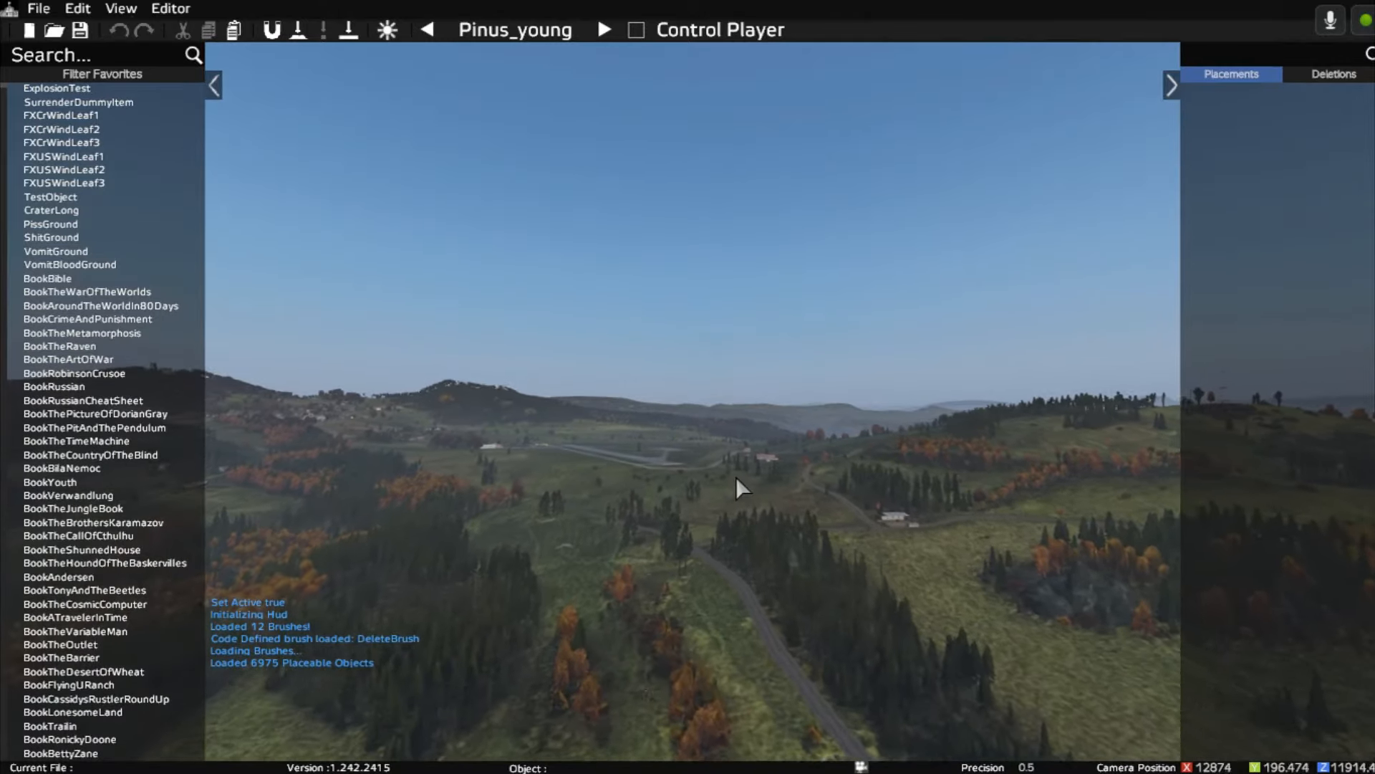
pyautogui.moveTo(742, 488)
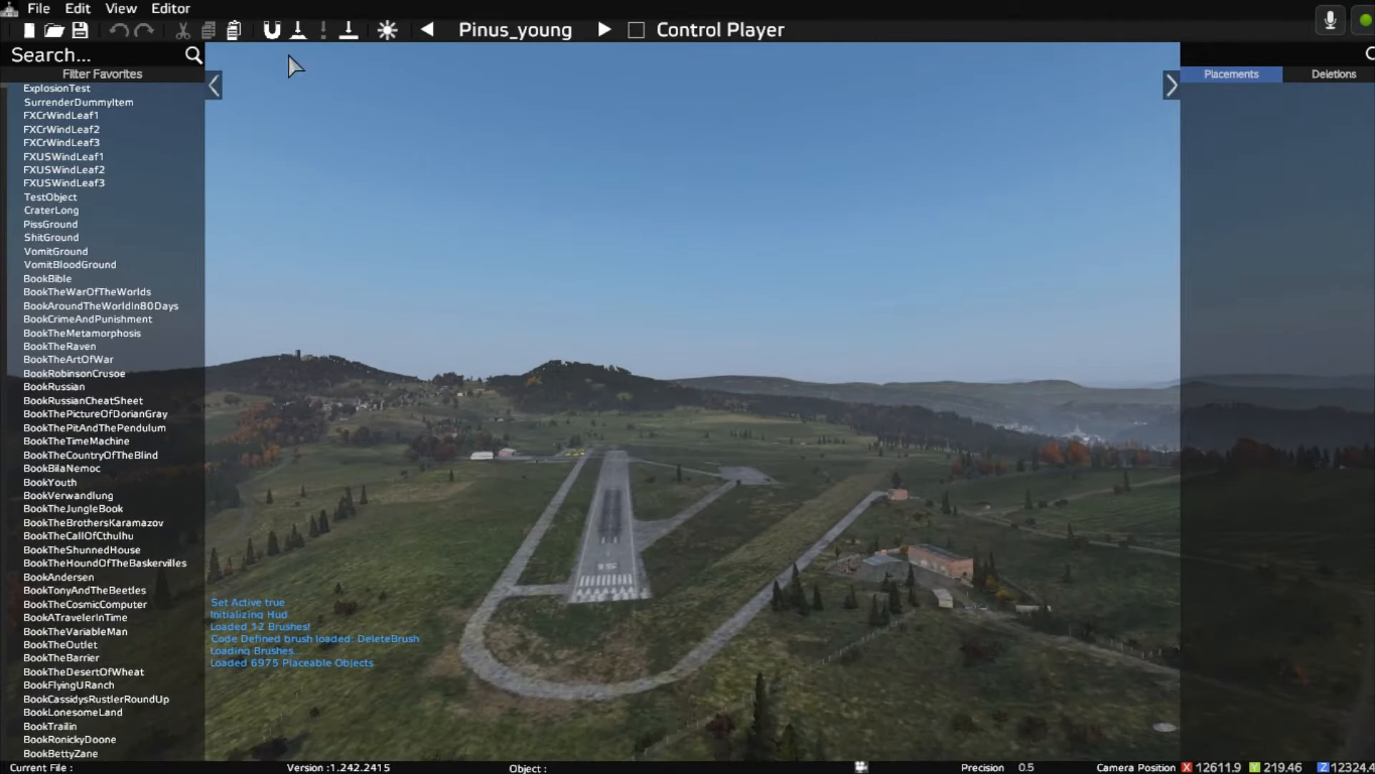
# Step: Set the editor's camera speed to 24 in Preferences under Camera and confirm
pyautogui.click(171, 8)
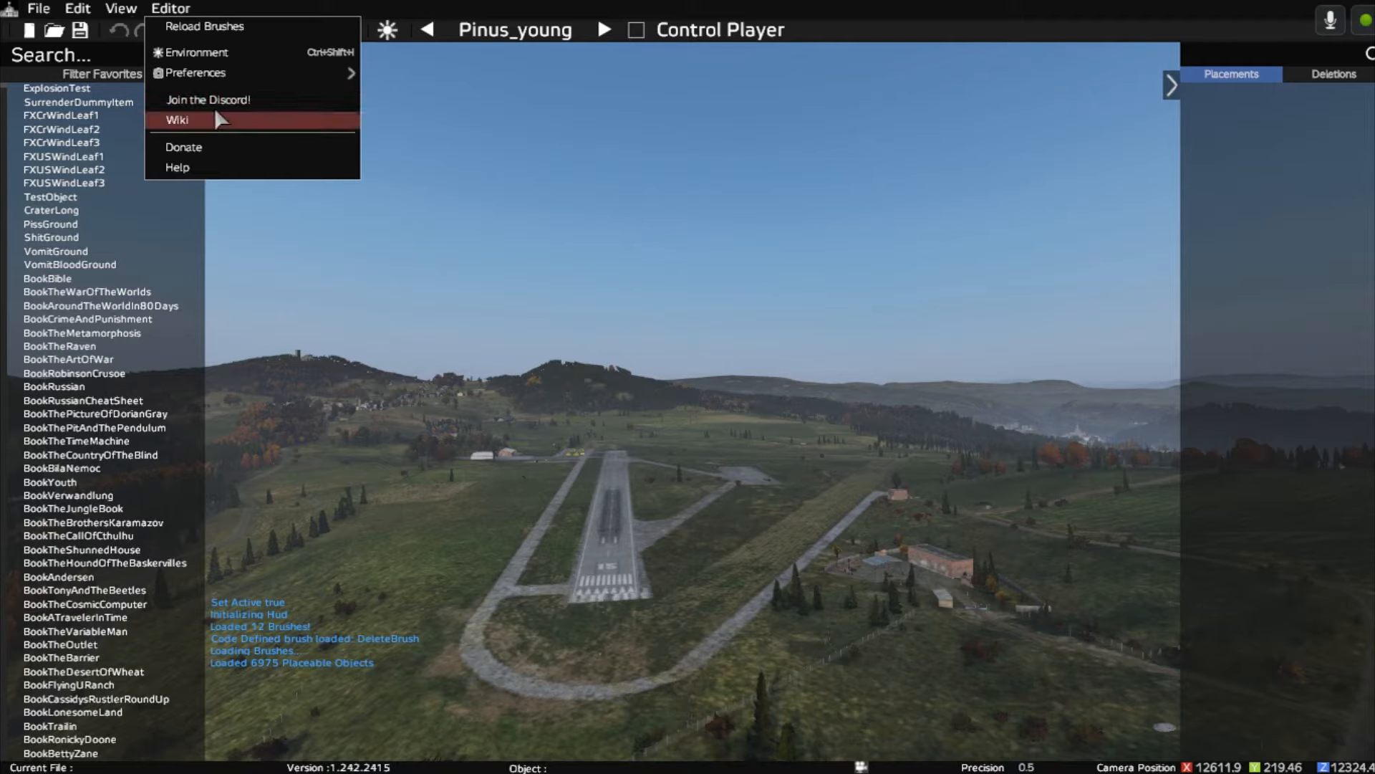
pyautogui.click(194, 73)
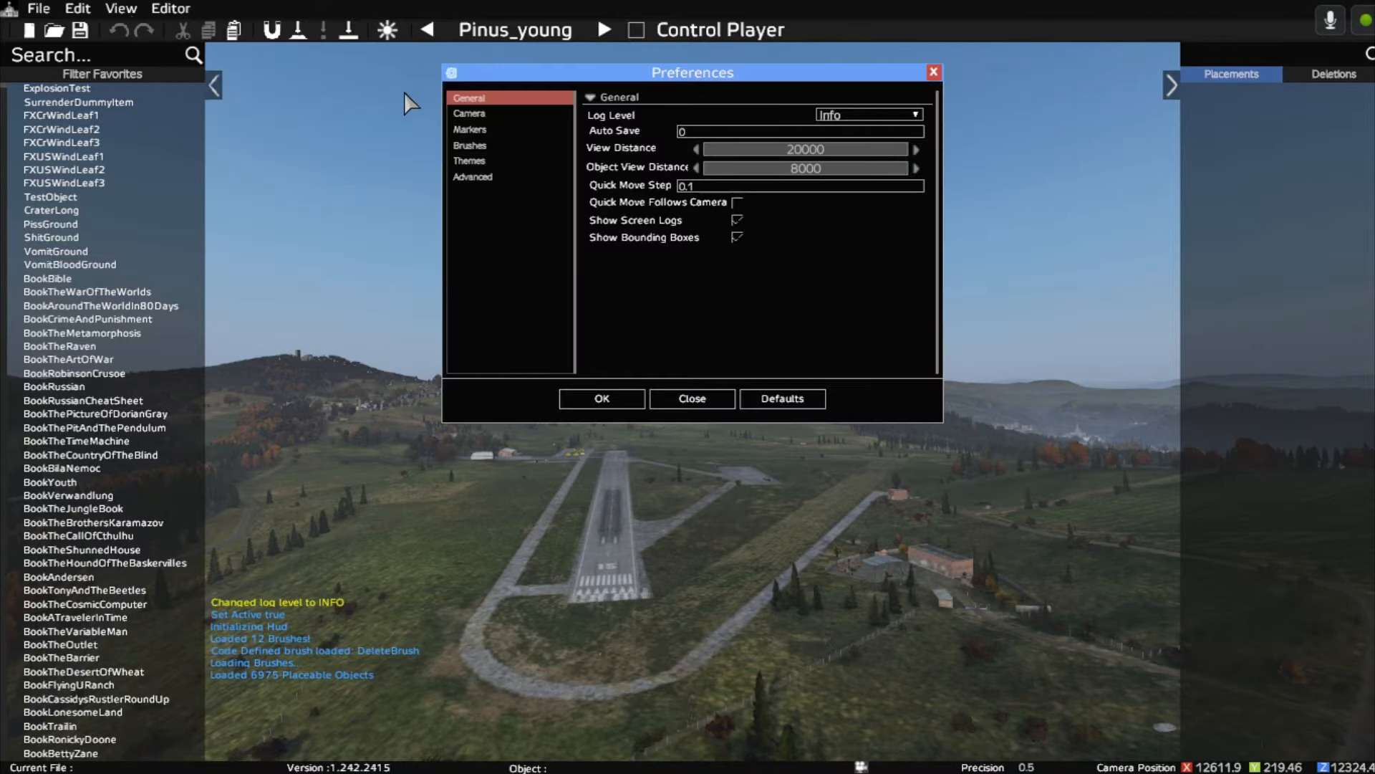
pyautogui.moveTo(481, 129)
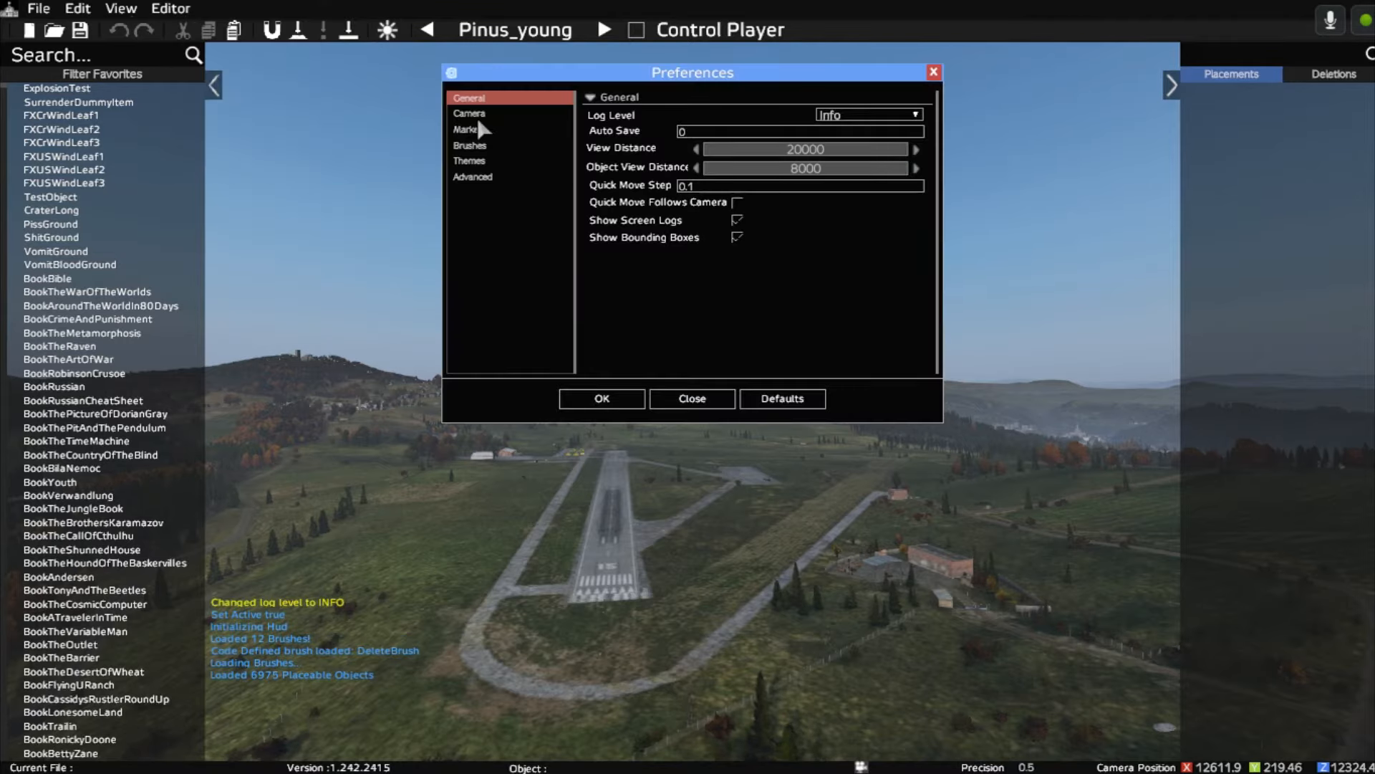
pyautogui.click(469, 113)
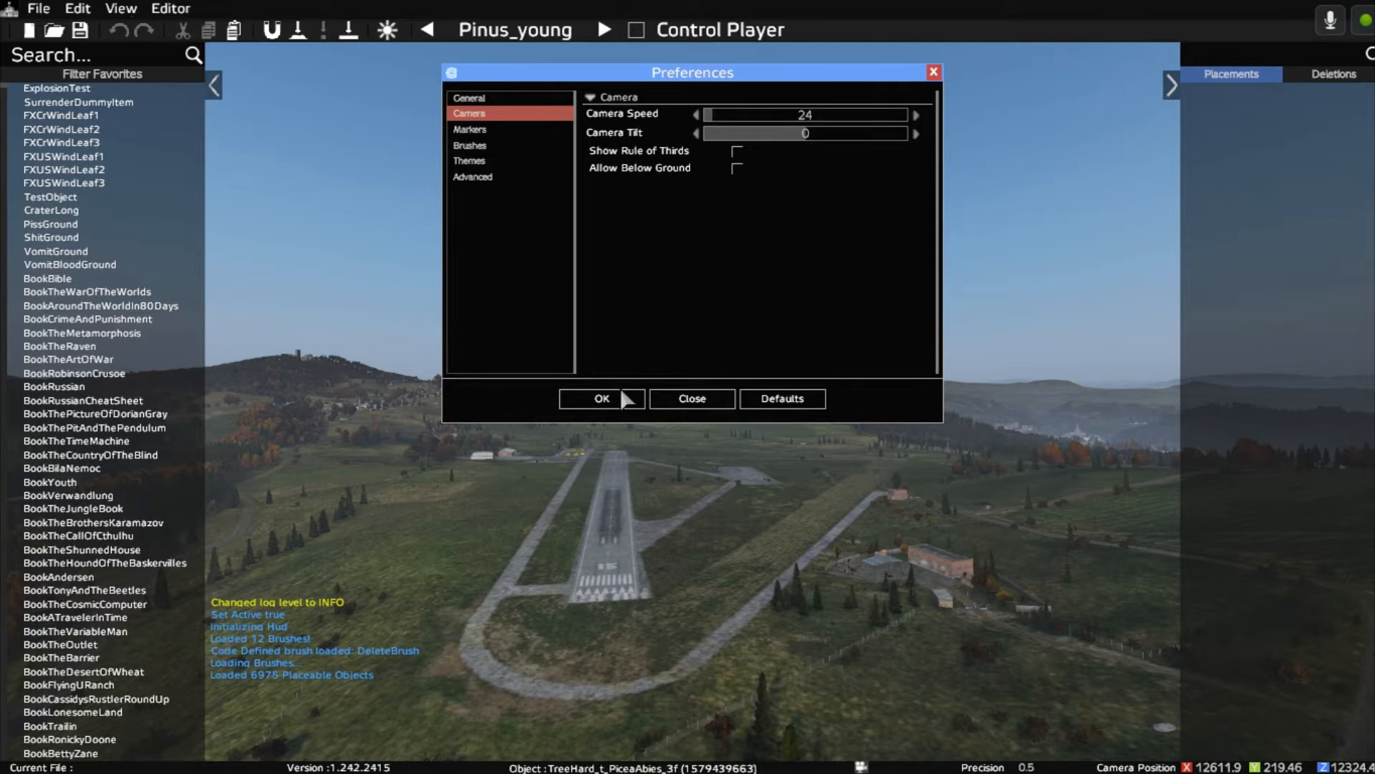
pyautogui.click(601, 398)
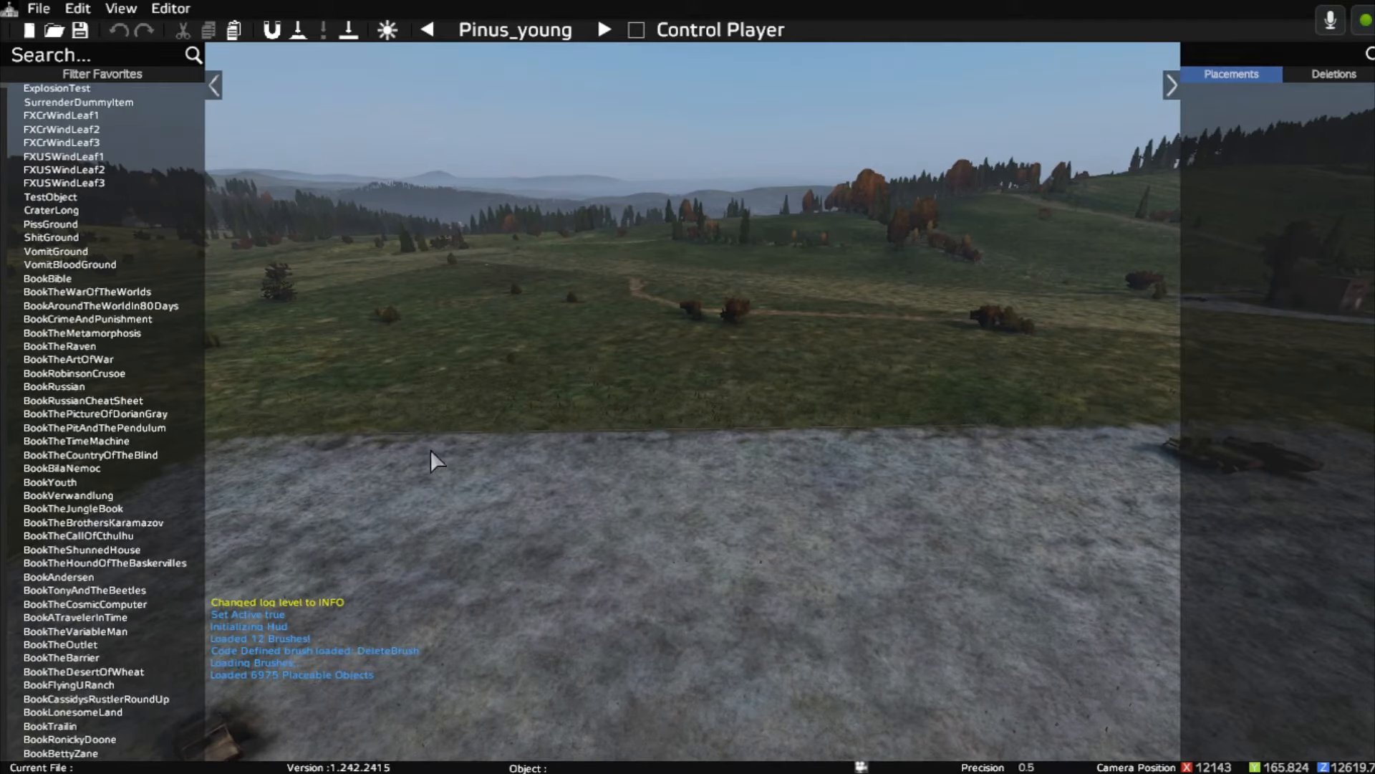
# Step: Filter the object list with 'land' and bring the Land_Mil_Barracks entries into view
pyautogui.click(215, 86)
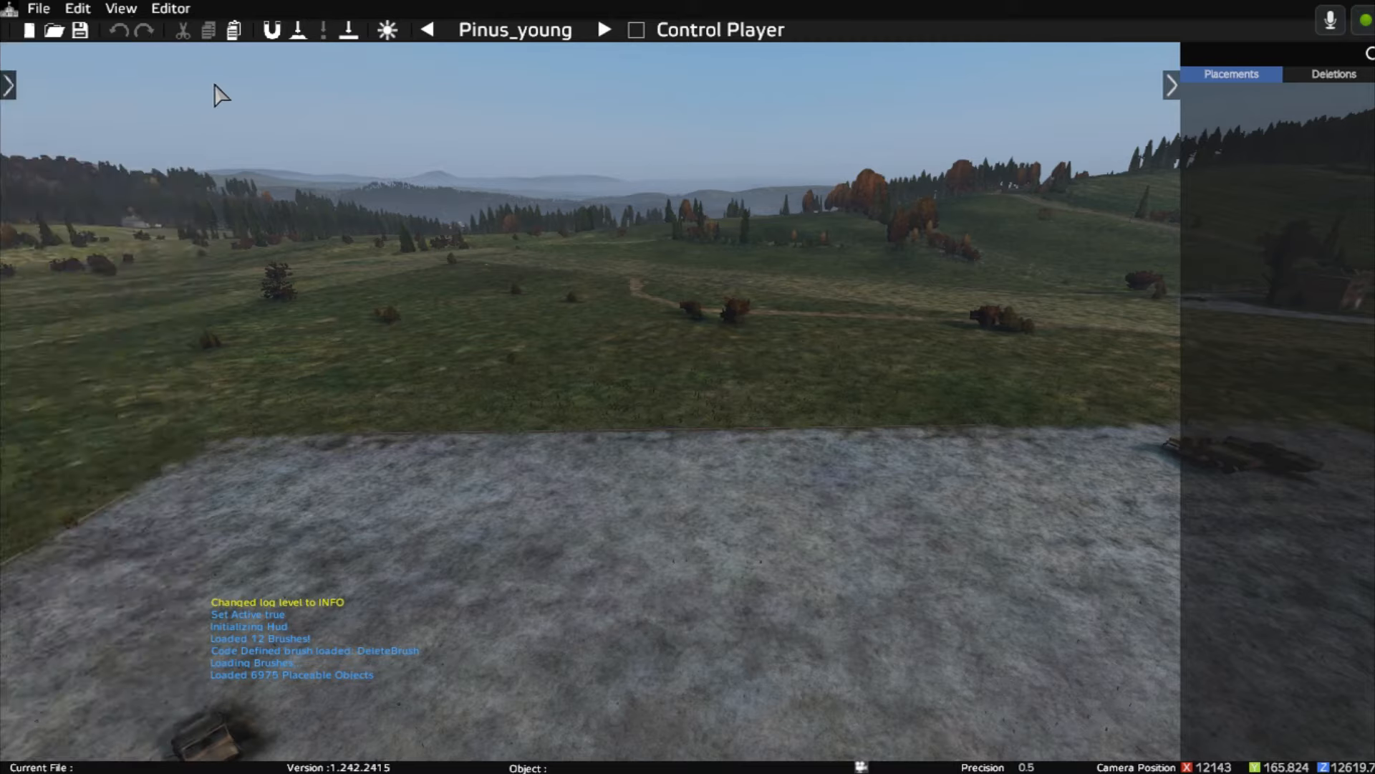
pyautogui.click(8, 85)
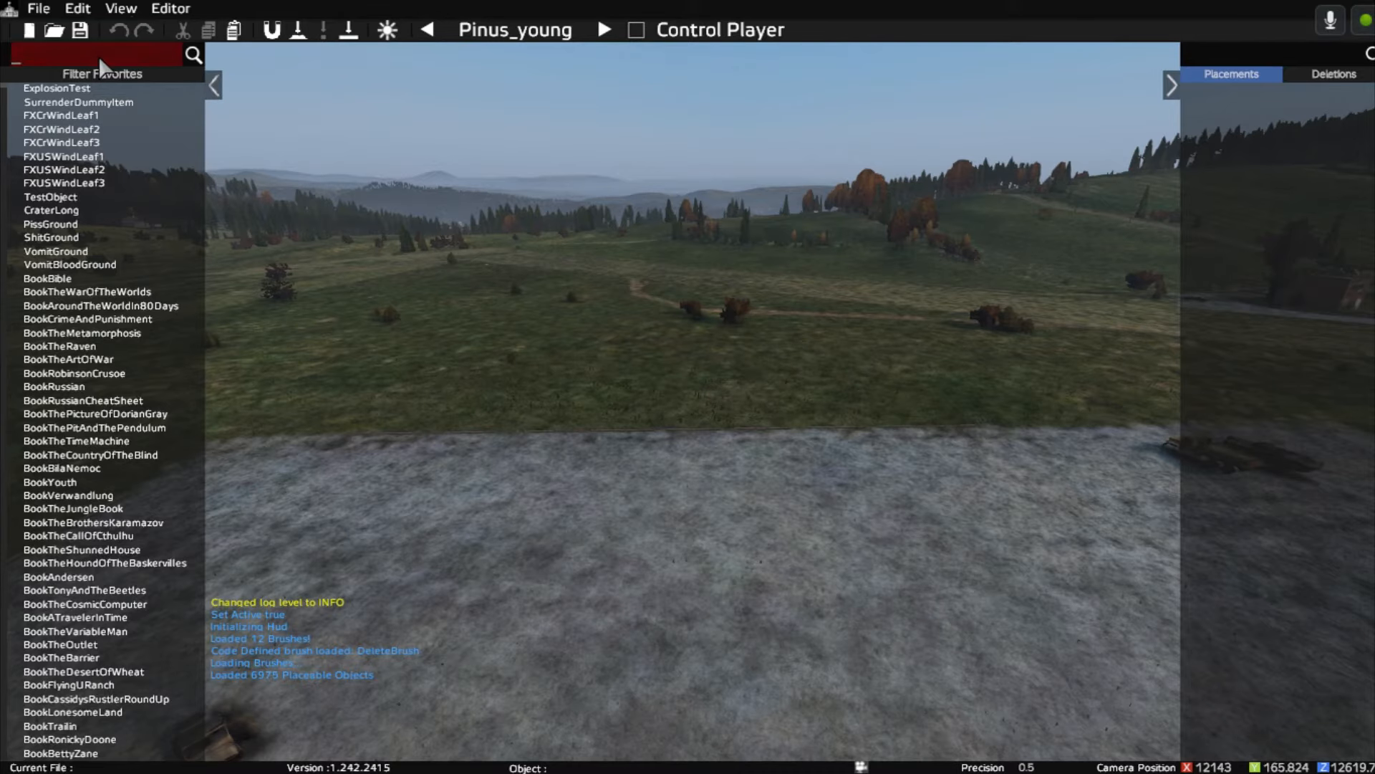
pyautogui.write('land')
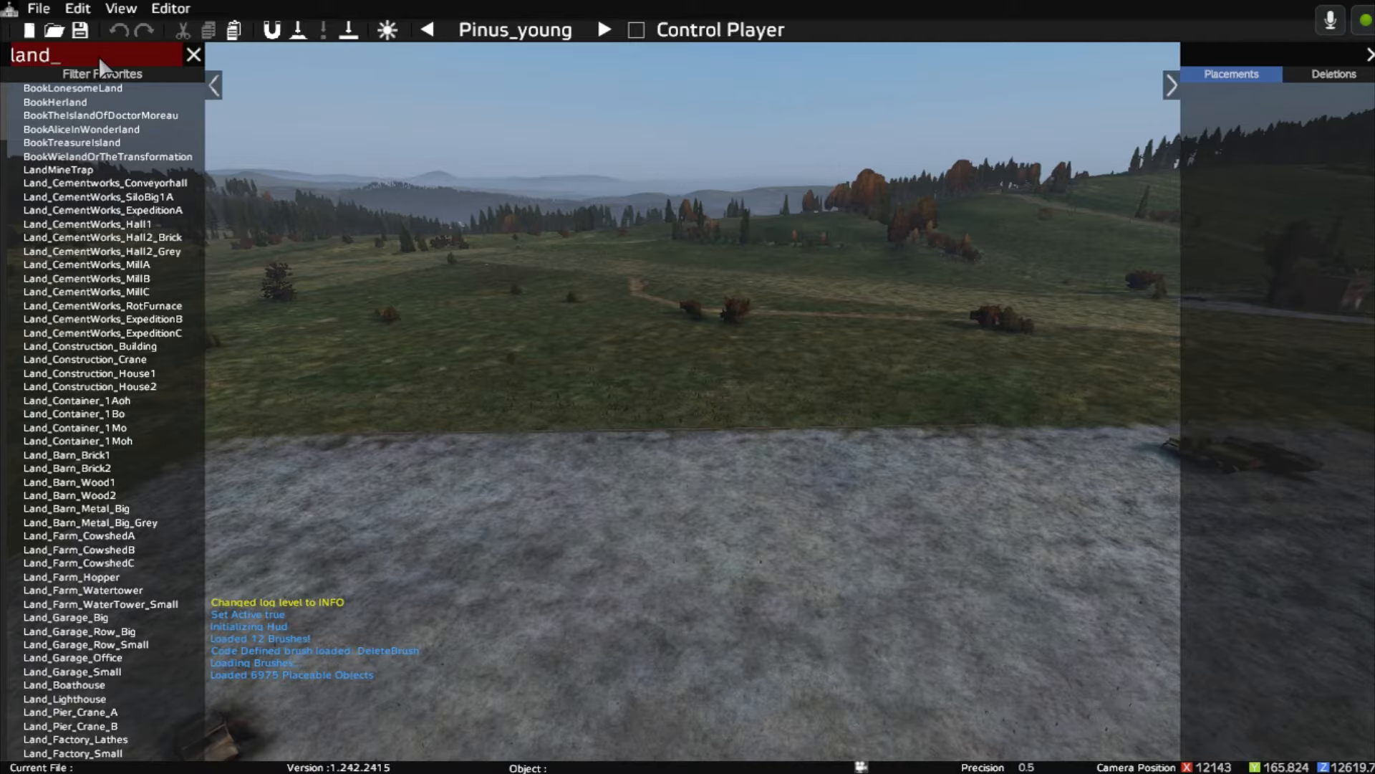
pyautogui.click(83, 360)
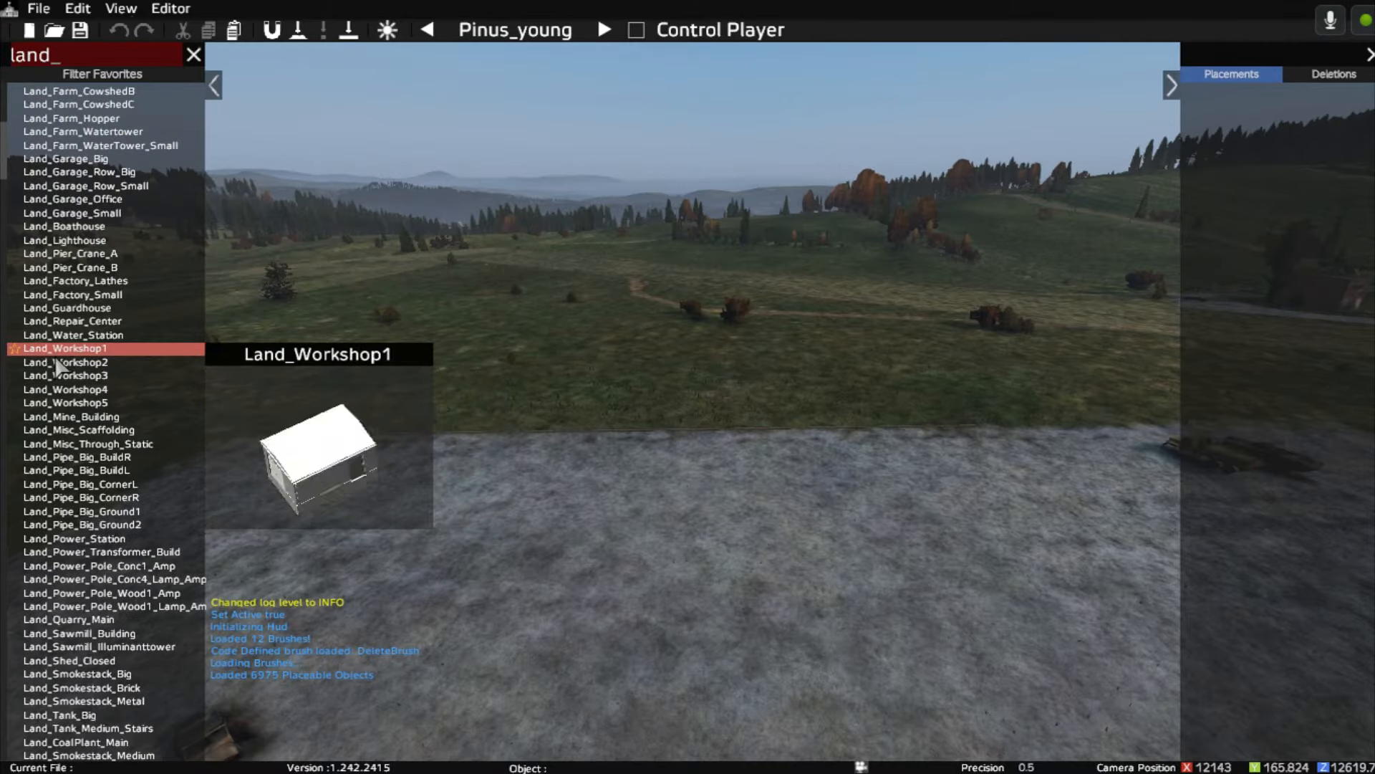
pyautogui.click(83, 359)
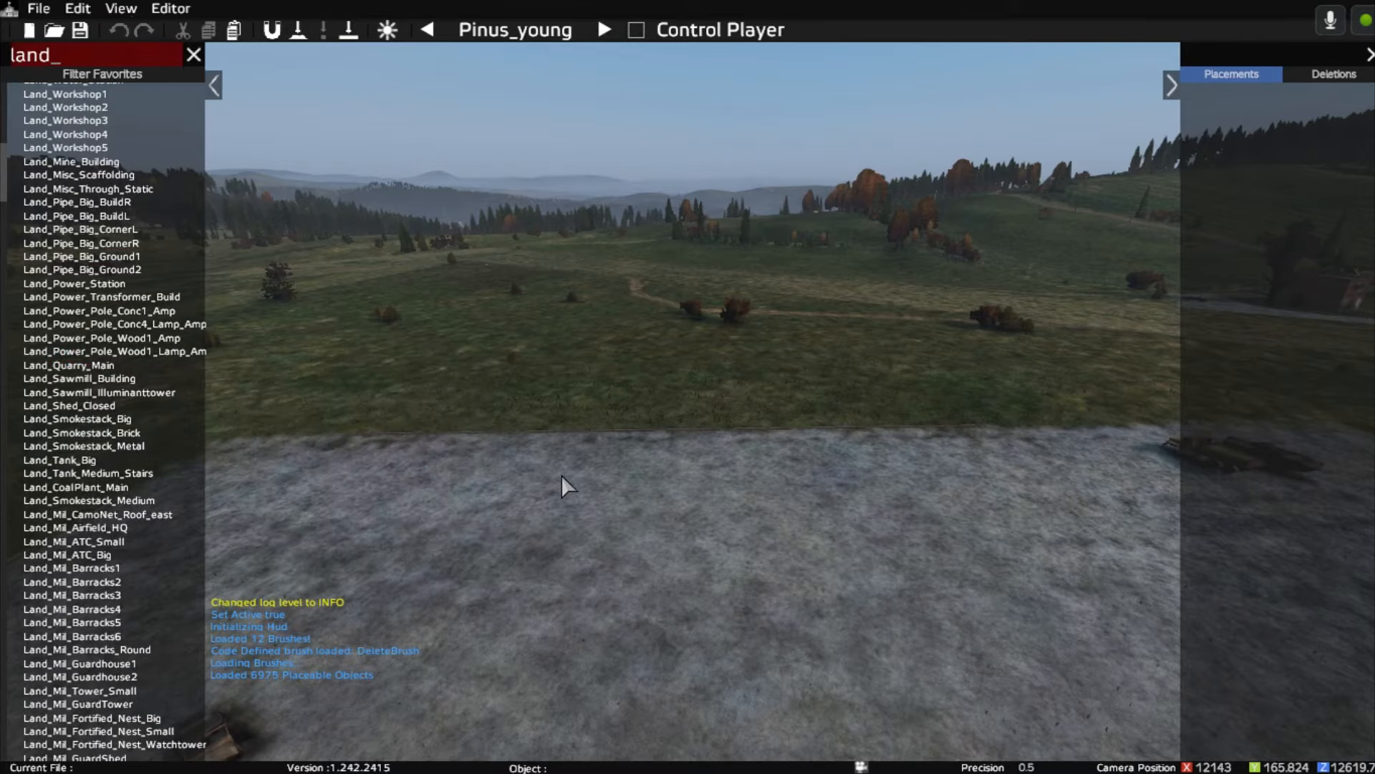
pyautogui.press('alt+tab')
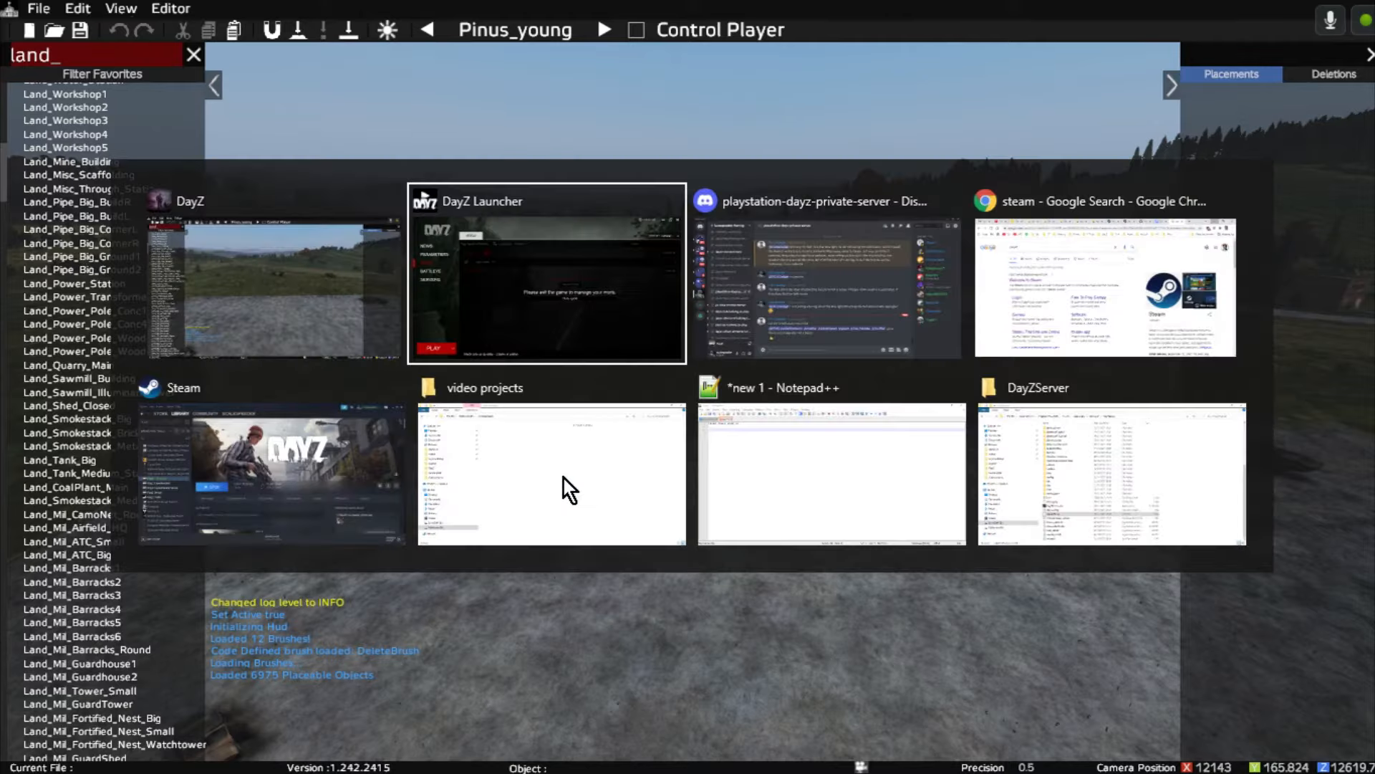
# Step: Open the iZurvive Chernarus map from the DayZ bookmarks in a new Chrome tab
pyautogui.click(1106, 285)
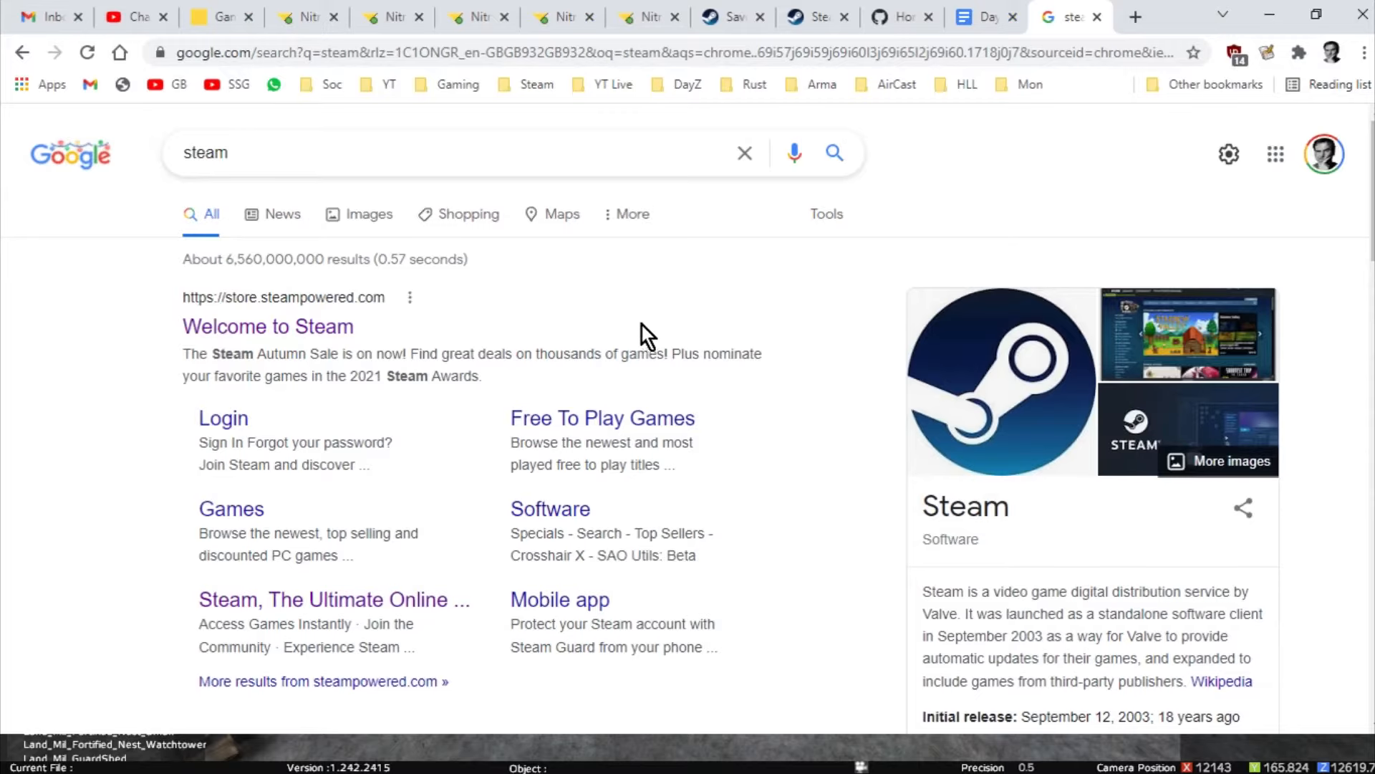
pyautogui.click(1134, 15)
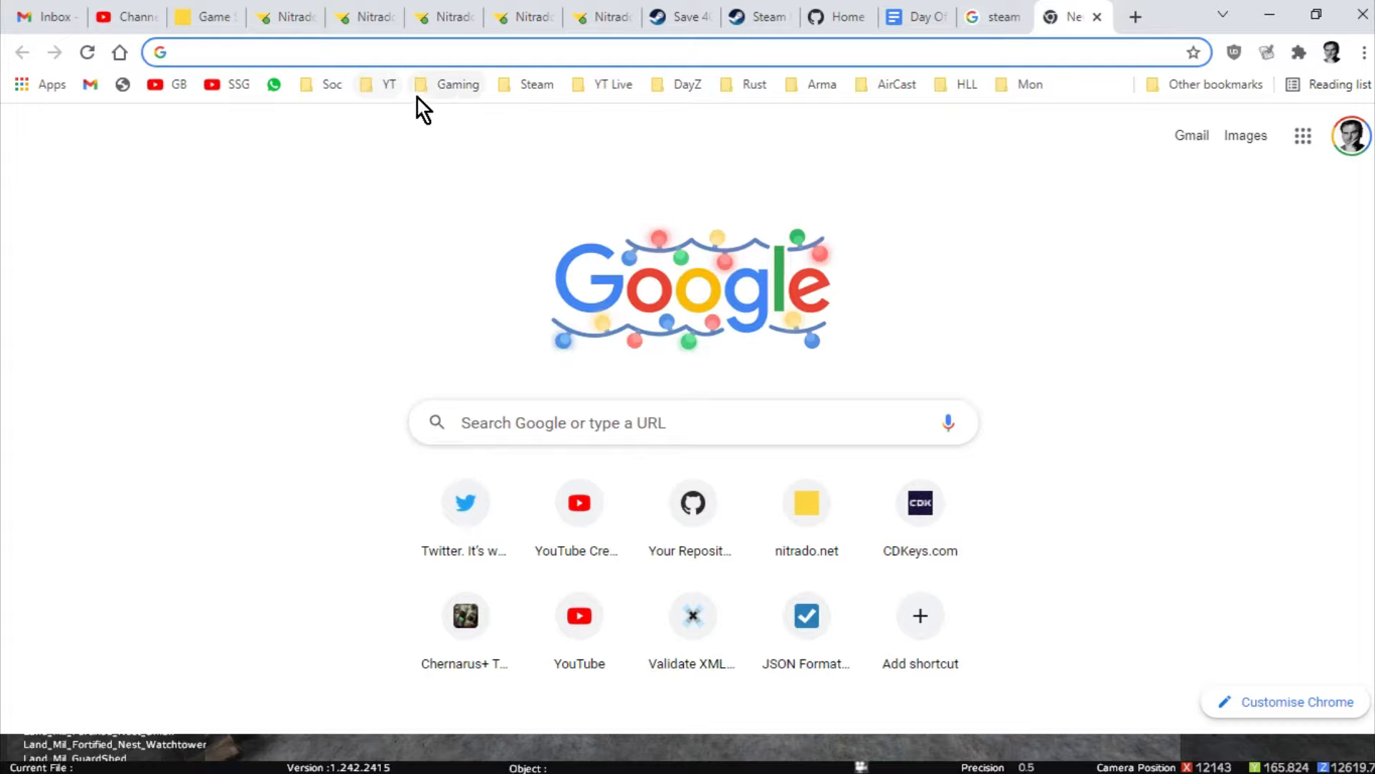
pyautogui.click(689, 85)
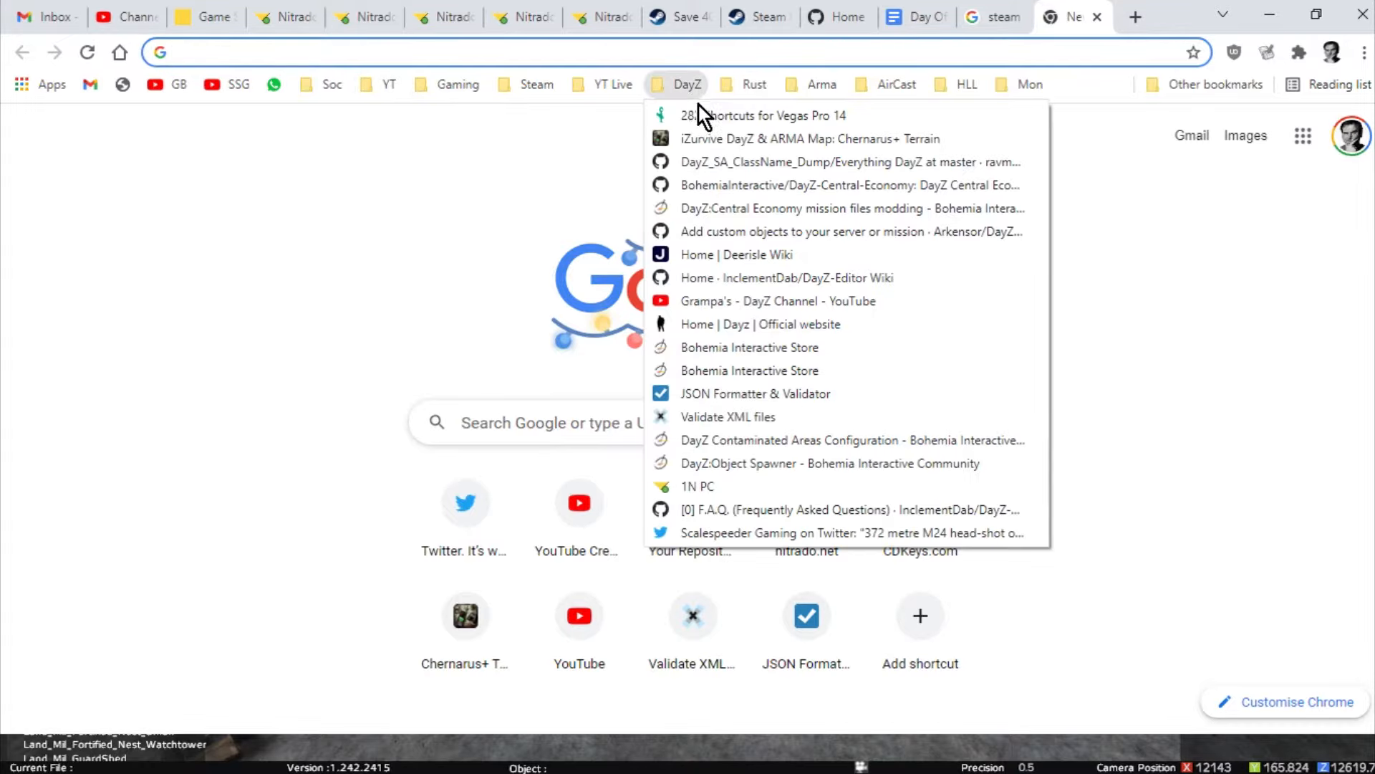
pyautogui.click(809, 138)
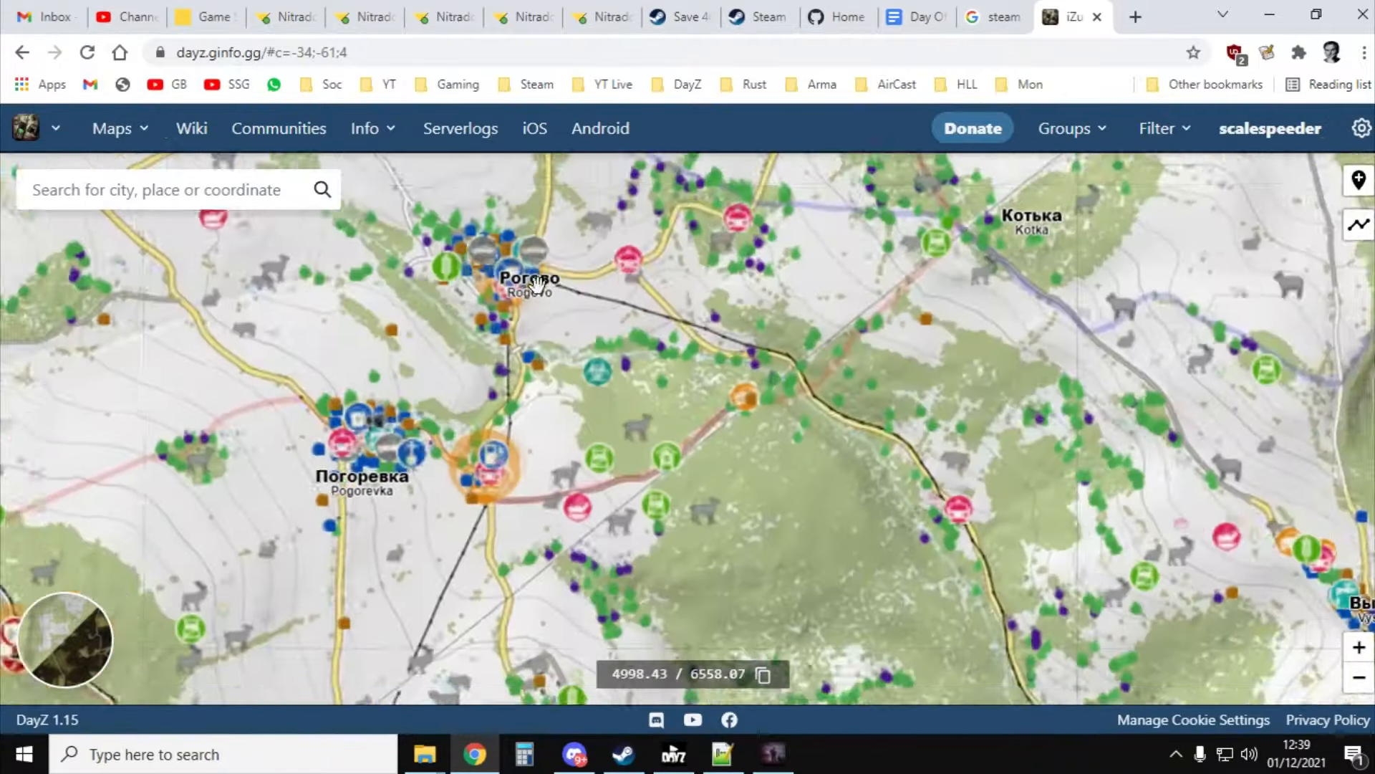
# Step: Show the Vybor airfield Prison building and select its class name land_mil_barracks5
pyautogui.rightClick(524, 415)
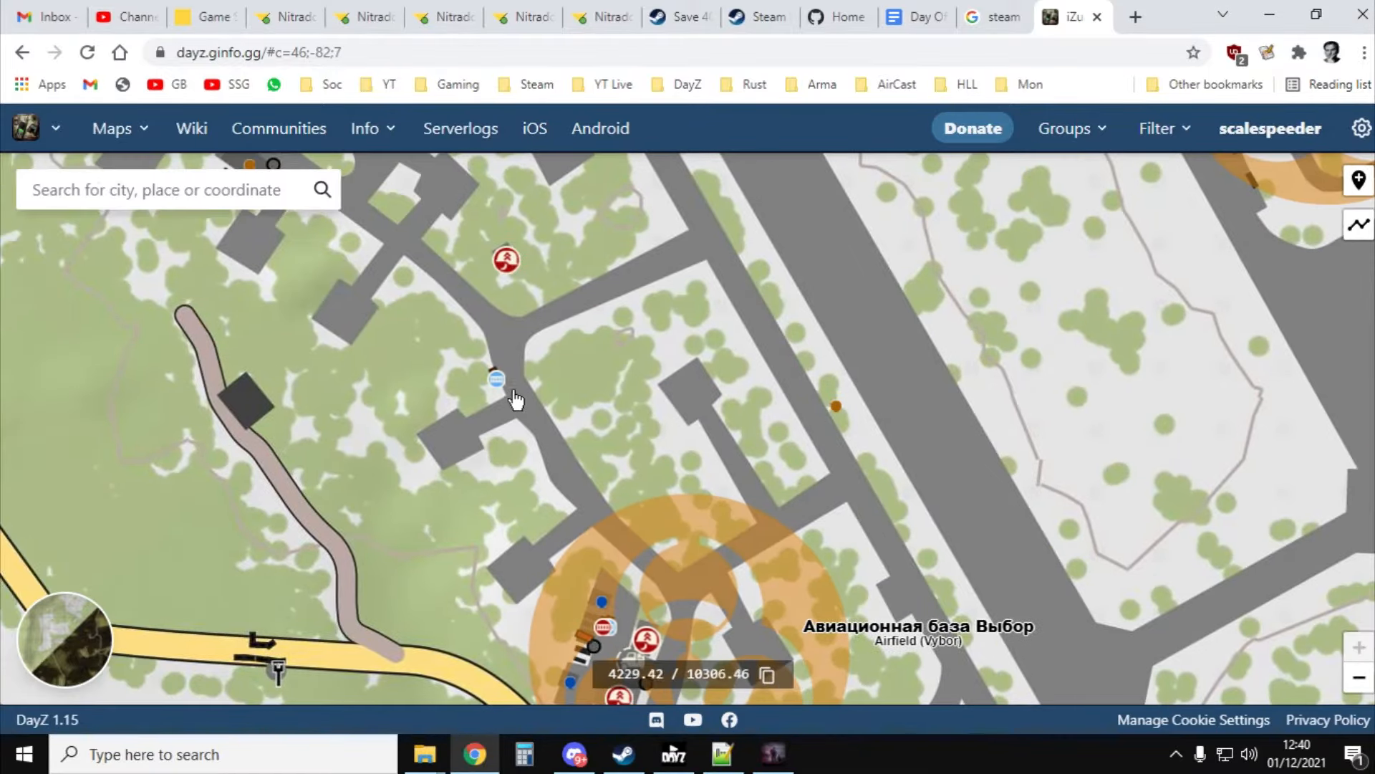
pyautogui.click(496, 379)
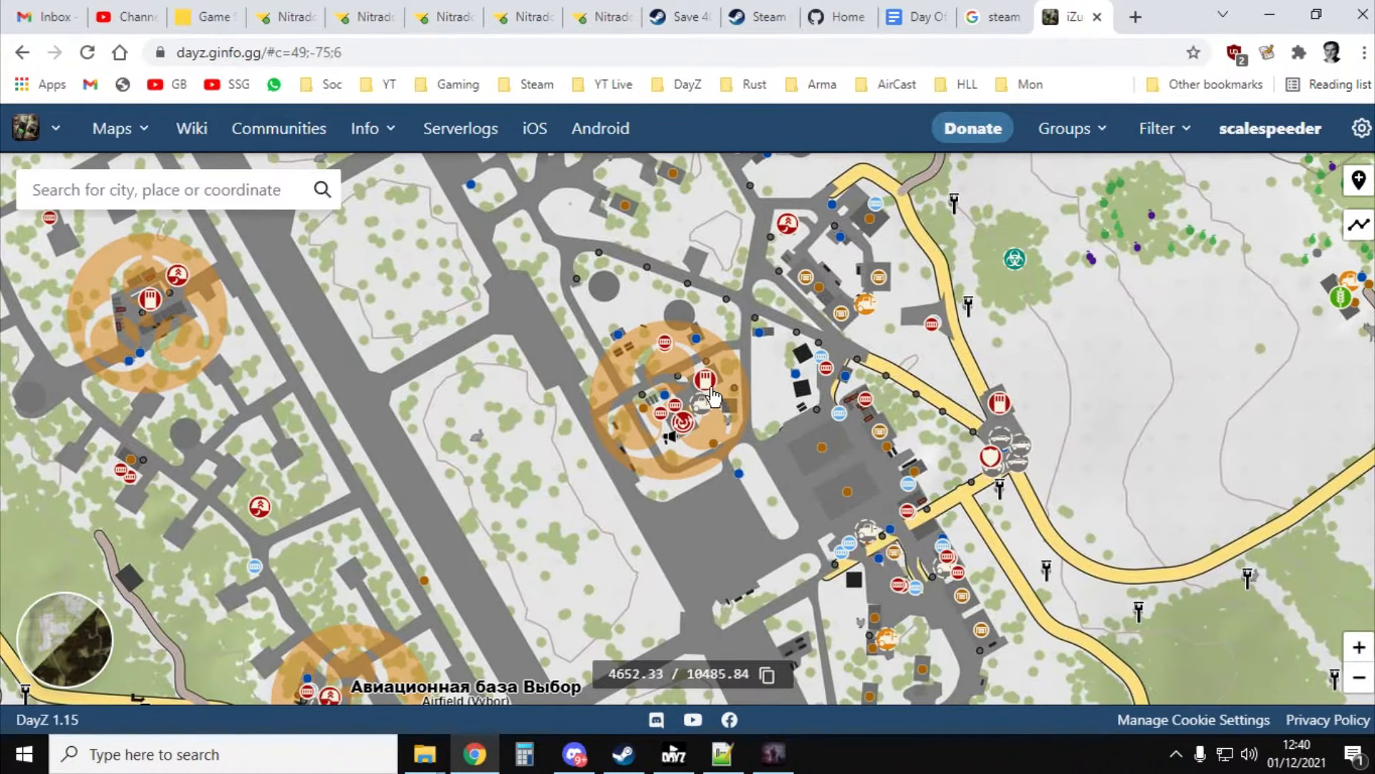
pyautogui.click(703, 380)
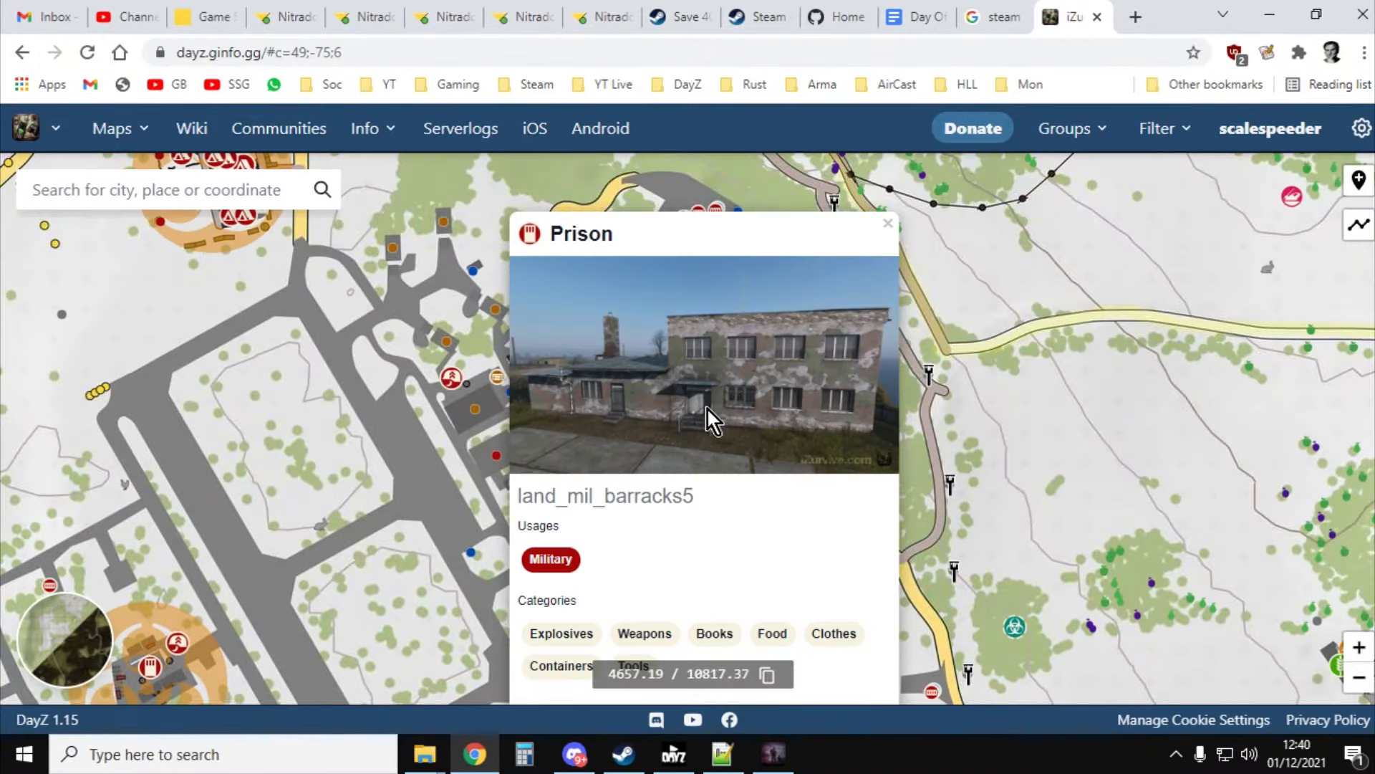
pyautogui.moveTo(728, 457)
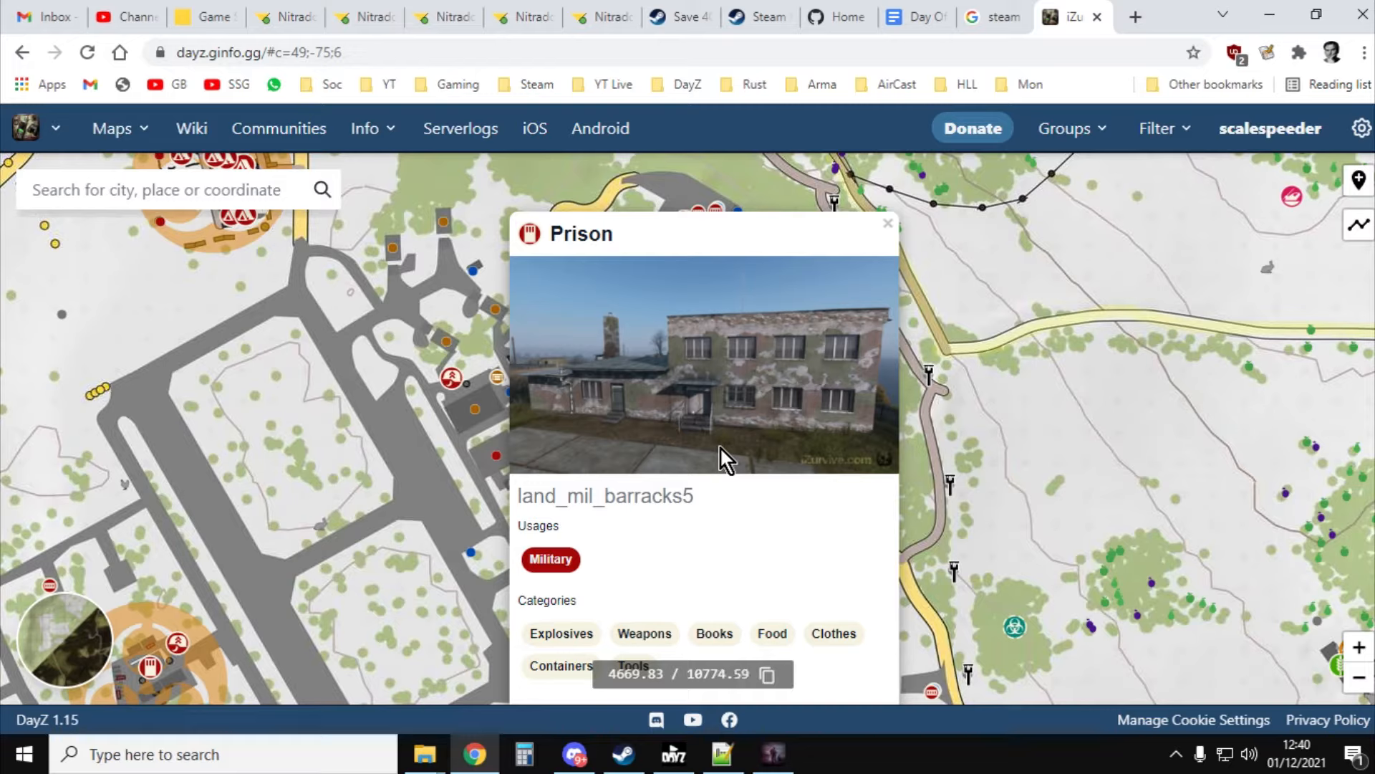
pyautogui.doubleClick(605, 495)
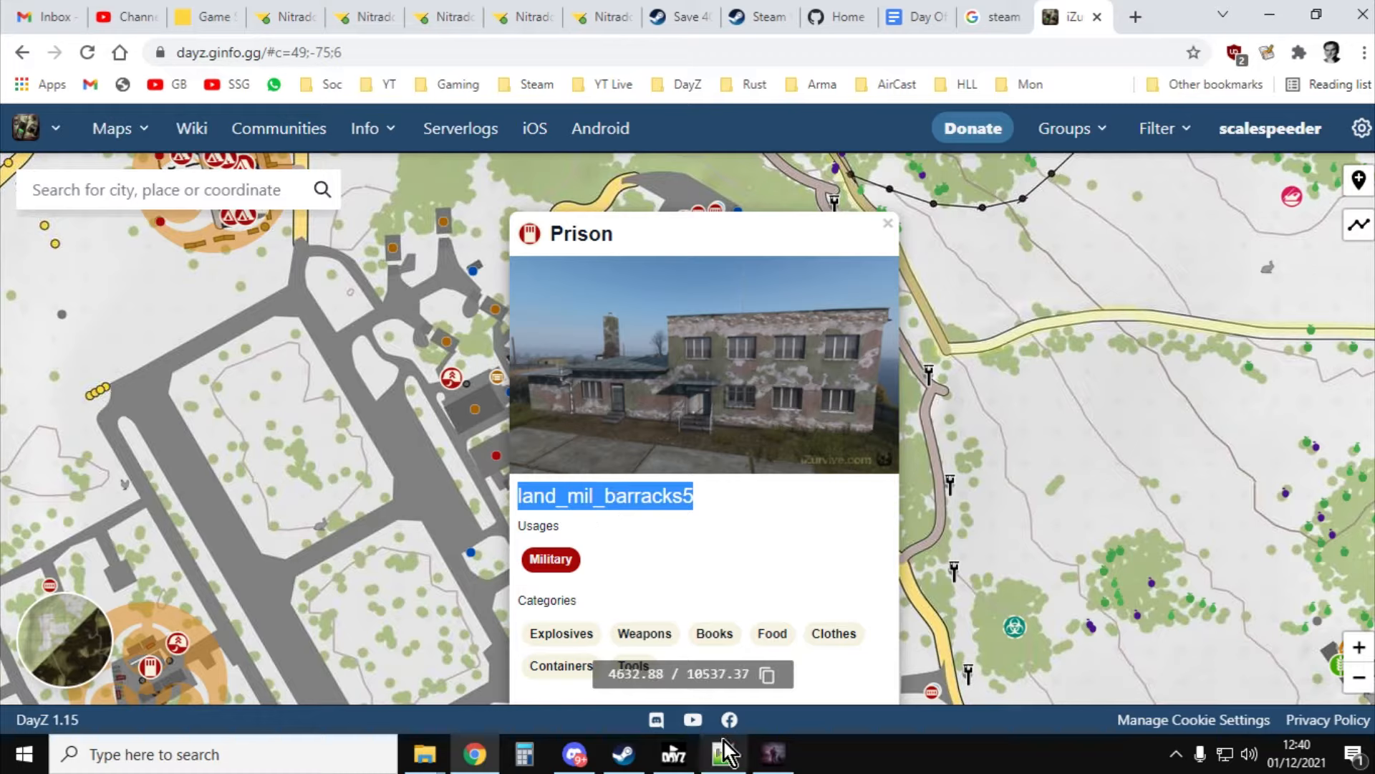
pyautogui.click(770, 753)
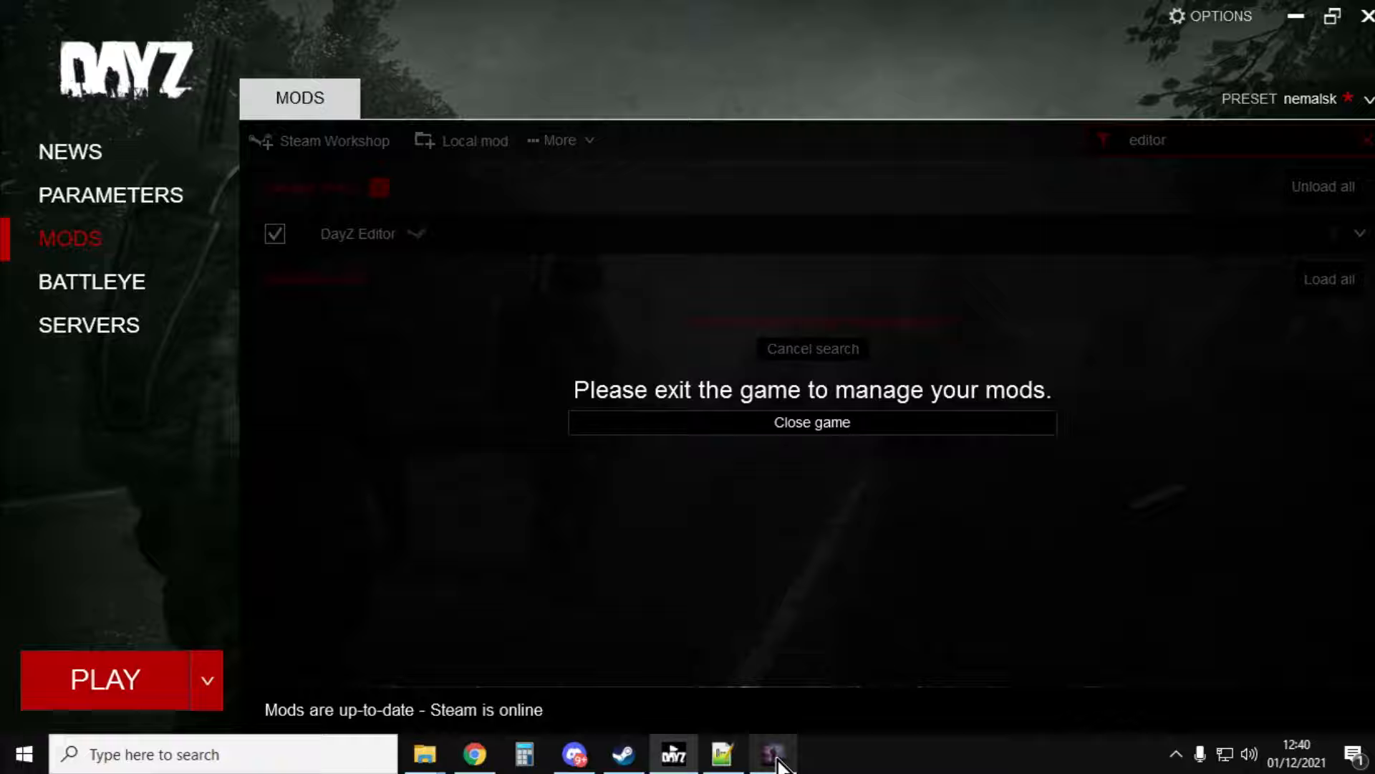
# Step: Return to the iZurvive map page with land_mil_barracks5 still highlighted
pyautogui.click(773, 753)
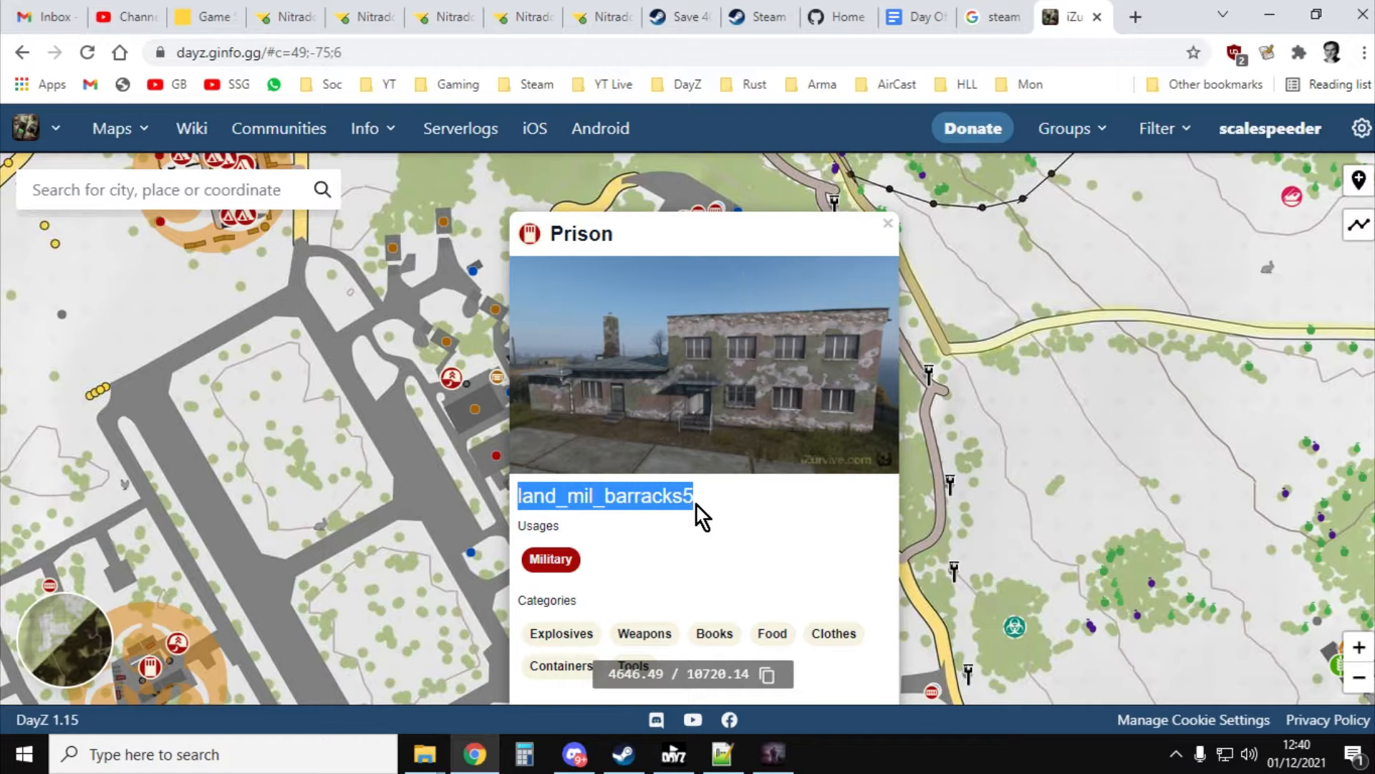
pyautogui.moveTo(697, 528)
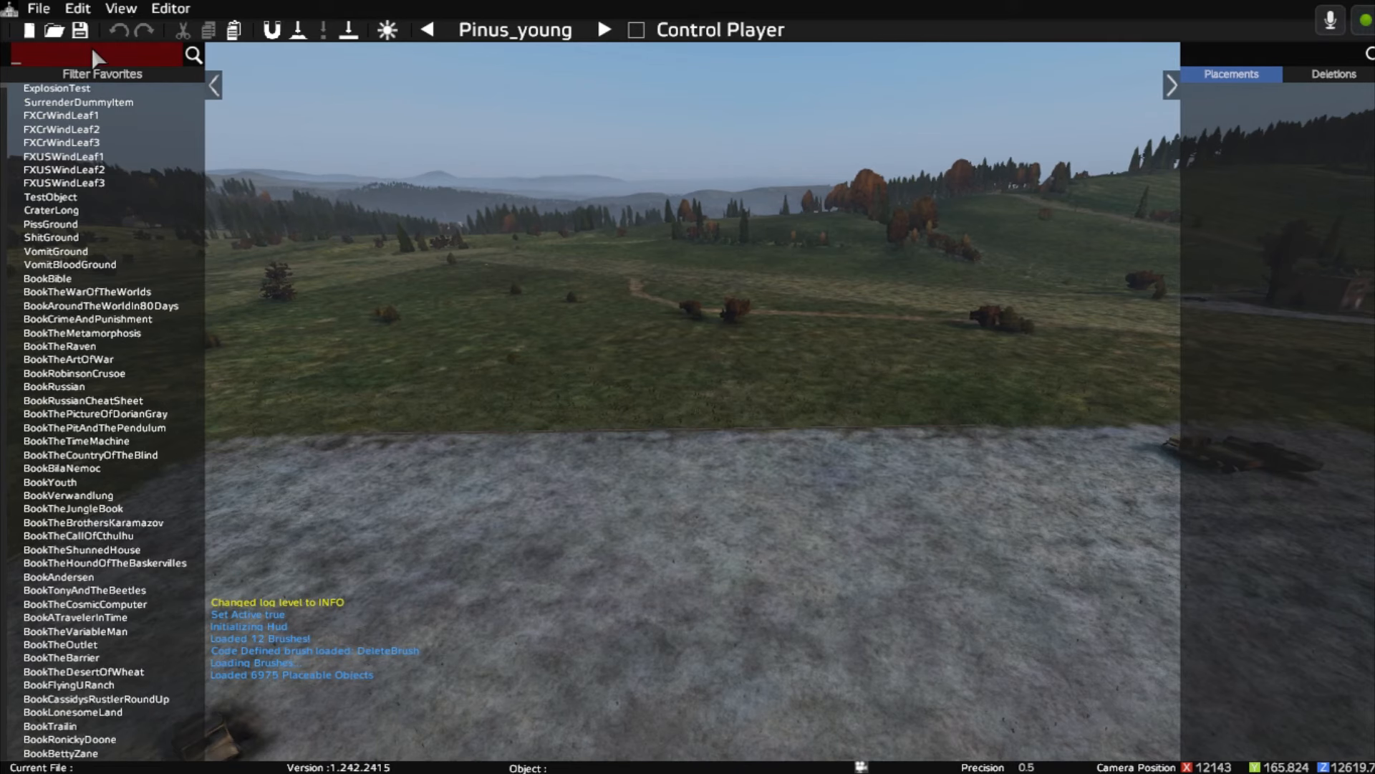
# Step: Search 'land_mil_barracks' and place a Land_Mil_Barracks5 building on the airfield tarmac
pyautogui.write('land_mil_barracks!')
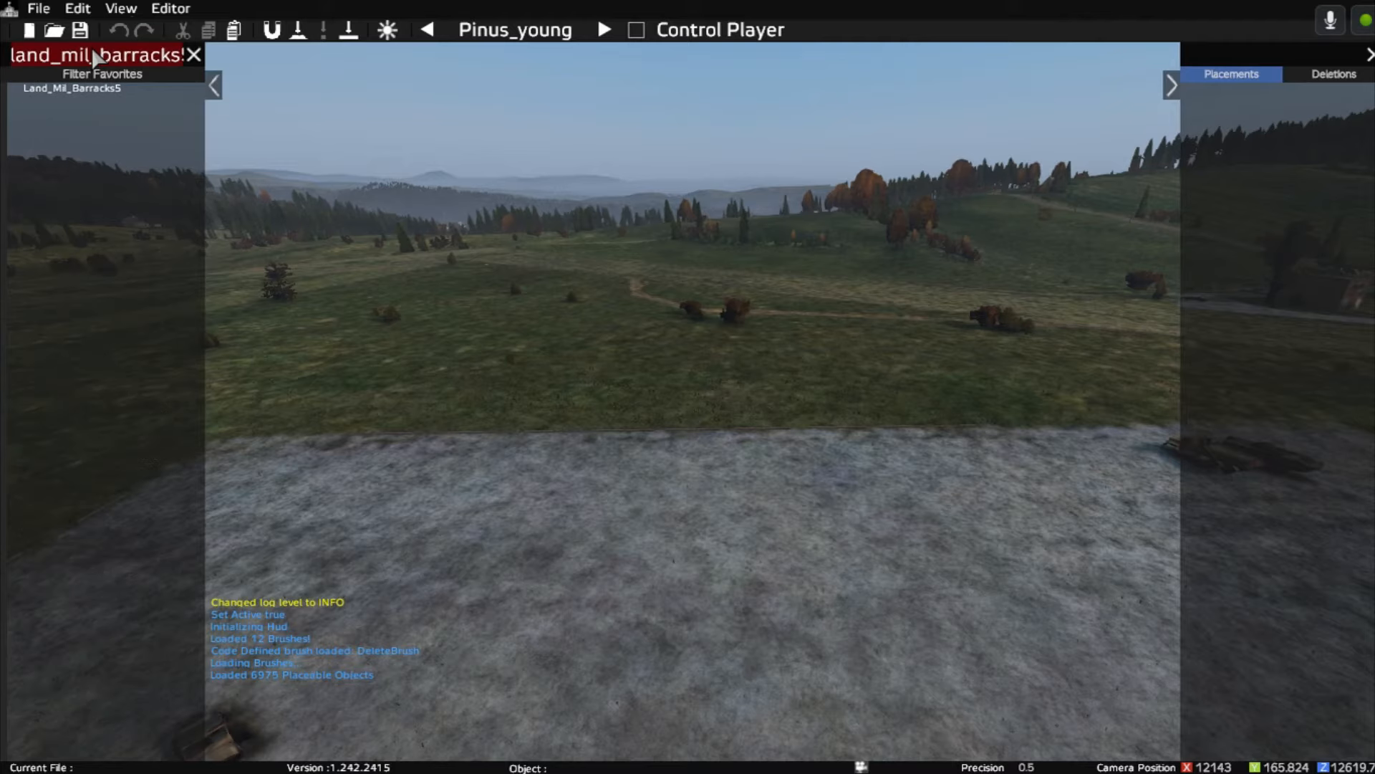
pyautogui.click(70, 87)
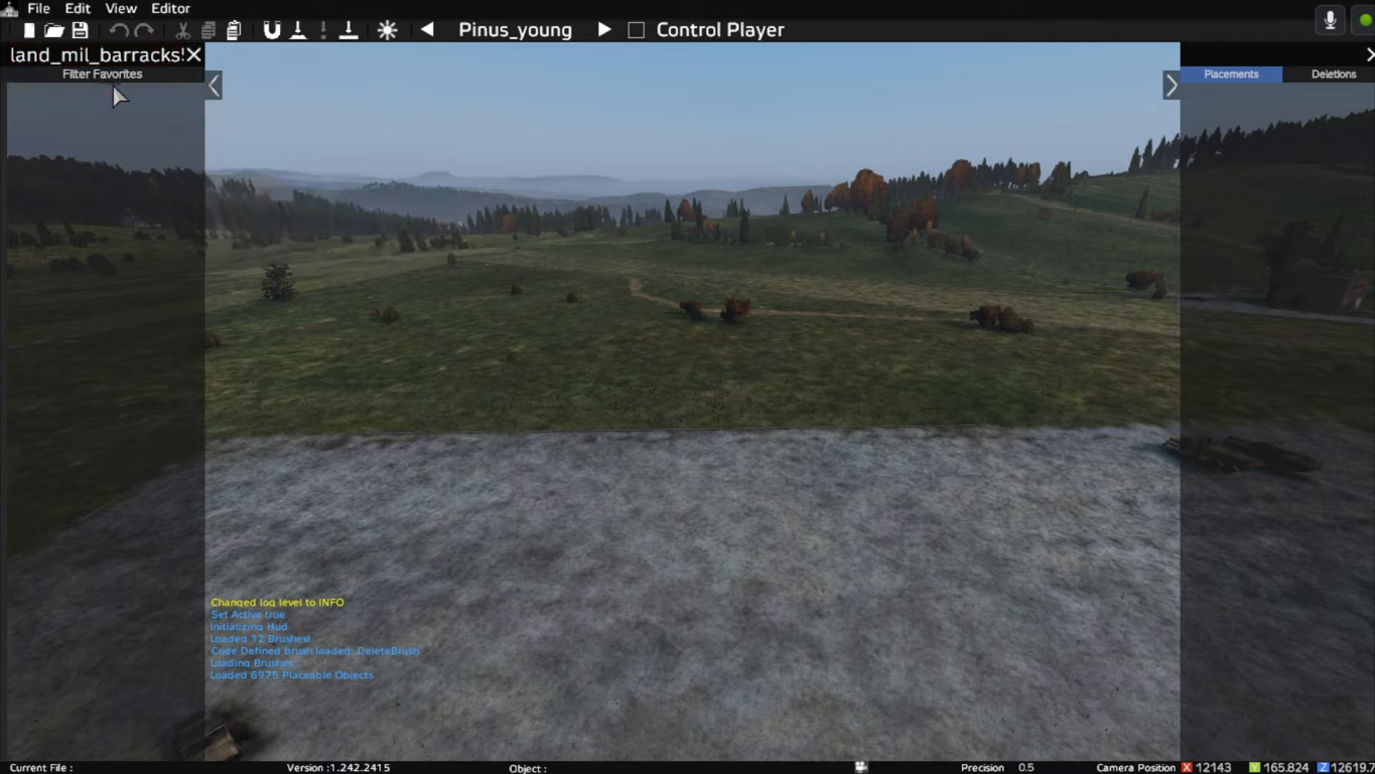
pyautogui.click(674, 482)
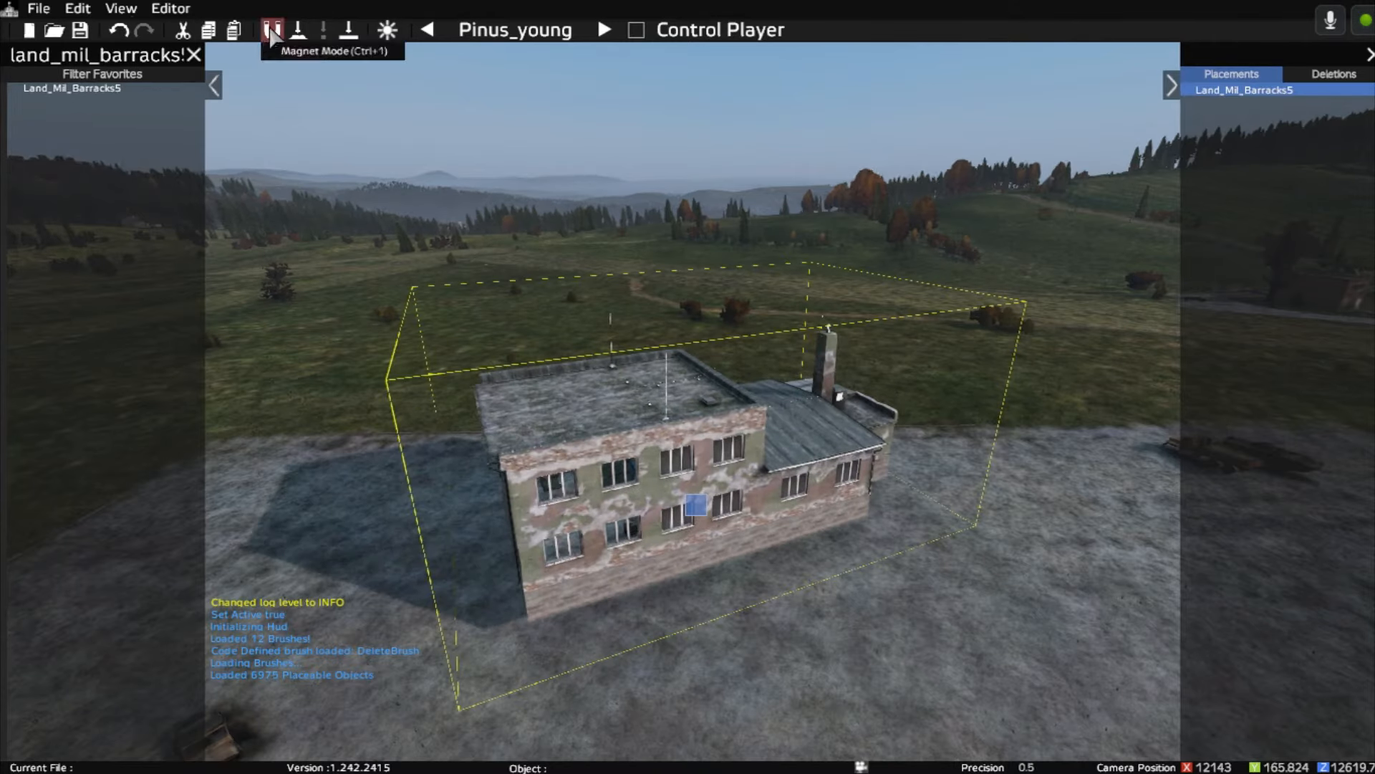
pyautogui.moveTo(348, 29)
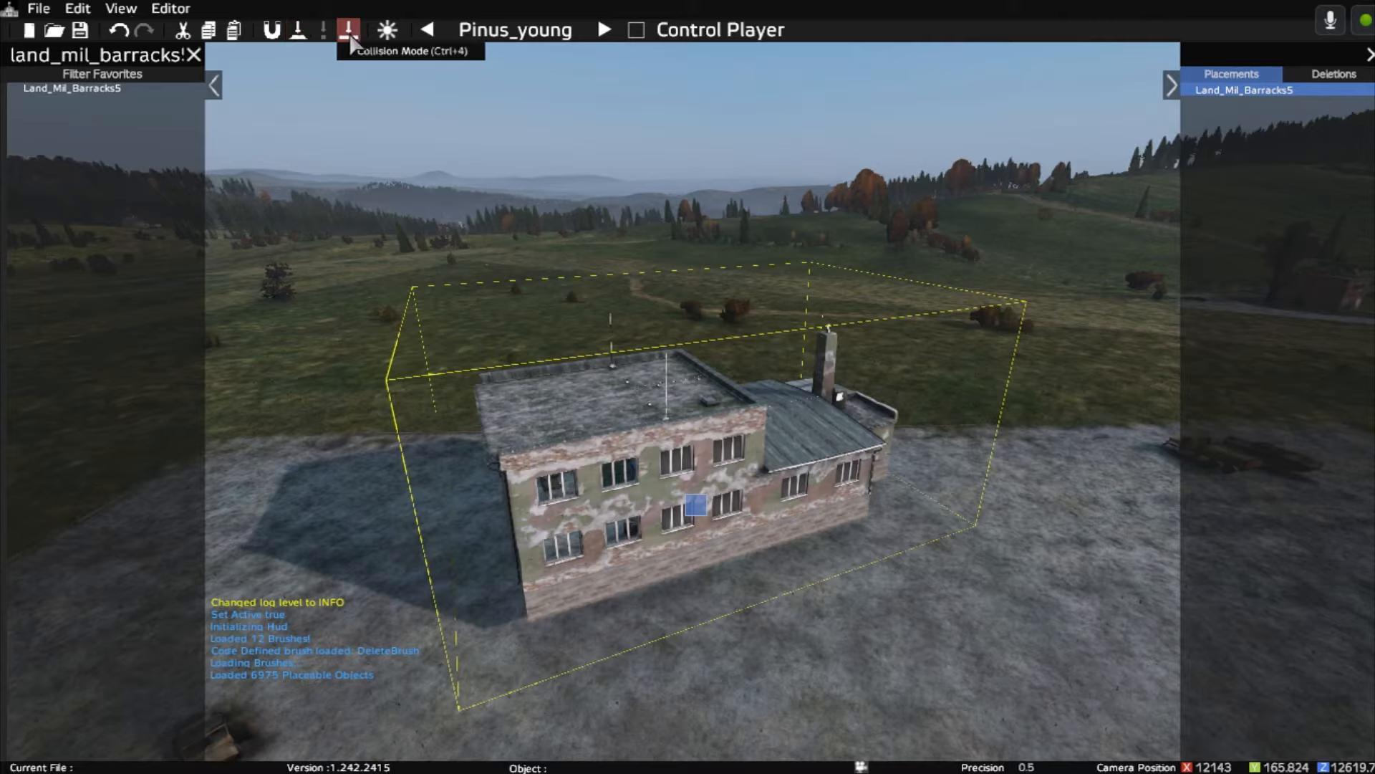
pyautogui.moveTo(480, 377)
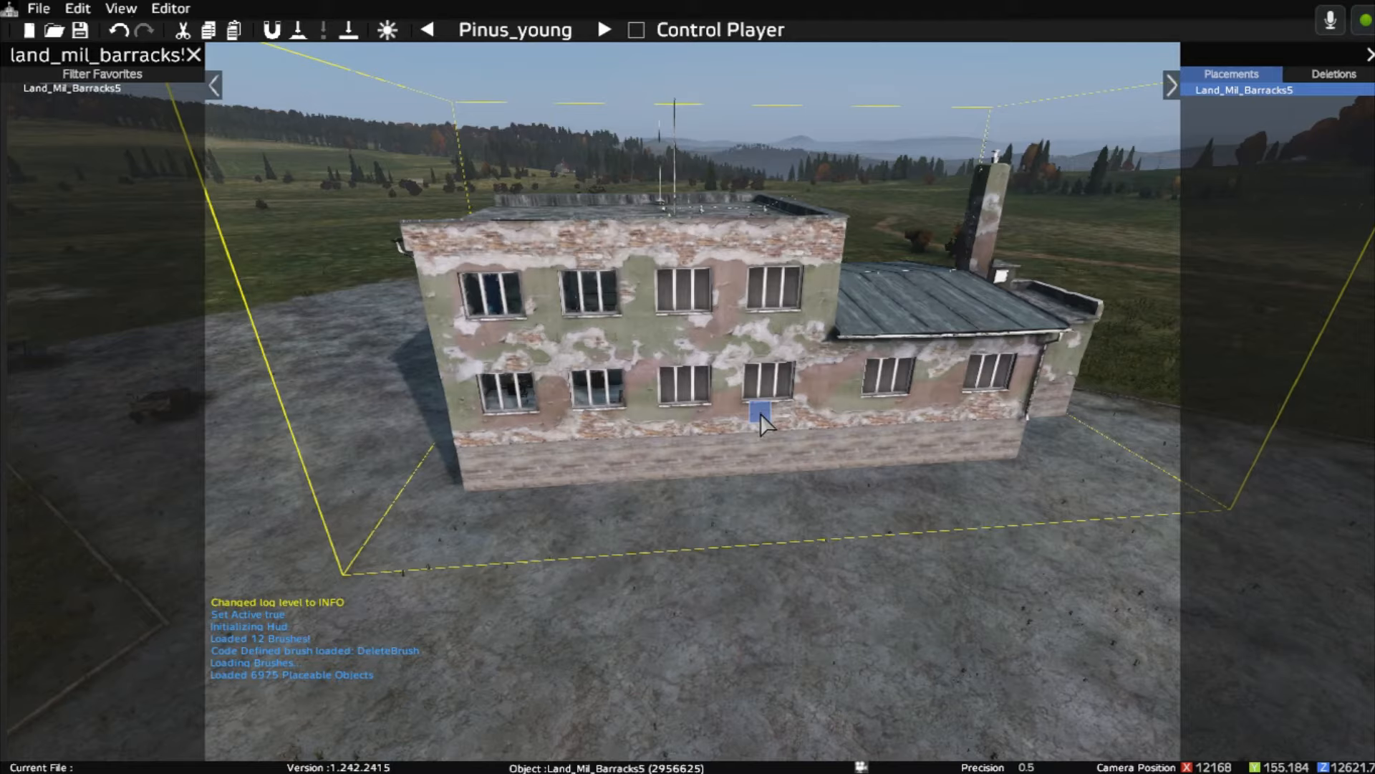
pyautogui.moveTo(753, 439)
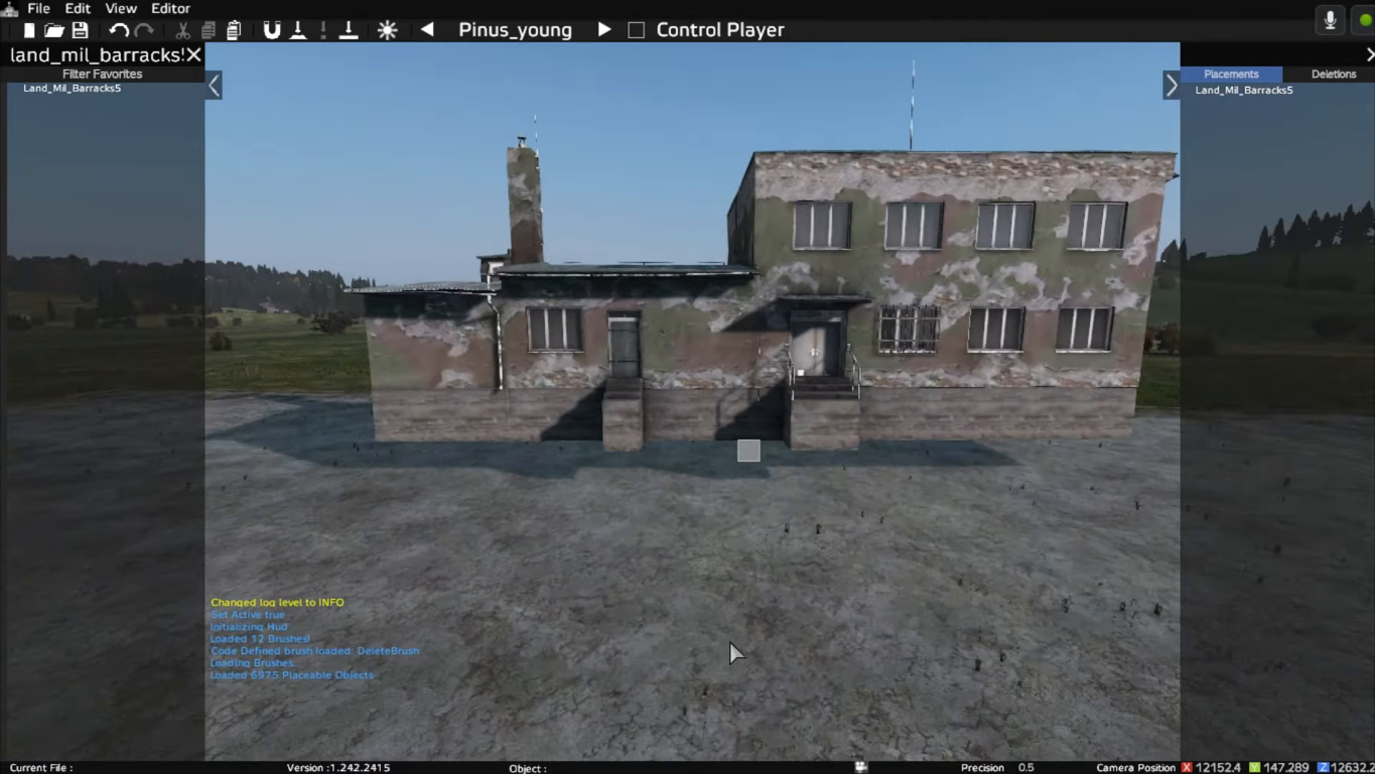
pyautogui.click(747, 449)
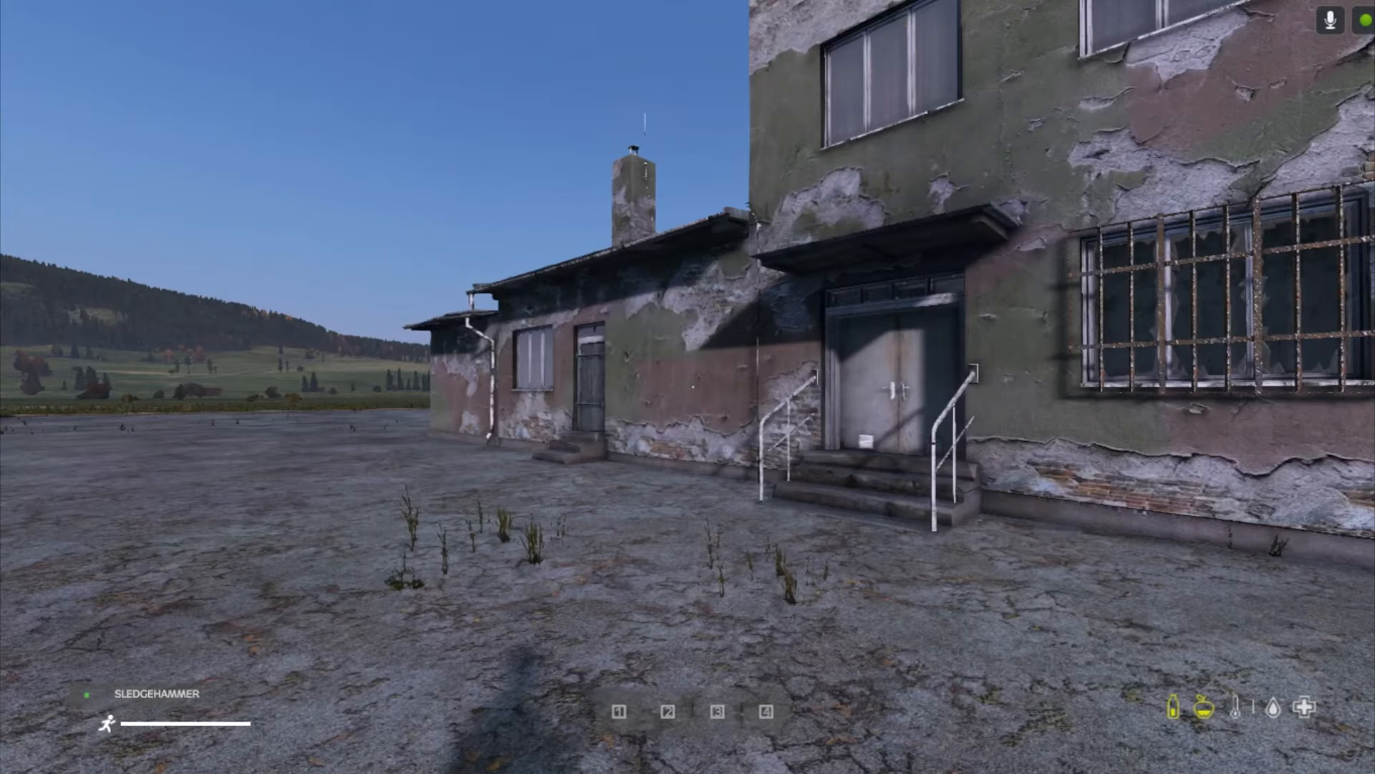
# Step: Walk the survivor into the barracks, through its rooms, and back outside
pyautogui.press('w')
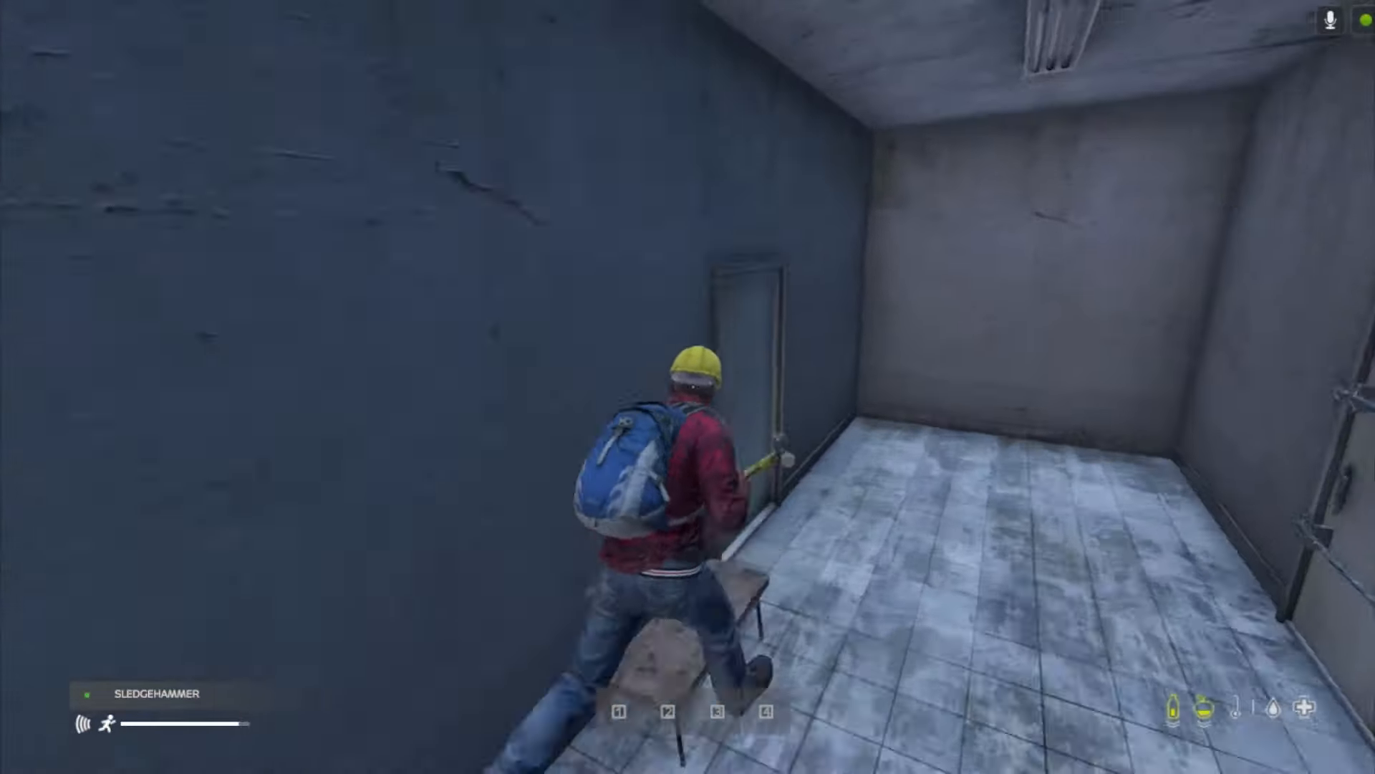
pyautogui.press('w')
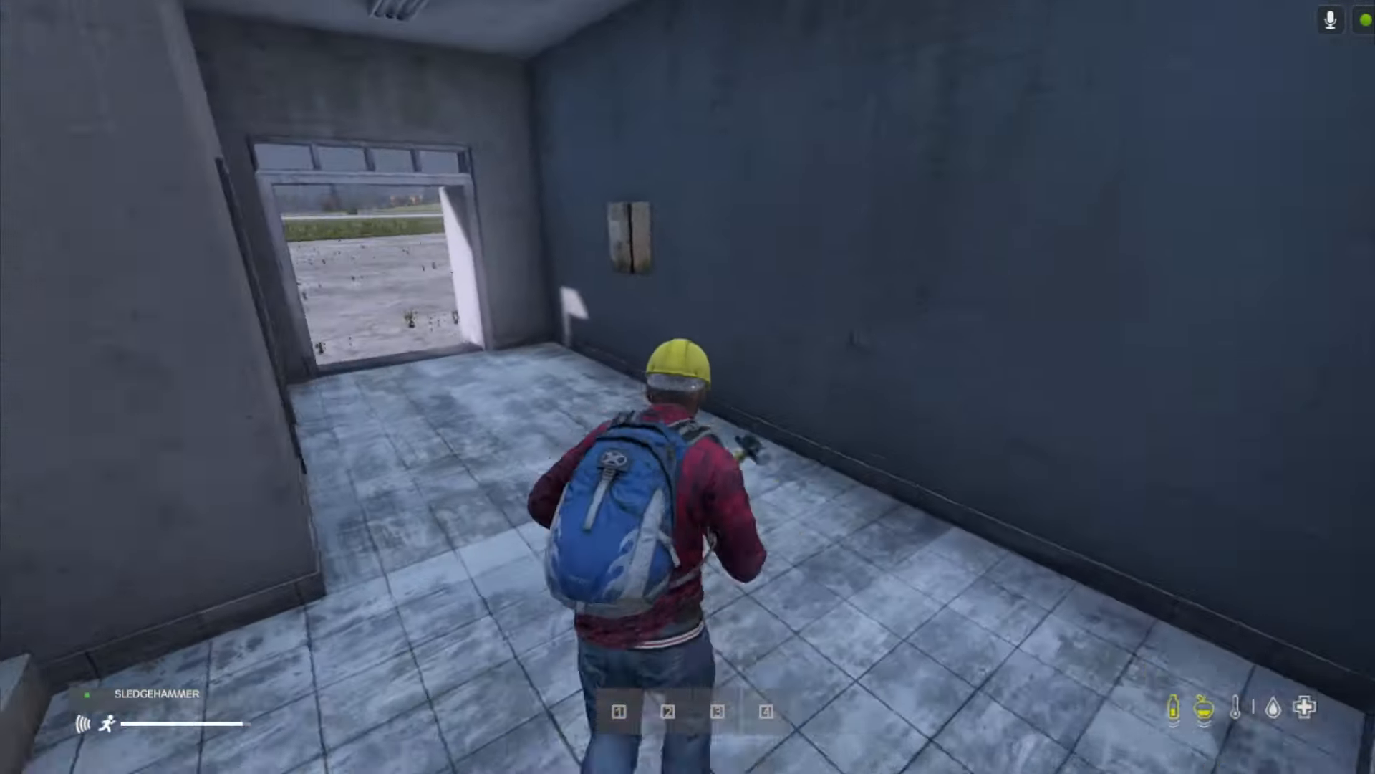
pyautogui.press('w')
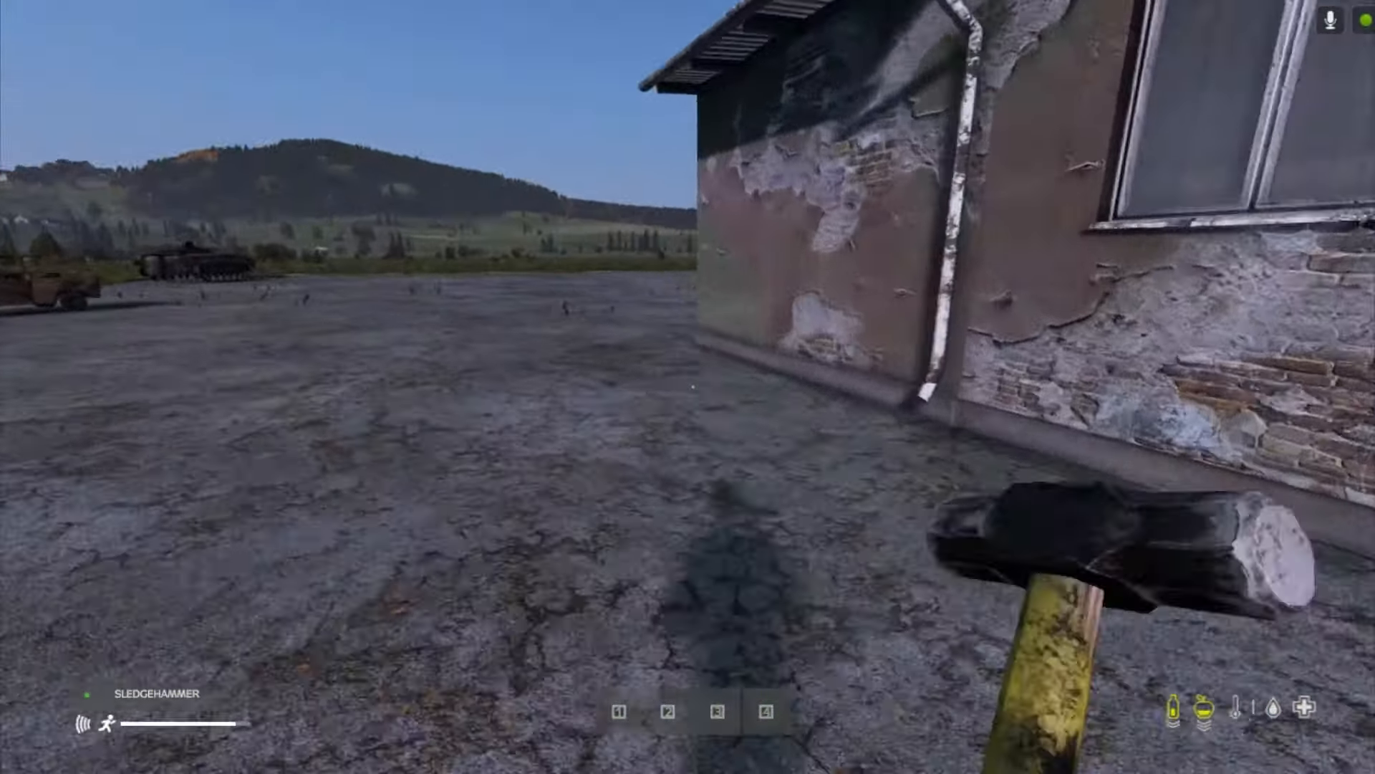
pyautogui.moveTo(688, 386)
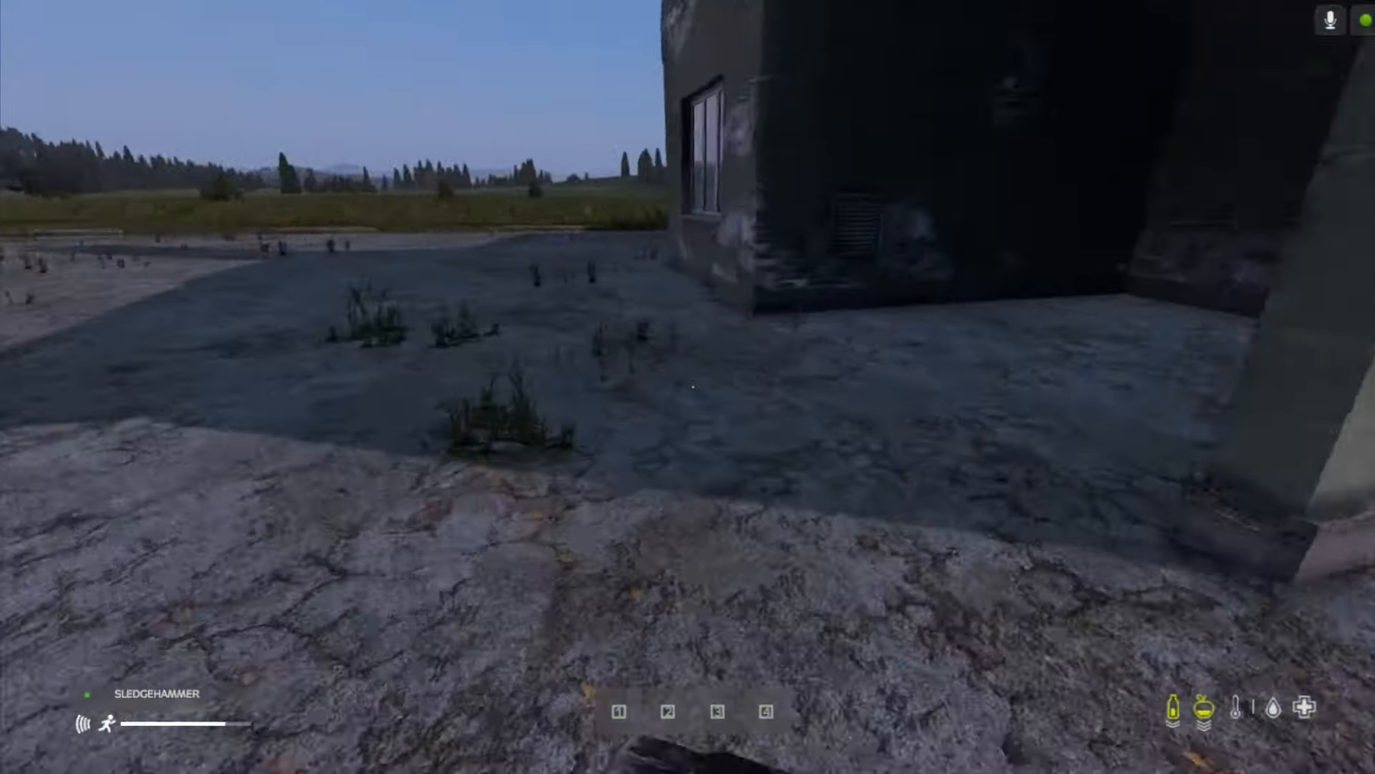
pyautogui.moveTo(688, 387)
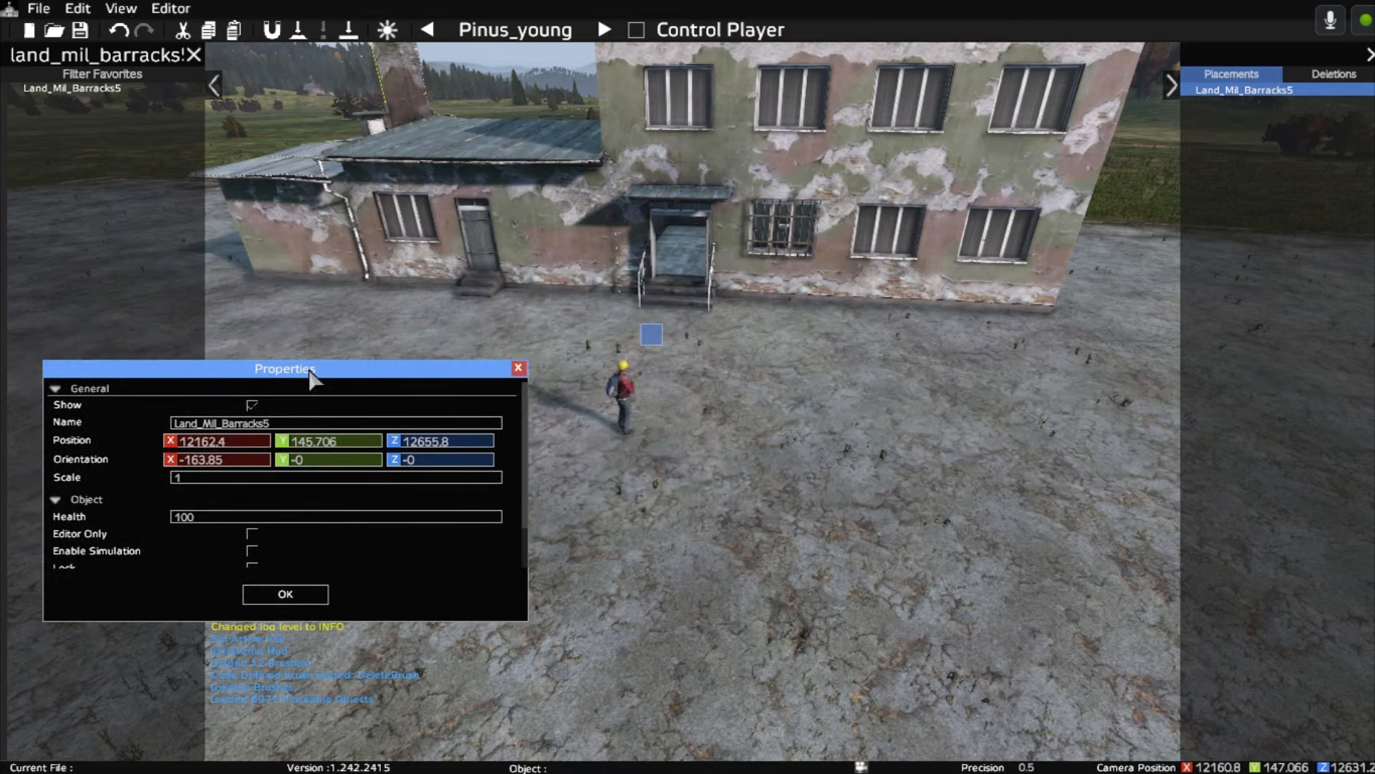
pyautogui.moveTo(296, 352)
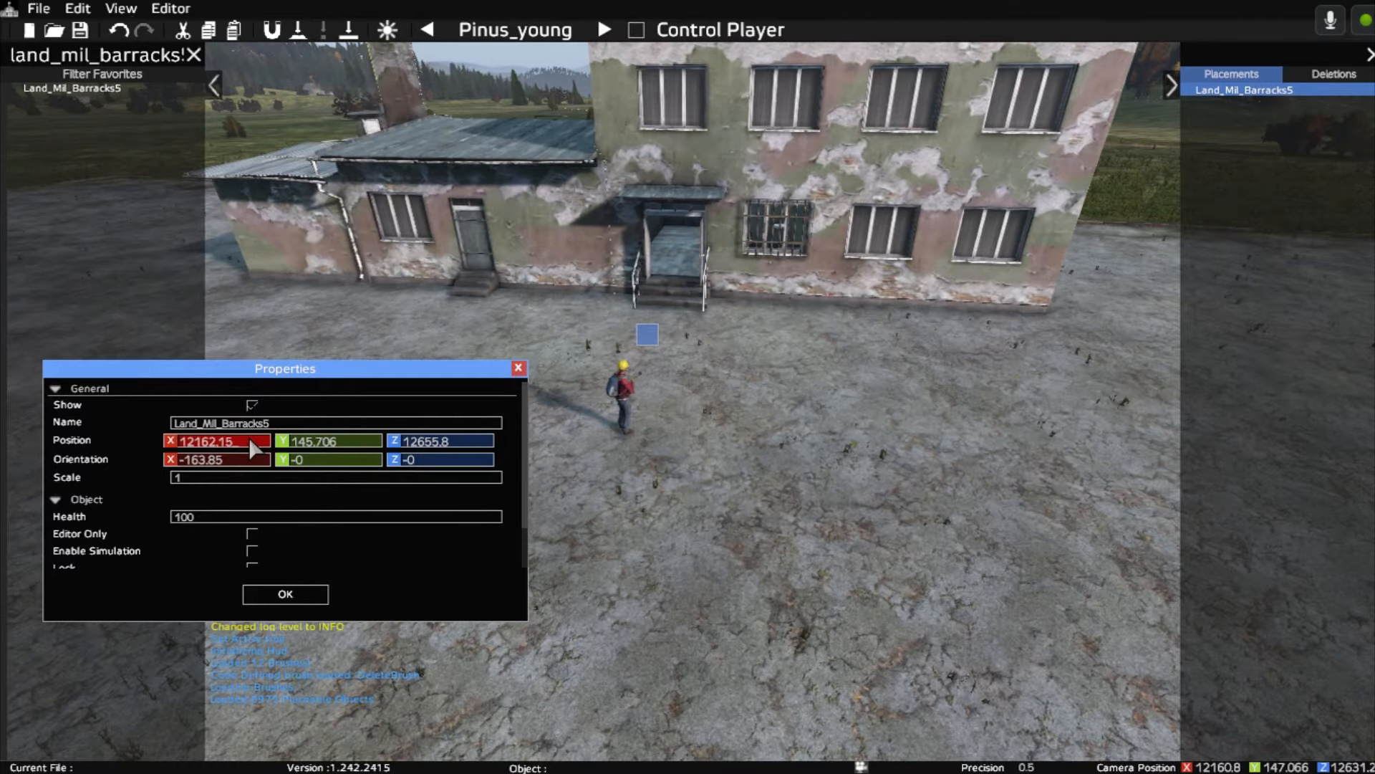
pyautogui.moveTo(351, 459)
pyautogui.write('2')
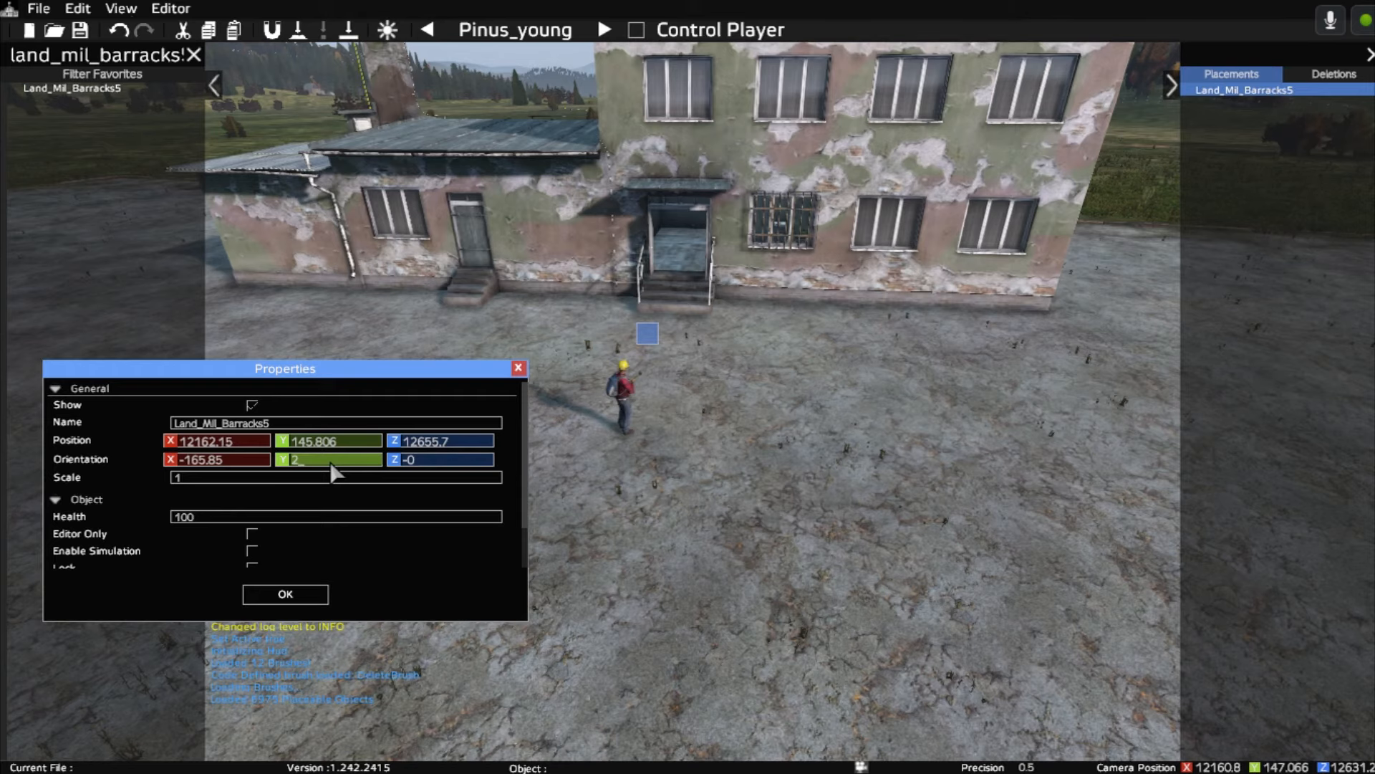
# Step: Set the barracks' Z orientation to 1.5 in Properties and confirm
pyautogui.click(331, 459)
pyautogui.write('0')
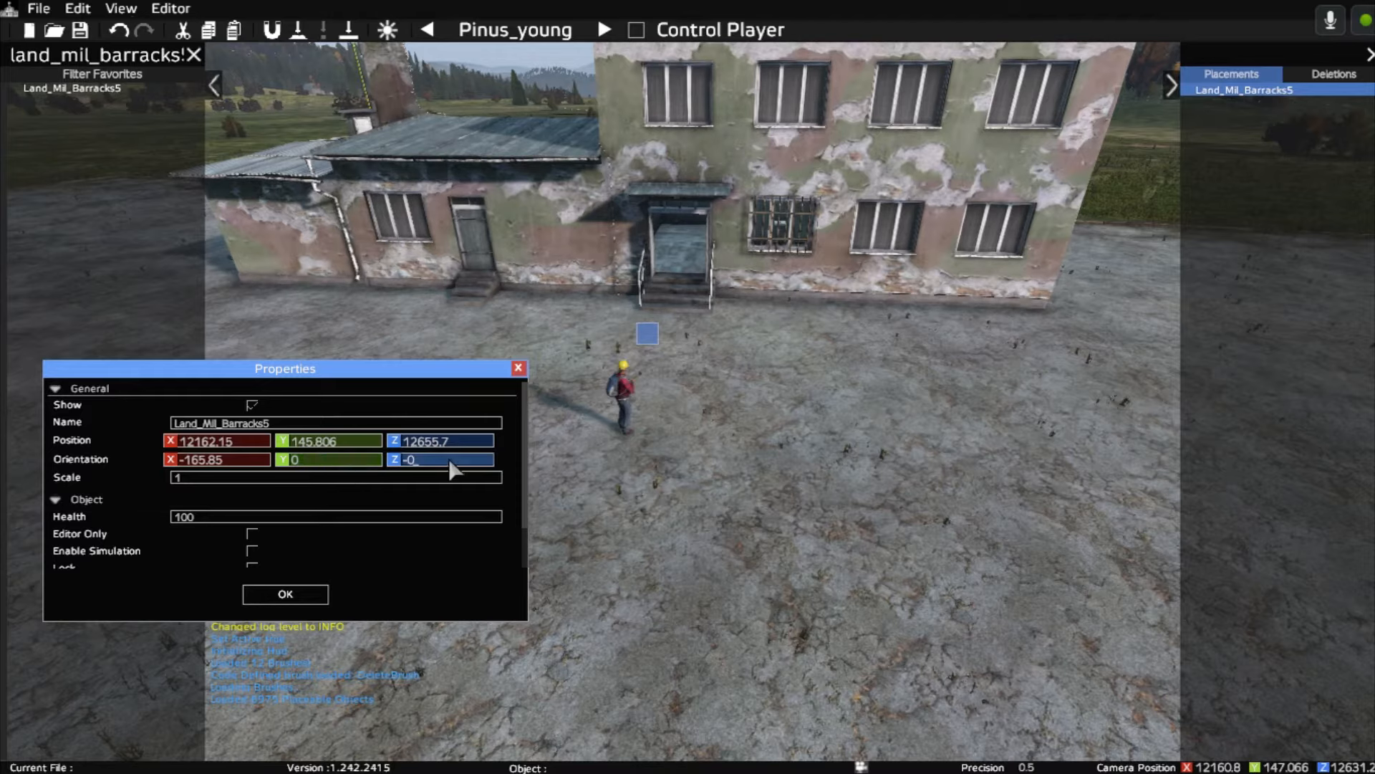
pyautogui.write('1.5')
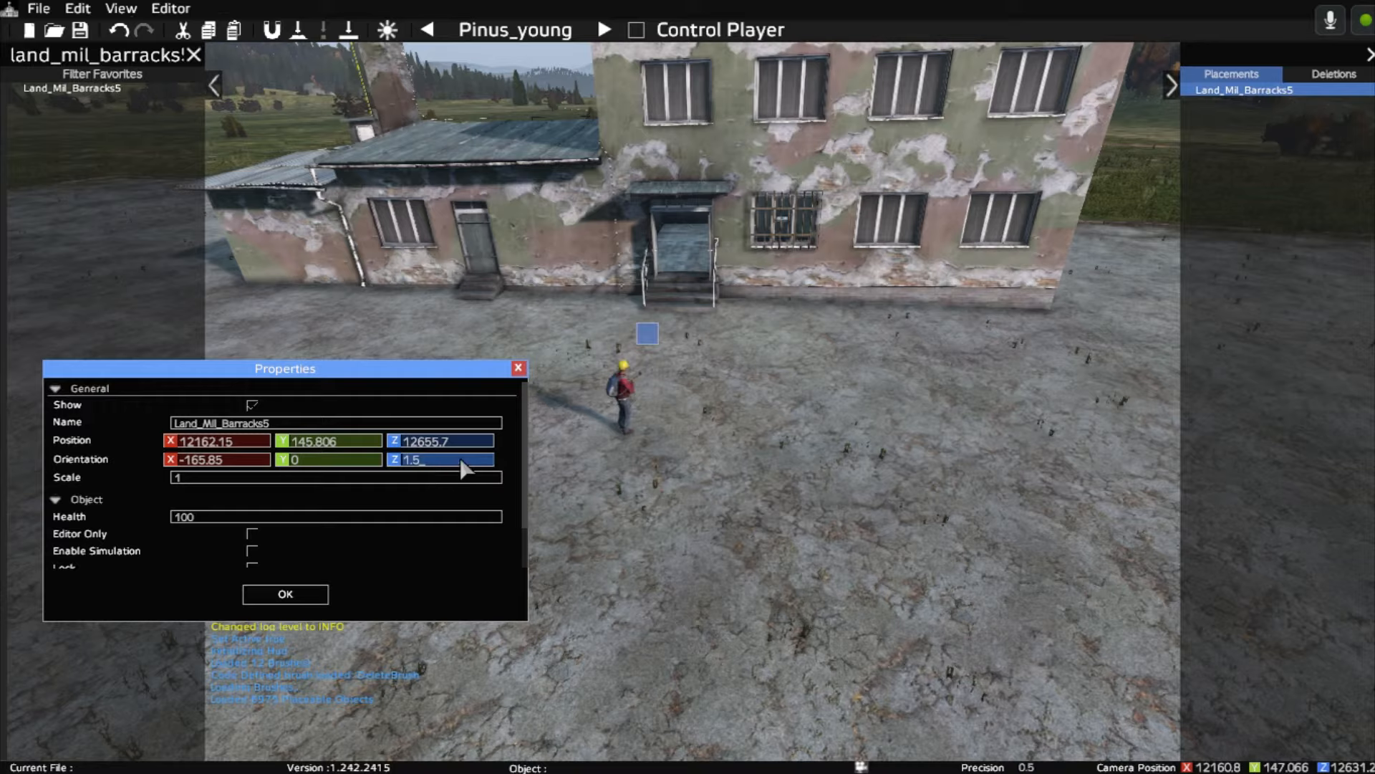
pyautogui.click(285, 594)
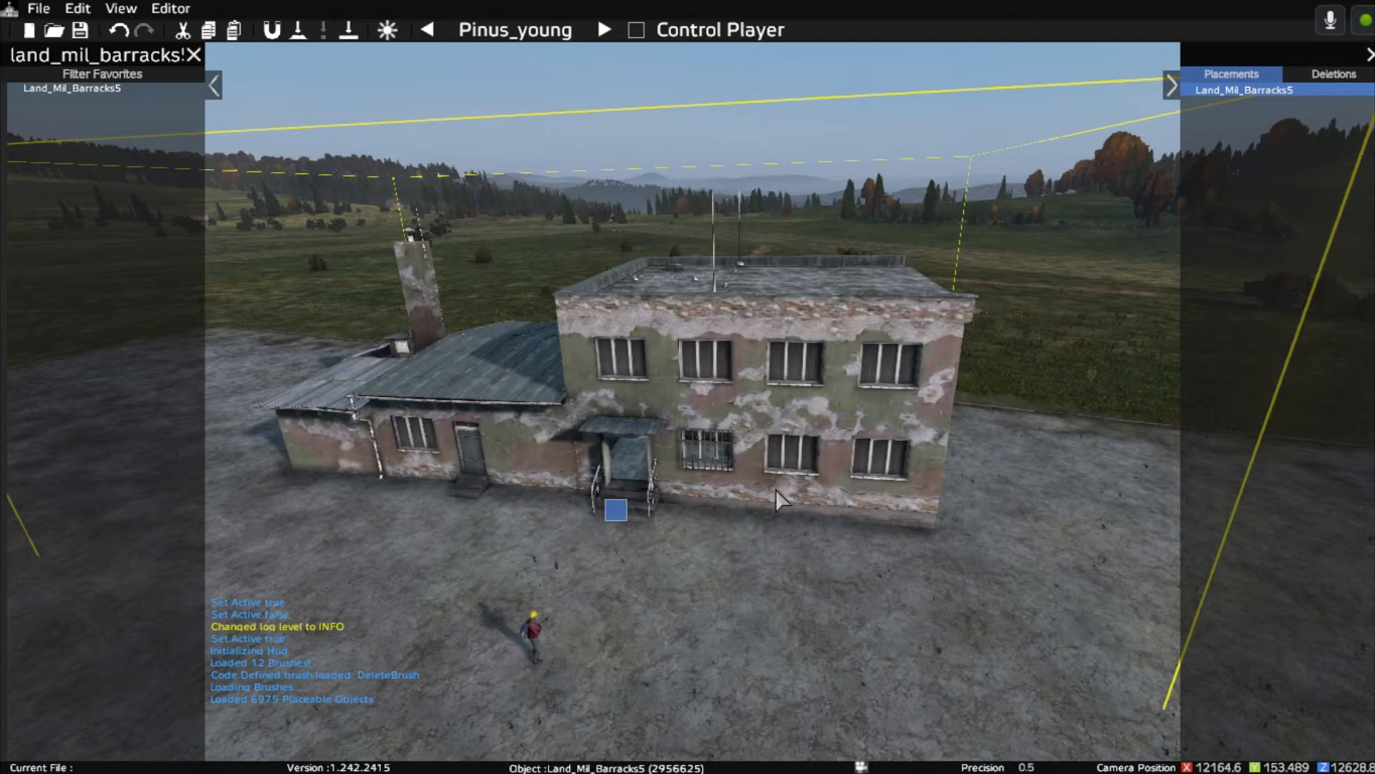
# Step: Select the adjusted barracks building to inspect its placement
pyautogui.click(17, 754)
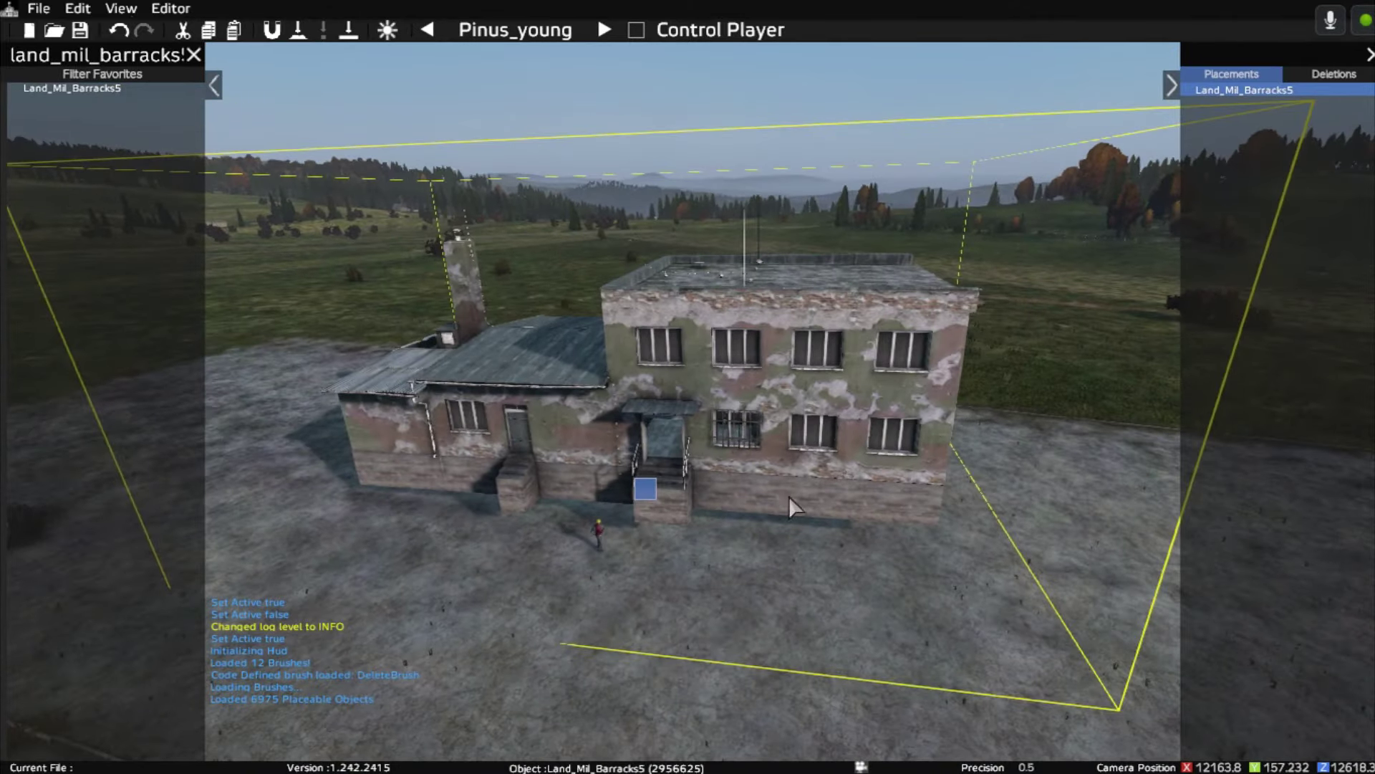
pyautogui.moveTo(667, 501)
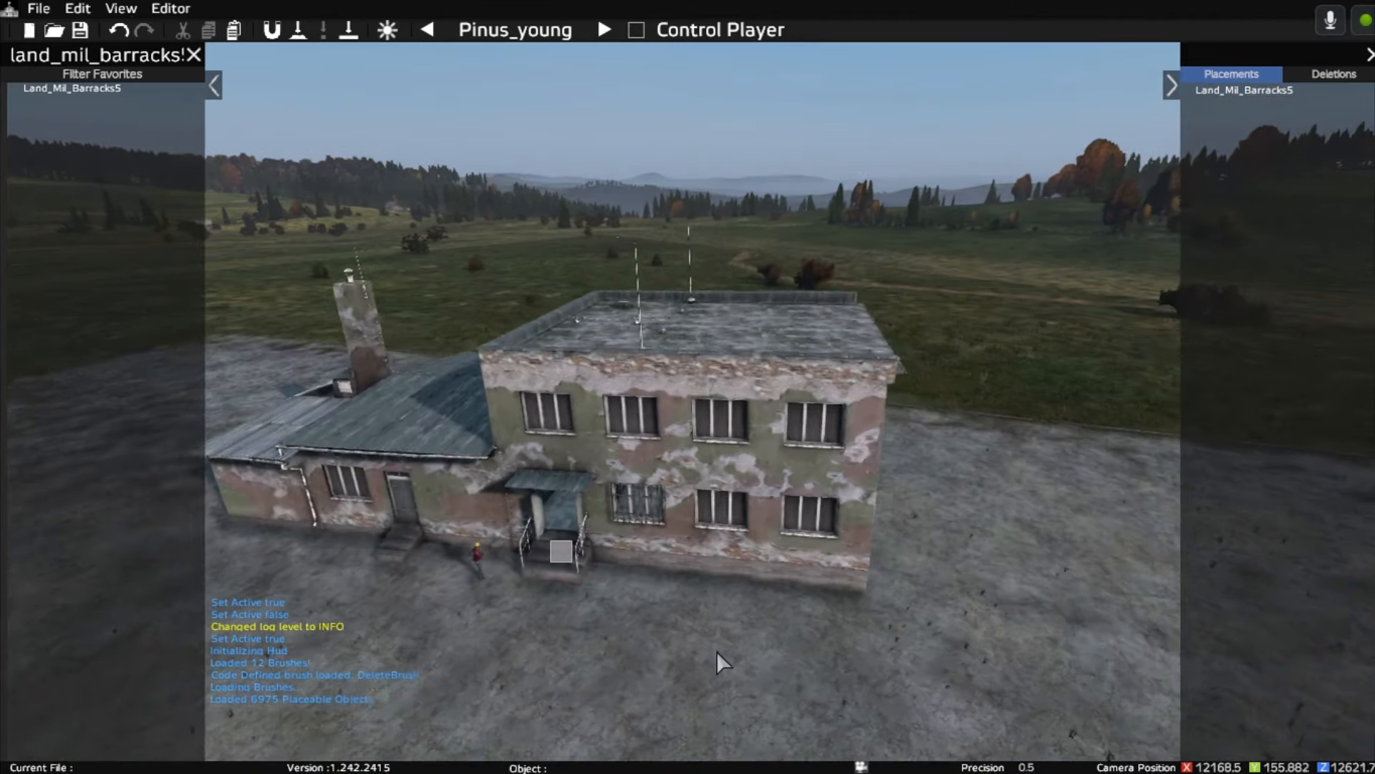
pyautogui.click(790, 456)
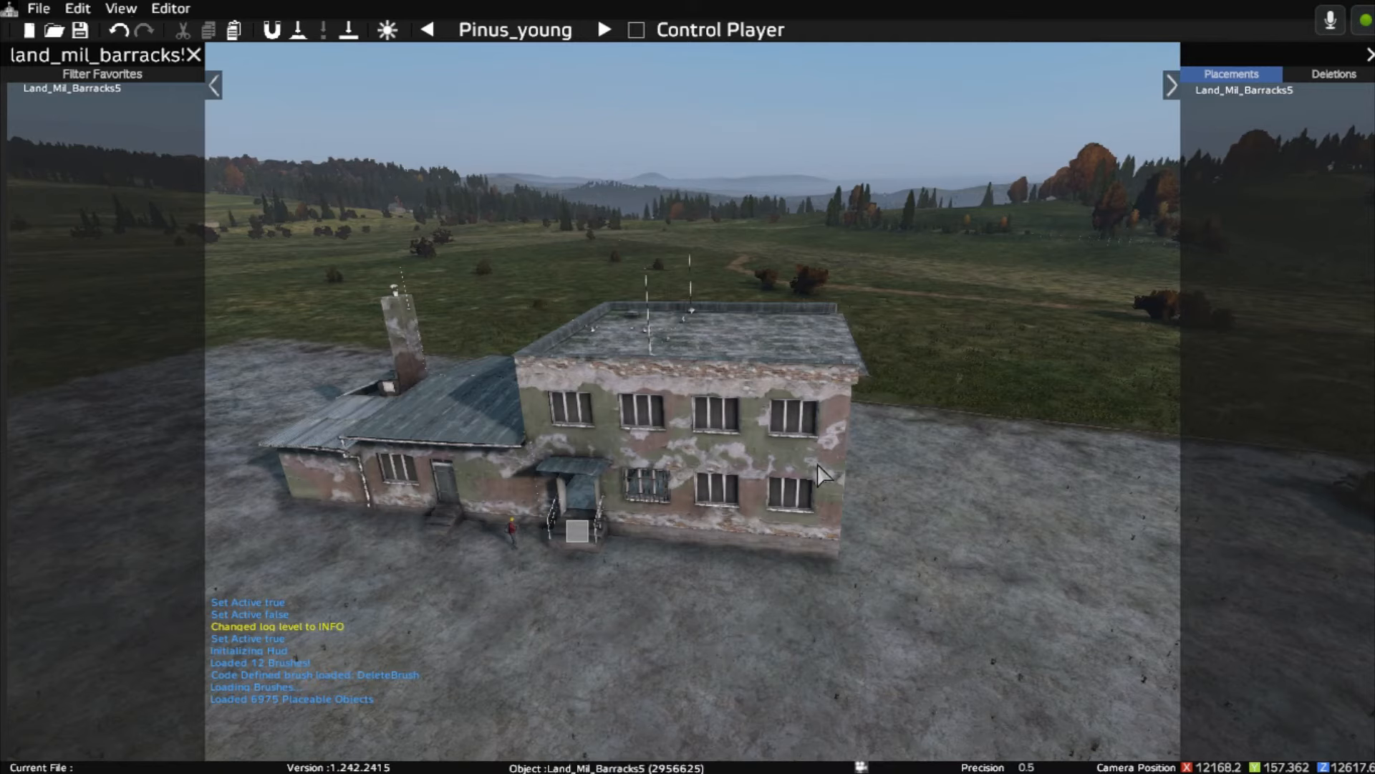
pyautogui.moveTo(1038, 375)
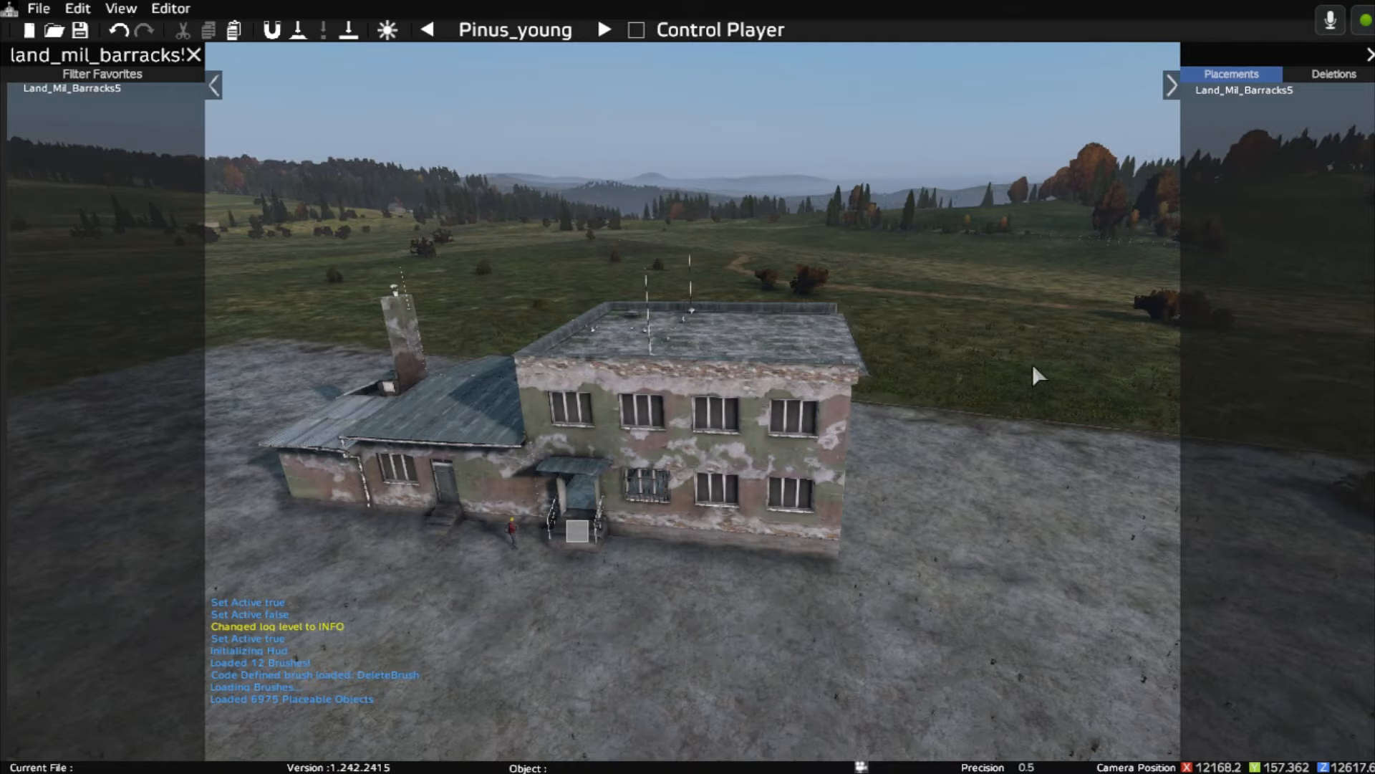
pyautogui.moveTo(1026, 298)
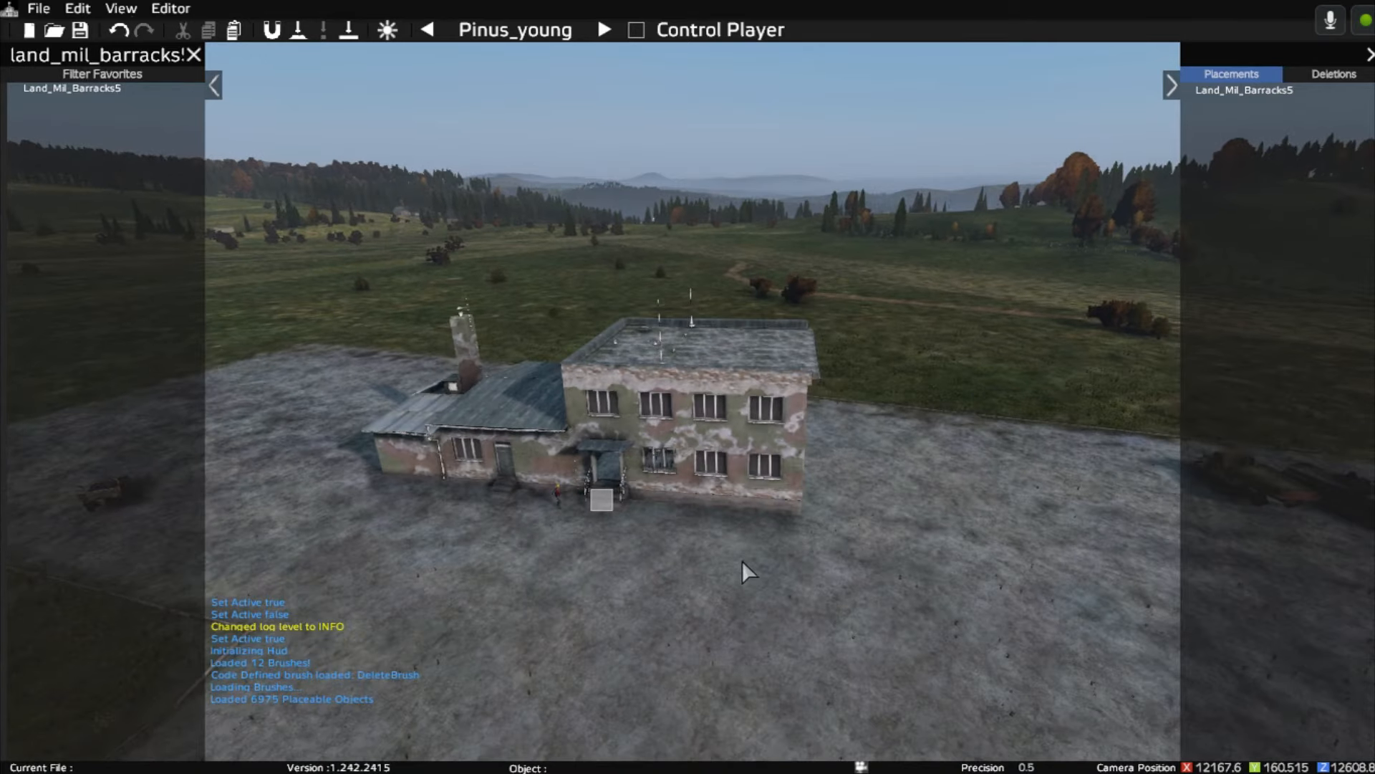
pyautogui.moveTo(845, 384)
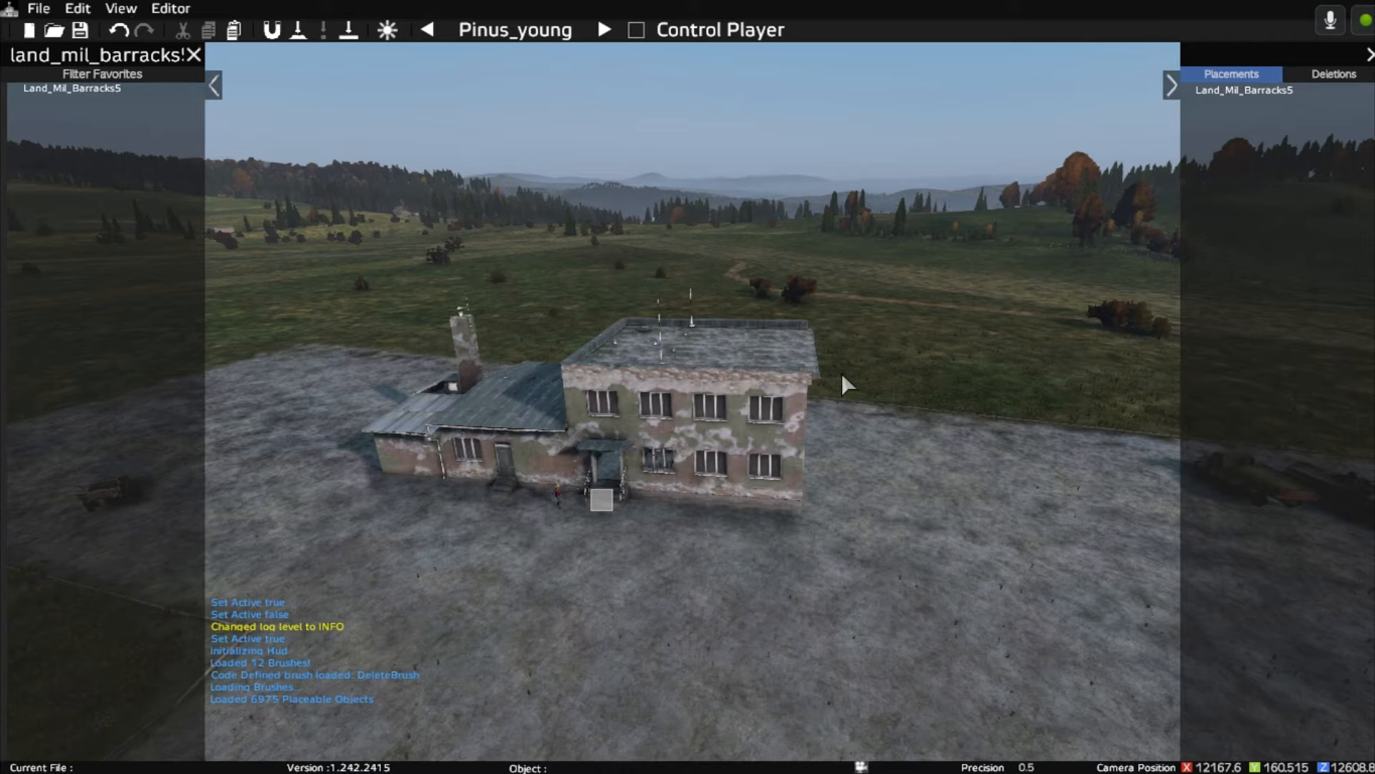
pyautogui.moveTo(908, 384)
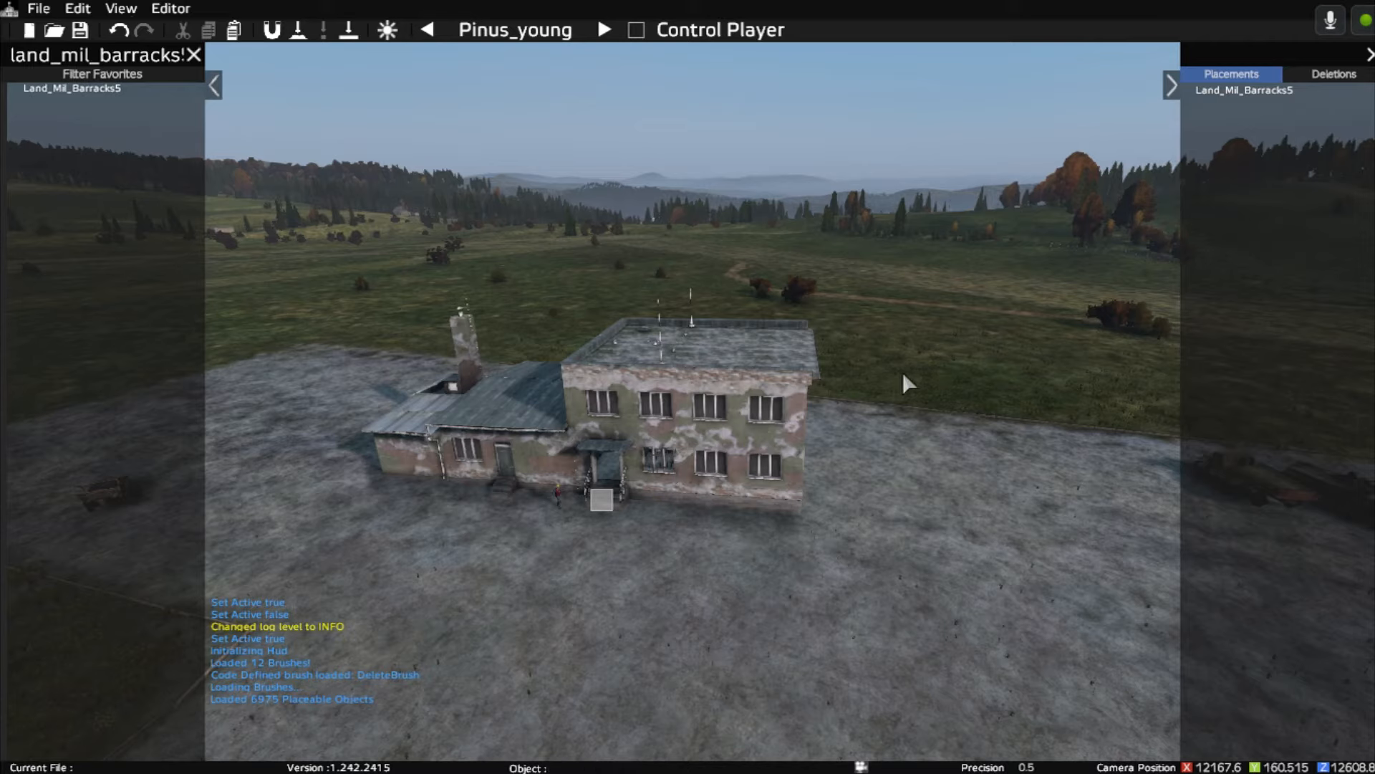
pyautogui.moveTo(963, 367)
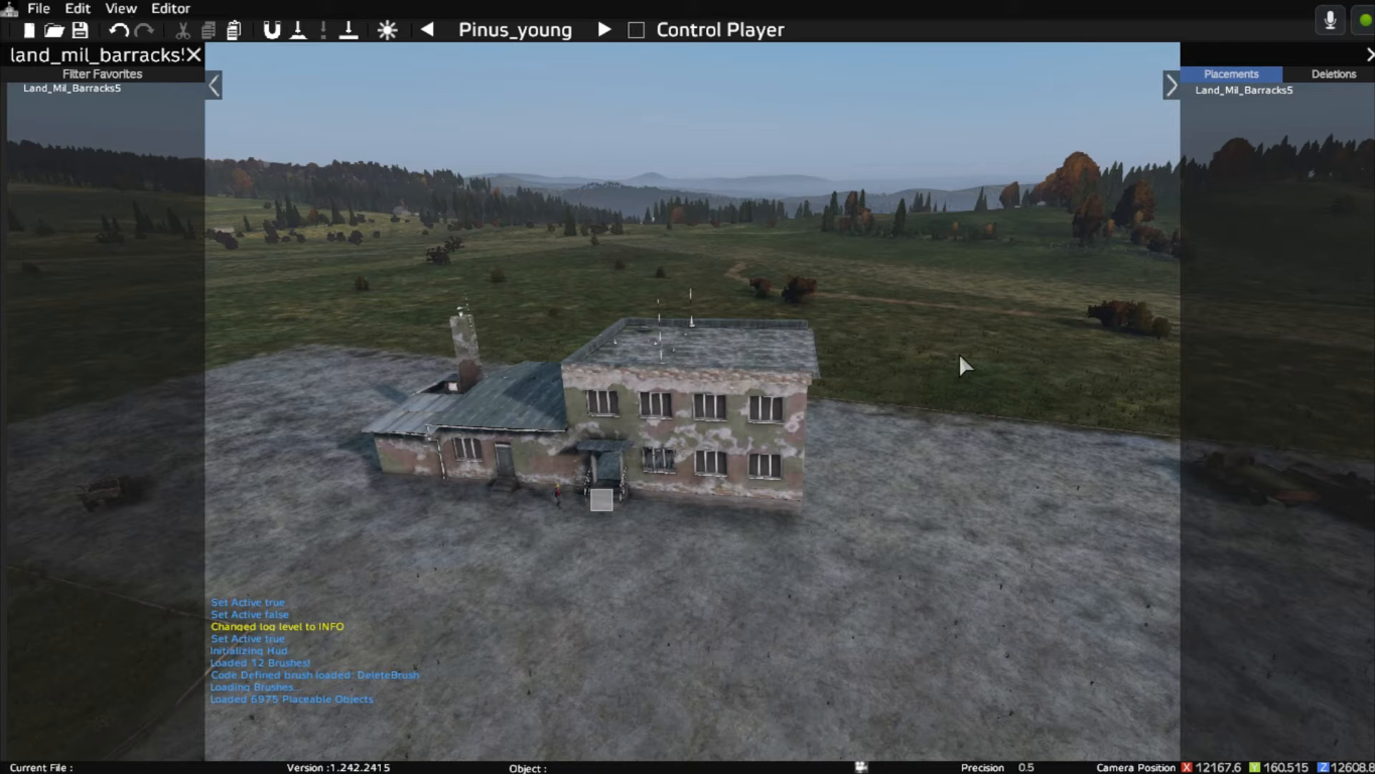
pyautogui.moveTo(825, 394)
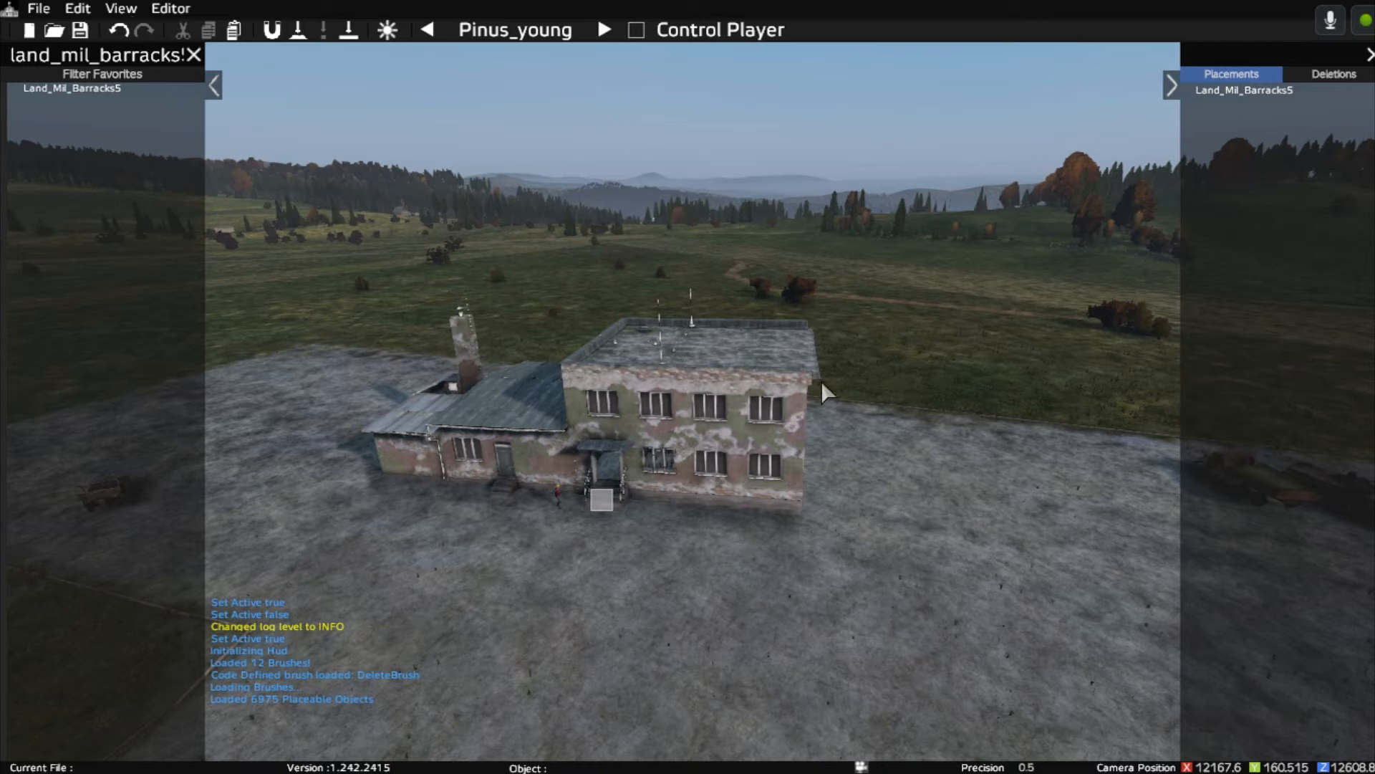
pyautogui.moveTo(860, 392)
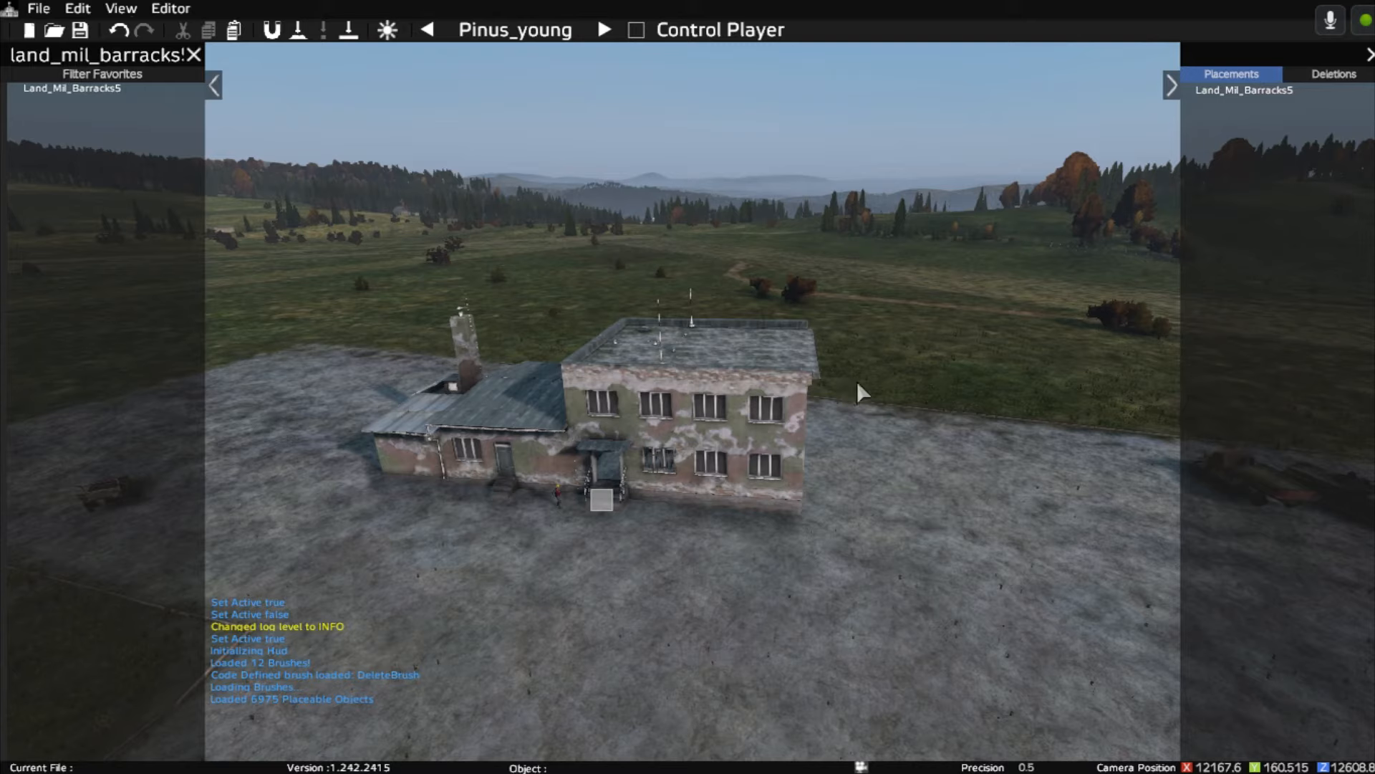
pyautogui.moveTo(726, 528)
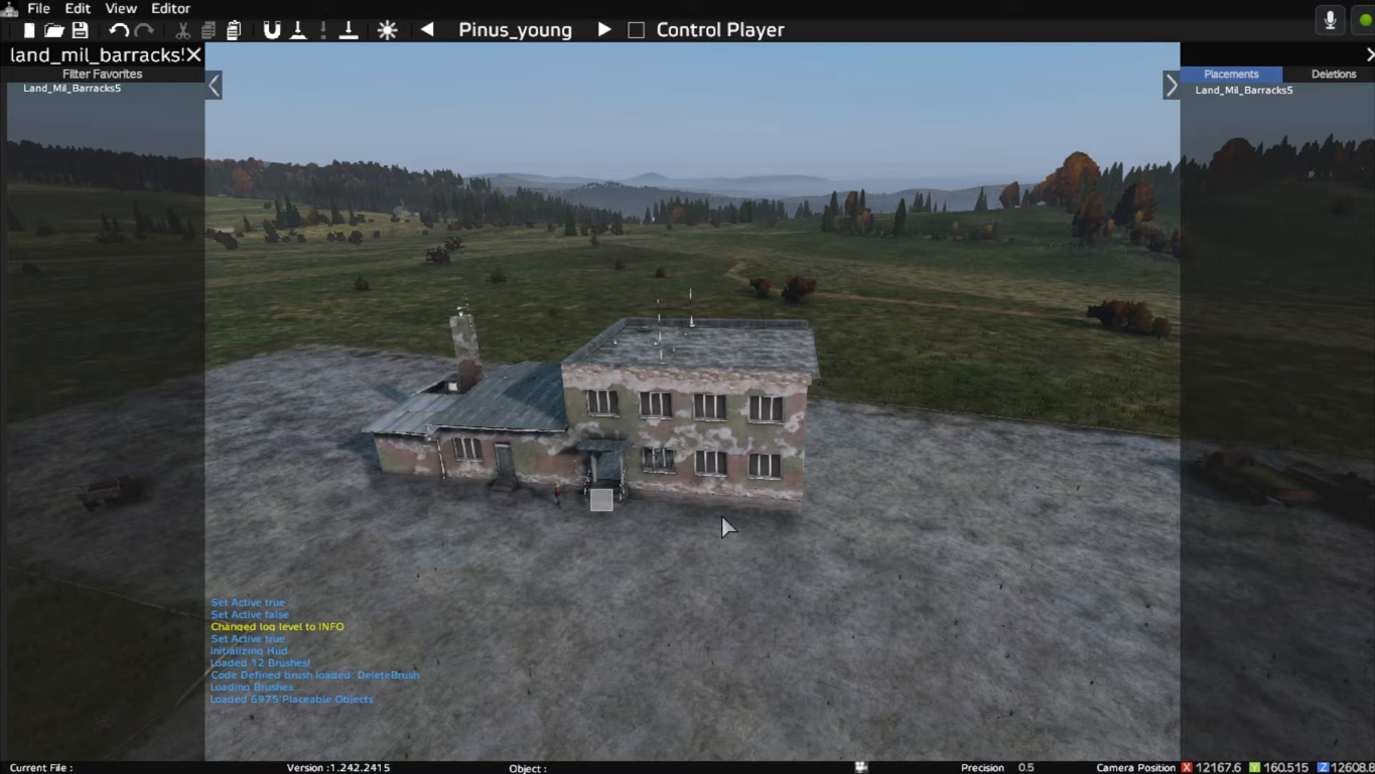
pyautogui.moveTo(179, 59)
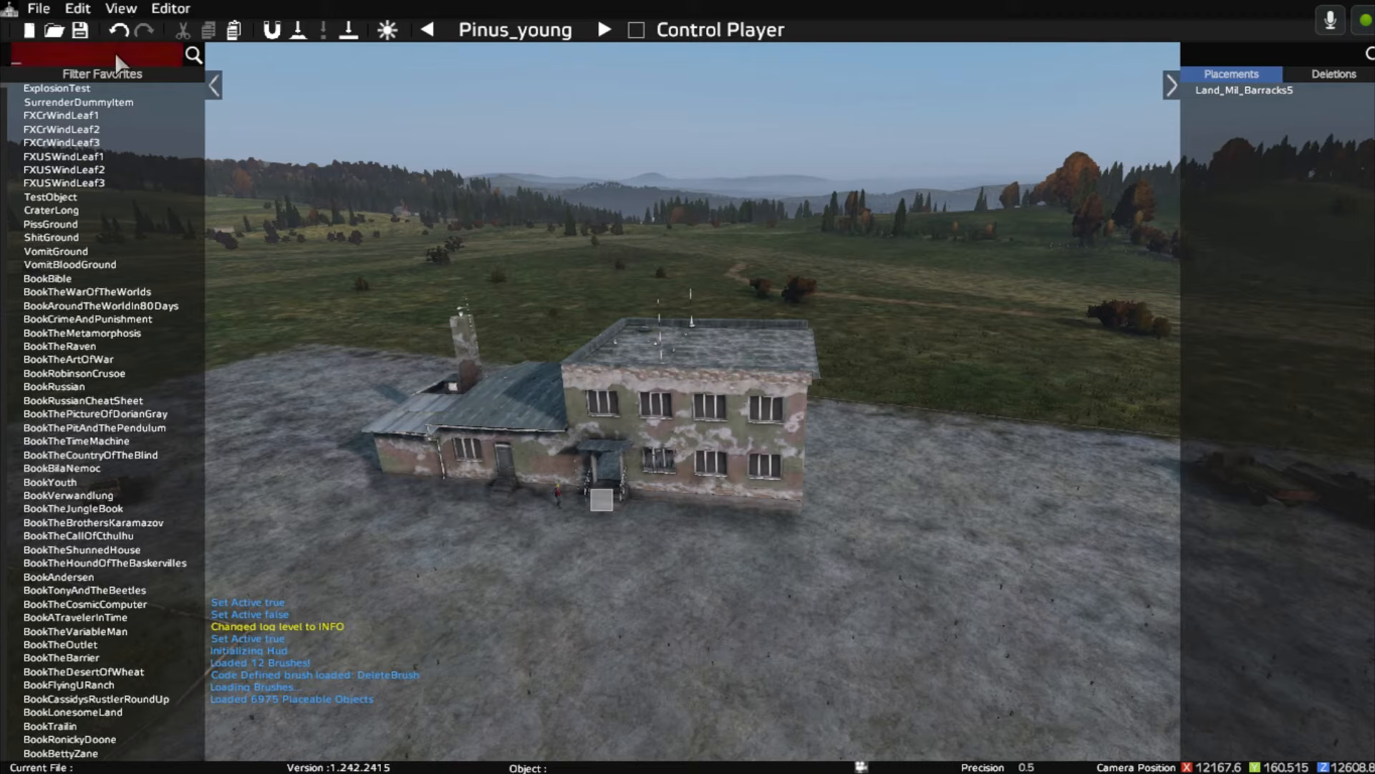
# Step: Search 'tent_' and place a Land_Mil_Tent_Big1_1 to the right of the barracks
pyautogui.write('tent_')
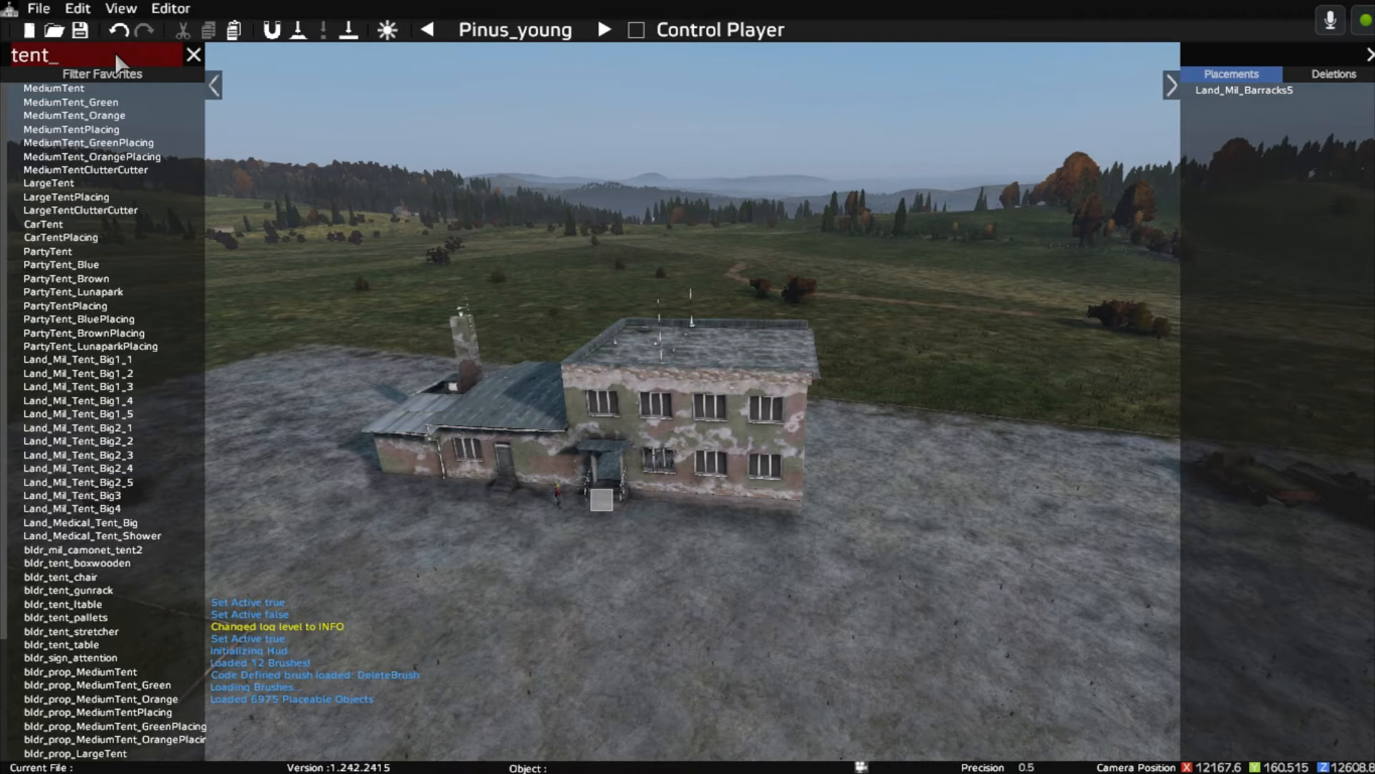
pyautogui.click(78, 360)
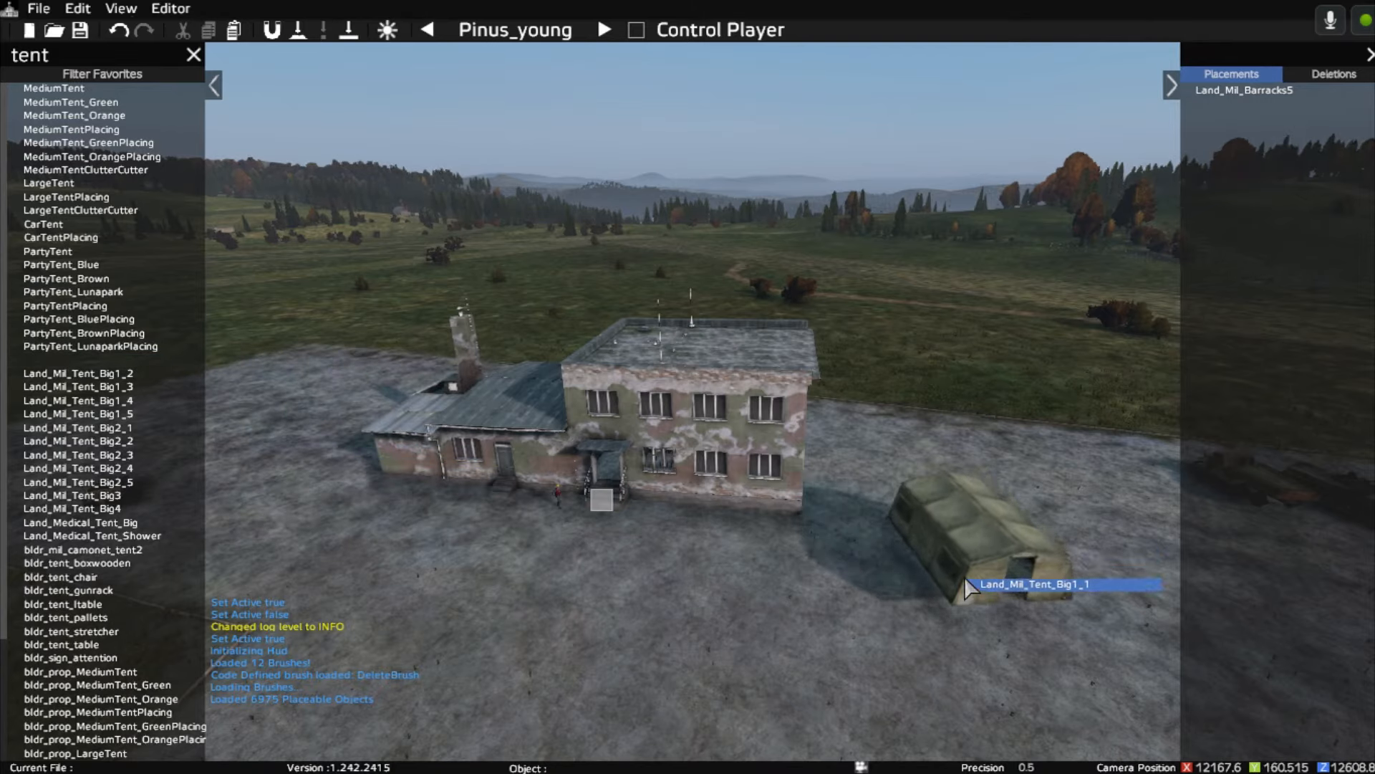
pyautogui.click(973, 544)
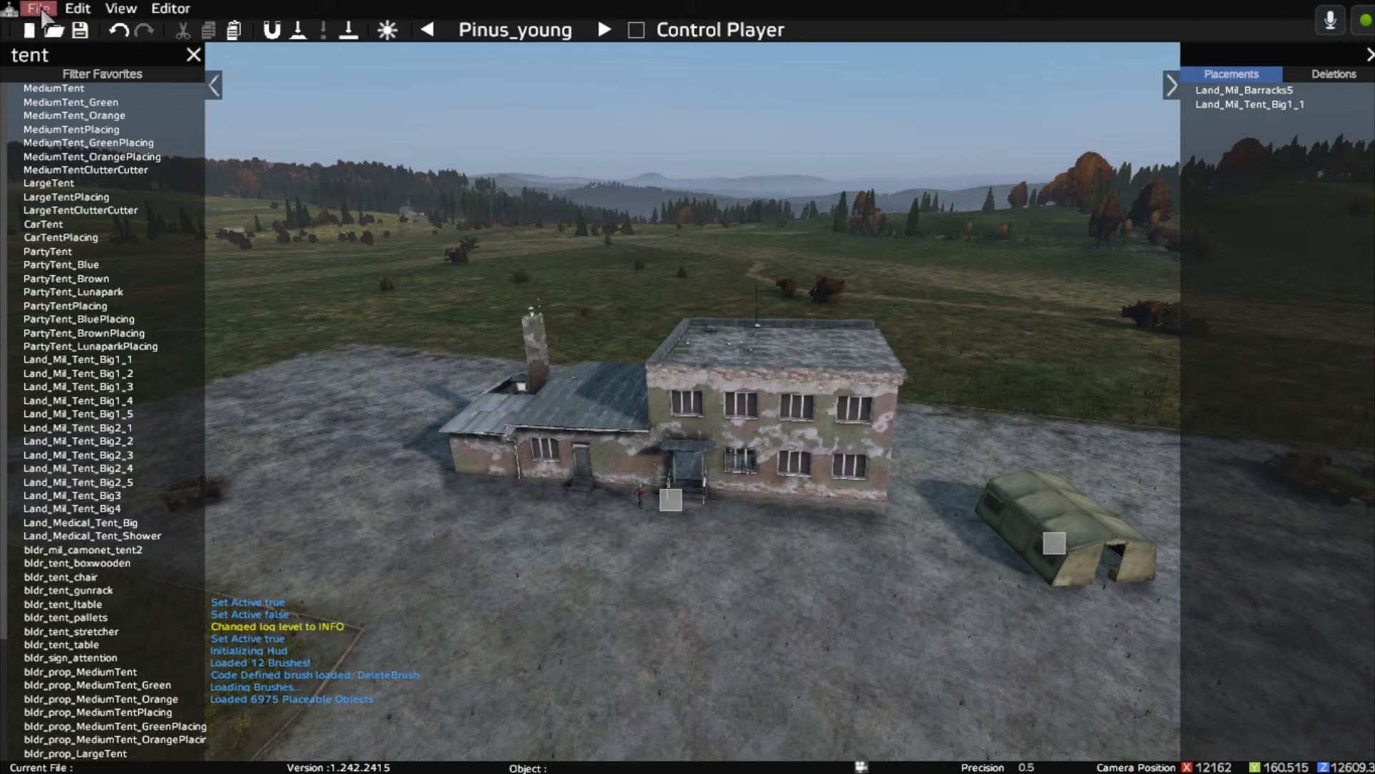
# Step: Save the mission via File > Save As under the name 'examplemission'
pyautogui.click(39, 8)
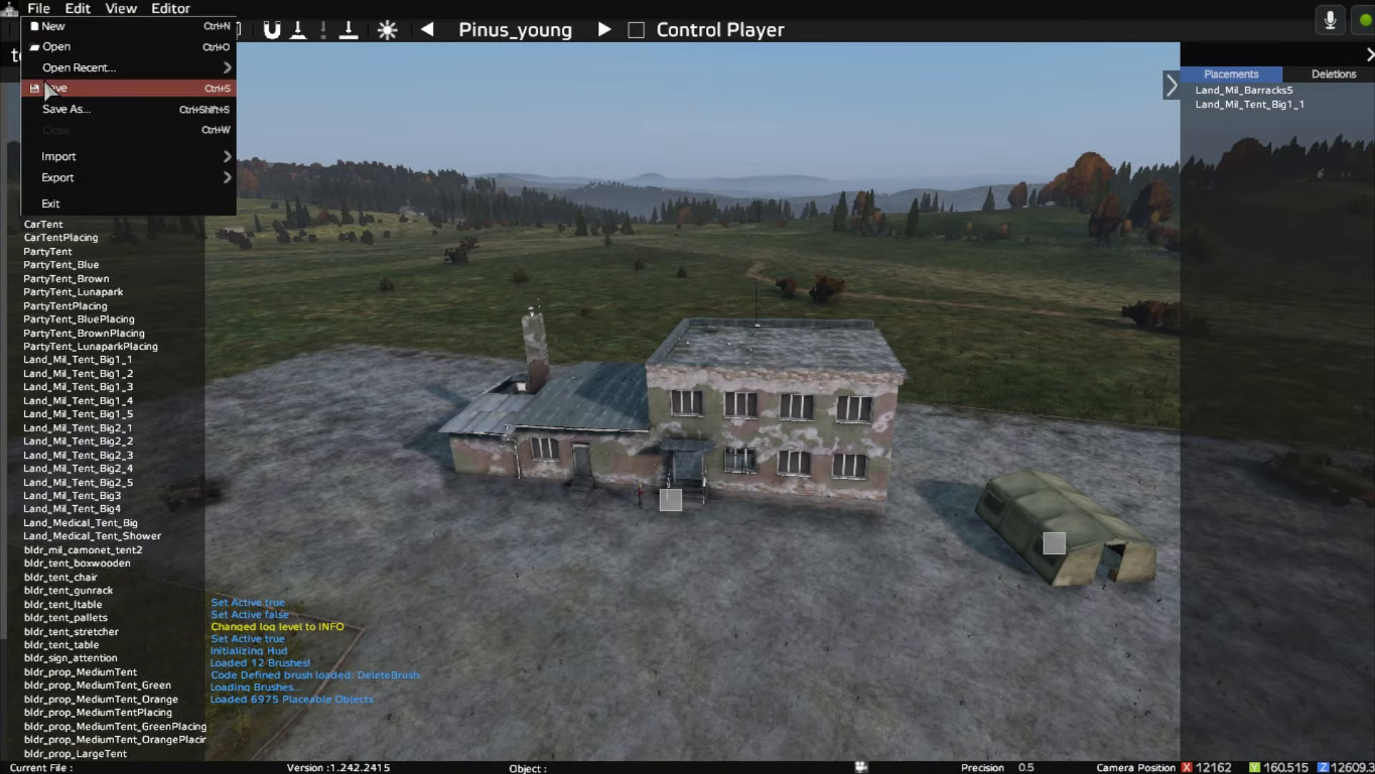
pyautogui.click(66, 109)
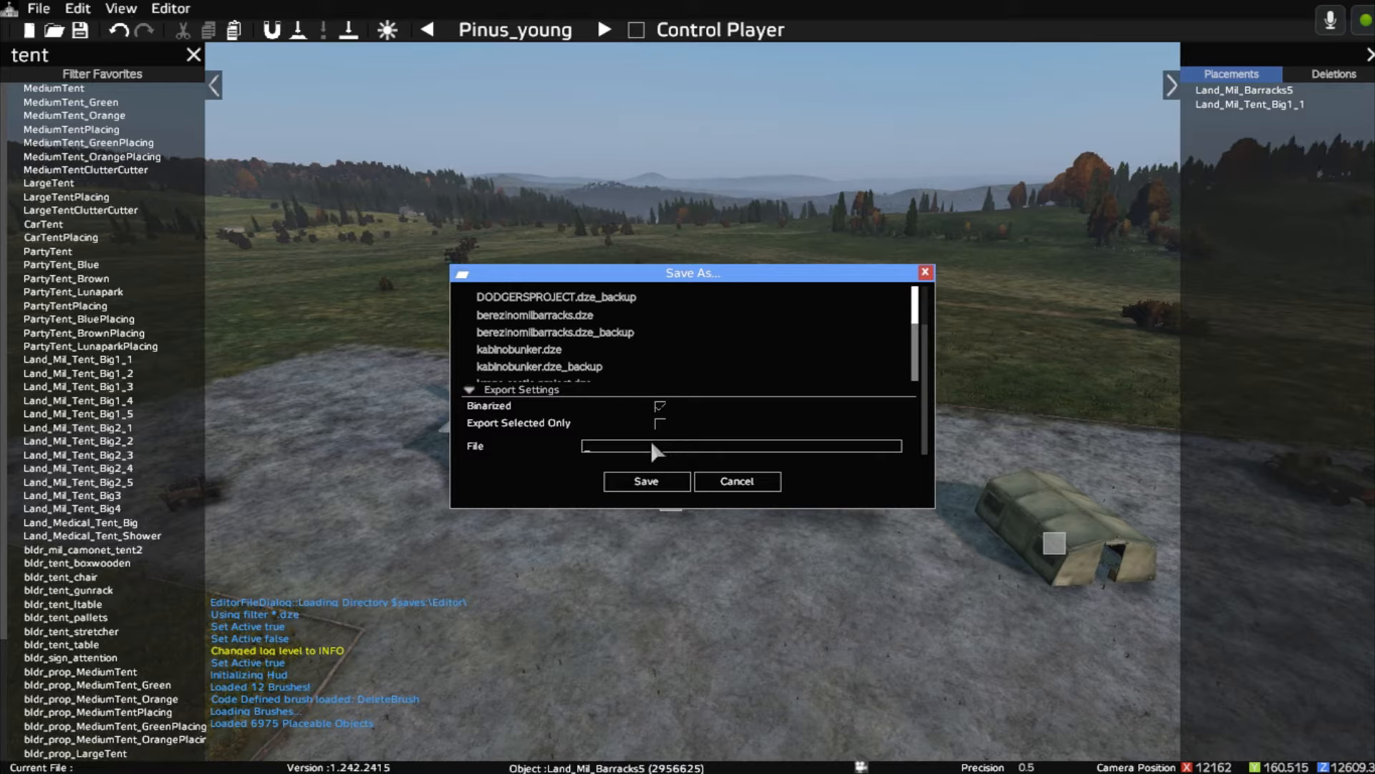
pyautogui.write('example')
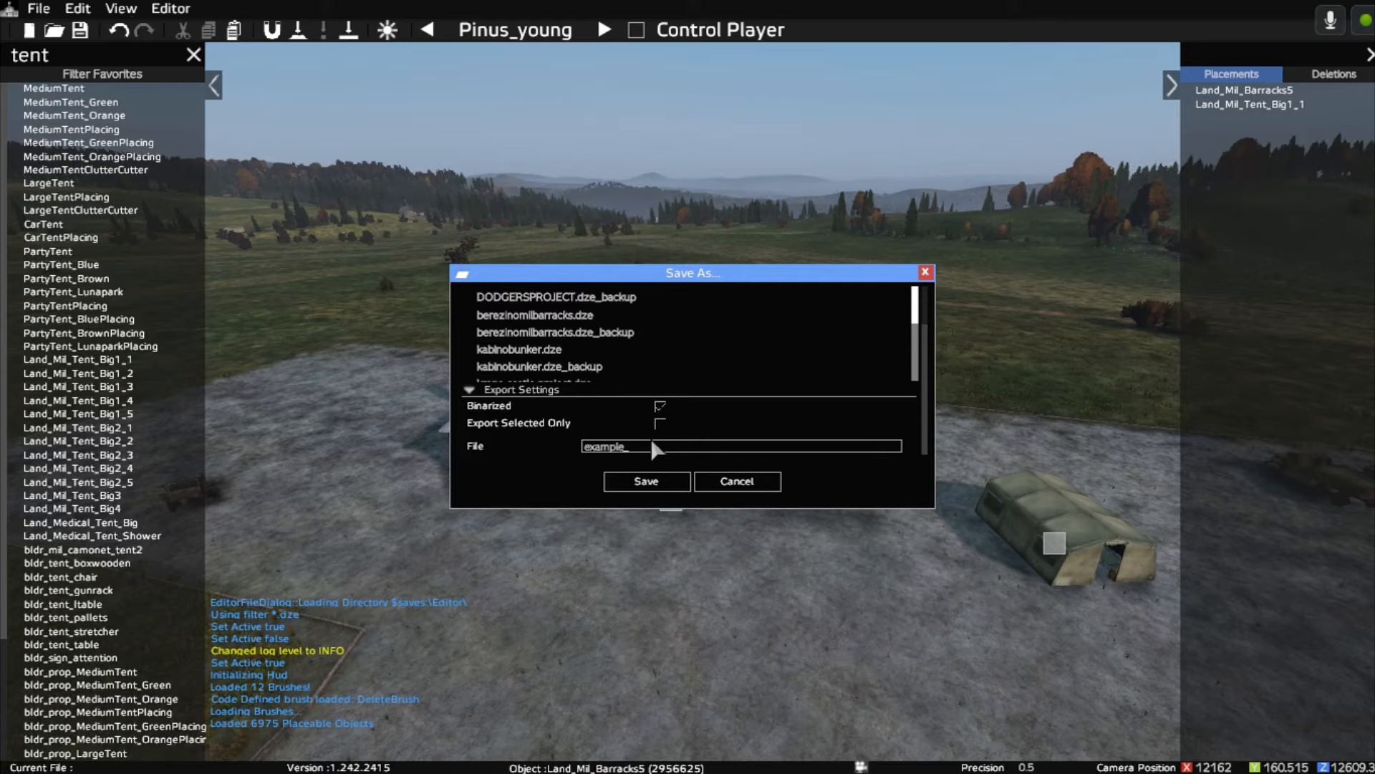
pyautogui.write('mission')
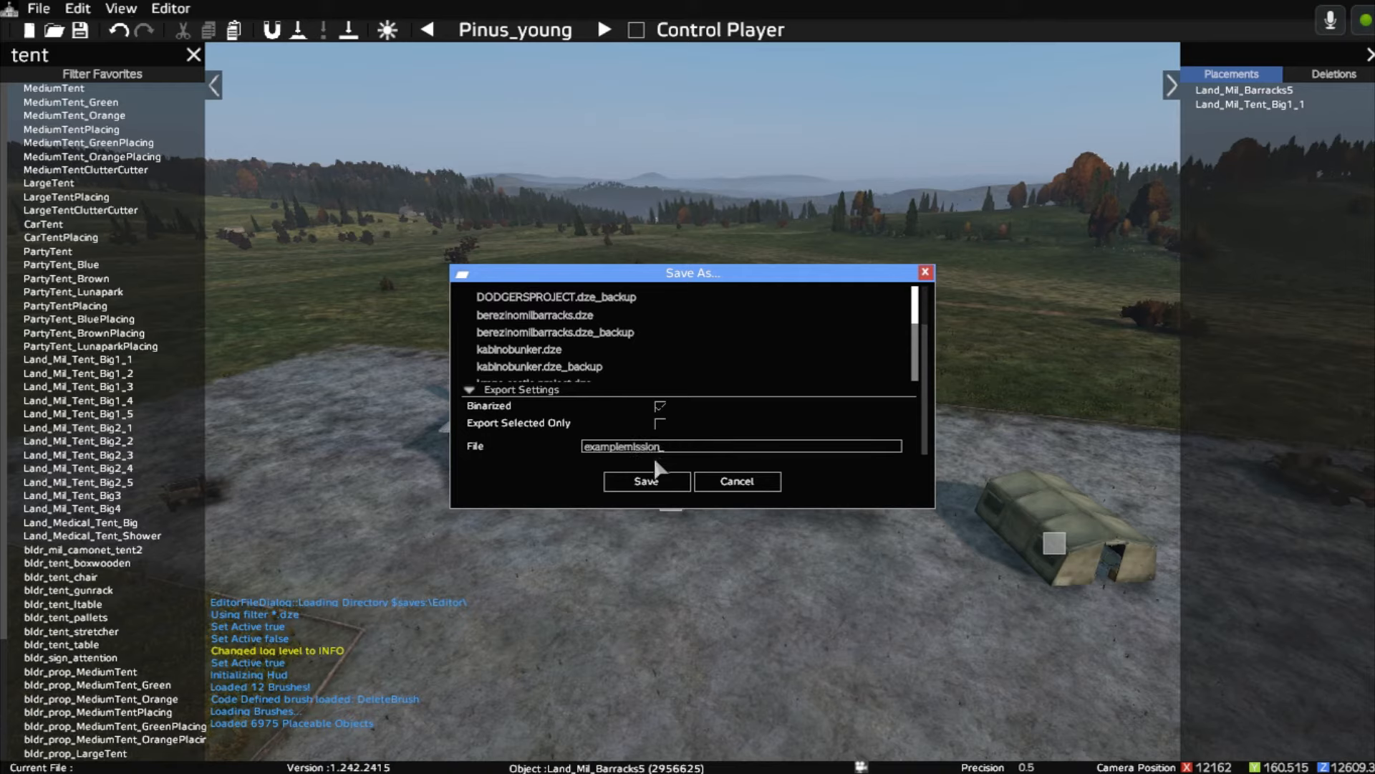
pyautogui.click(645, 481)
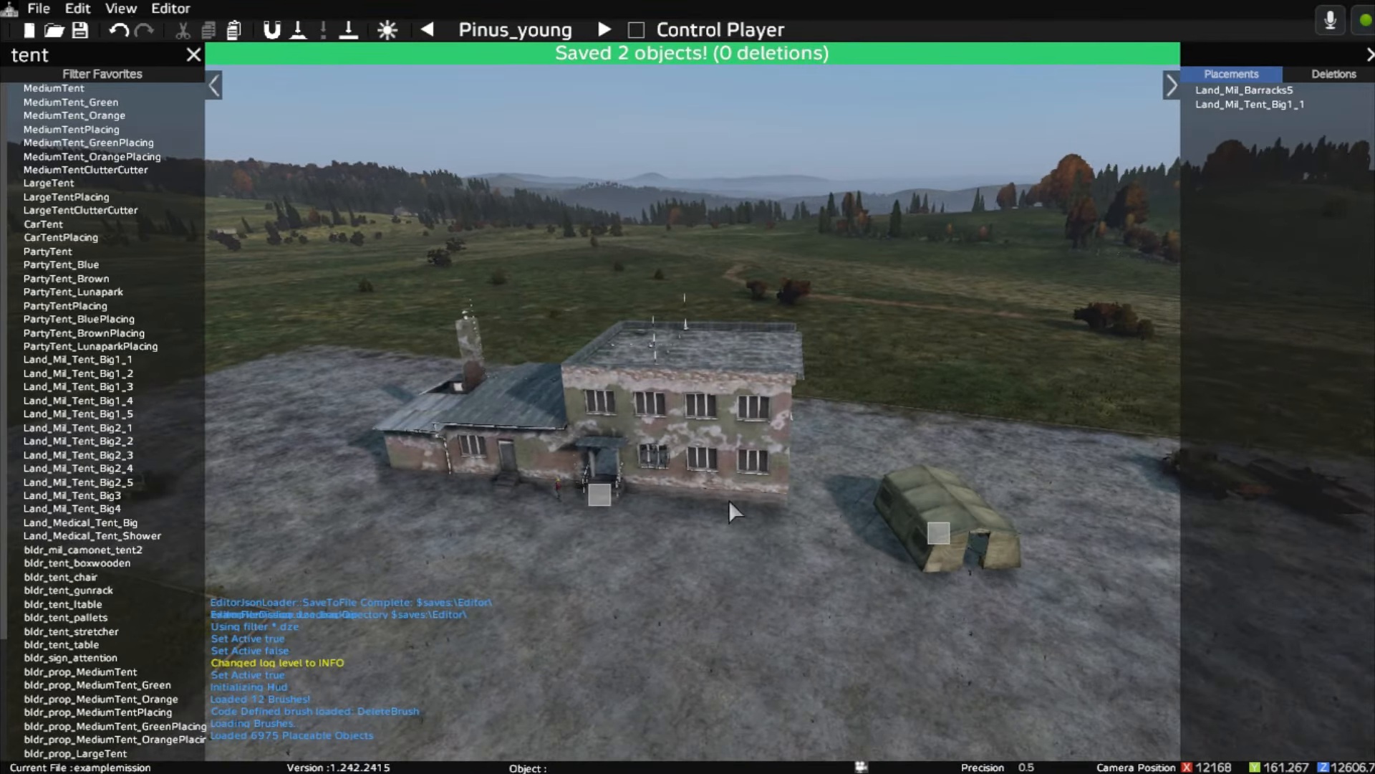
pyautogui.moveTo(697, 513)
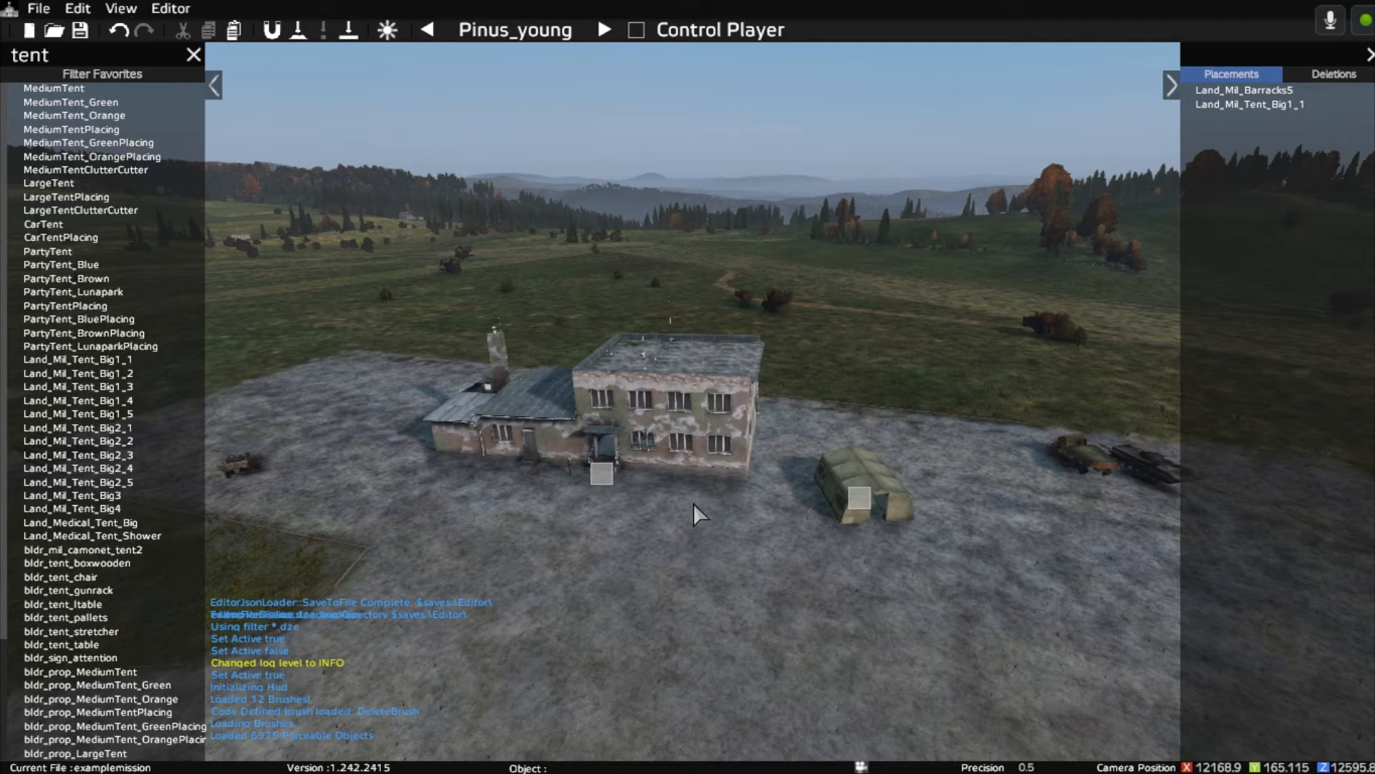
pyautogui.moveTo(401, 499)
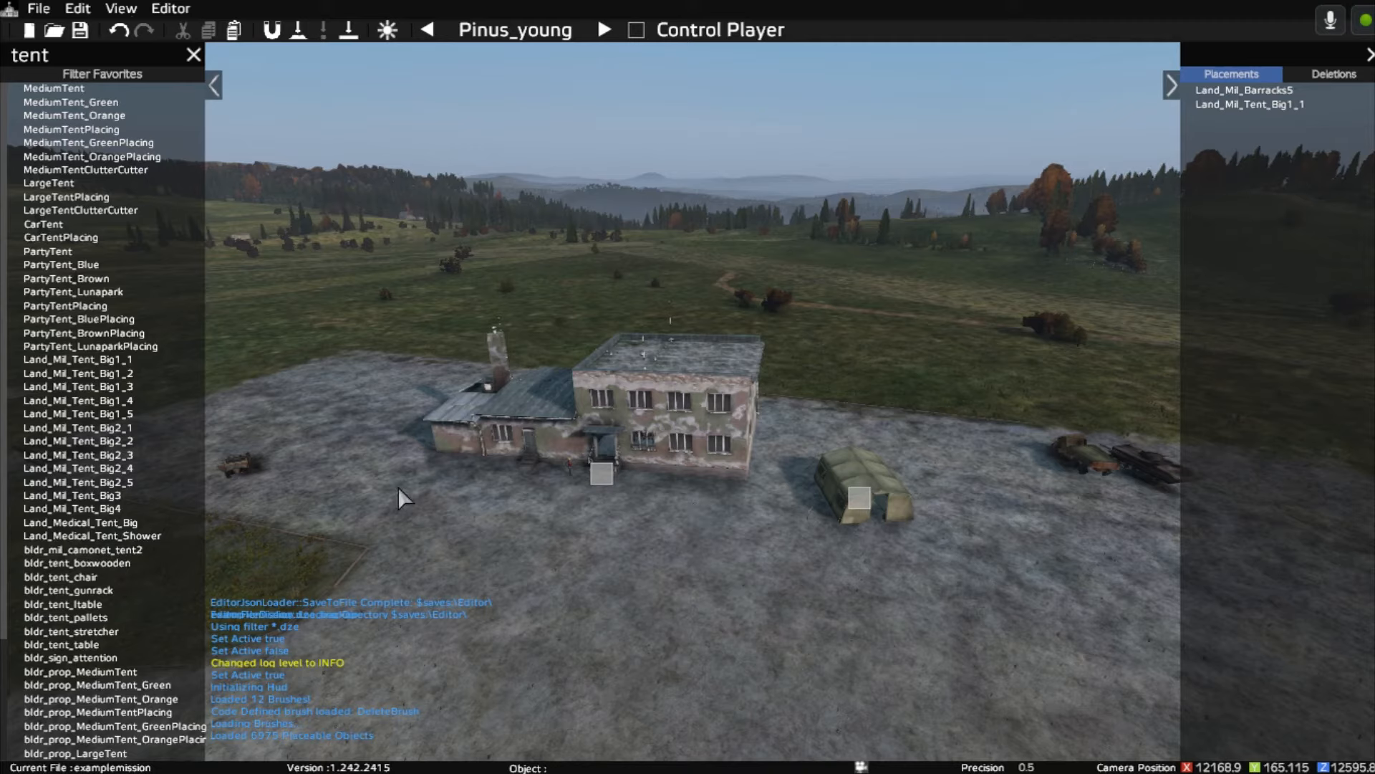
pyautogui.moveTo(65, 414)
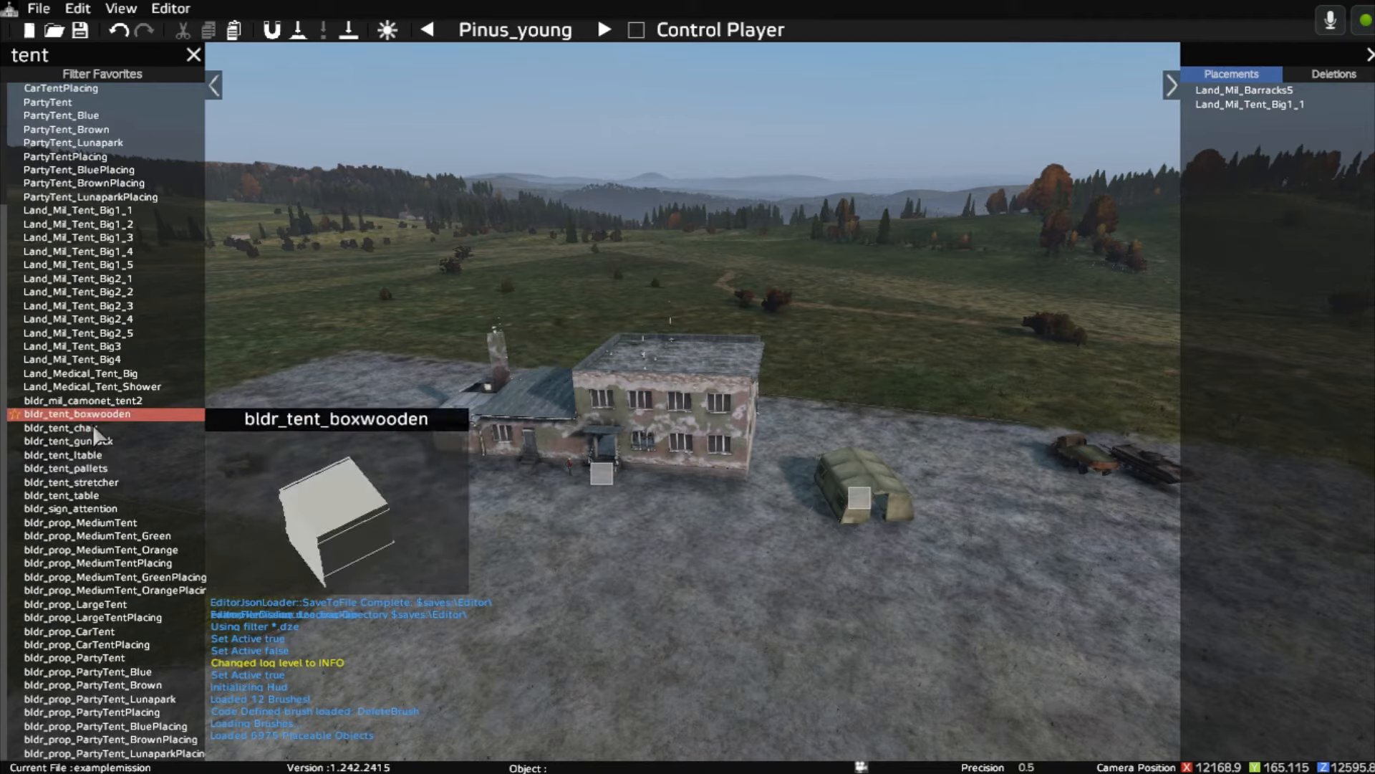
pyautogui.click(75, 427)
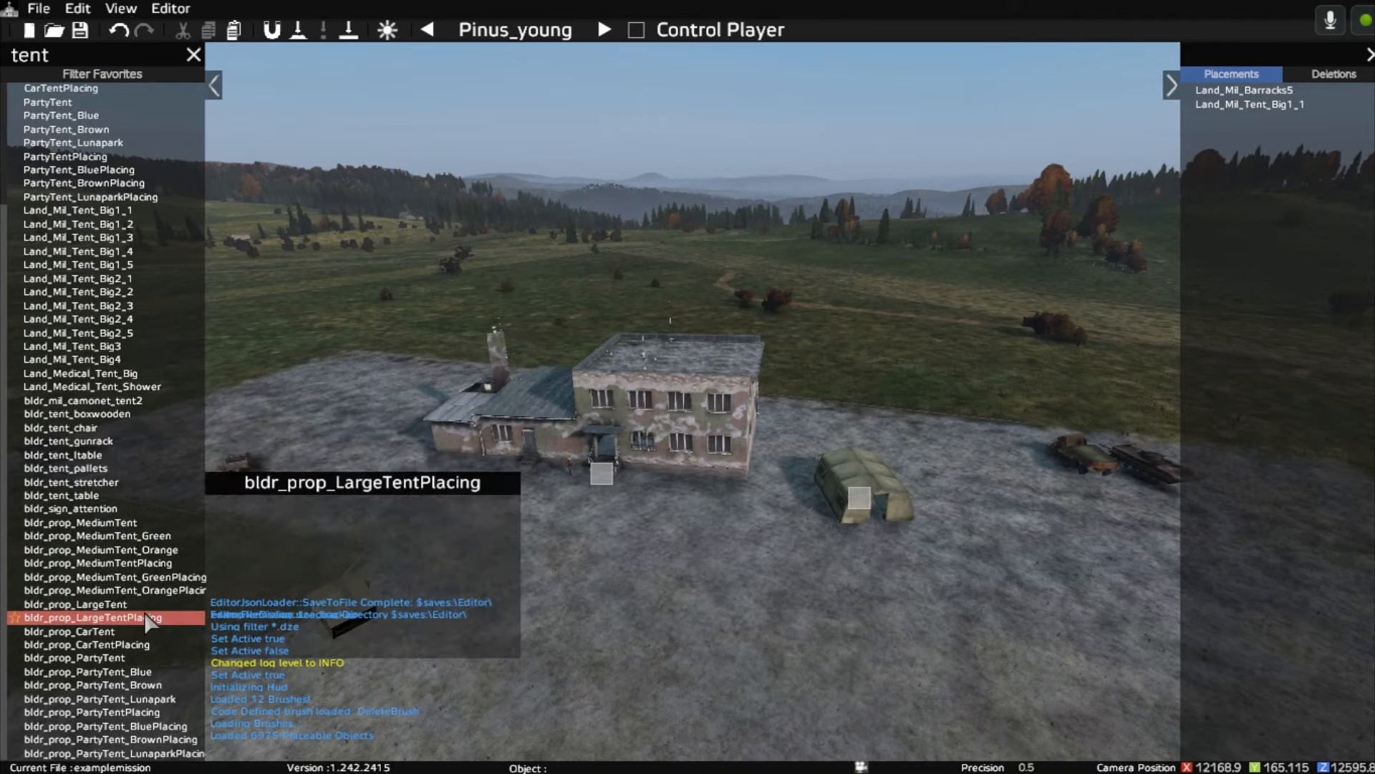
pyautogui.moveTo(698, 593)
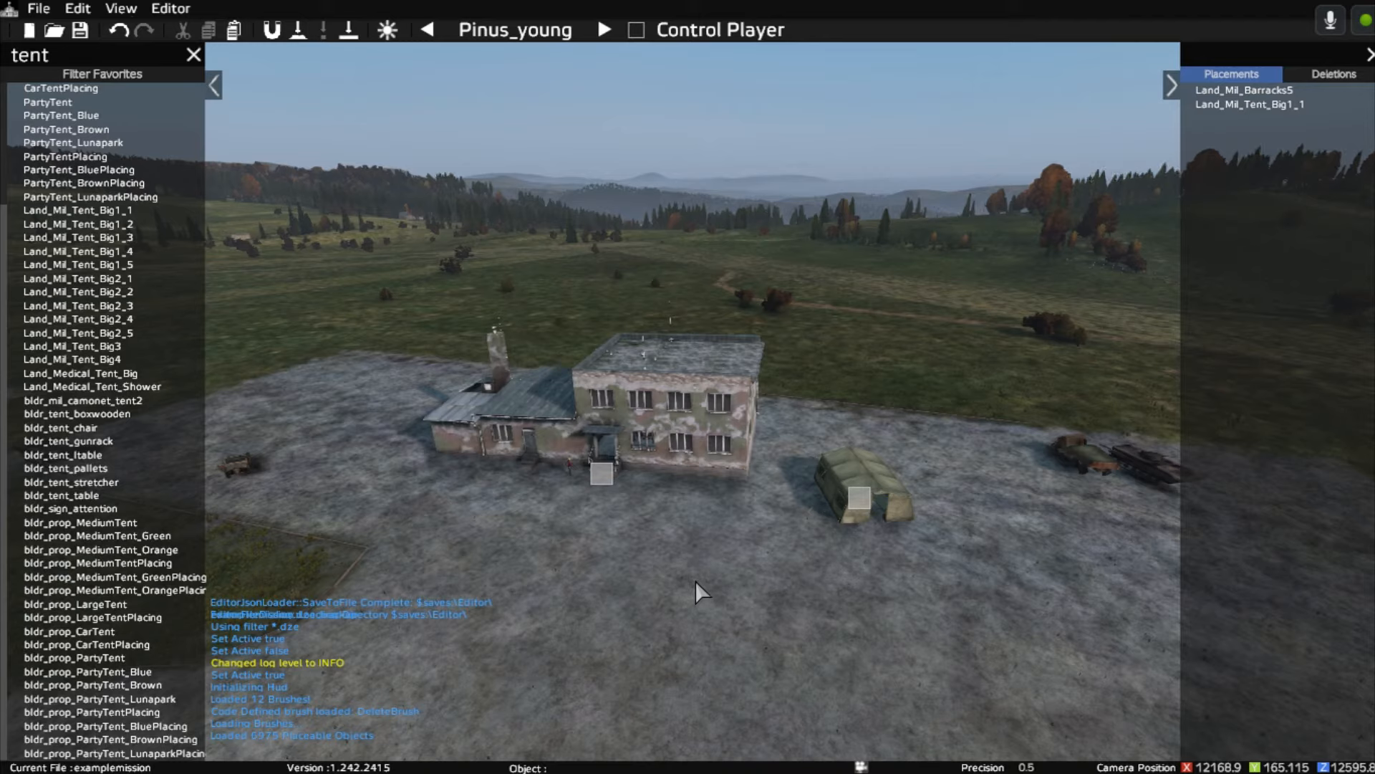
pyautogui.click(77, 516)
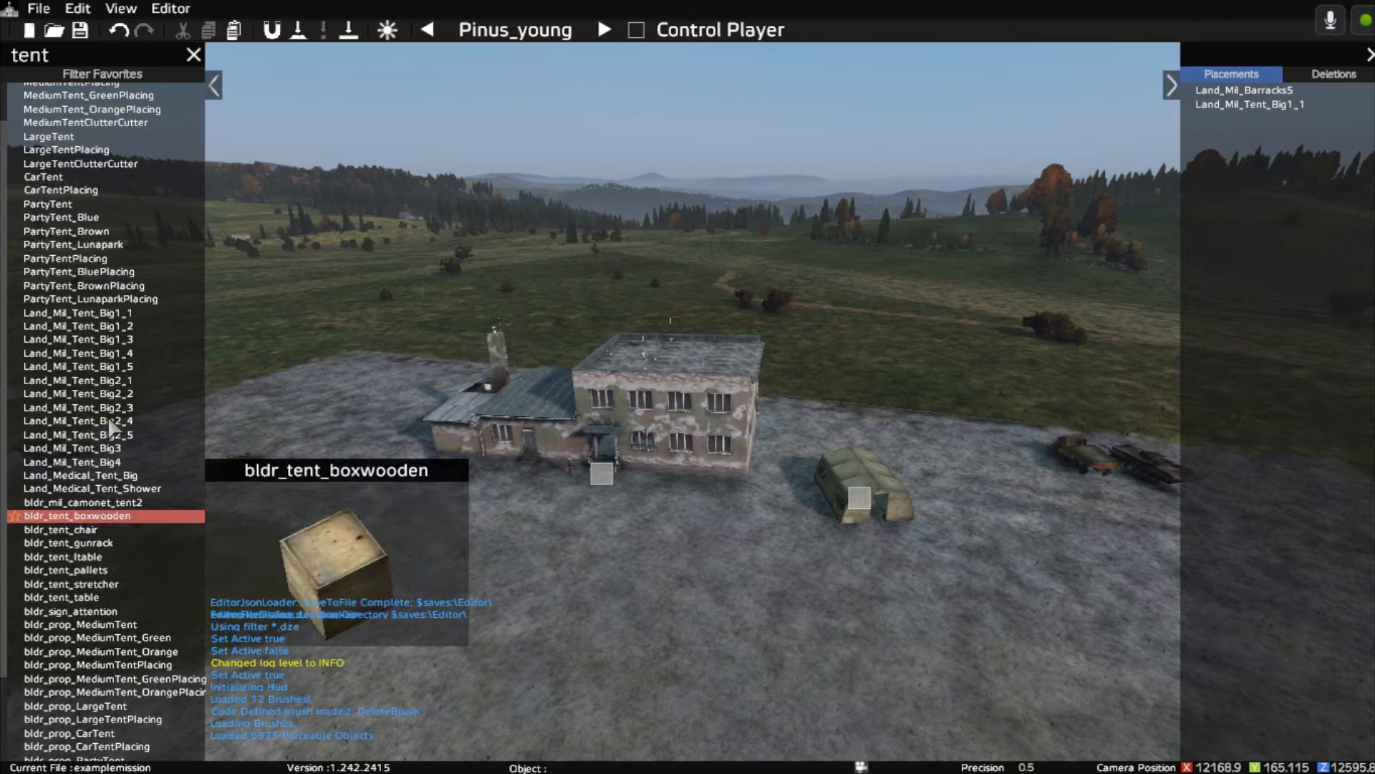
pyautogui.scroll(3)
pyautogui.write('m4_')
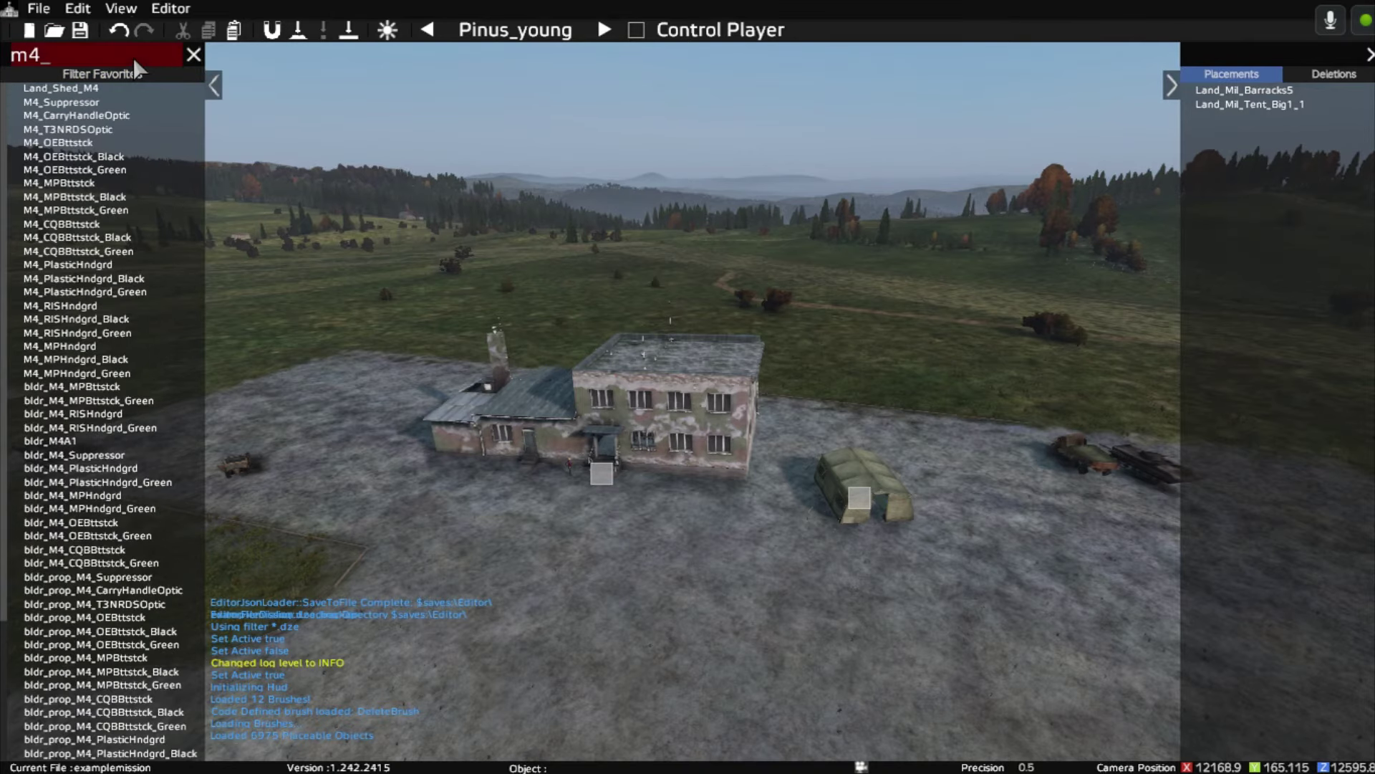
# Step: Search 'm4', place an M4_Suppressor beside the barracks, and clear the filter
pyautogui.press('backspace')
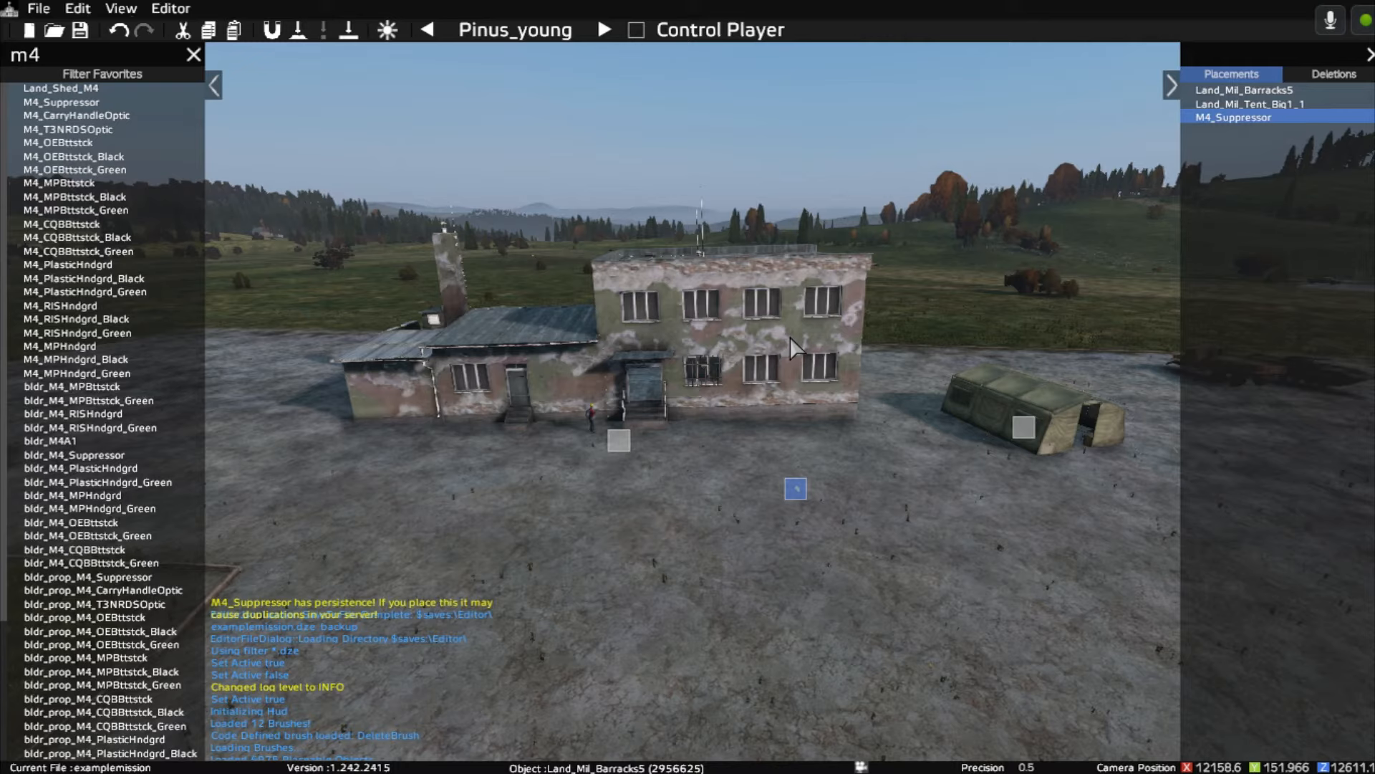
pyautogui.moveTo(390, 332)
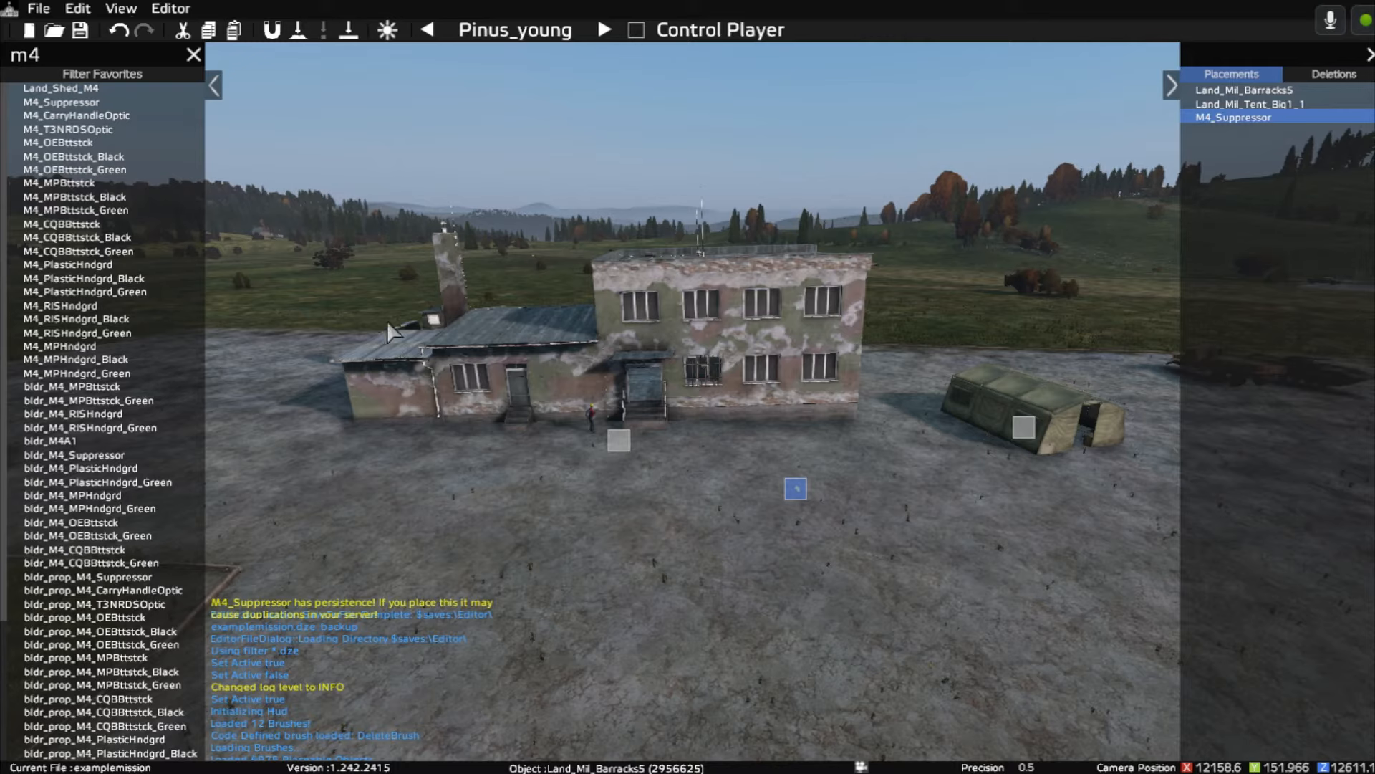
pyautogui.click(81, 29)
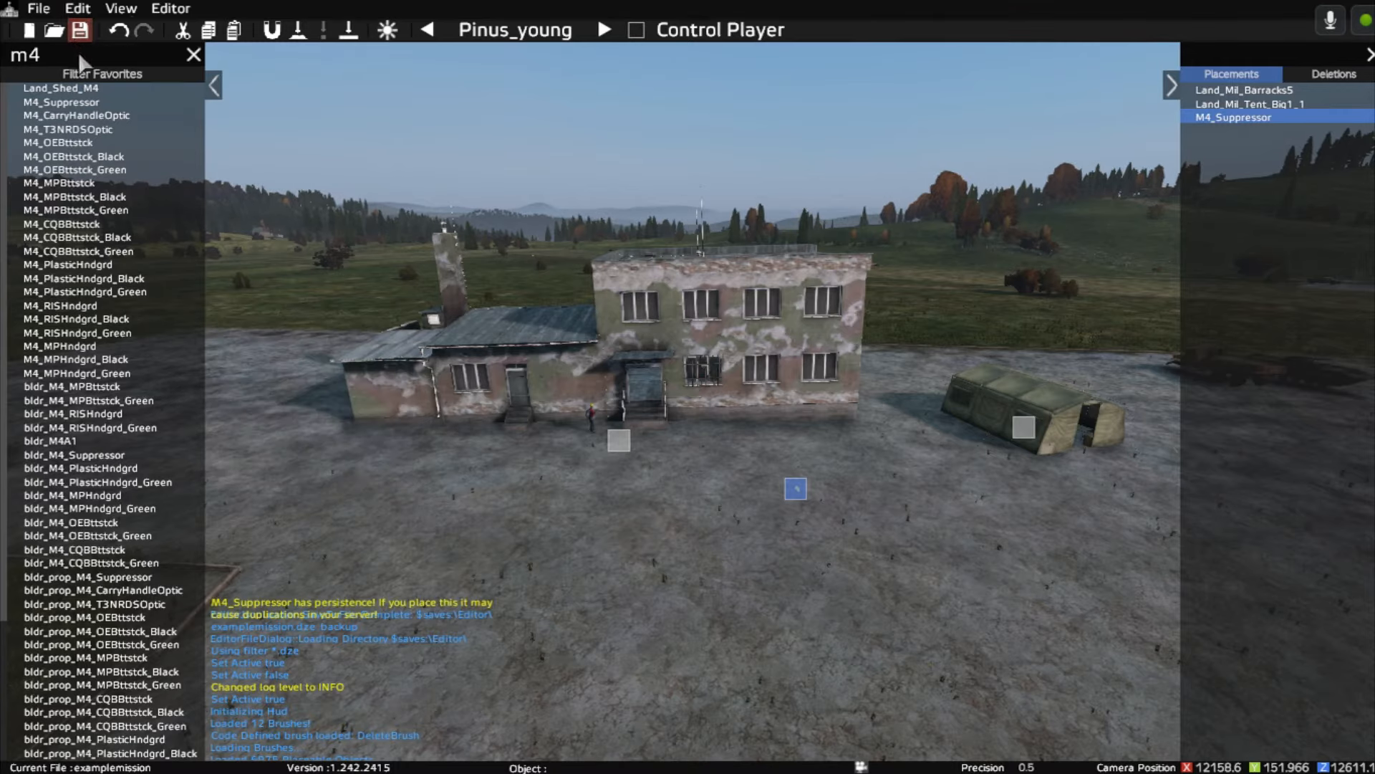
pyautogui.click(193, 55)
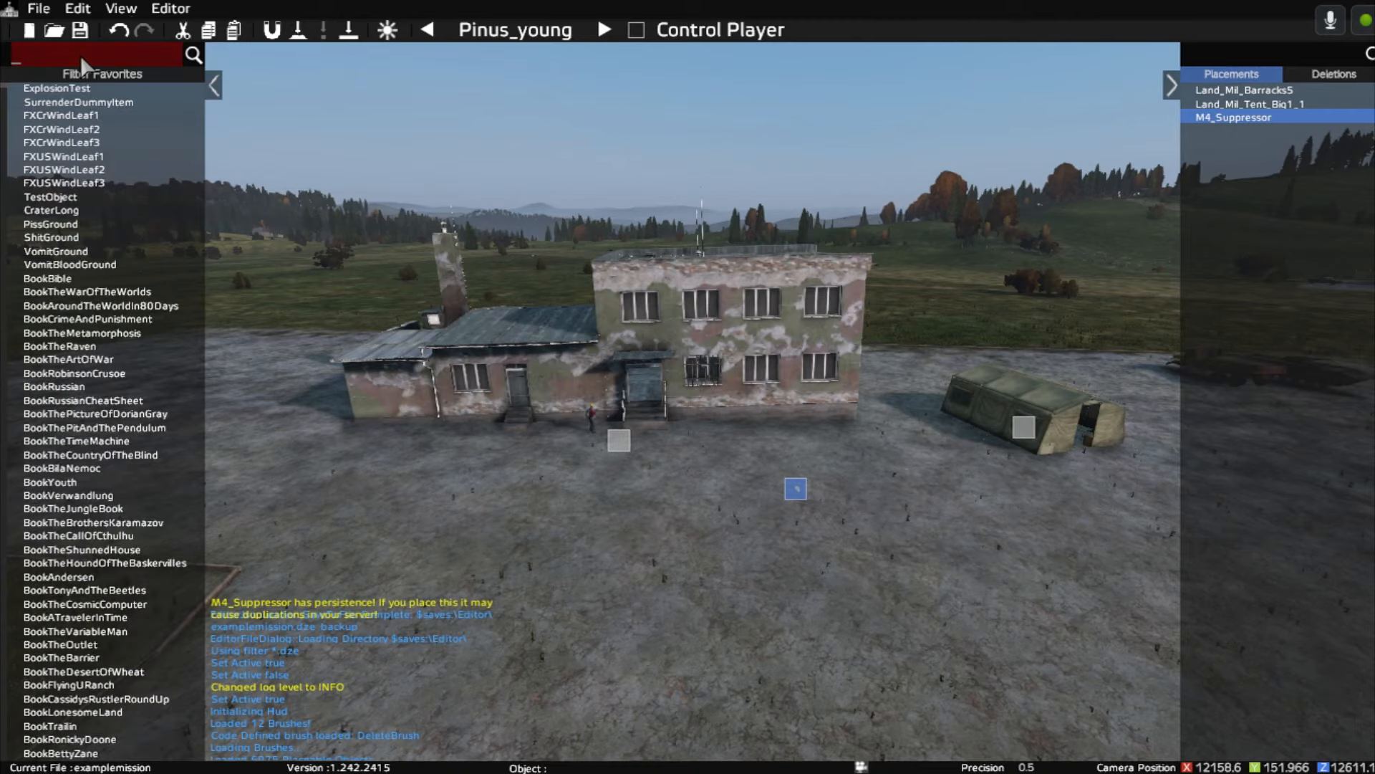
pyautogui.write('land_')
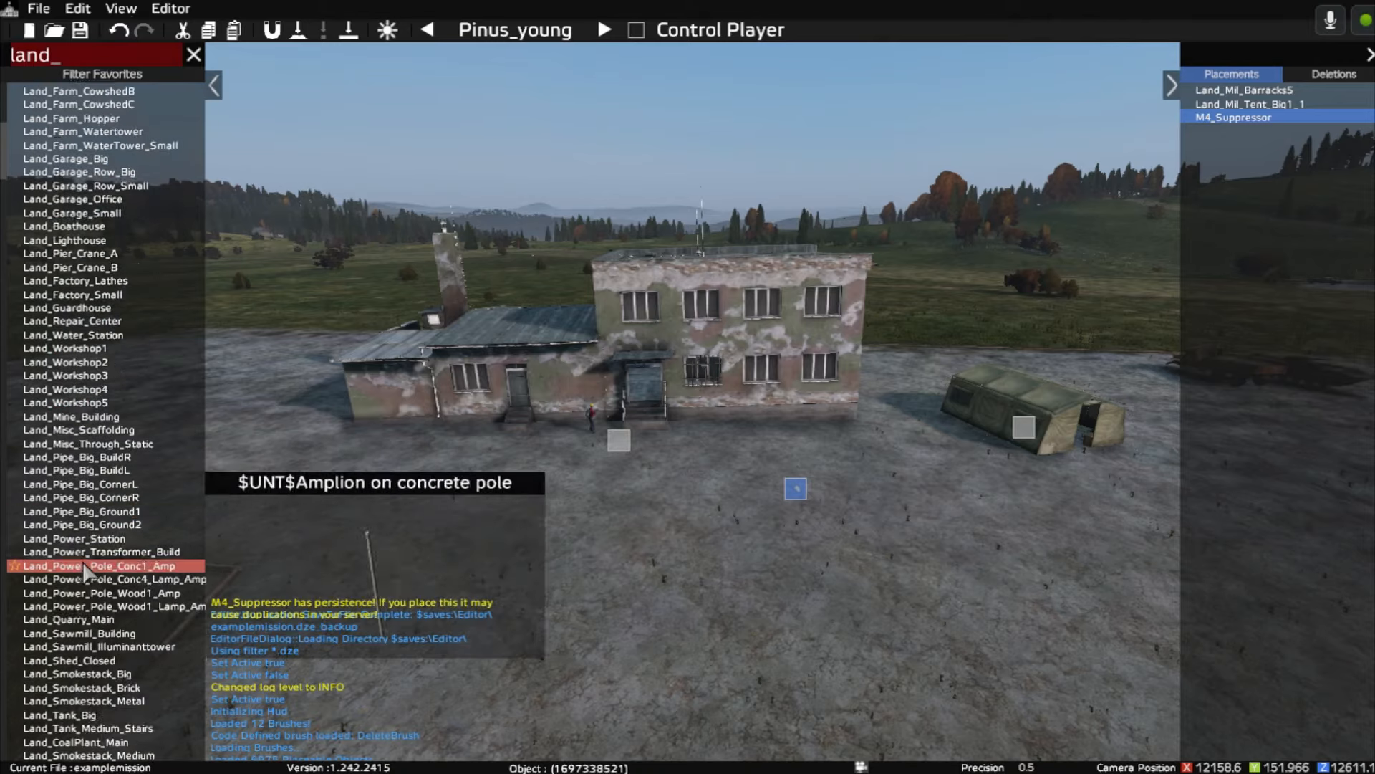
pyautogui.click(79, 457)
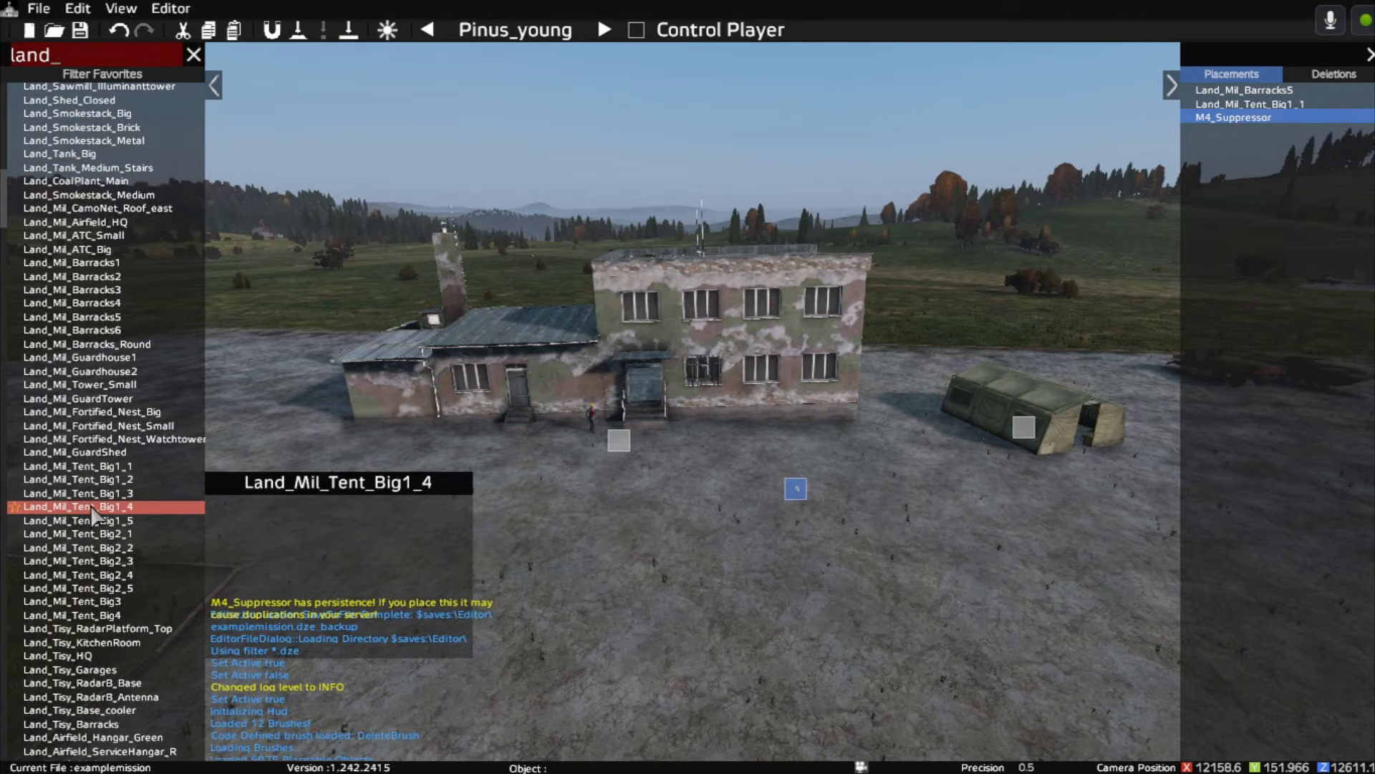
pyautogui.click(72, 531)
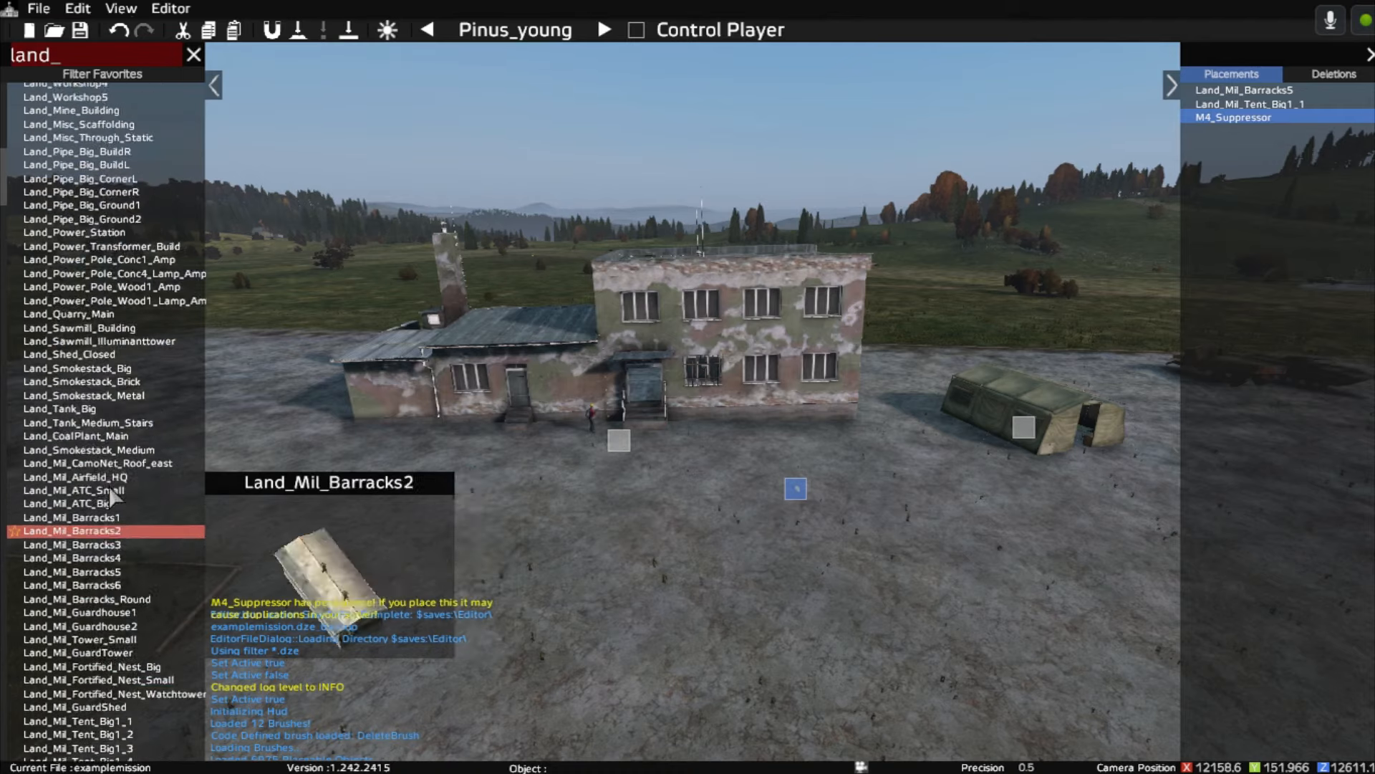
pyautogui.scroll(3)
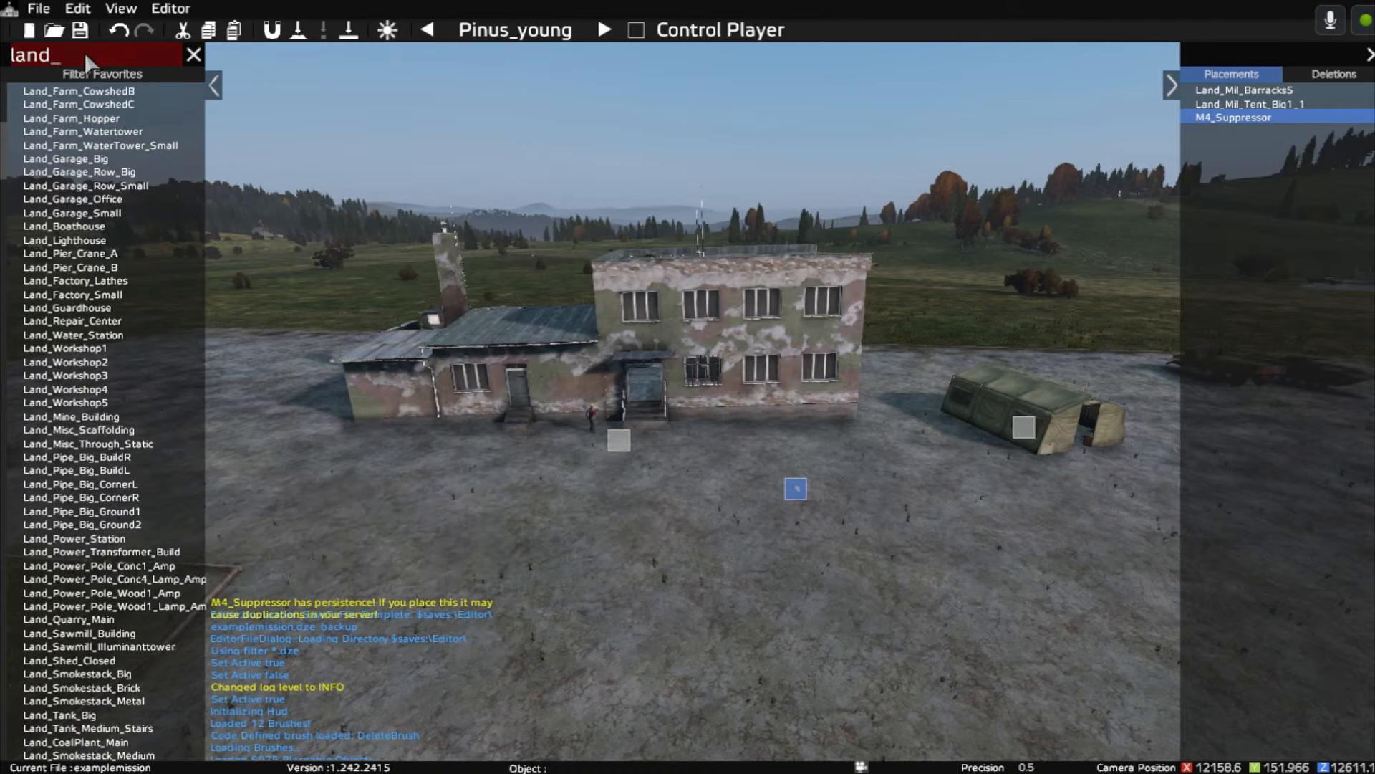
pyautogui.click(195, 54)
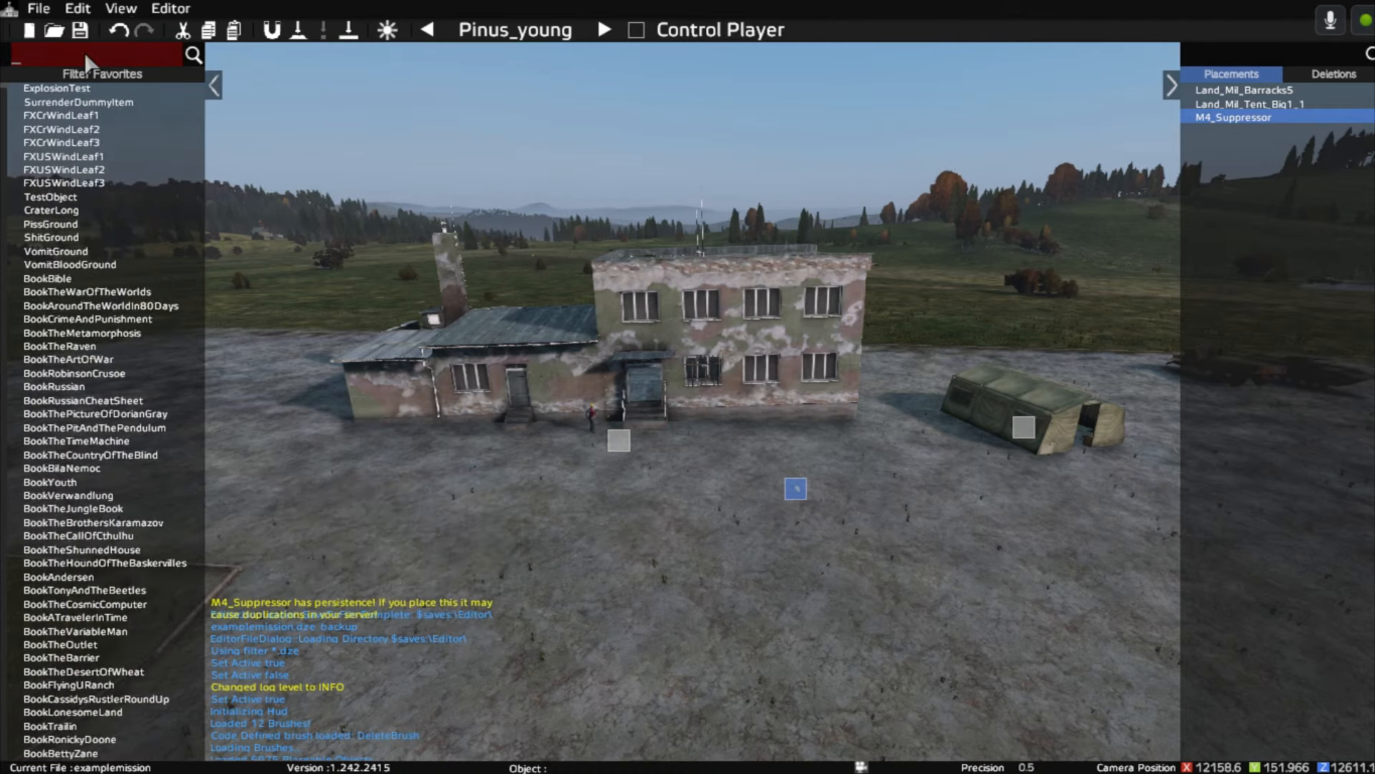
pyautogui.write('conta')
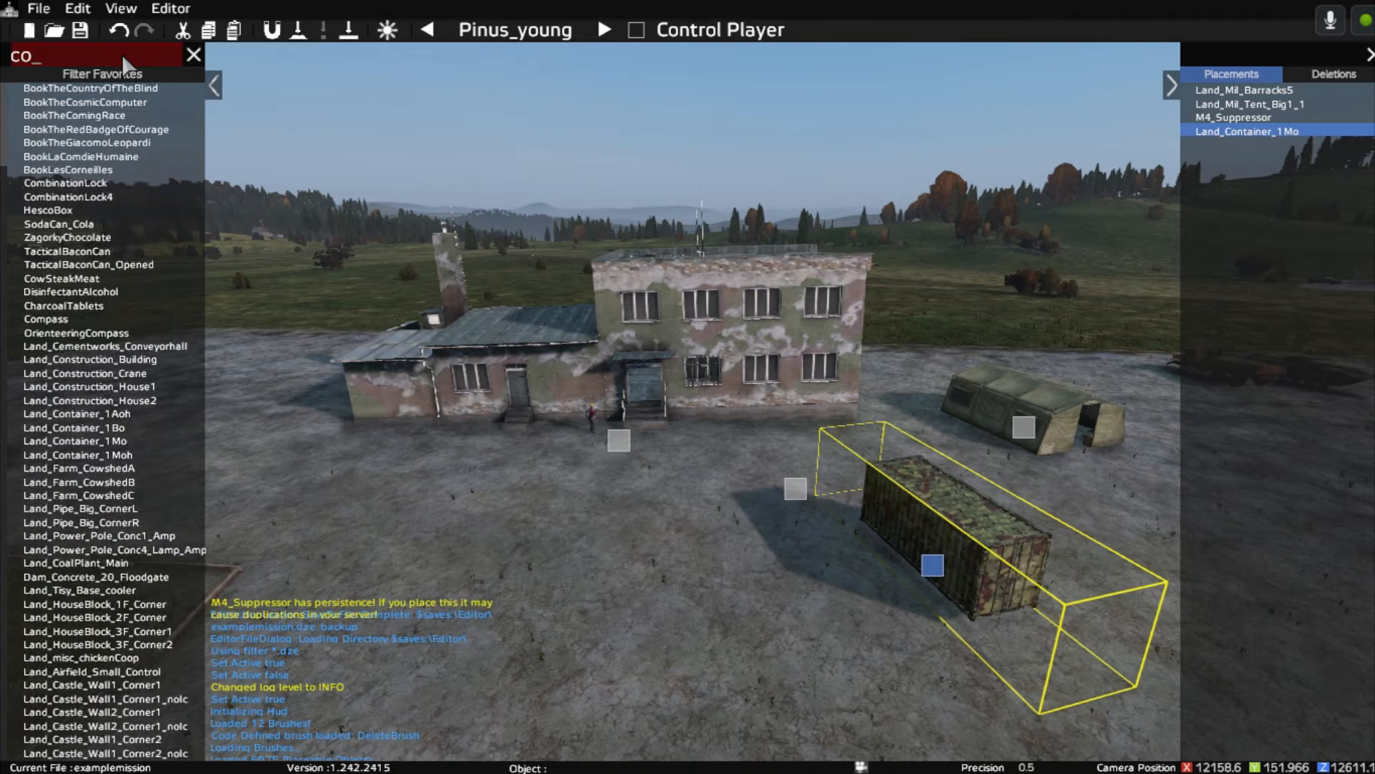
# Step: Search 'fe' and pick the Land_Wall_Gate_FenR_Big_Open gate to place by the container
pyautogui.write('fenc')
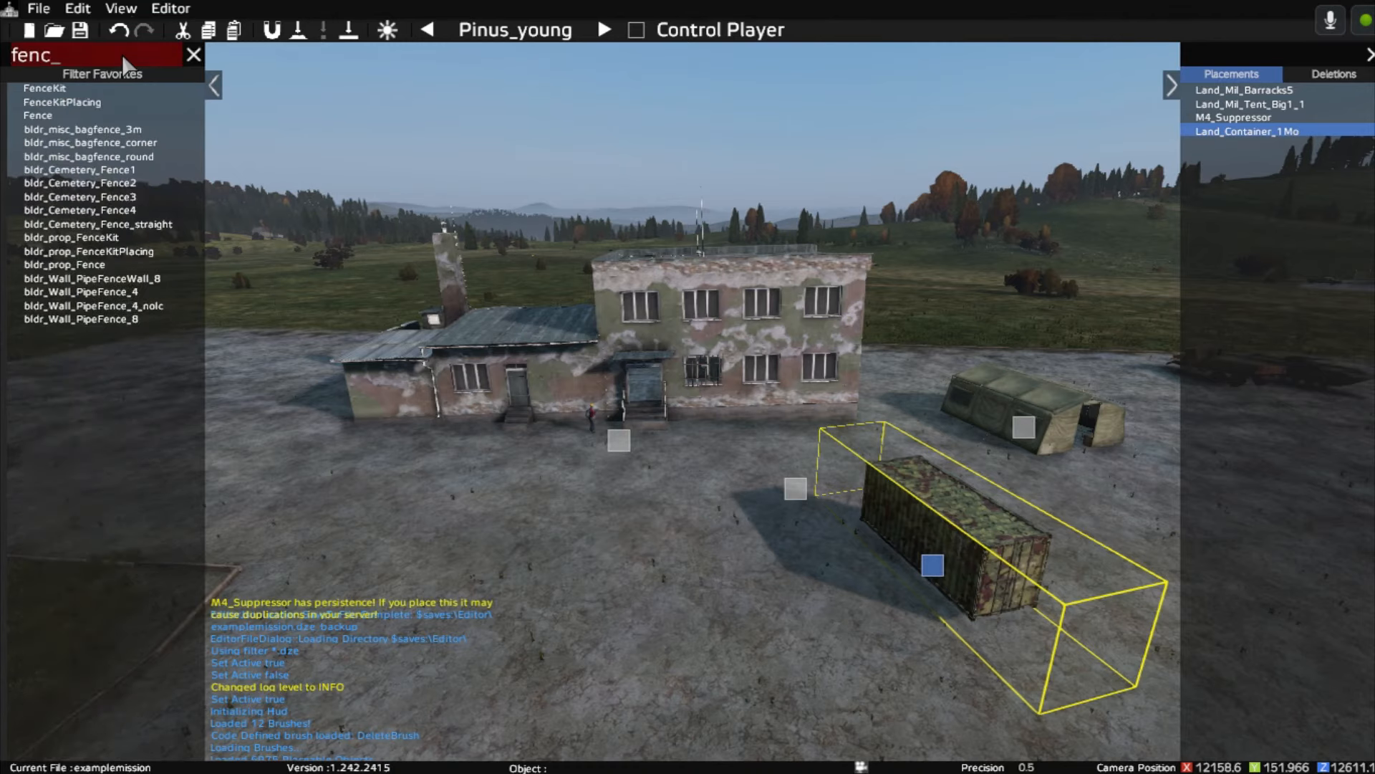
pyautogui.write('e')
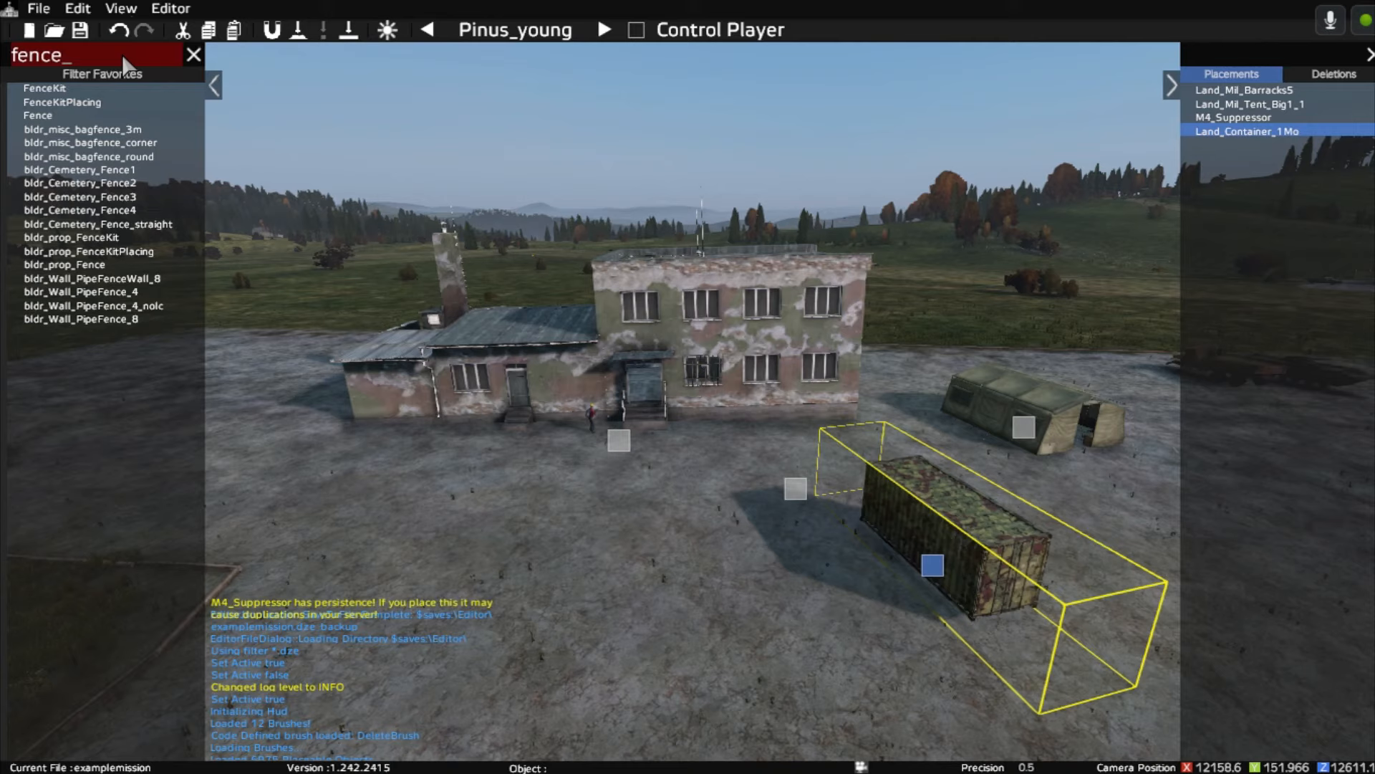
pyautogui.press('BackSpace')
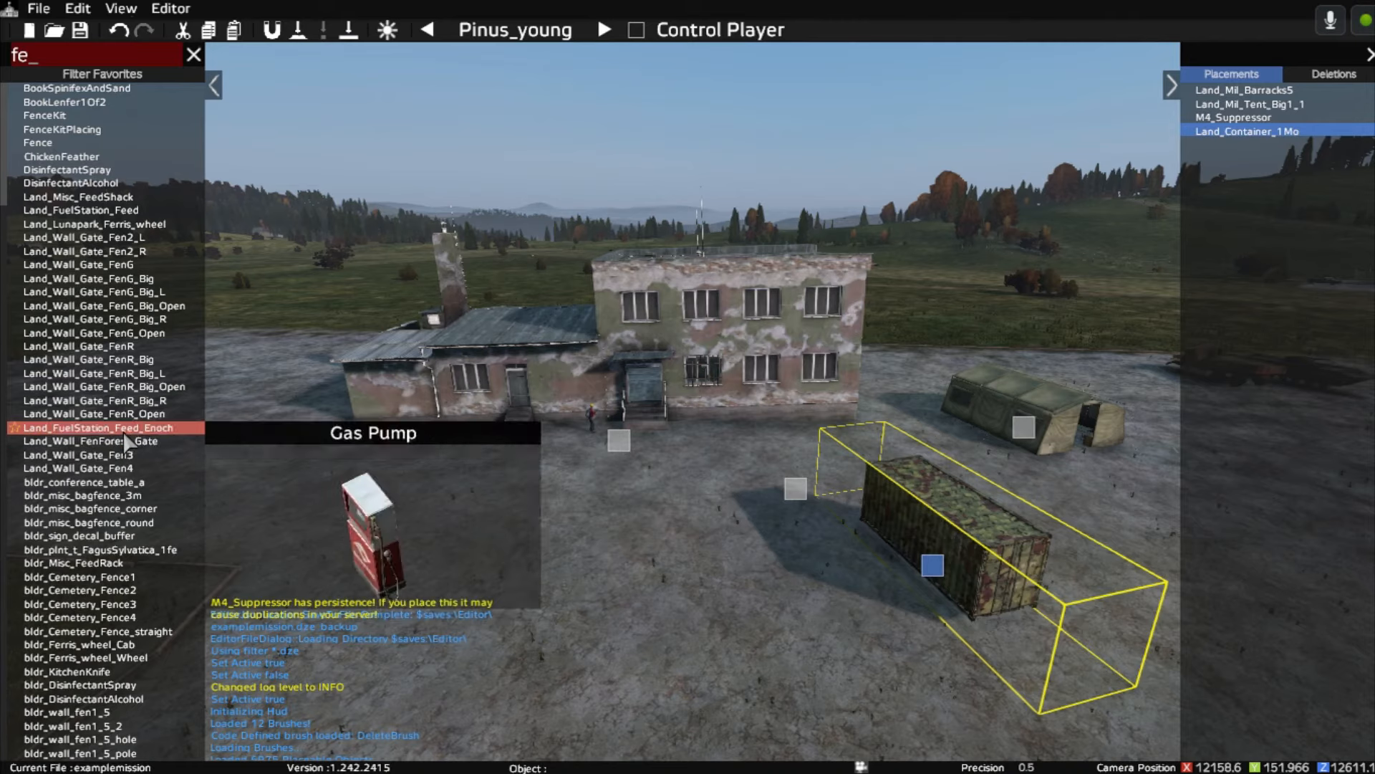
pyautogui.click(102, 386)
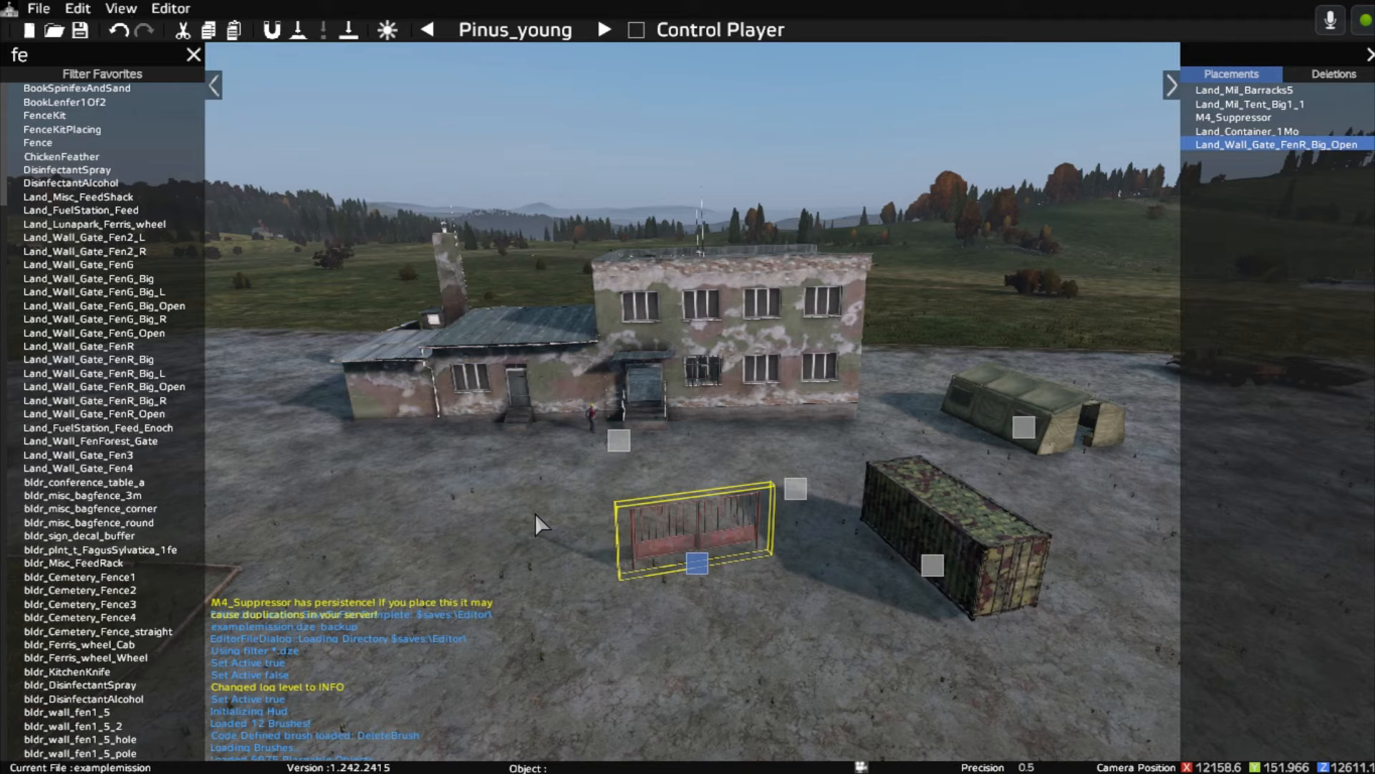
pyautogui.moveTo(430, 482)
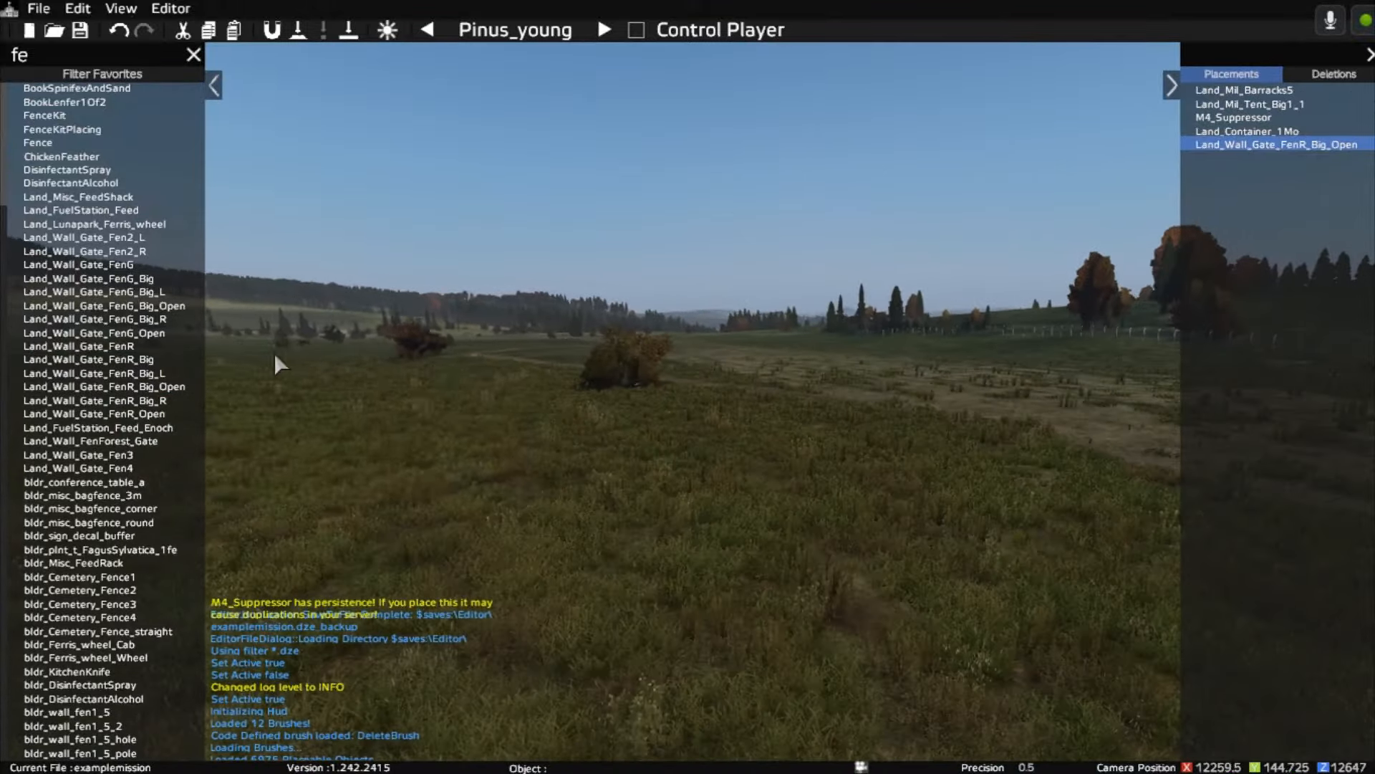
# Step: Save the mission's 5 objects, filter 'land_', and pick Land_Water_Station
pyautogui.click(63, 102)
pyautogui.write('L')
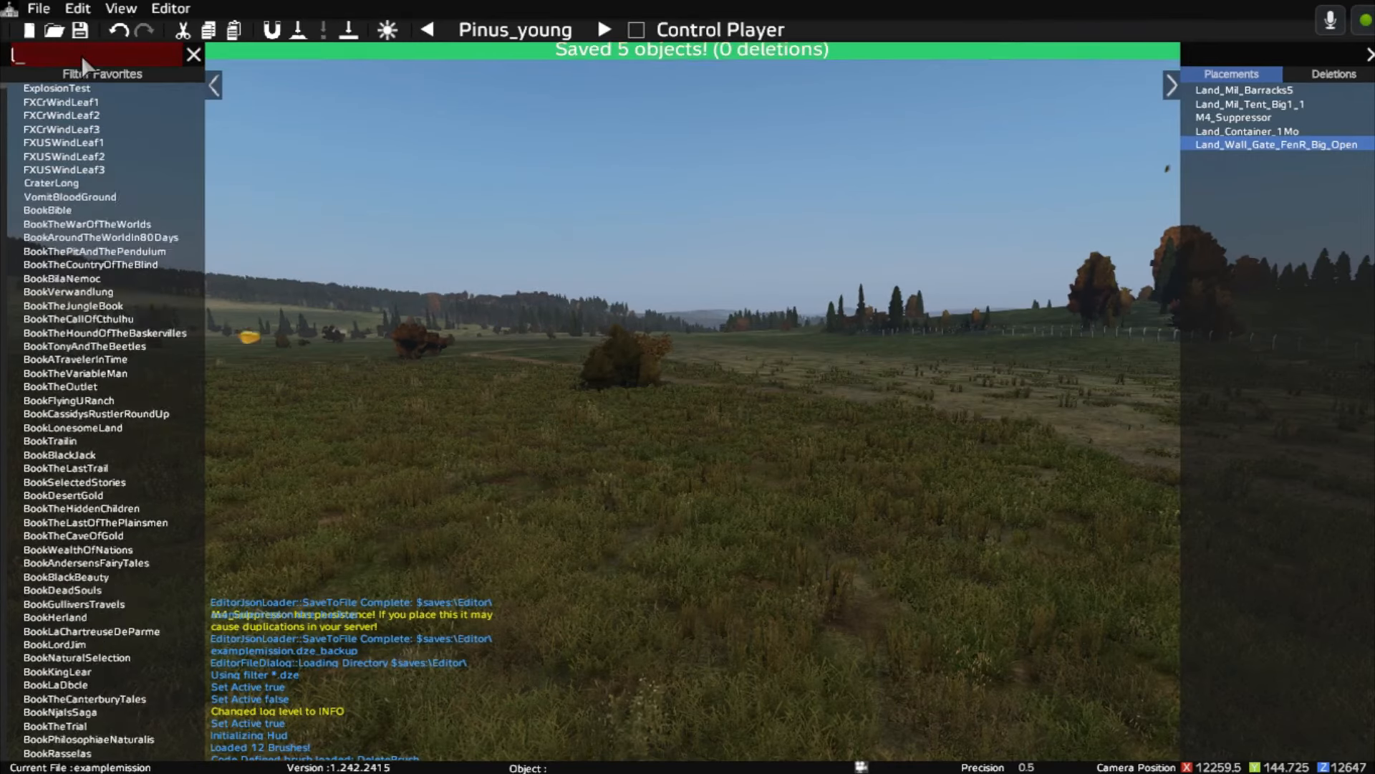
pyautogui.write('land_')
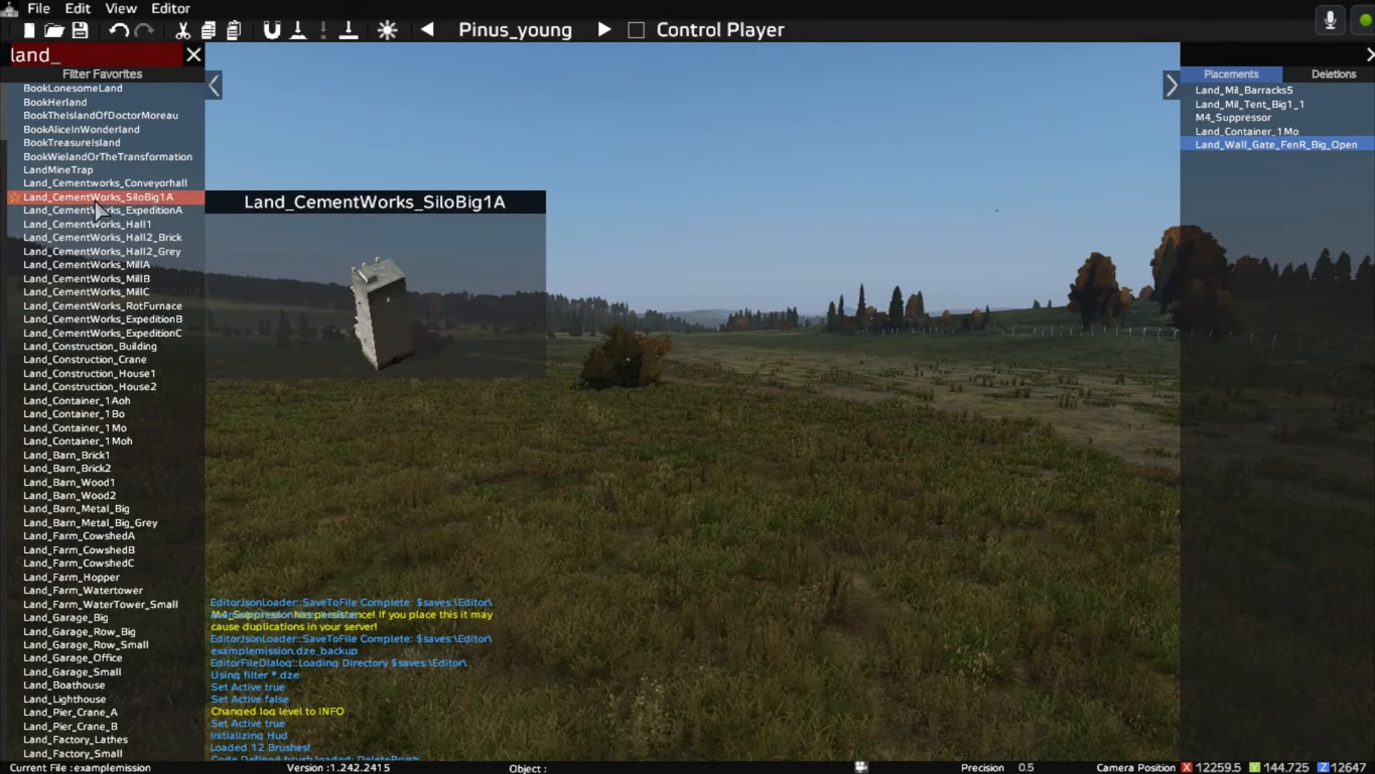
pyautogui.click(103, 332)
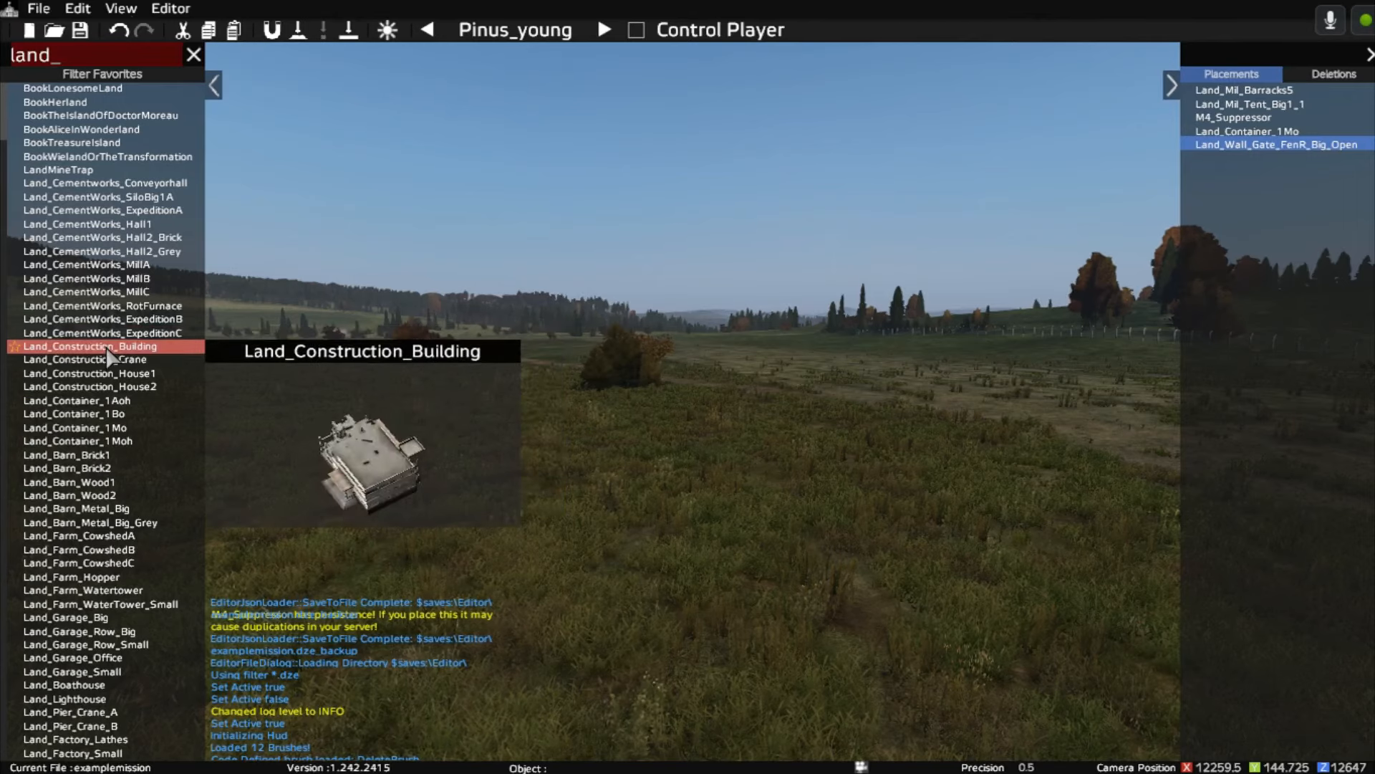
pyautogui.click(88, 400)
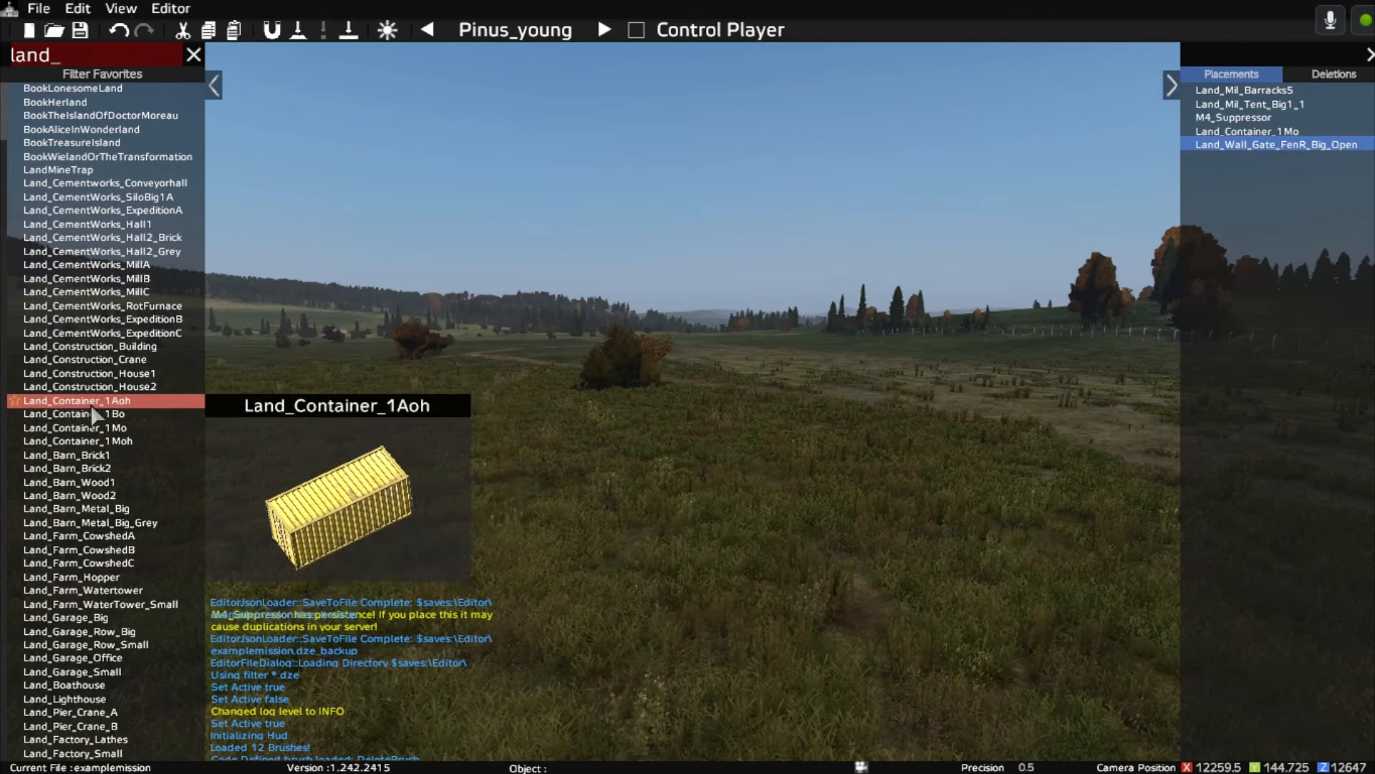
pyautogui.click(70, 495)
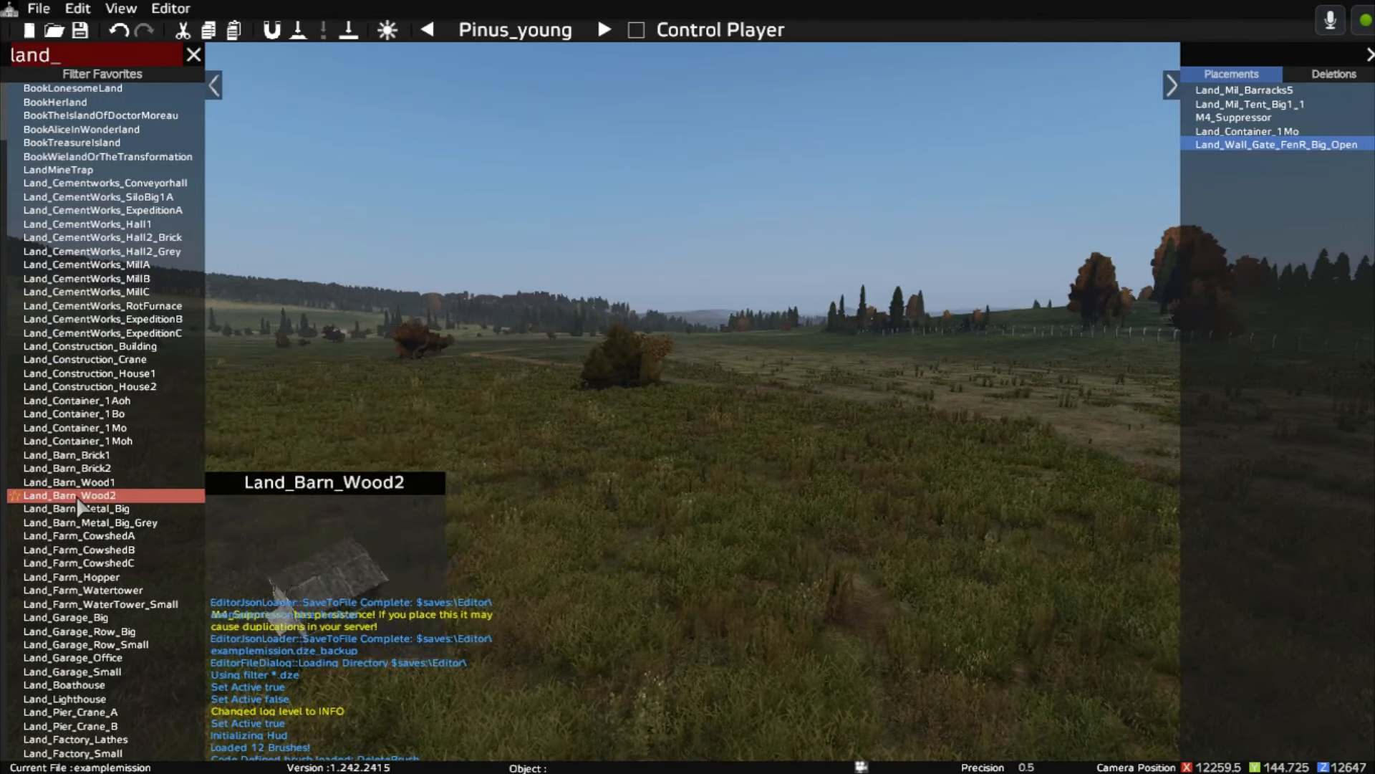
pyautogui.click(88, 523)
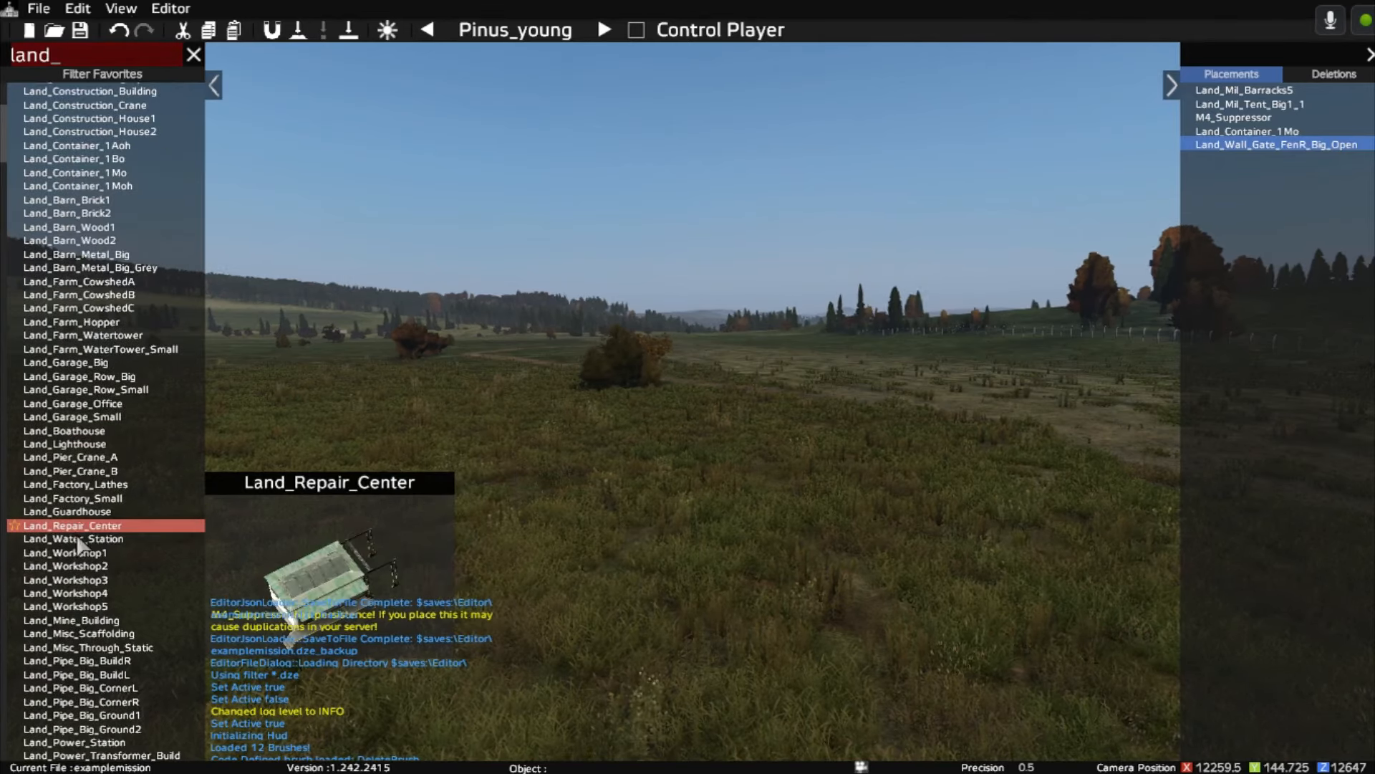
pyautogui.click(74, 538)
pyautogui.write('1')
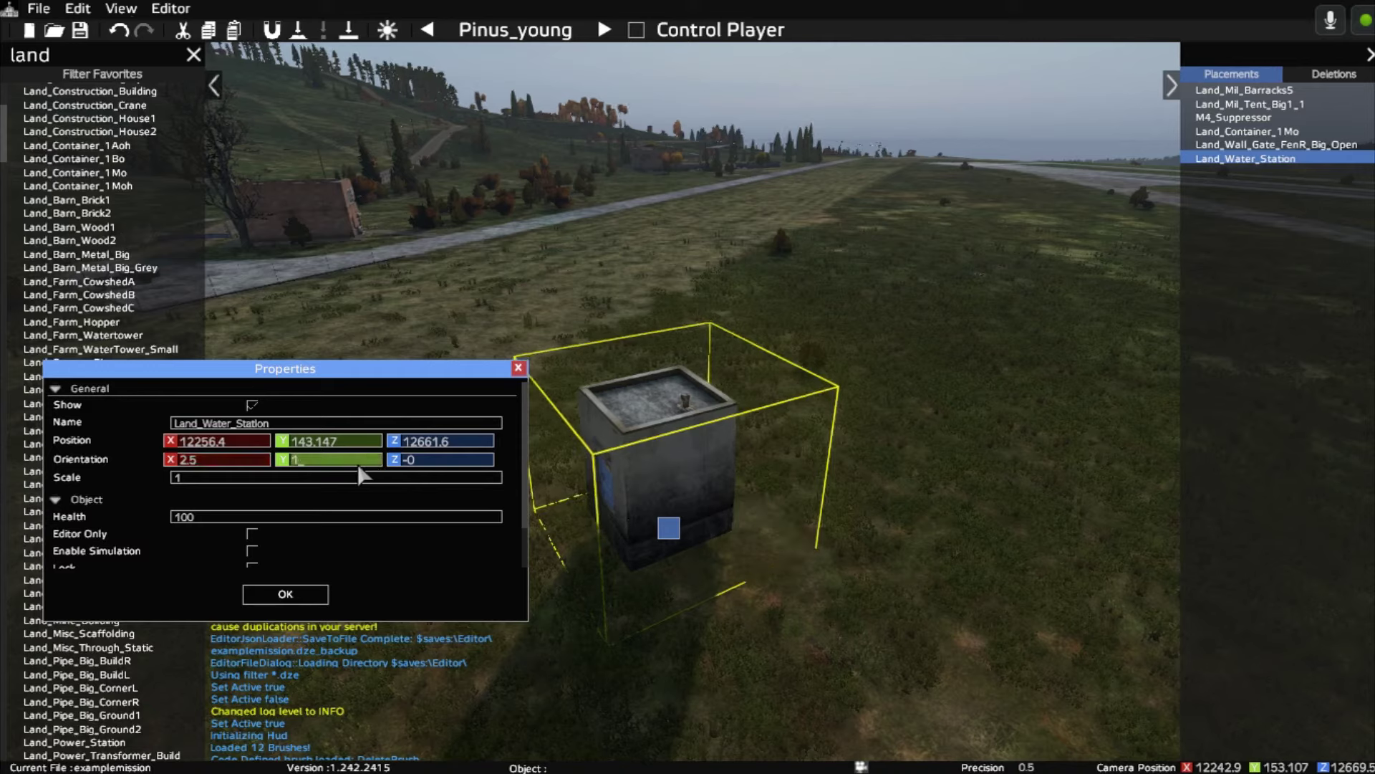
# Step: Set the water station's Orientation Y to -90 so it lies on its side
pyautogui.write('-5')
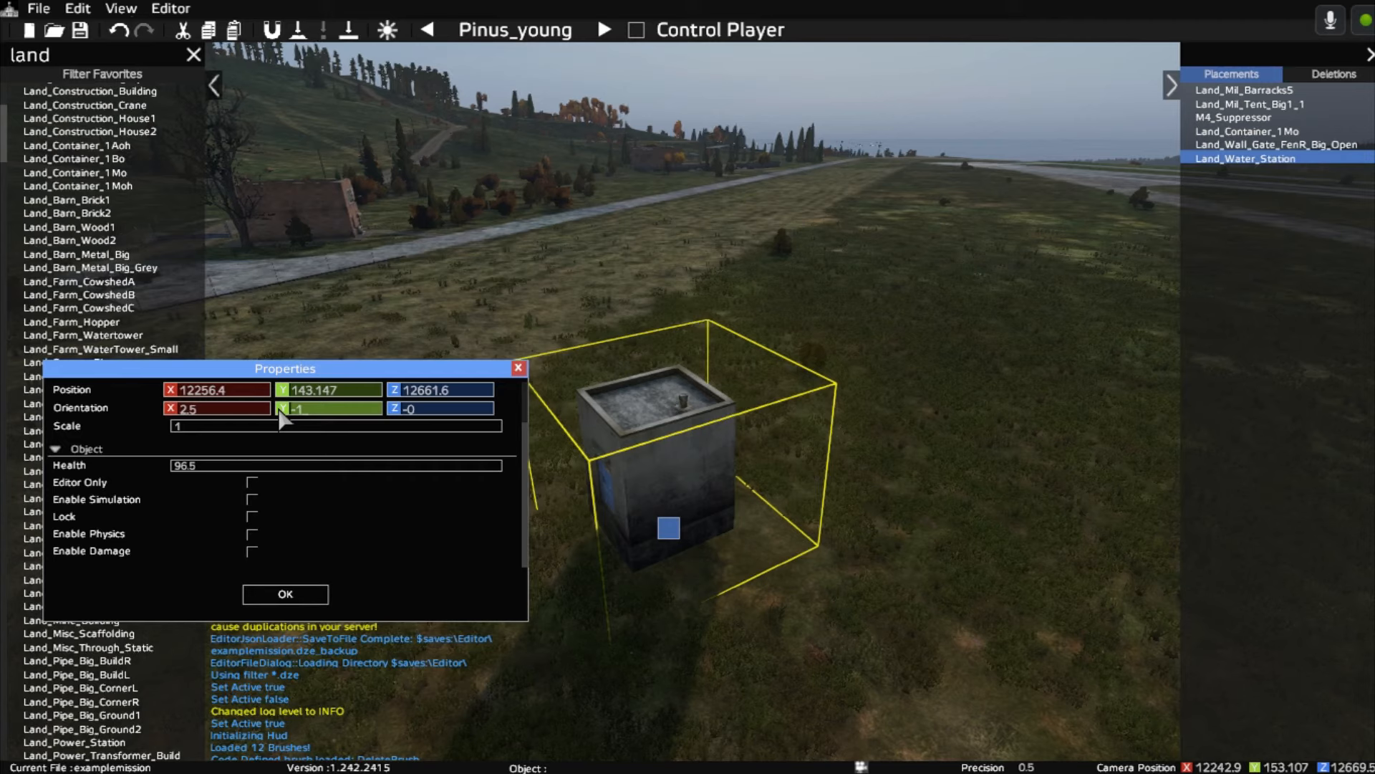
pyautogui.write('-90')
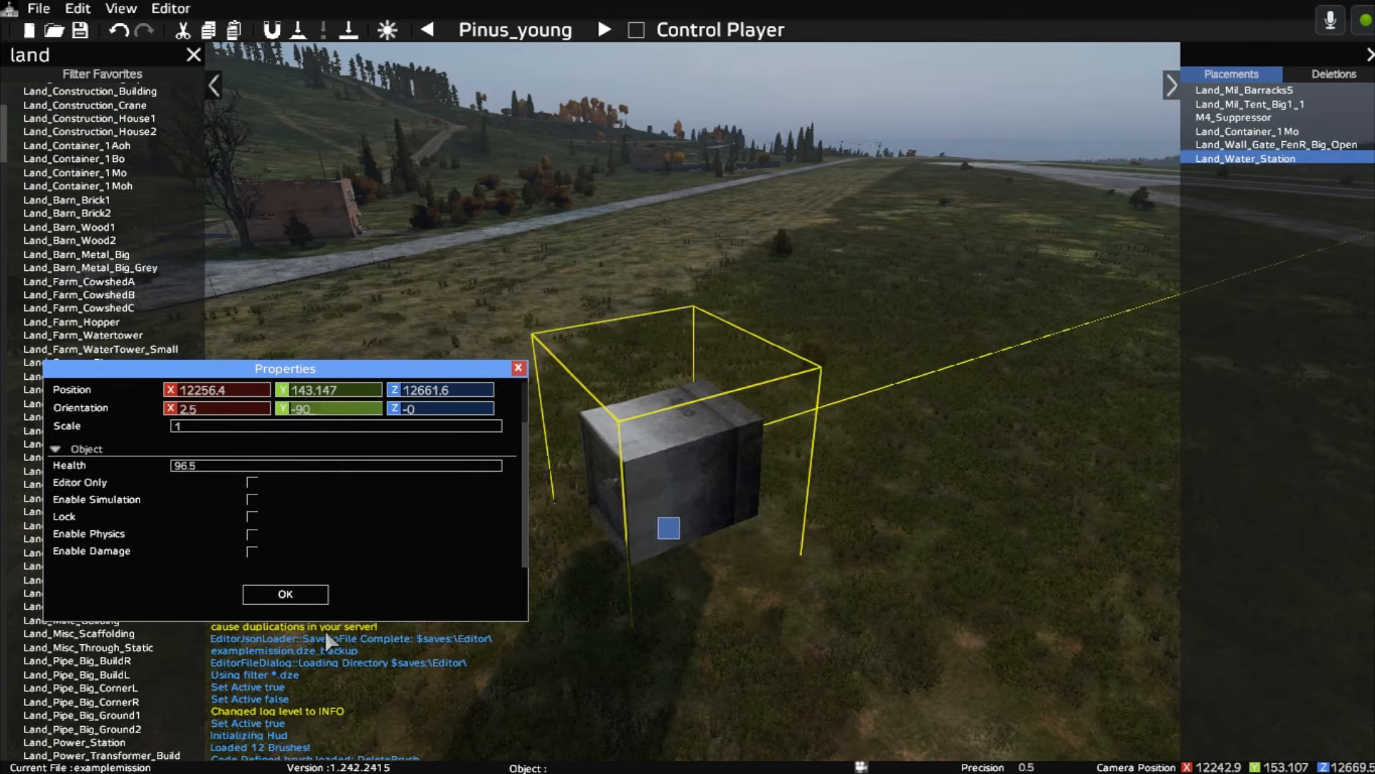
pyautogui.click(283, 594)
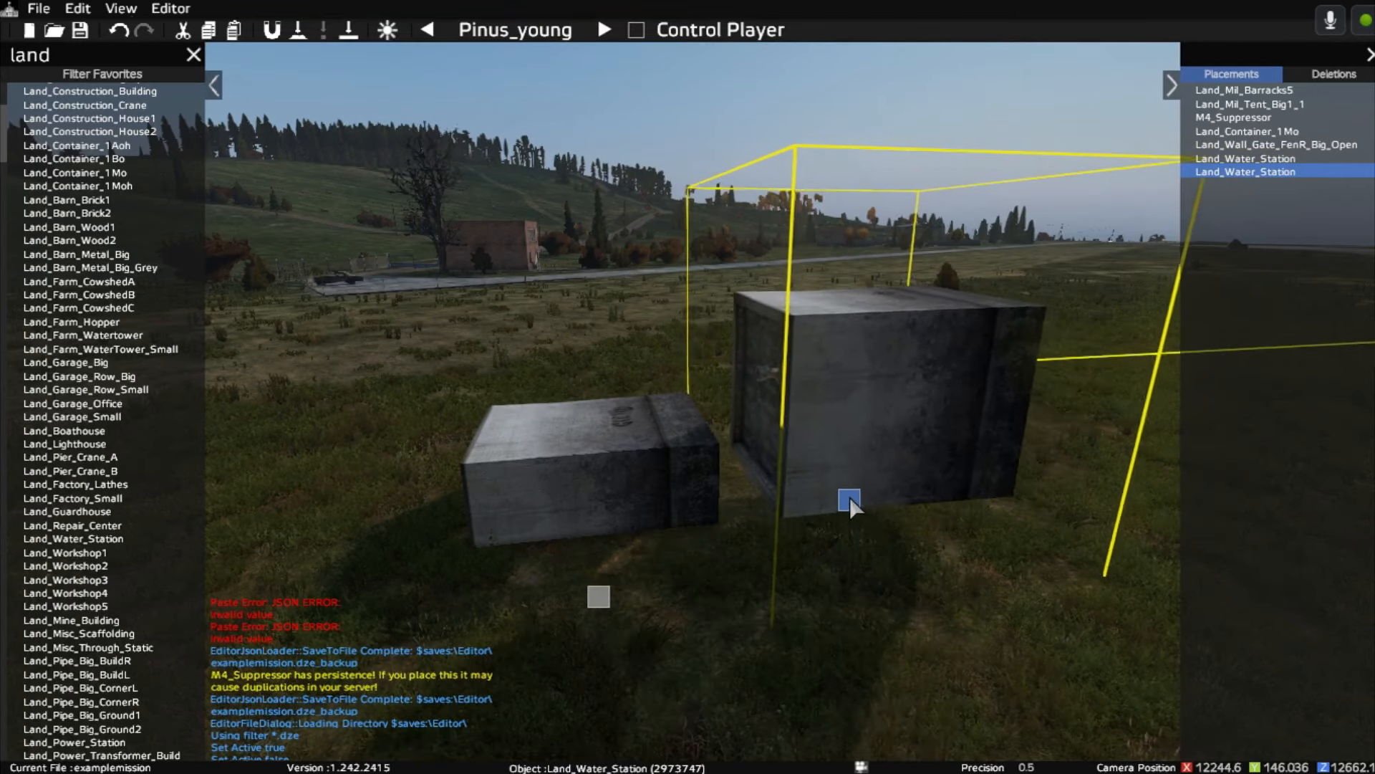
# Step: Open the second Land_Water_Station's Properties to set its orientation
pyautogui.doubleClick(846, 495)
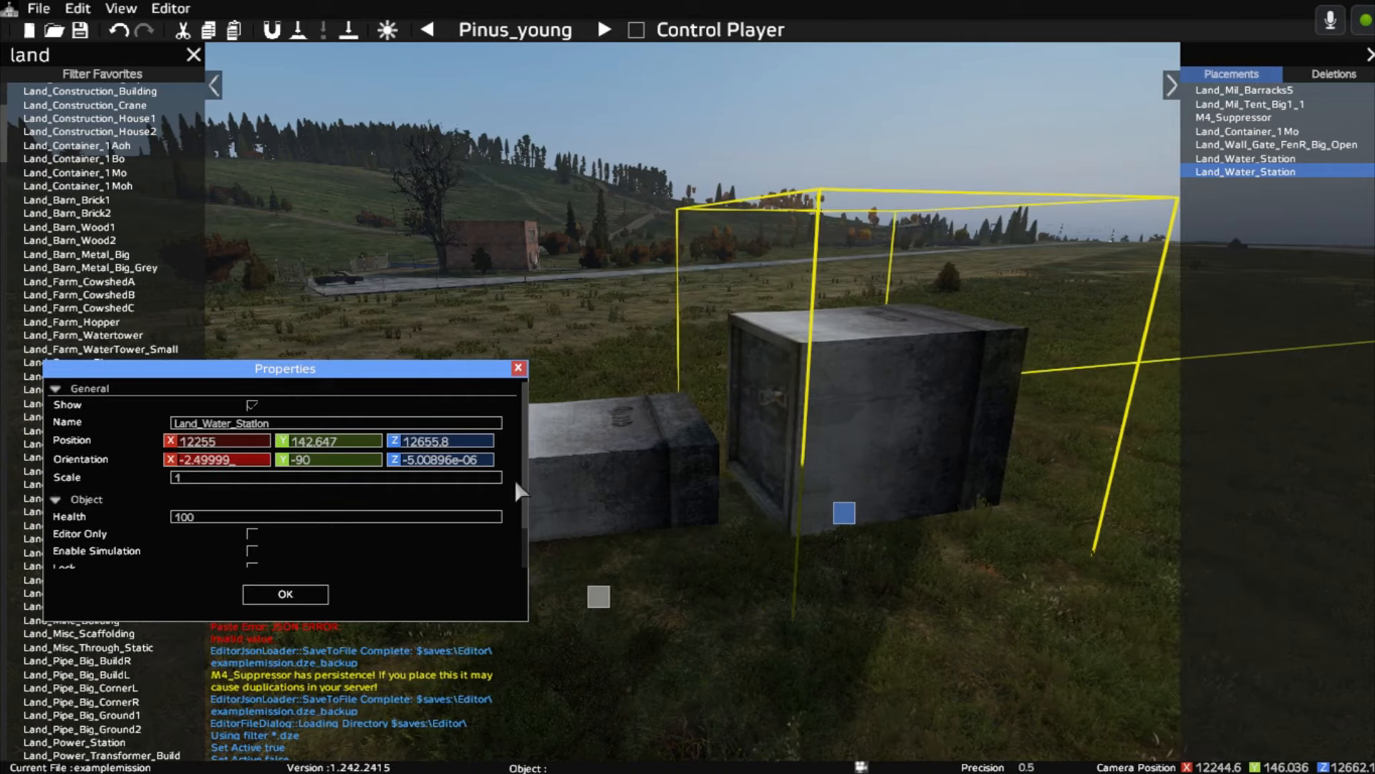
pyautogui.moveTo(872, 518)
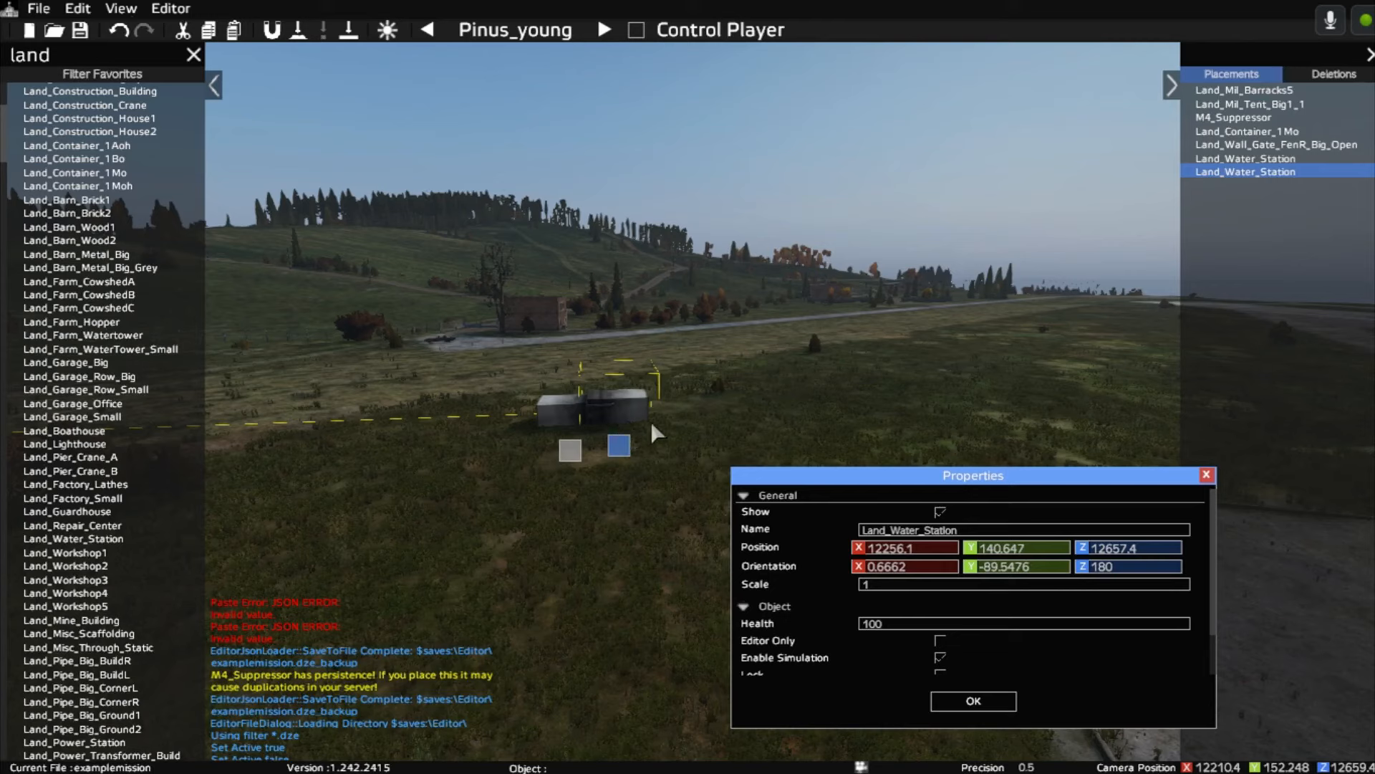
pyautogui.moveTo(259, 491)
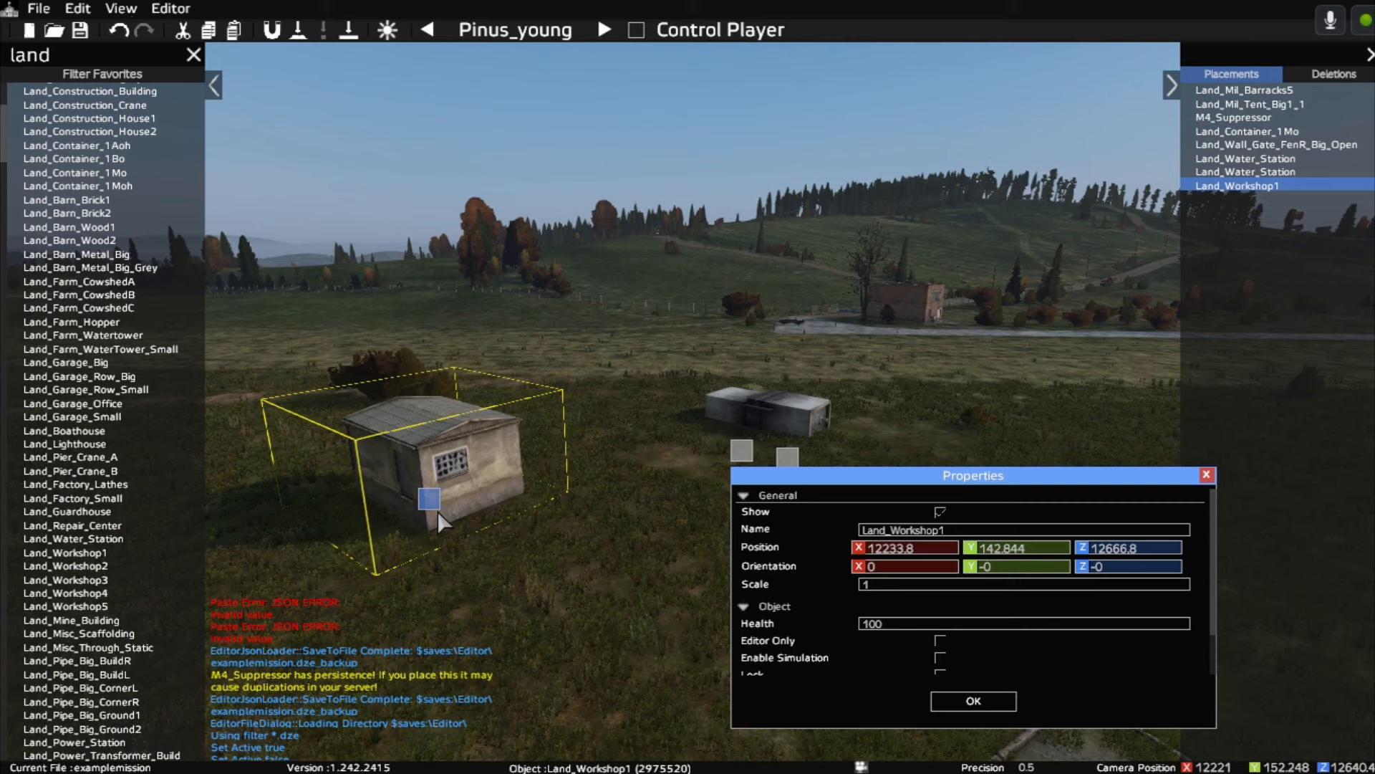
# Step: Close the Land_Workshop1 Properties window after placing the workshop
pyautogui.click(972, 701)
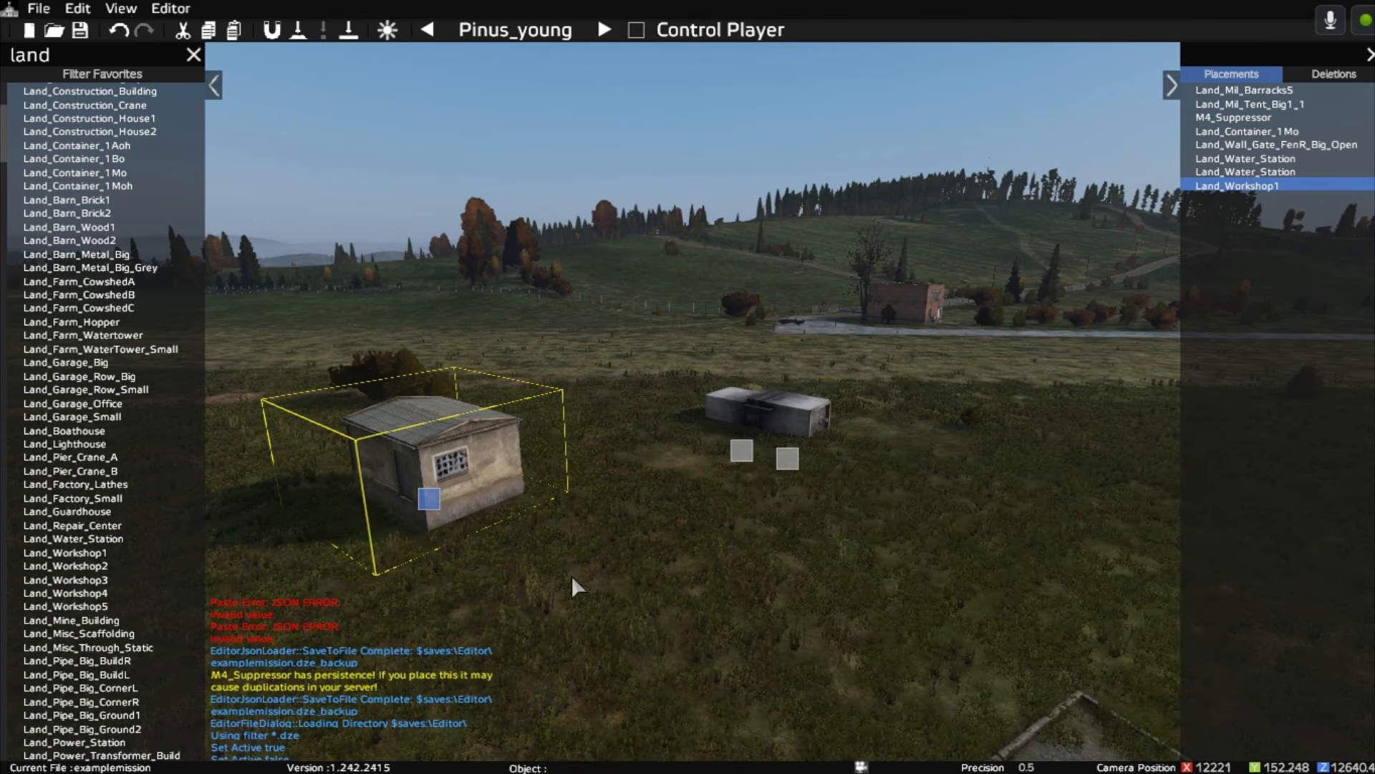